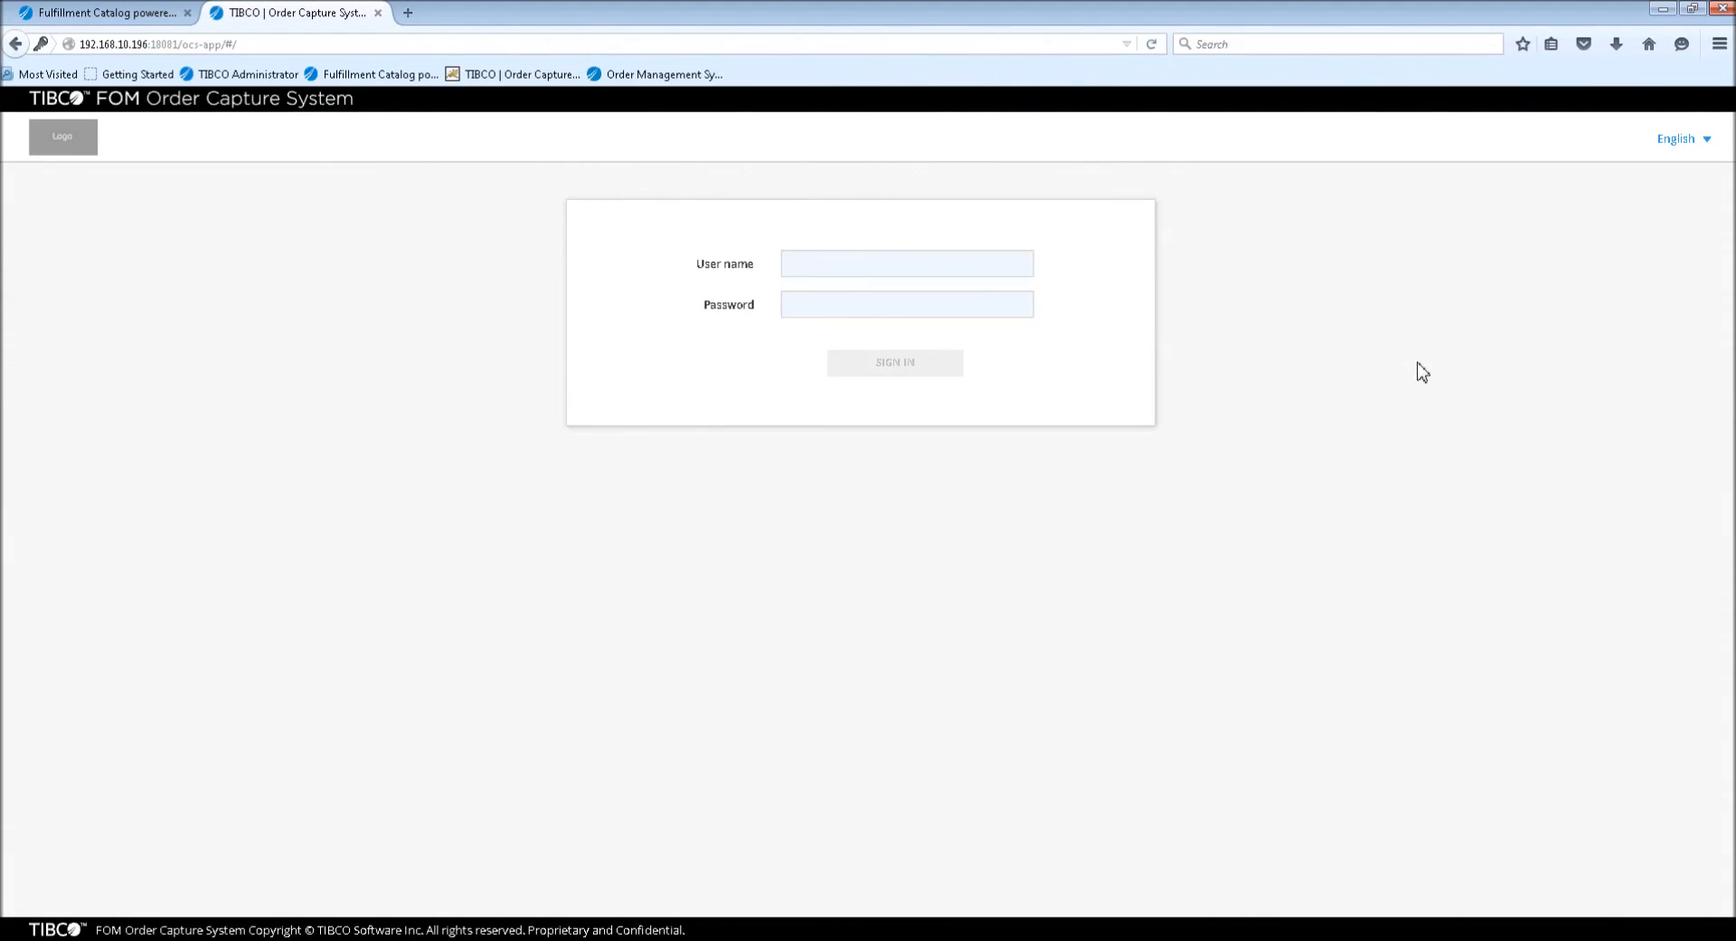
# Sign in as 'admin' with its password to reach the Customer Search page
pyautogui.click(907, 263)
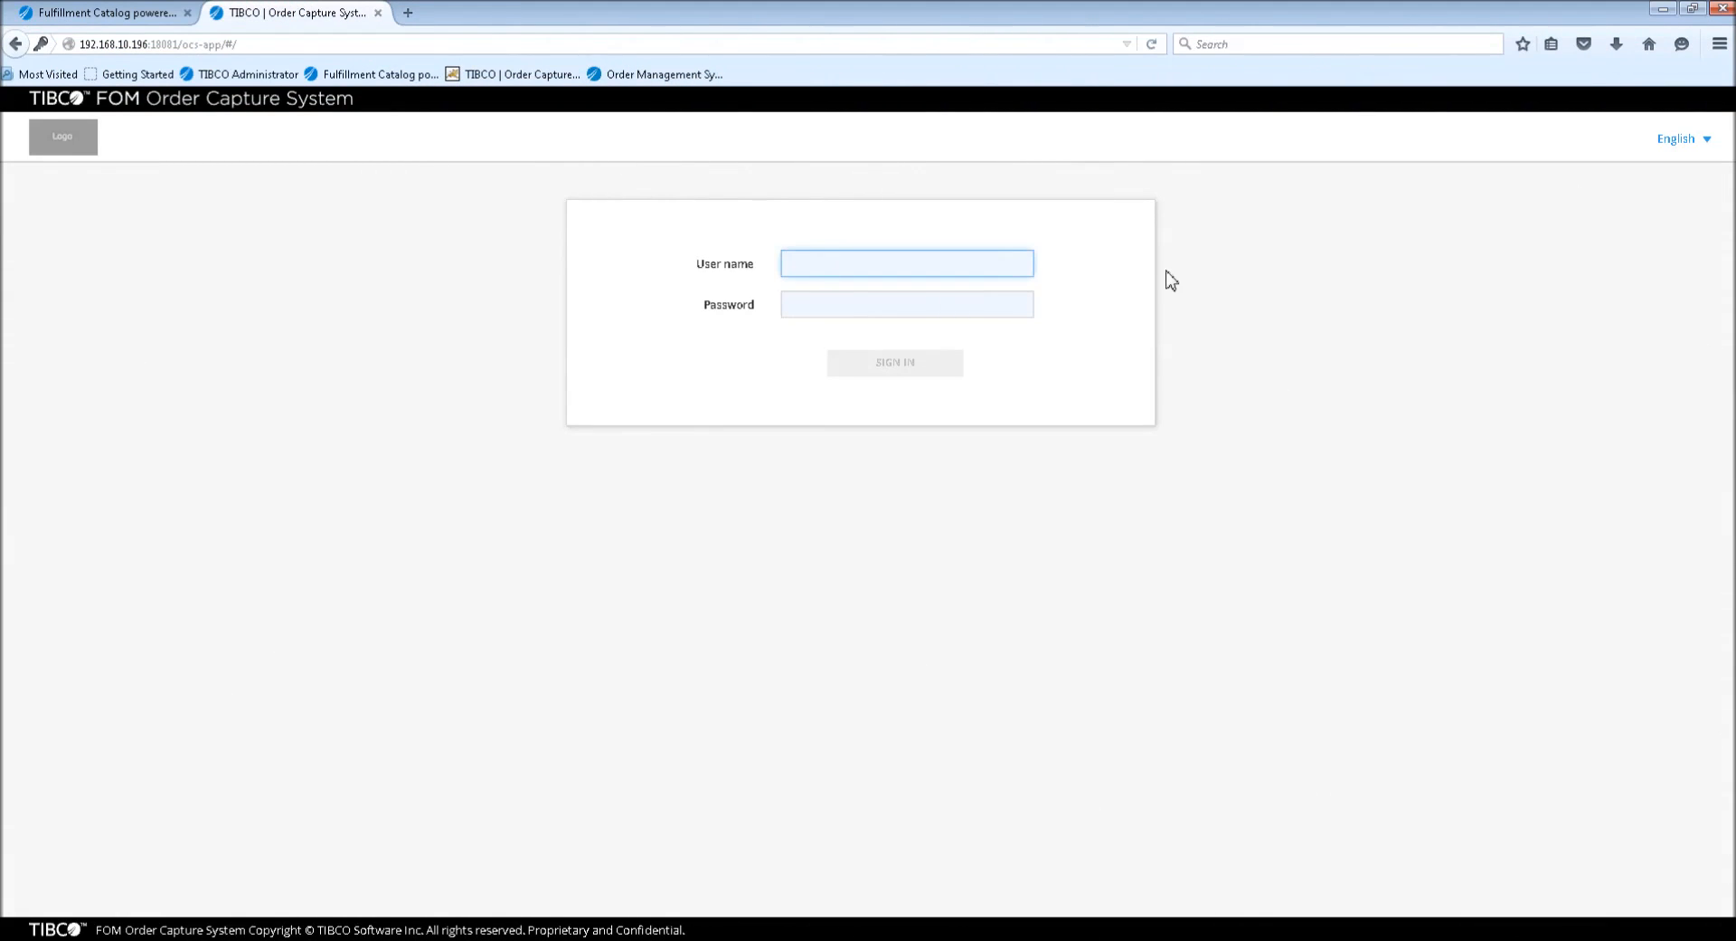
pyautogui.click(907, 263)
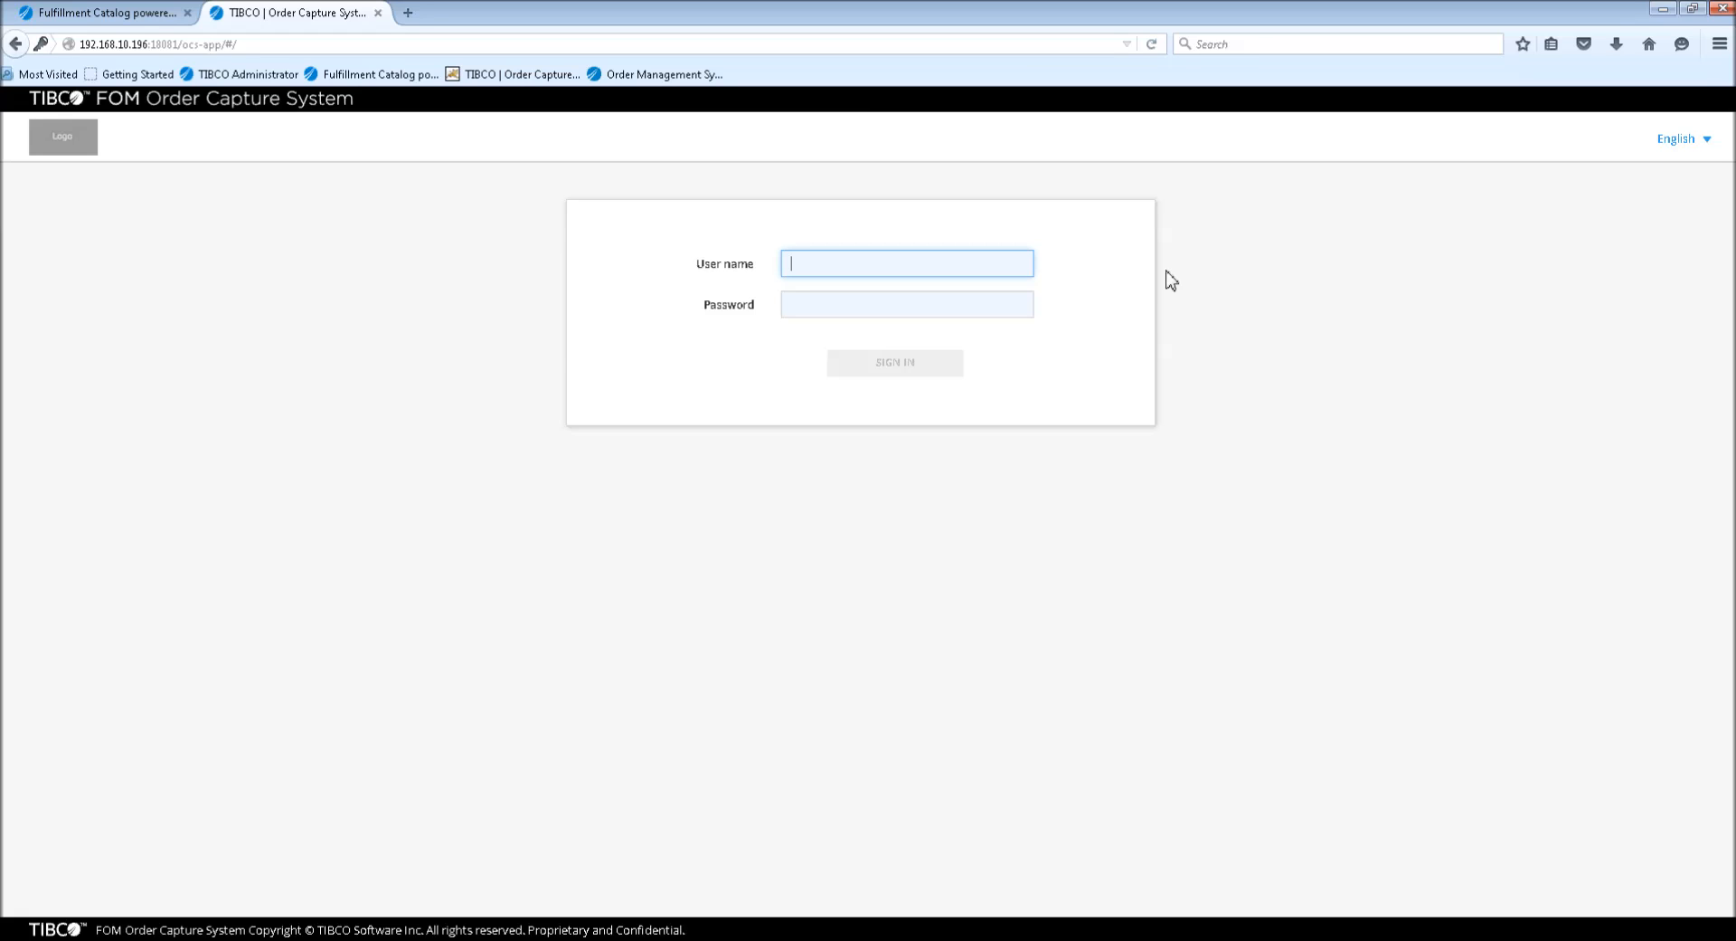
pyautogui.write('admin')
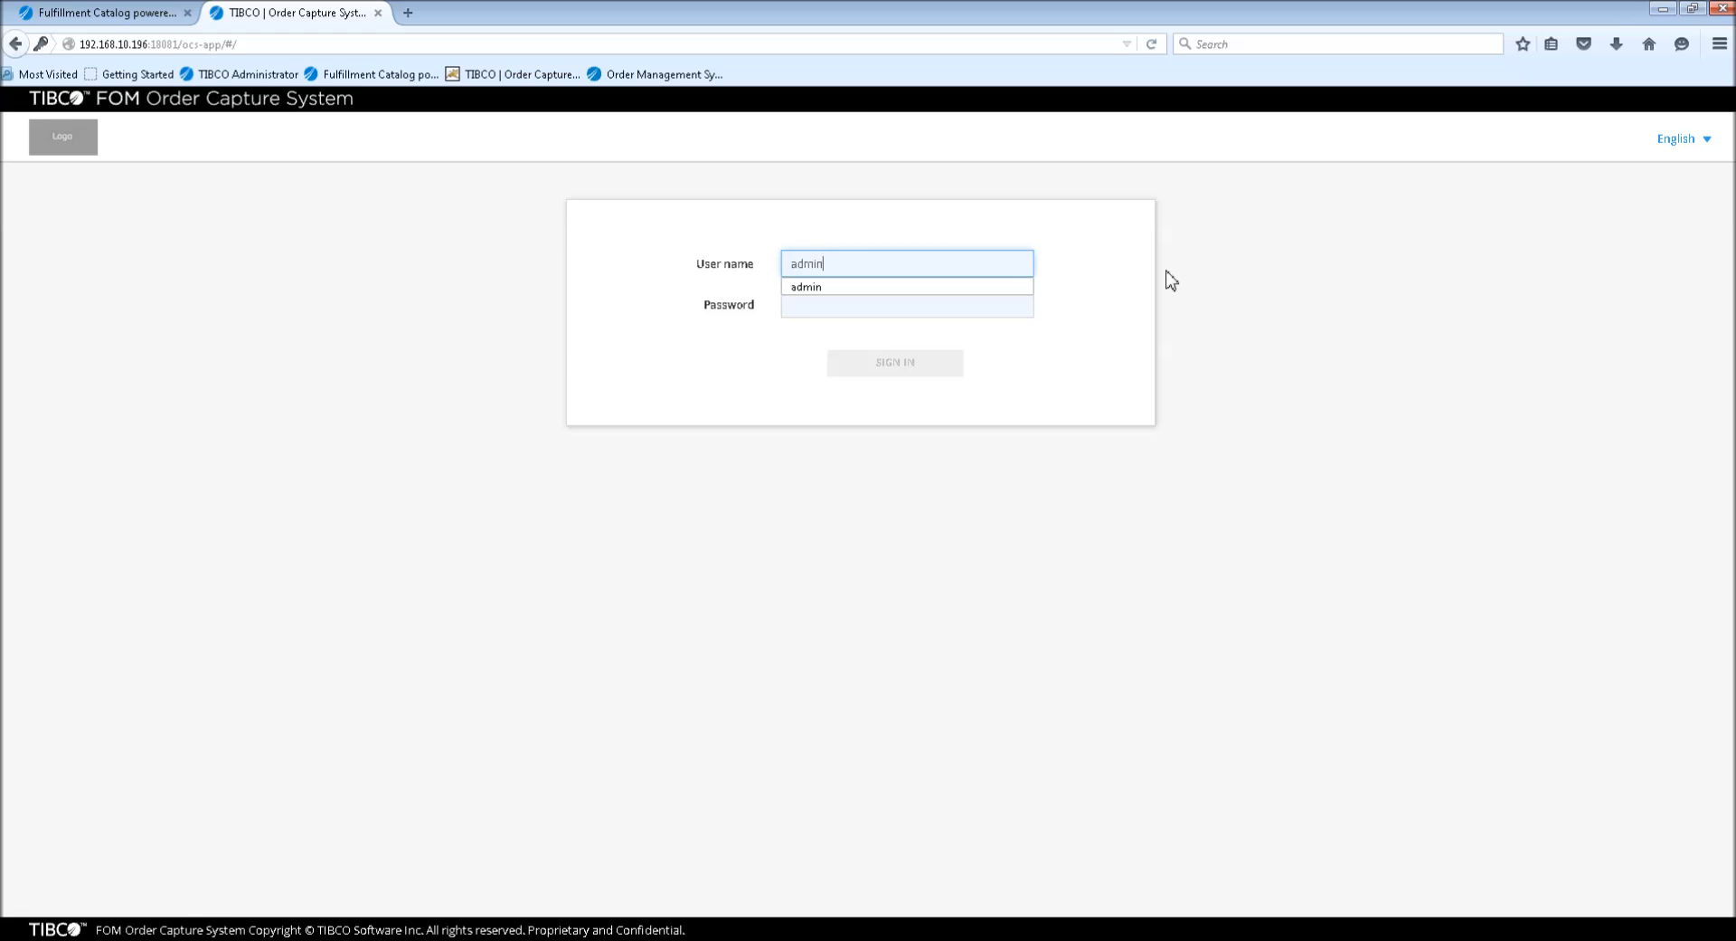
pyautogui.write('••')
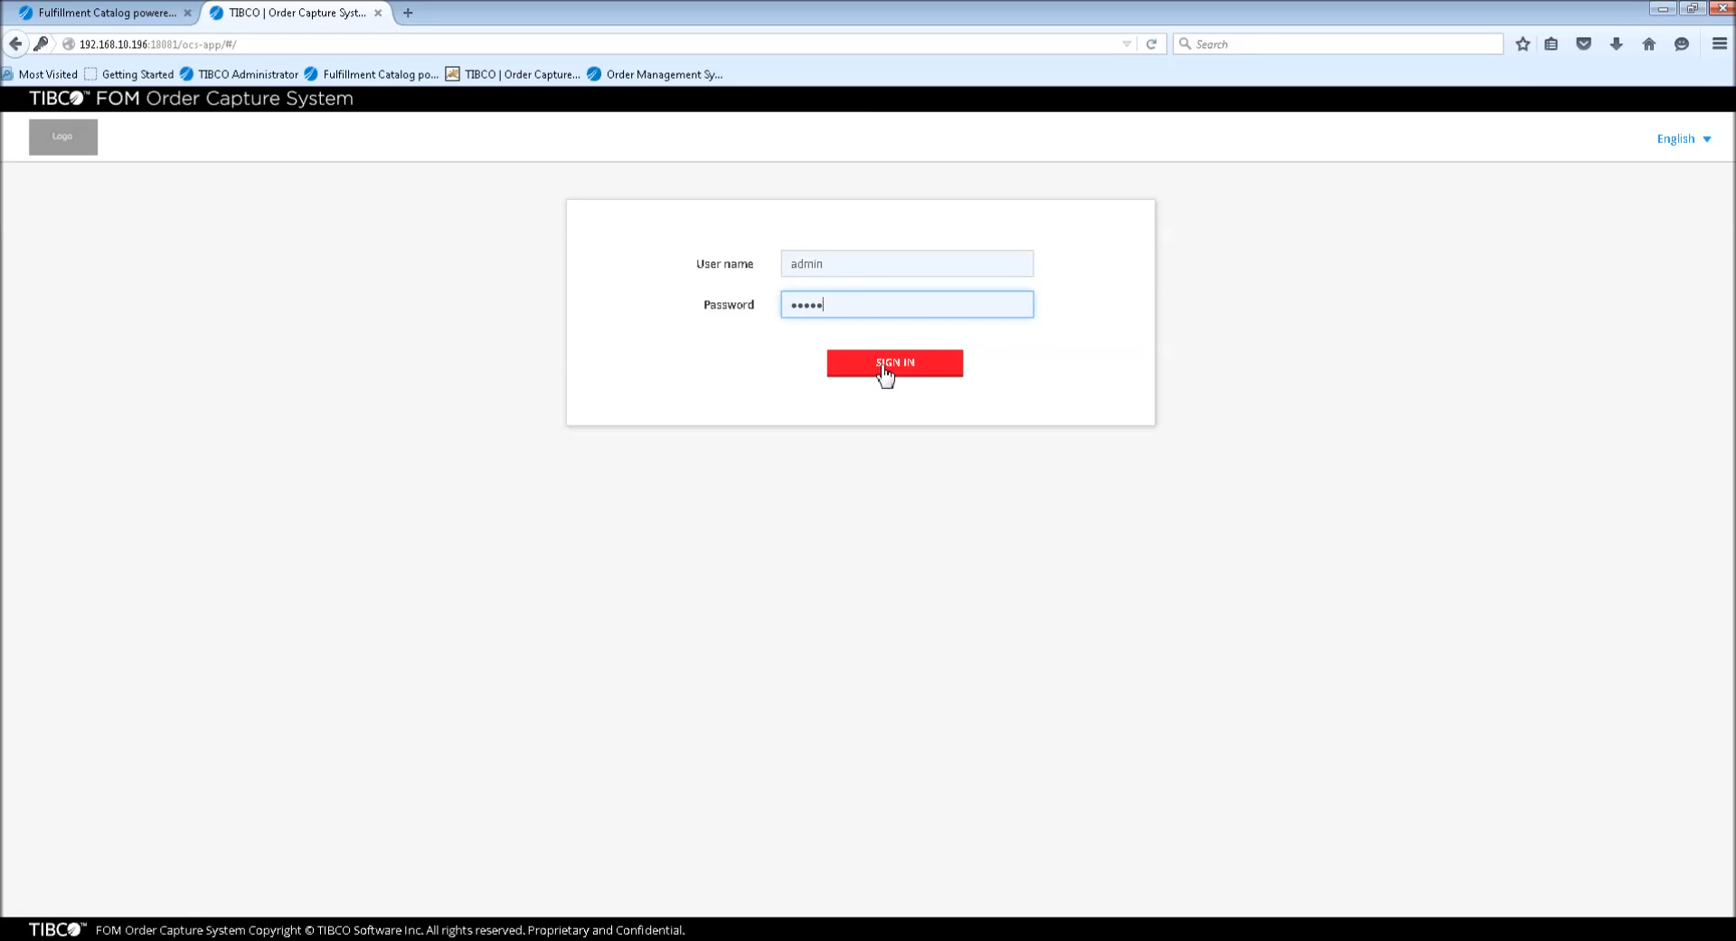
pyautogui.click(893, 361)
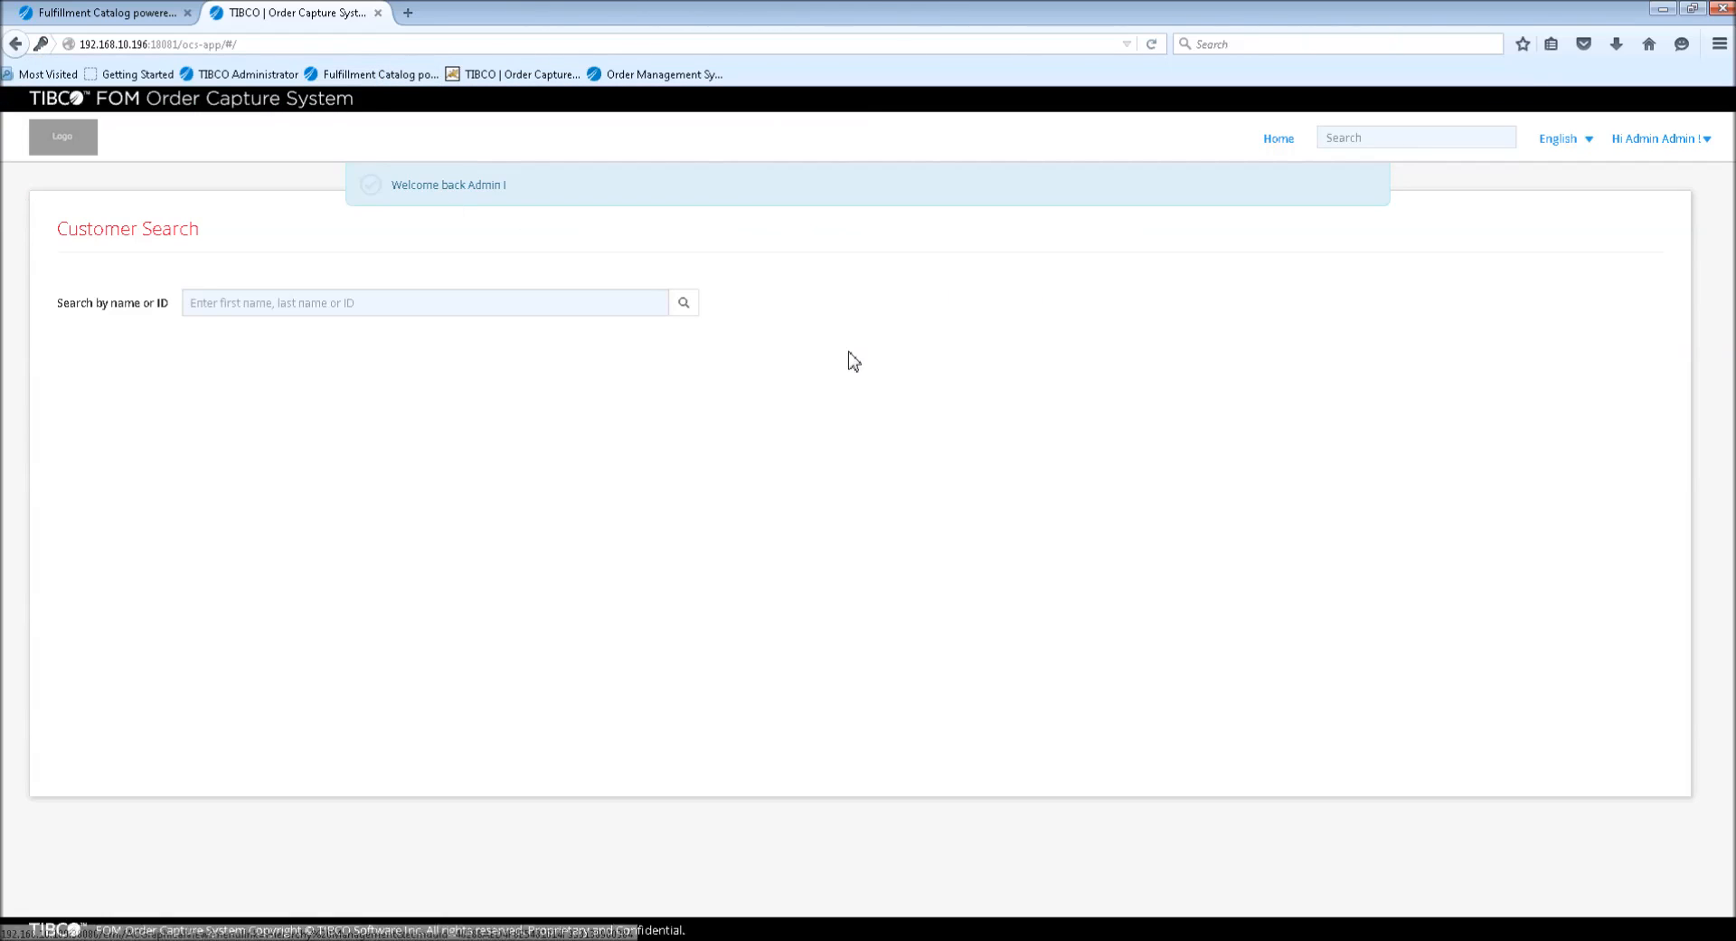
pyautogui.moveTo(1693, 196)
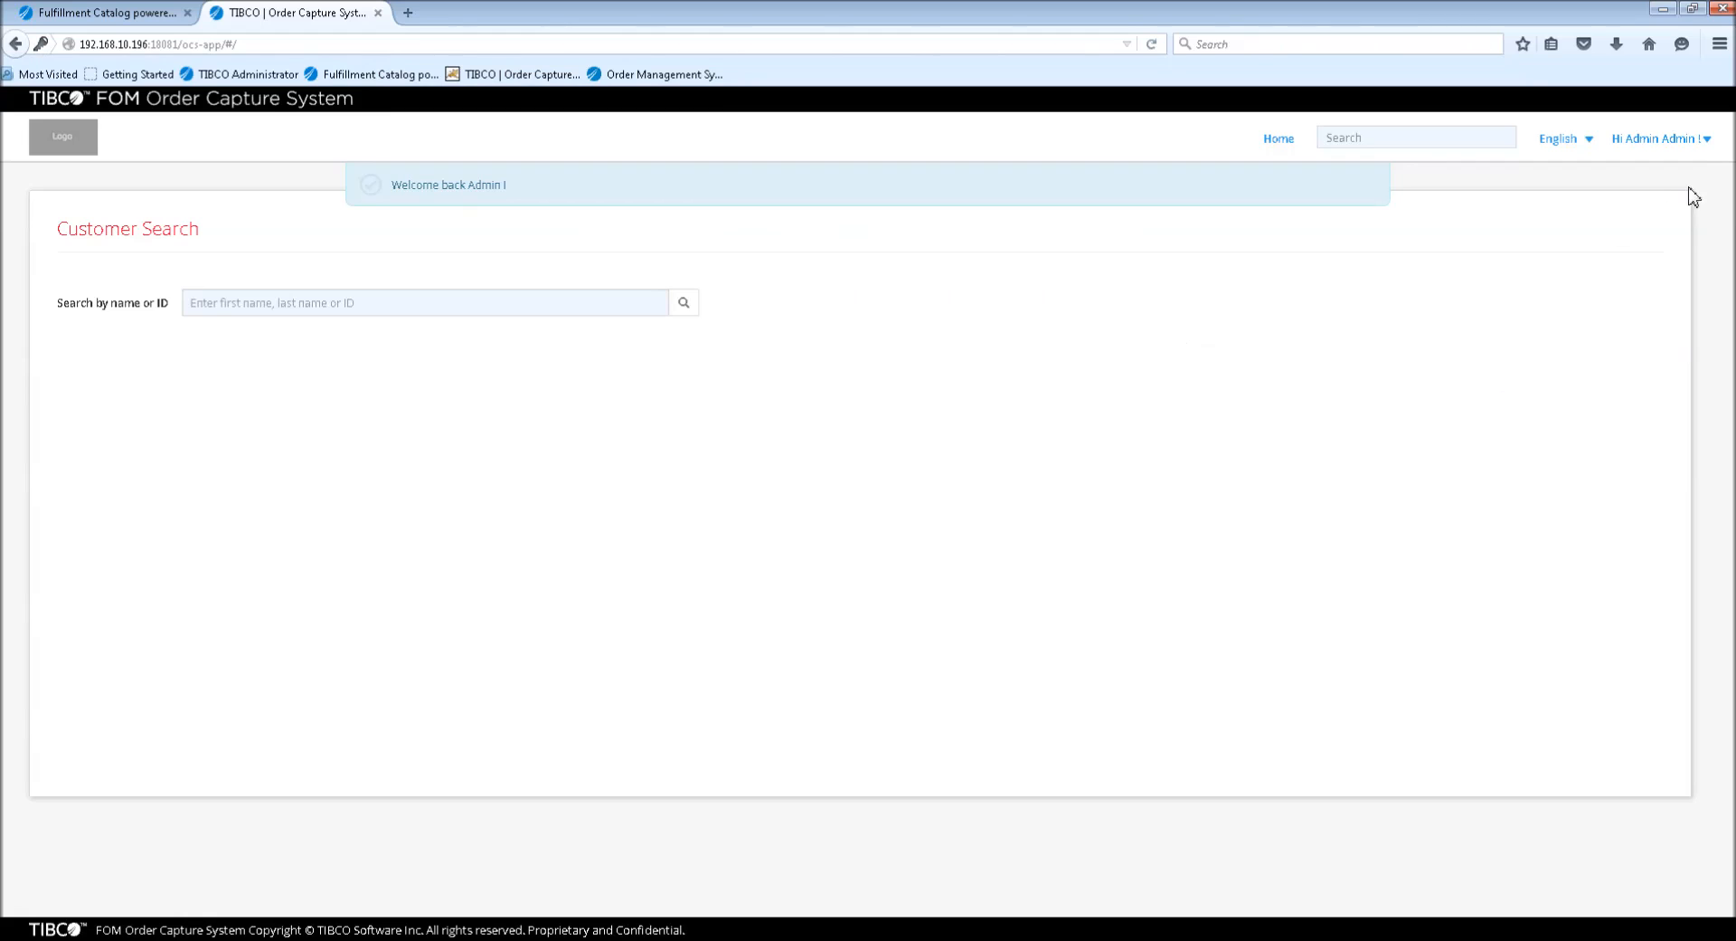
# Choose User management from the 'Hi Admin' menu to list users scott and admin
pyautogui.click(1659, 138)
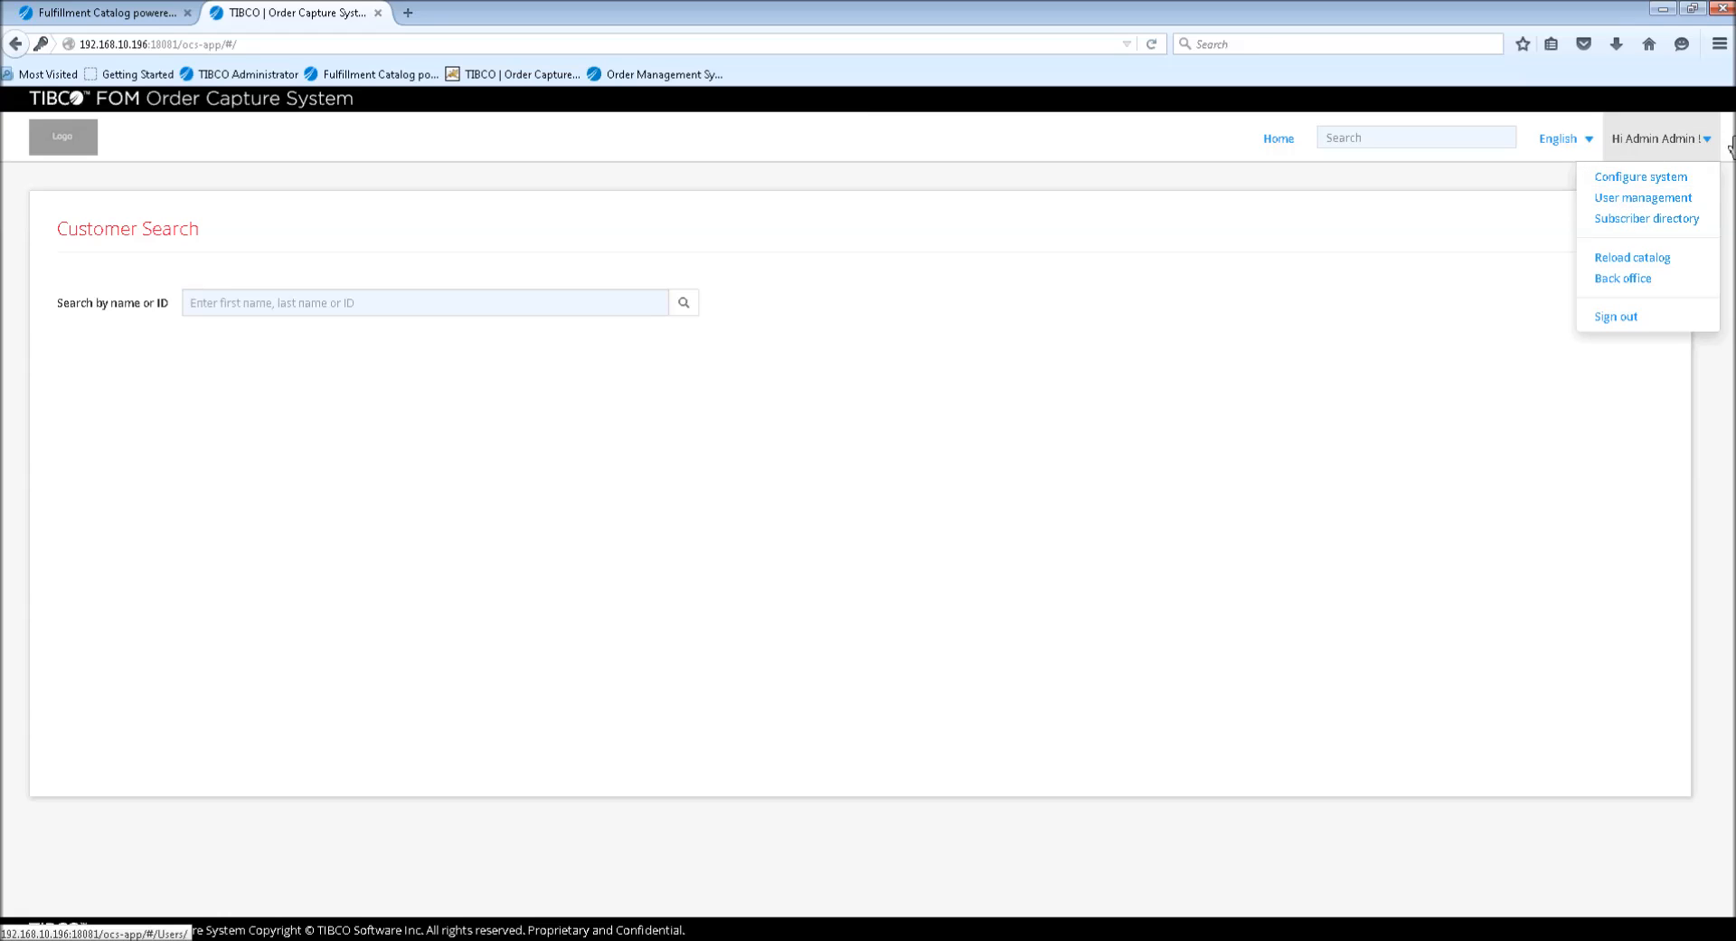
pyautogui.moveTo(1652, 150)
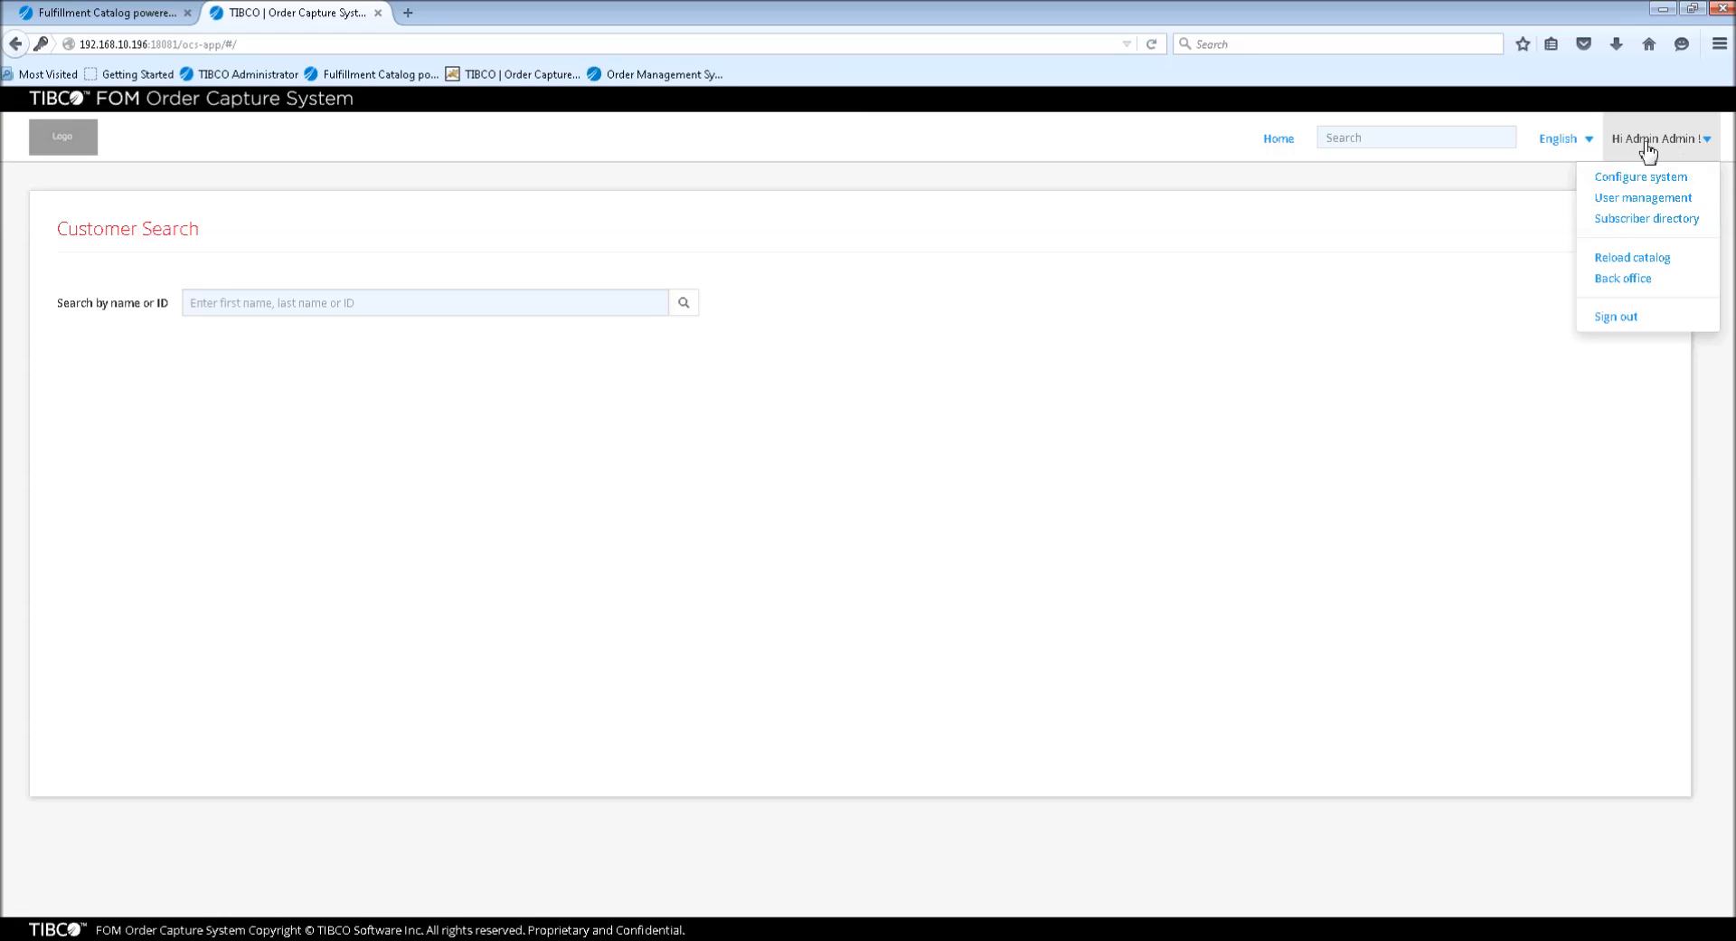
pyautogui.moveTo(1631, 202)
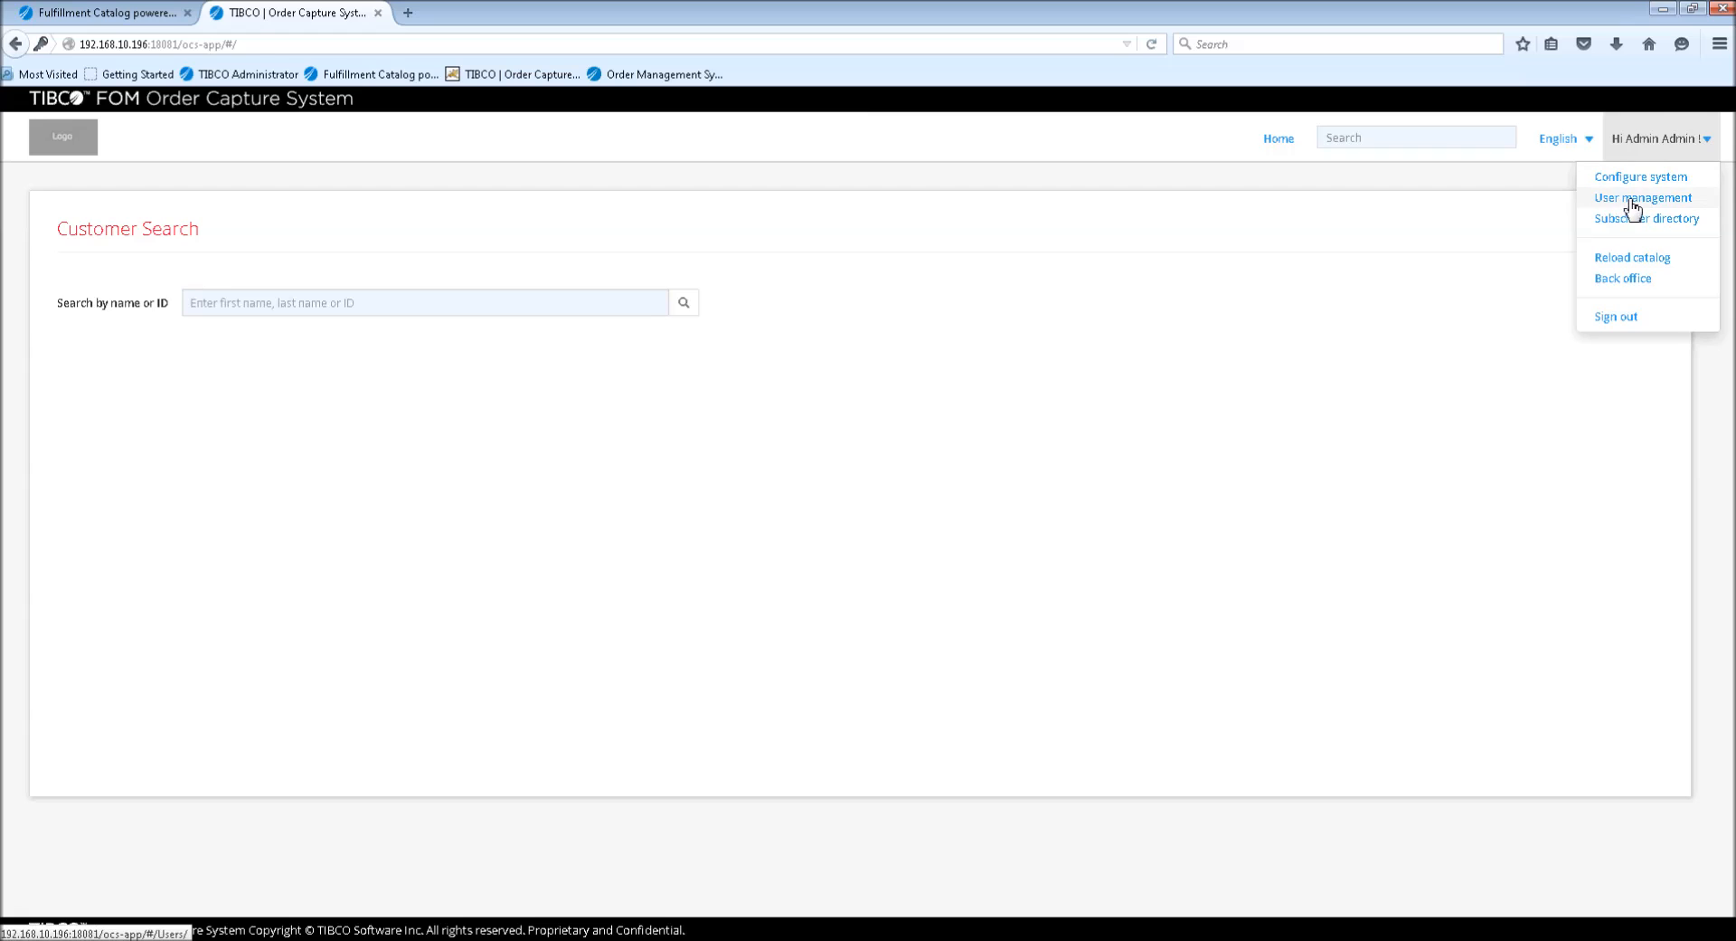
pyautogui.click(1644, 197)
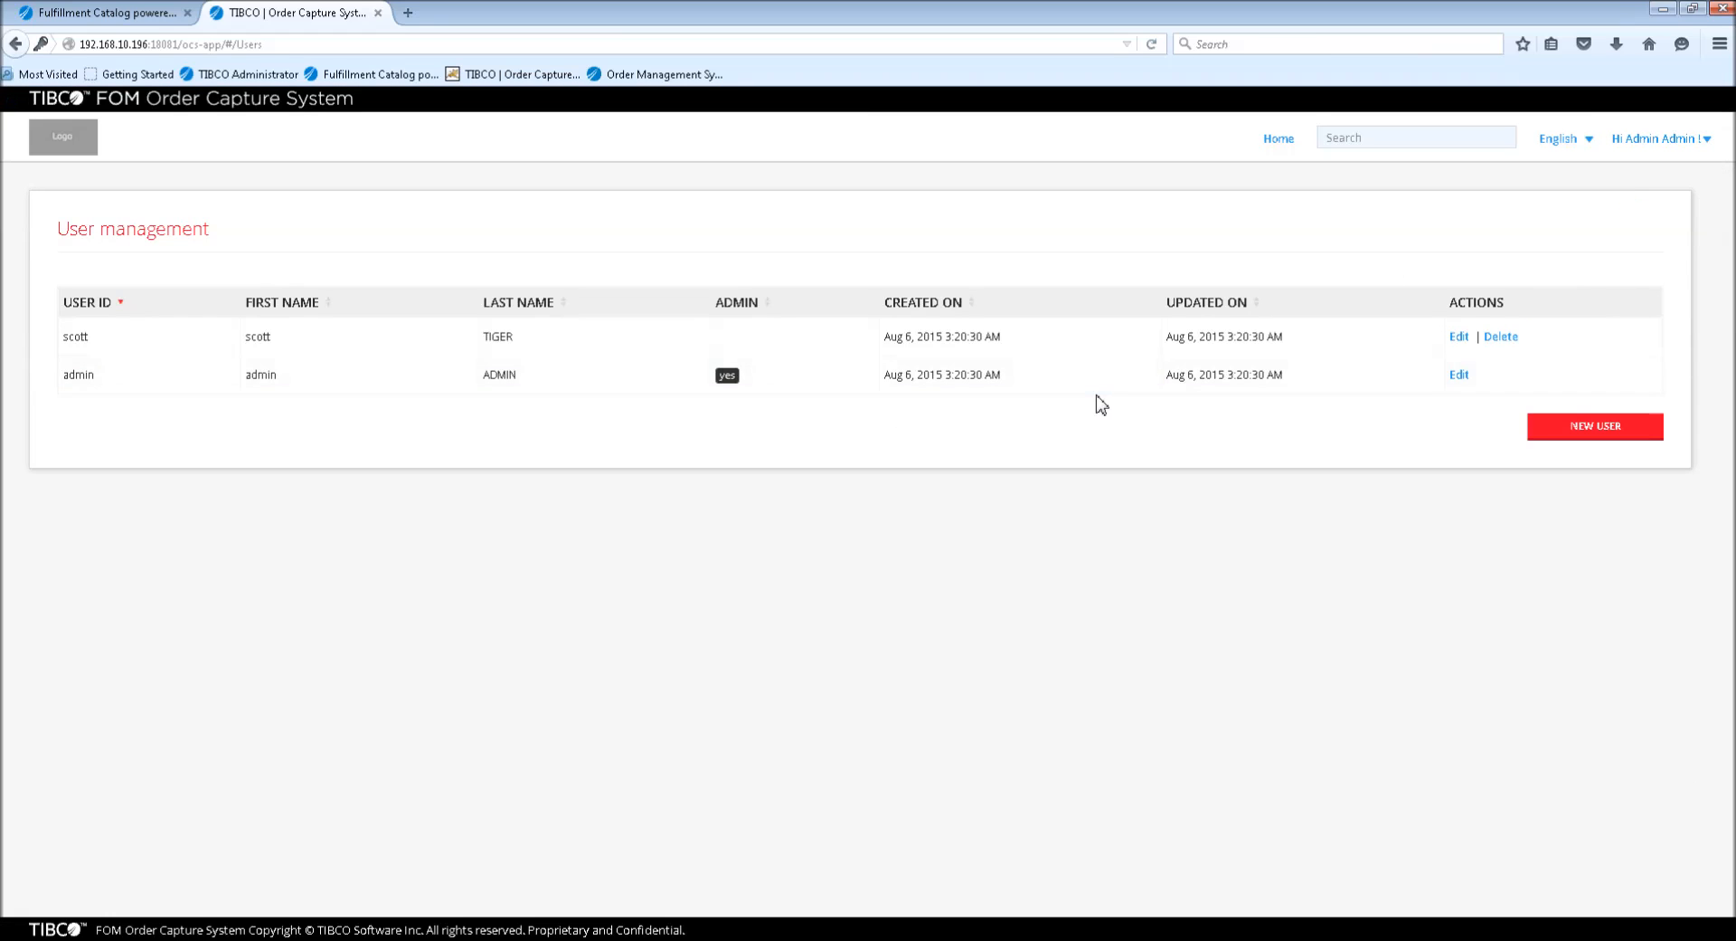
pyautogui.moveTo(1577, 465)
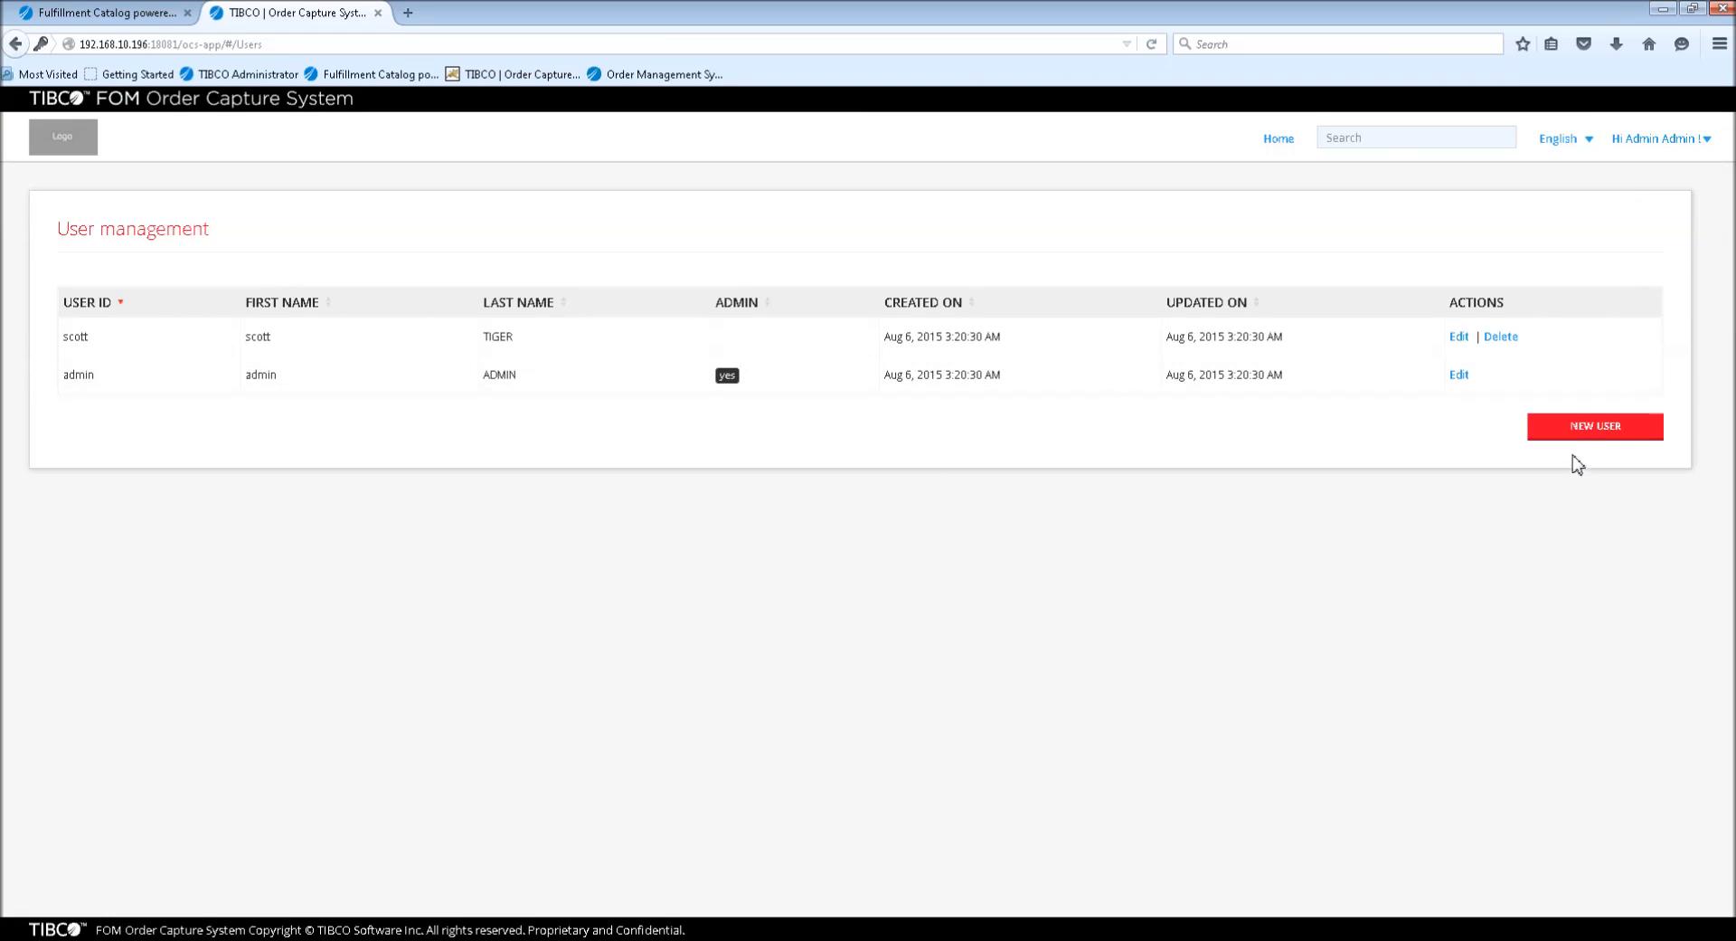
pyautogui.click(1595, 427)
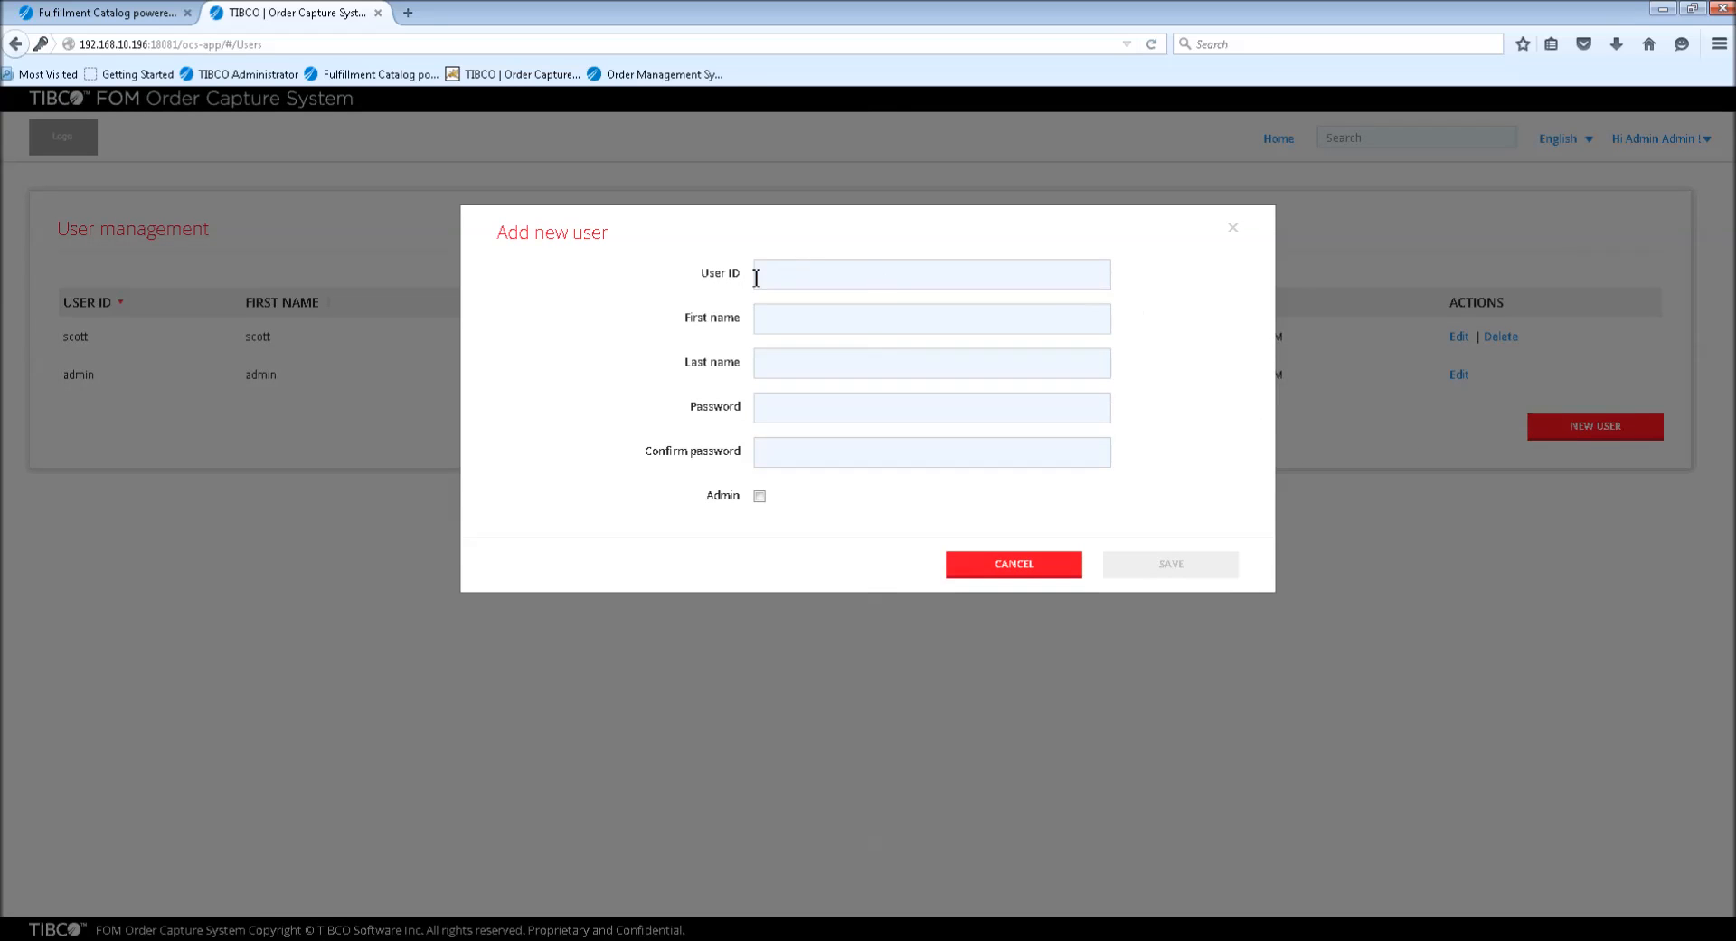
pyautogui.moveTo(720, 284)
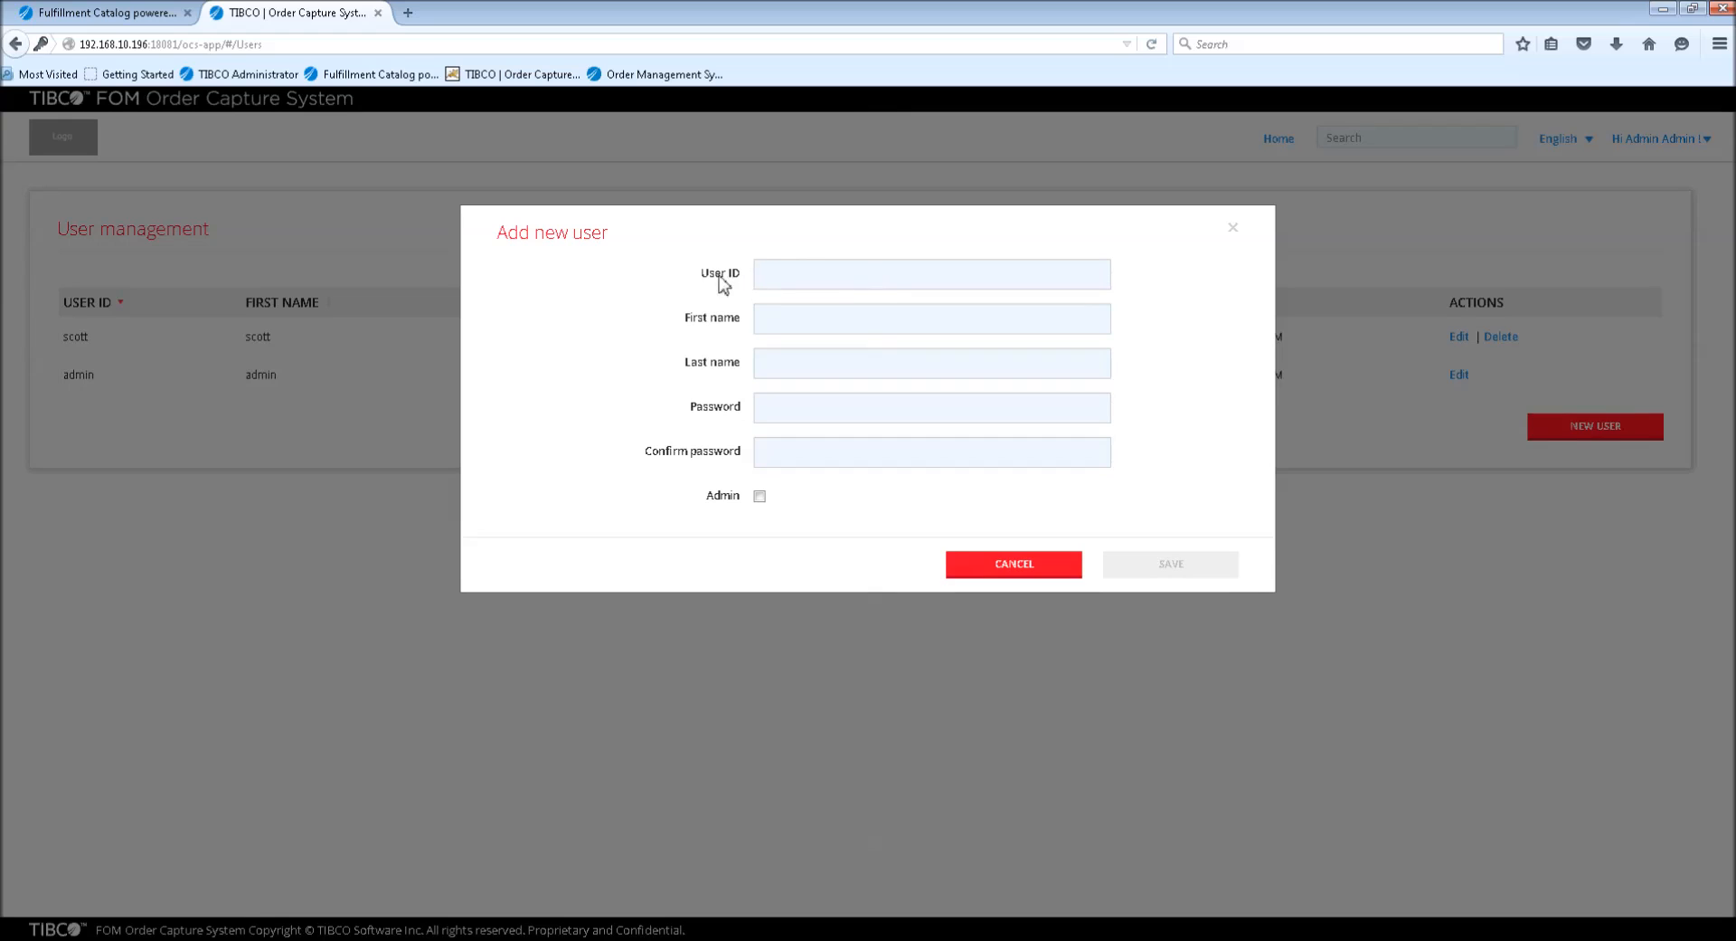
pyautogui.moveTo(781, 362)
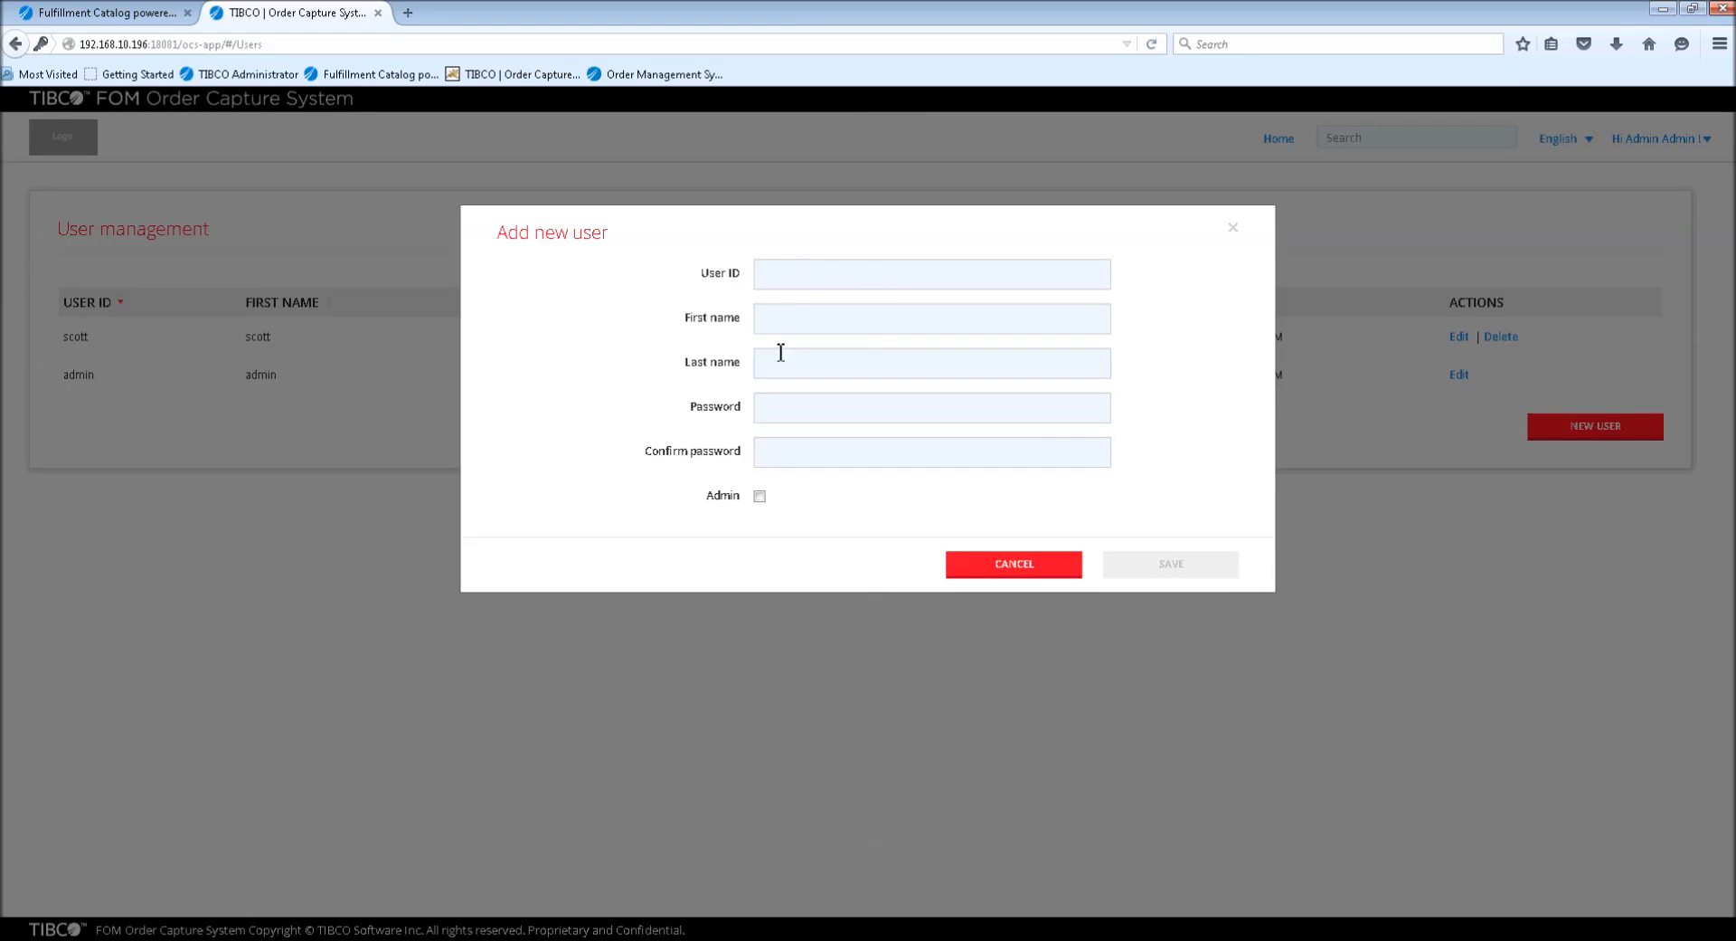
pyautogui.moveTo(778, 413)
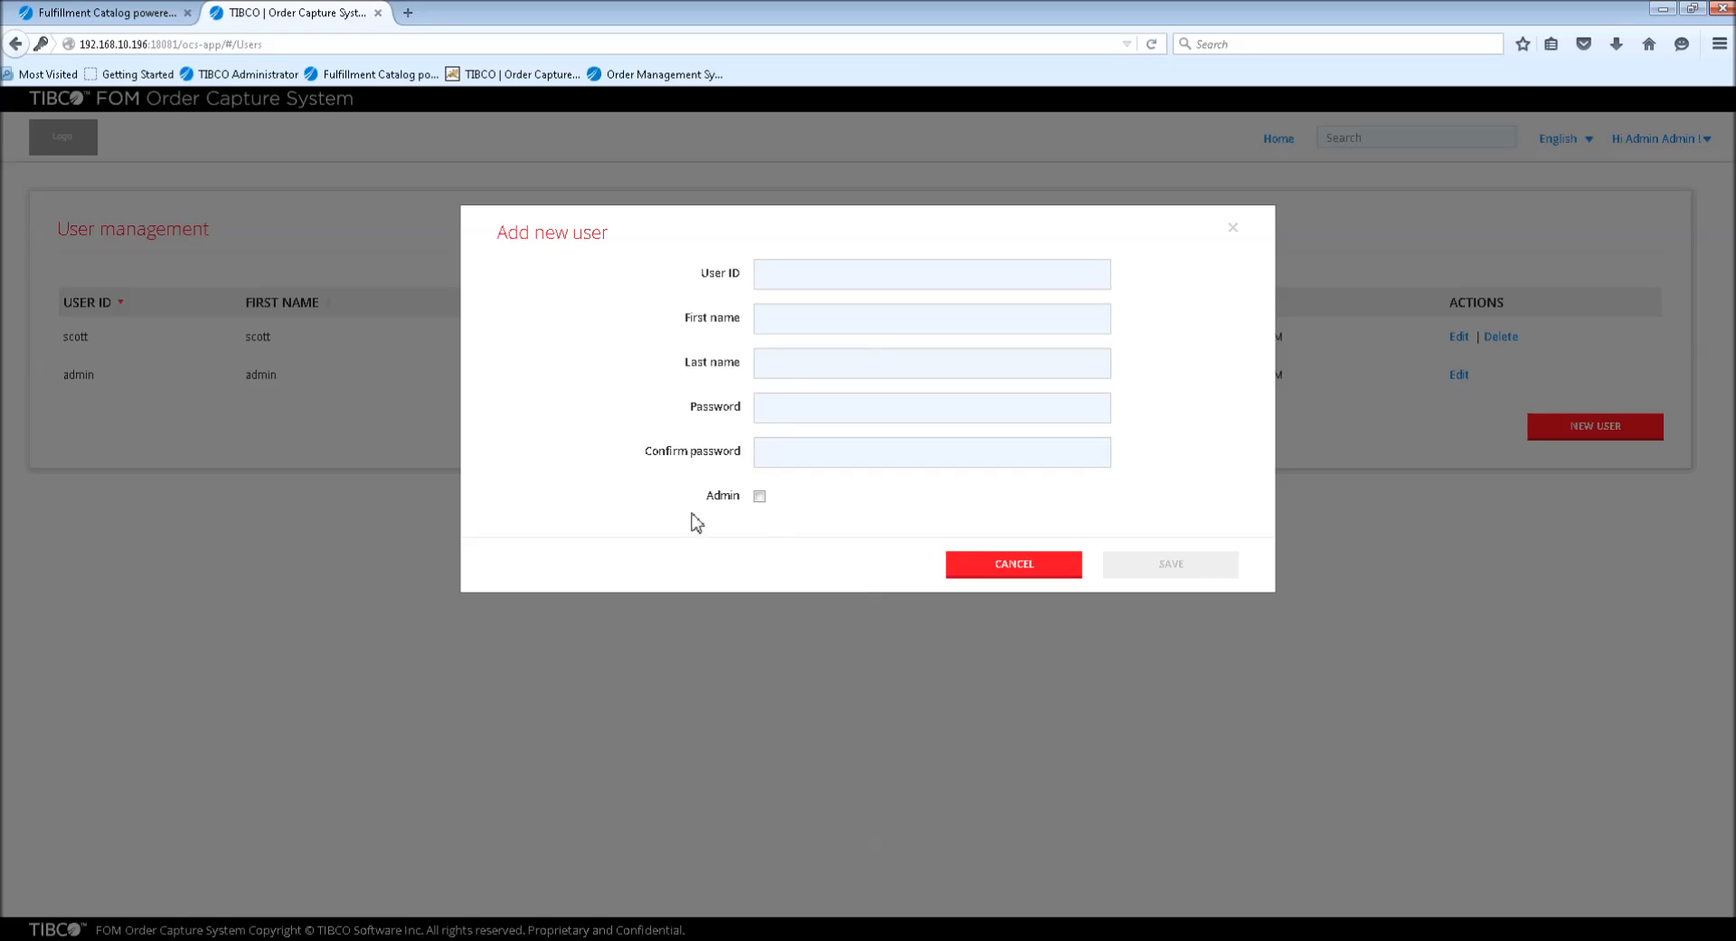
pyautogui.moveTo(845, 519)
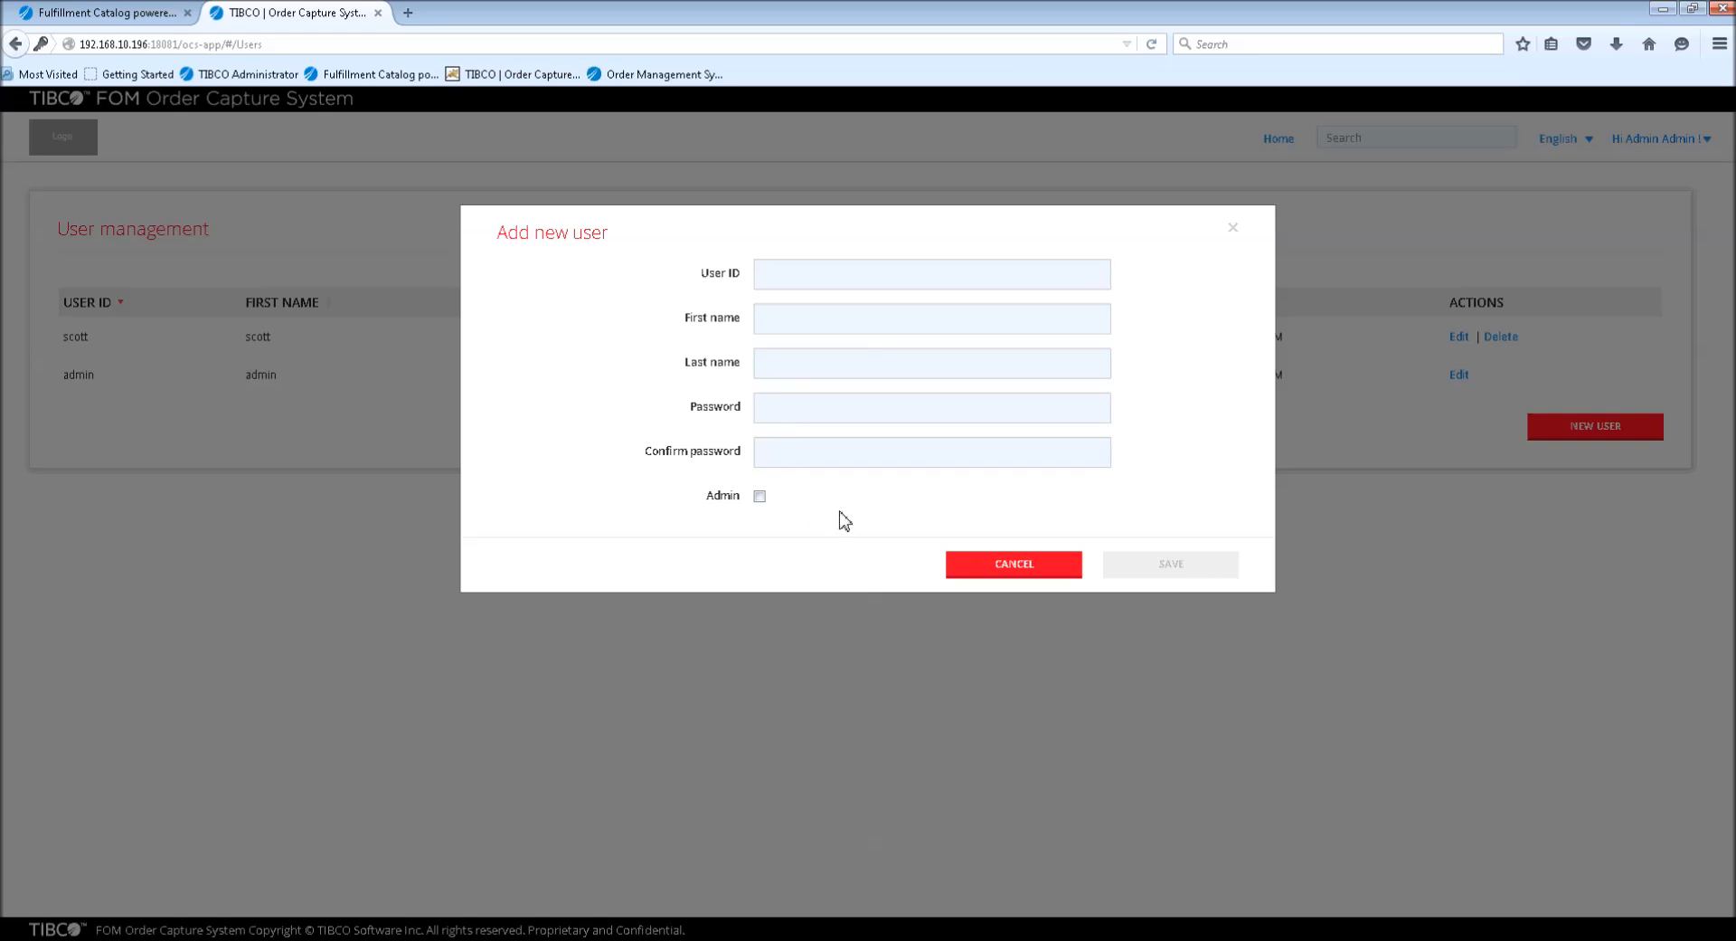
pyautogui.moveTo(722, 521)
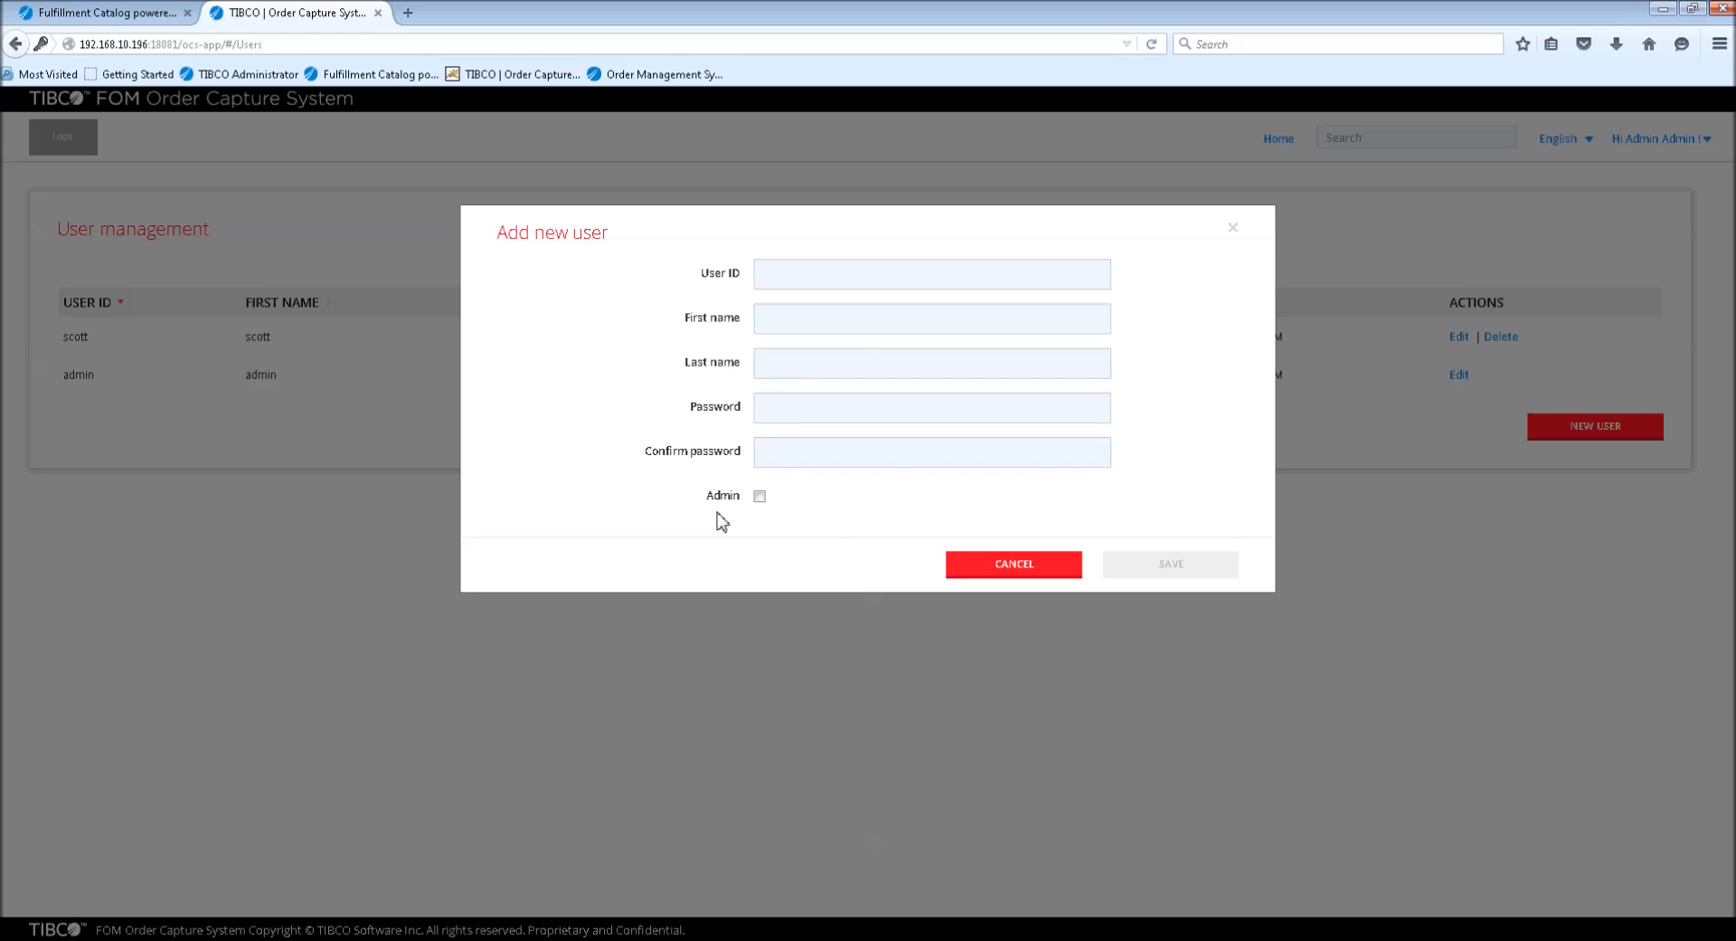
pyautogui.moveTo(378, 411)
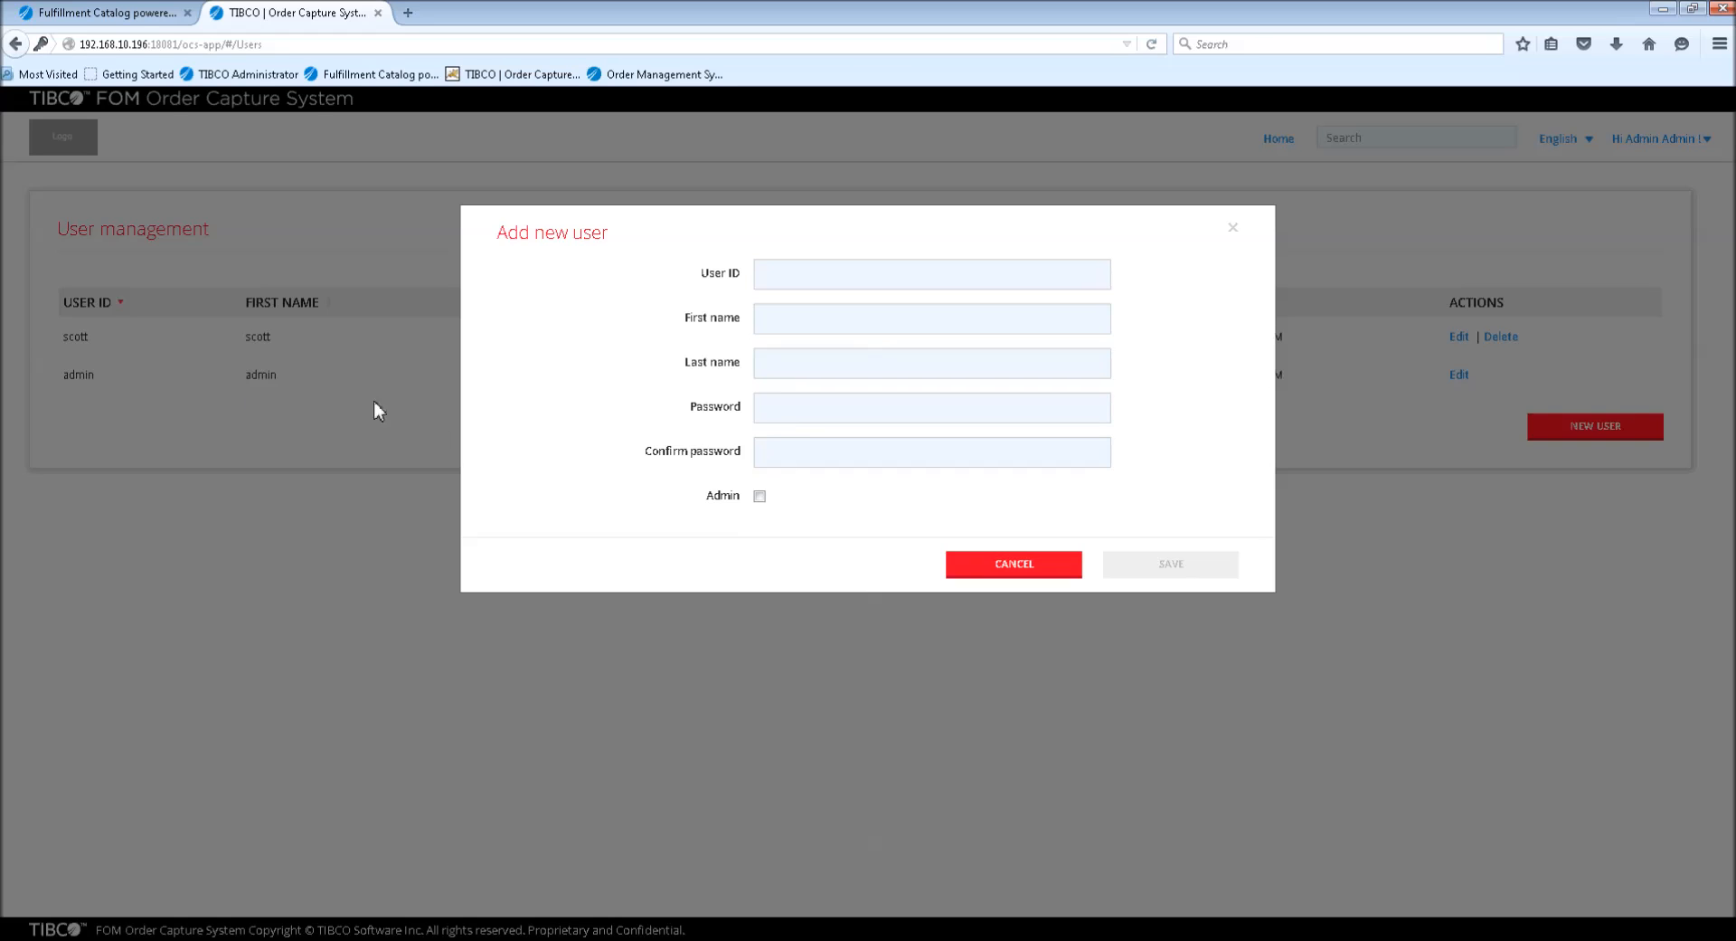
pyautogui.moveTo(752, 519)
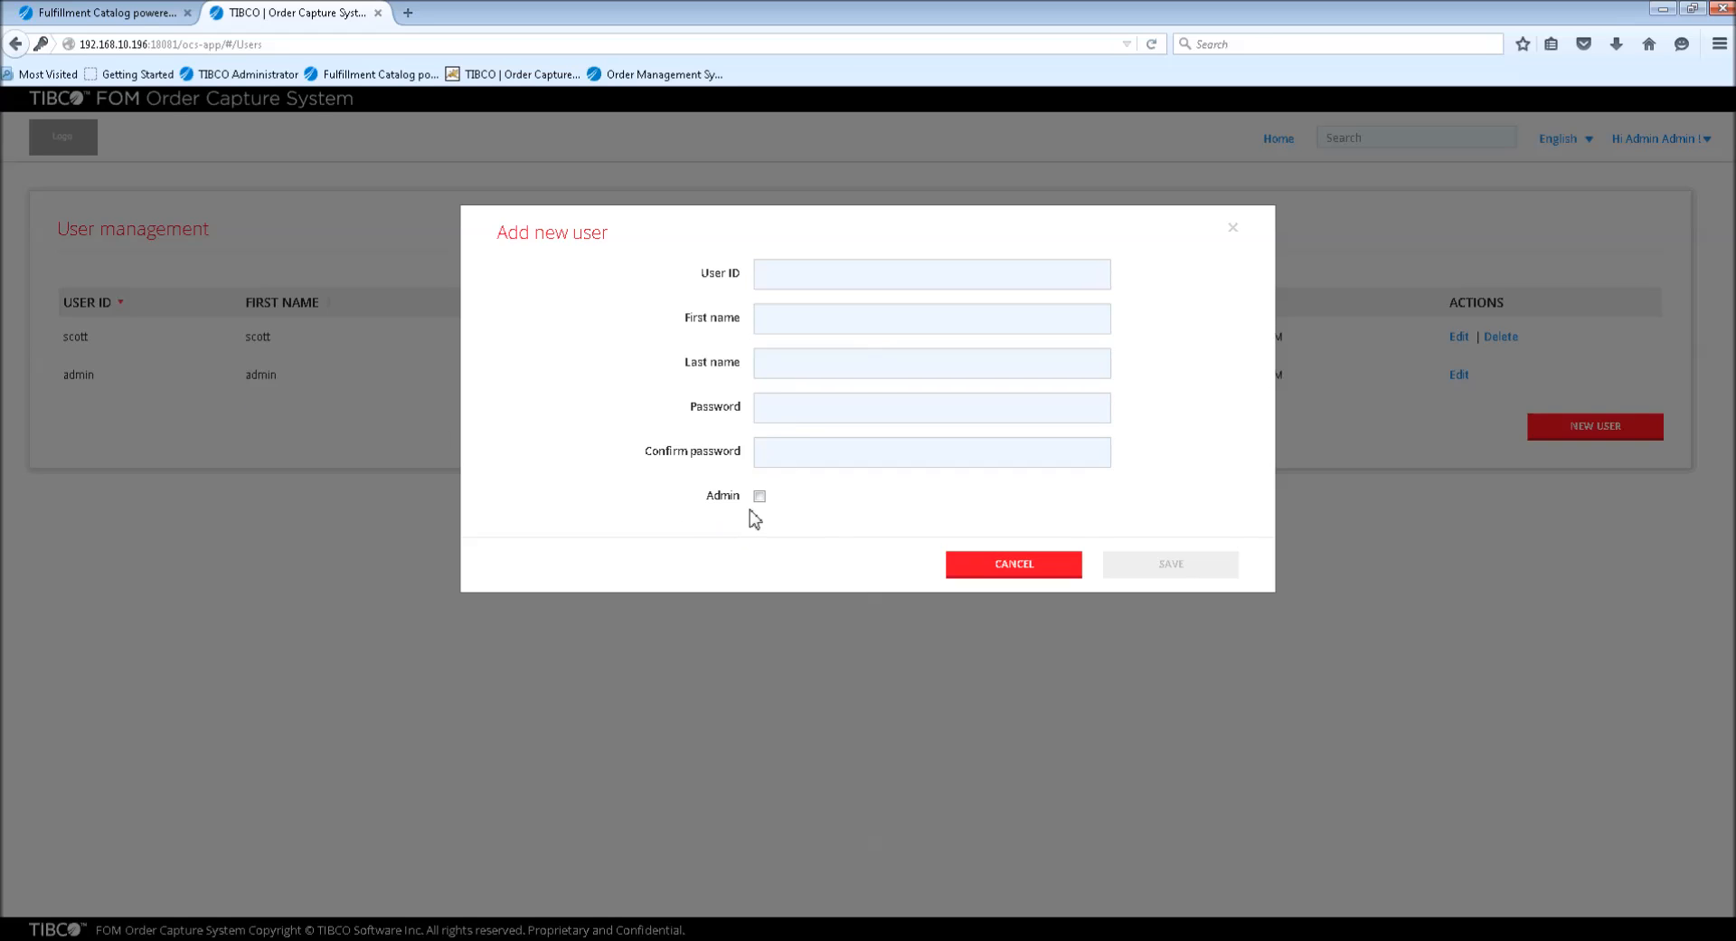
pyautogui.moveTo(836, 508)
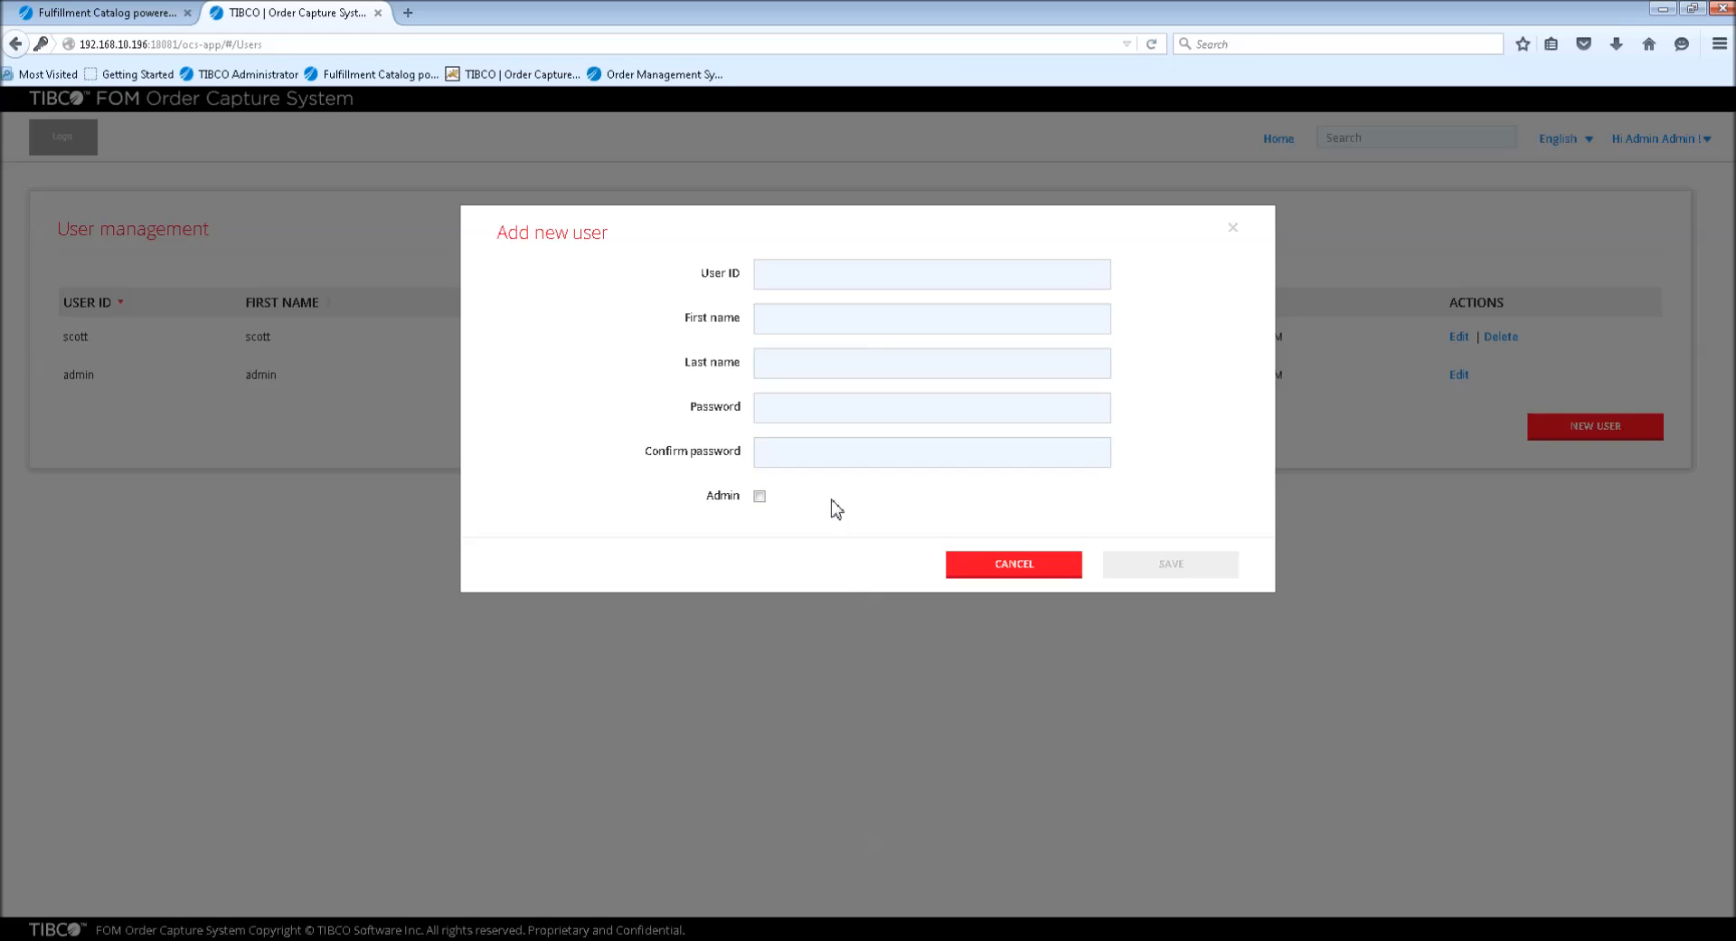
pyautogui.moveTo(820, 510)
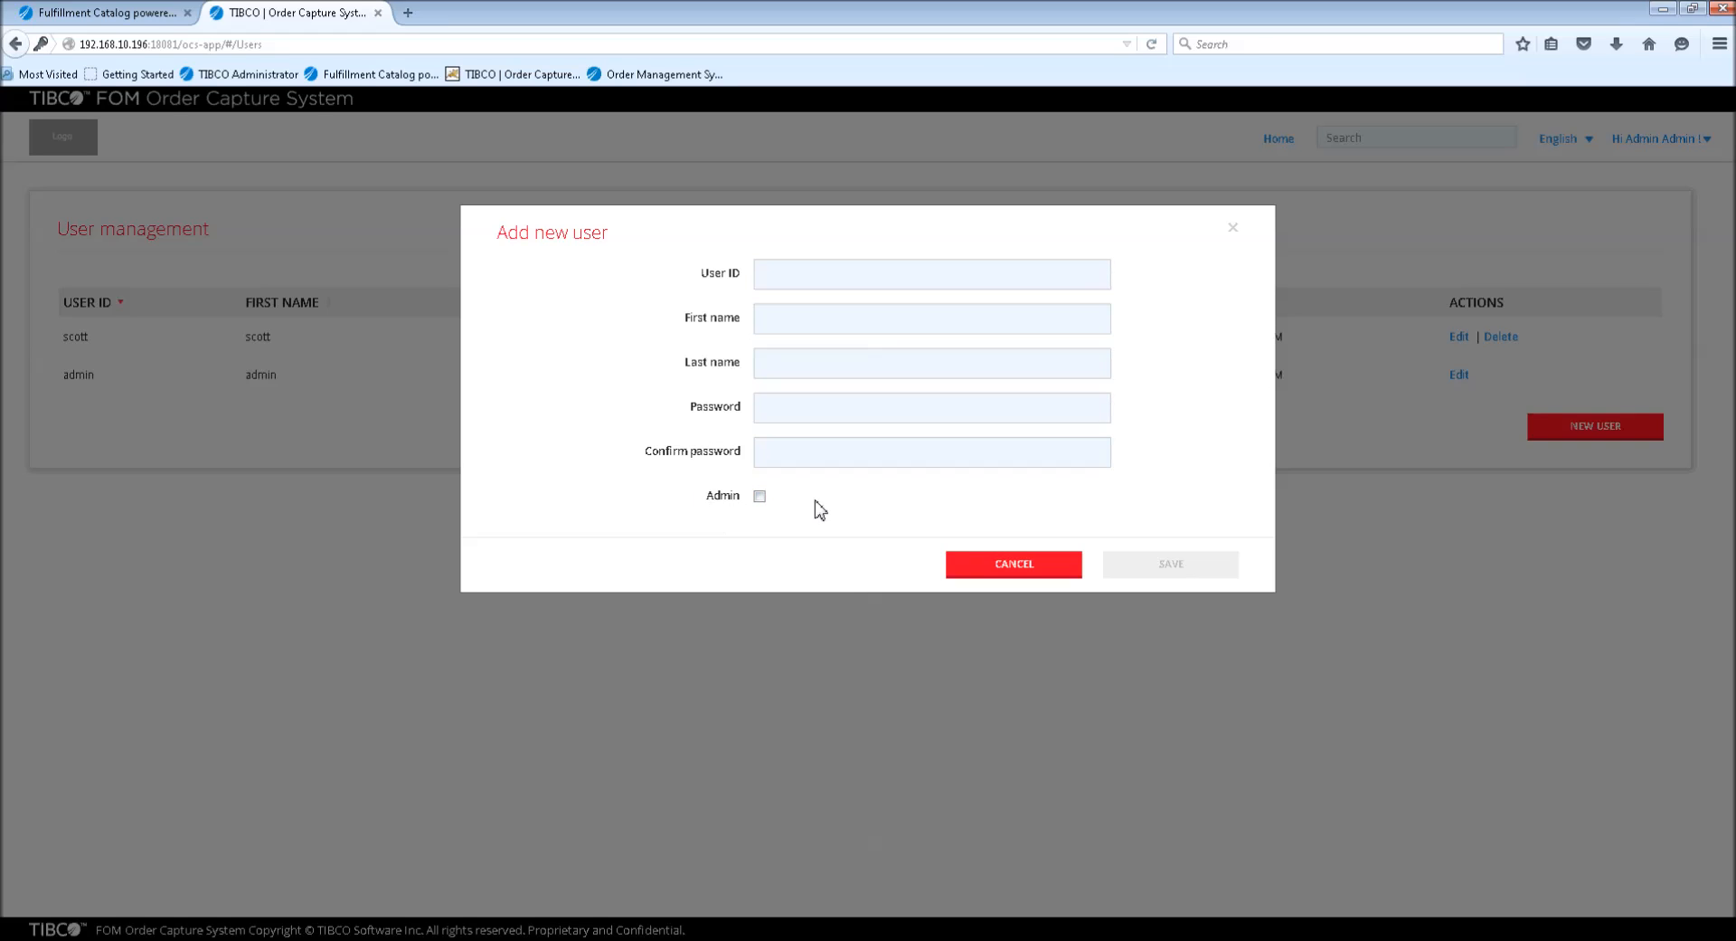
pyautogui.moveTo(731, 519)
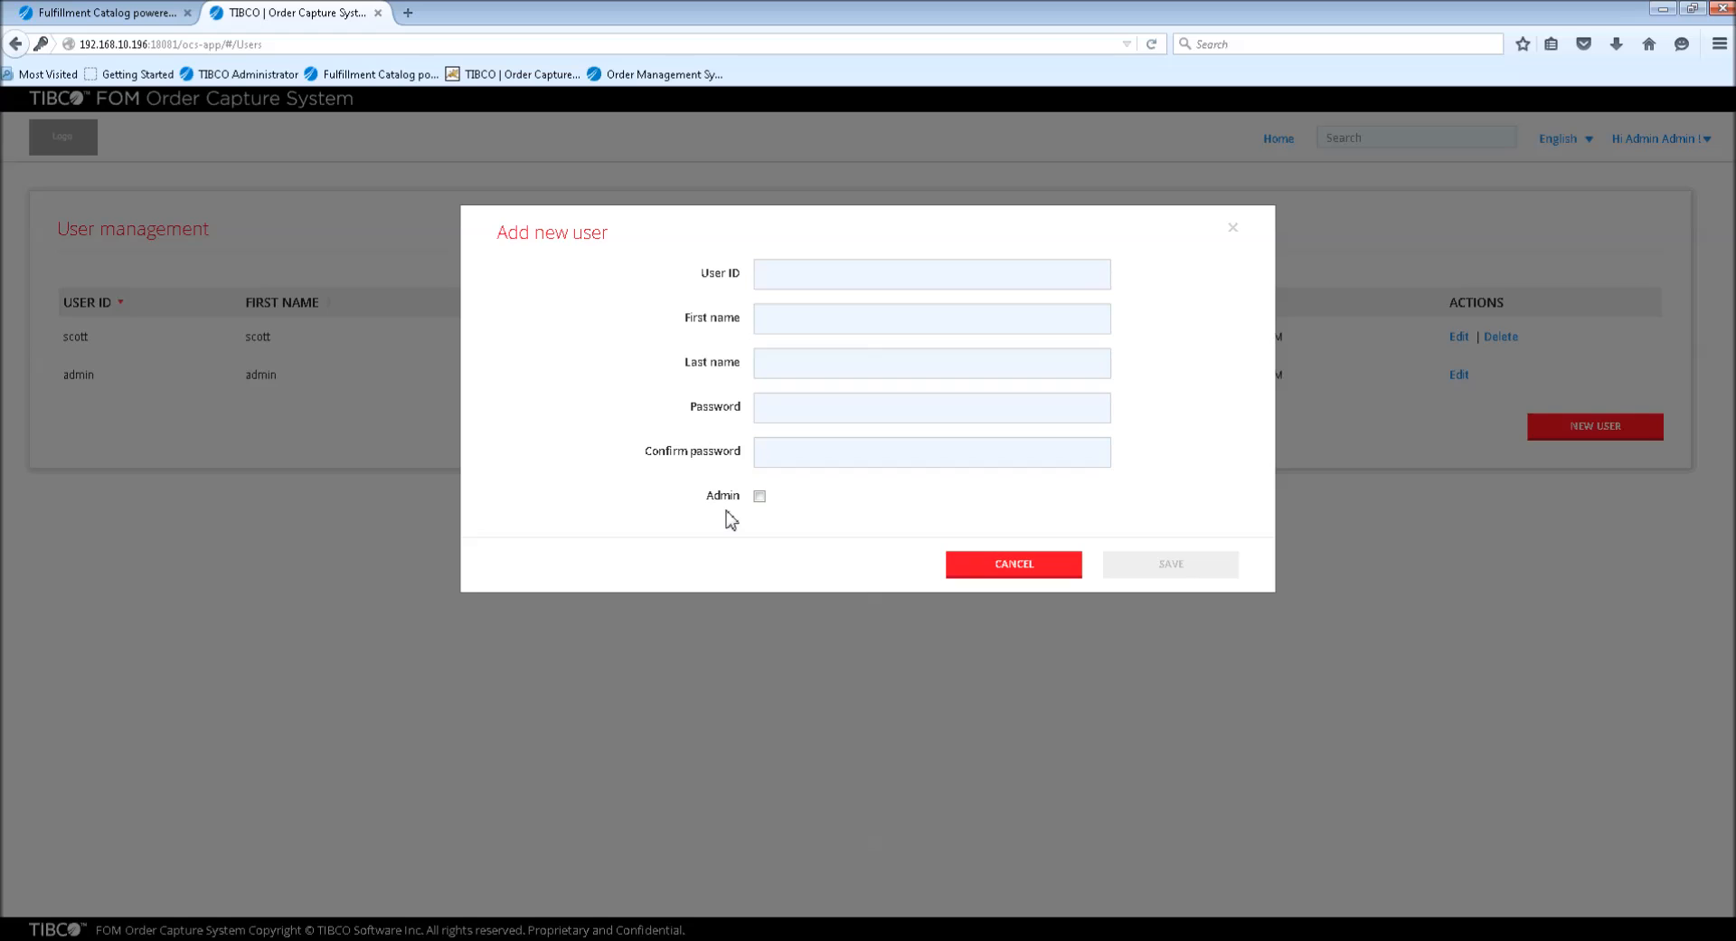
pyautogui.moveTo(1635, 136)
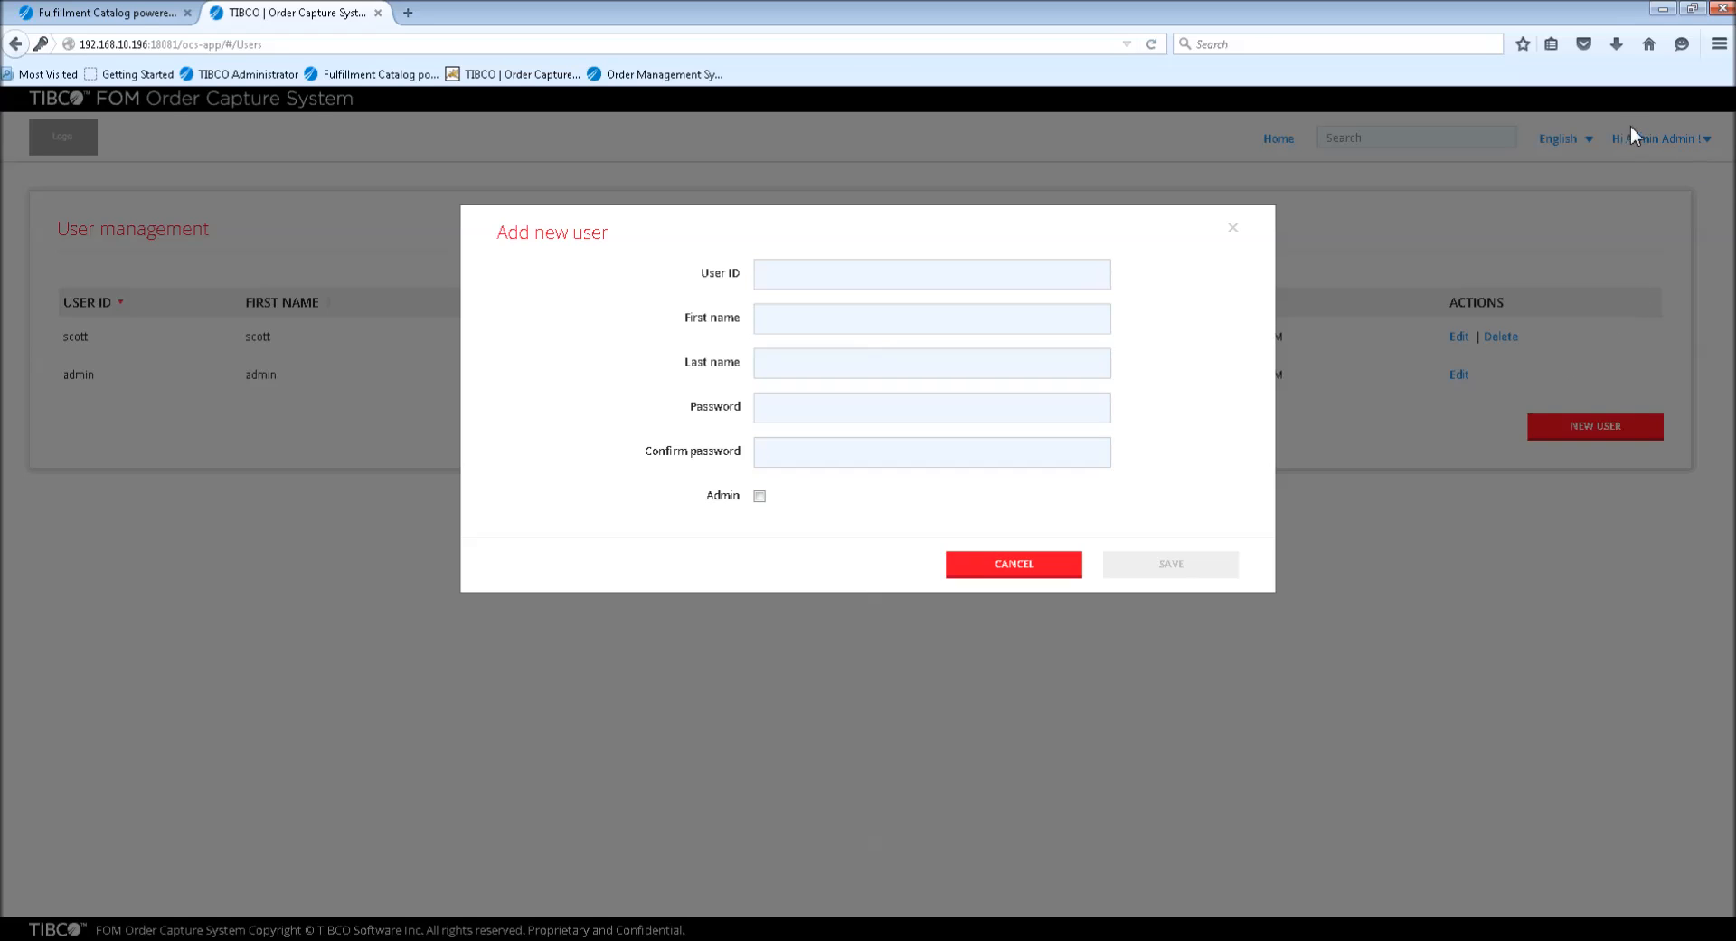
pyautogui.moveTo(769, 542)
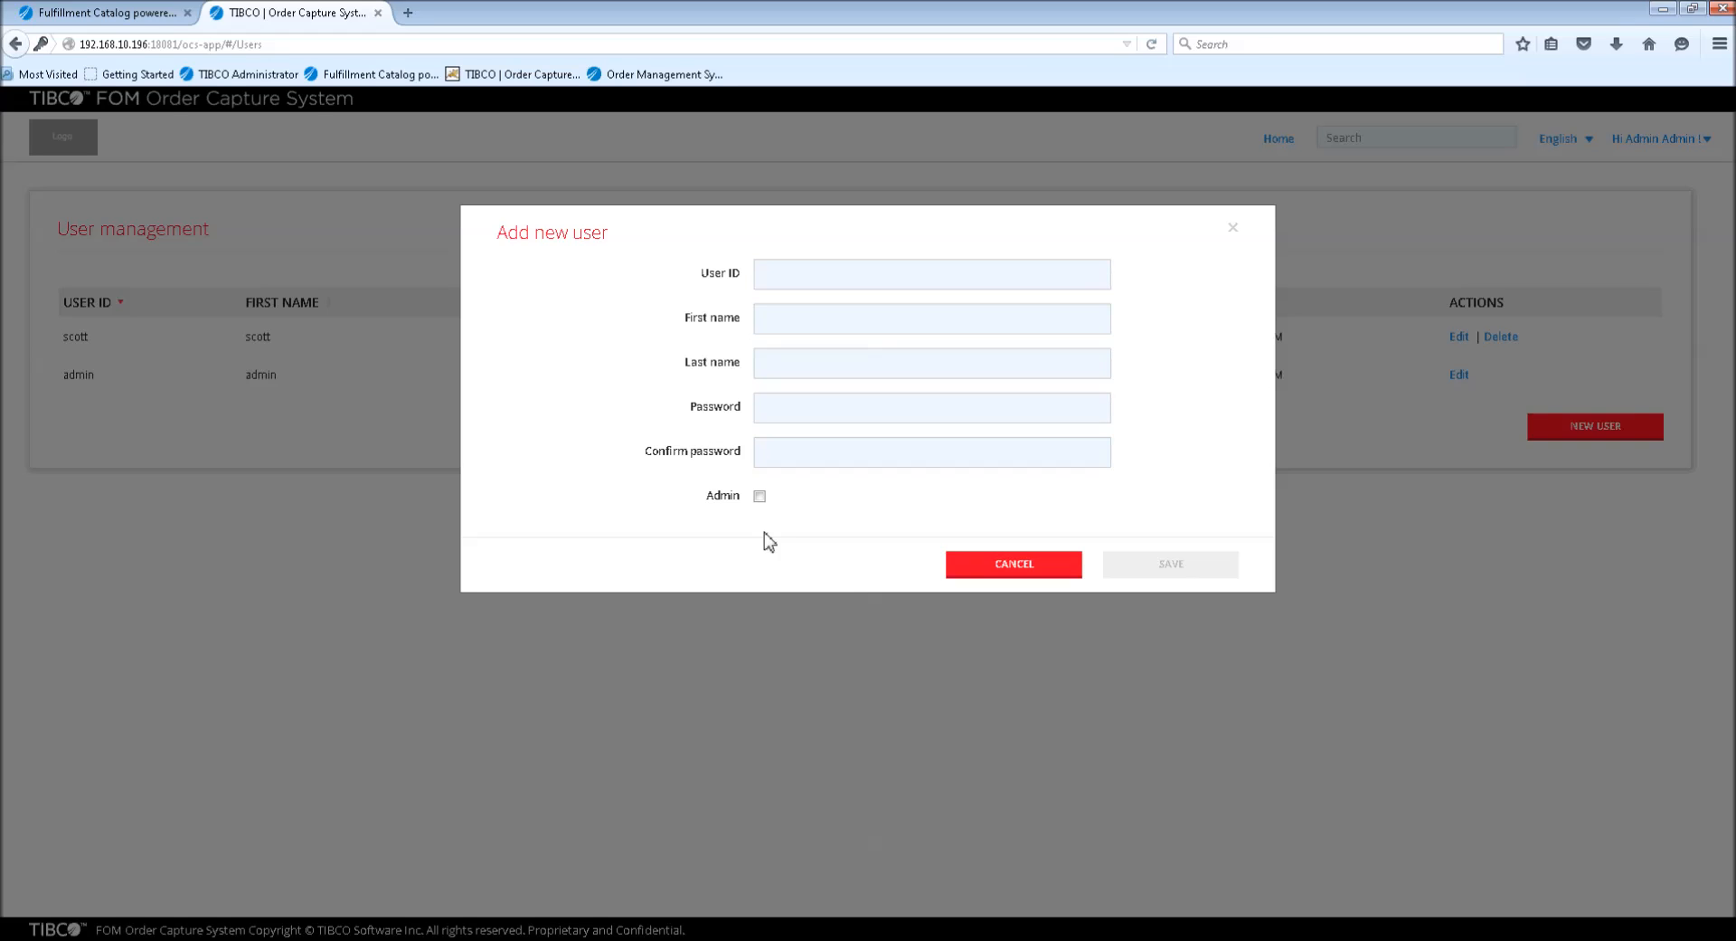
pyautogui.moveTo(1013, 570)
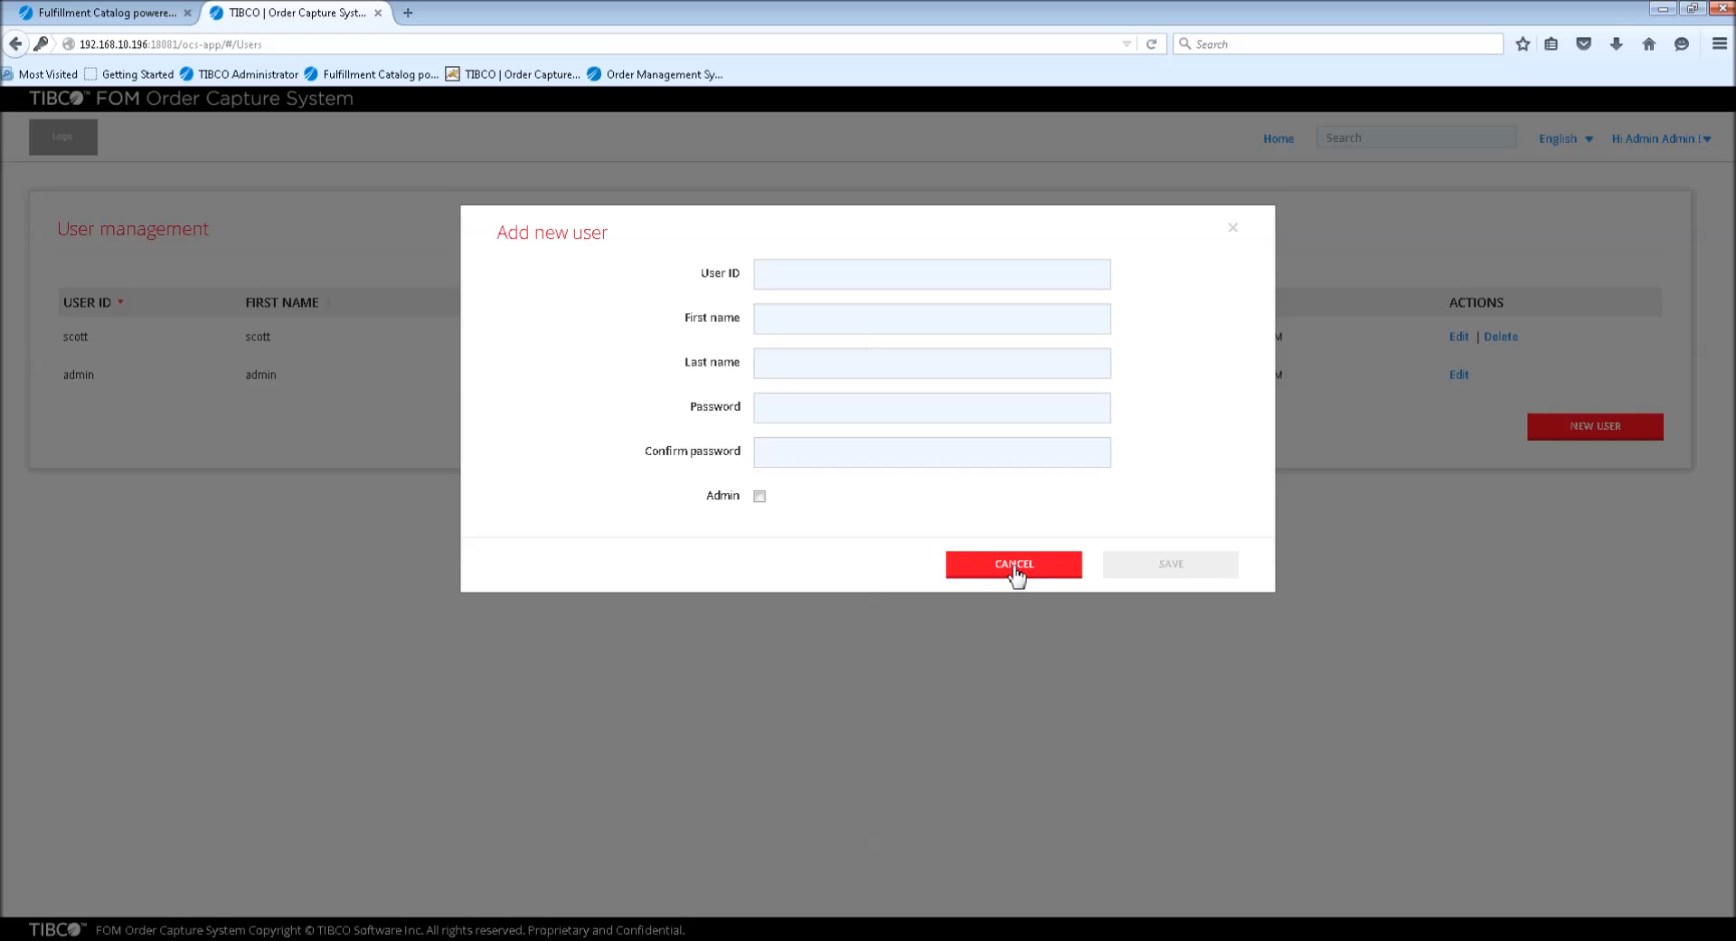
pyautogui.click(1013, 564)
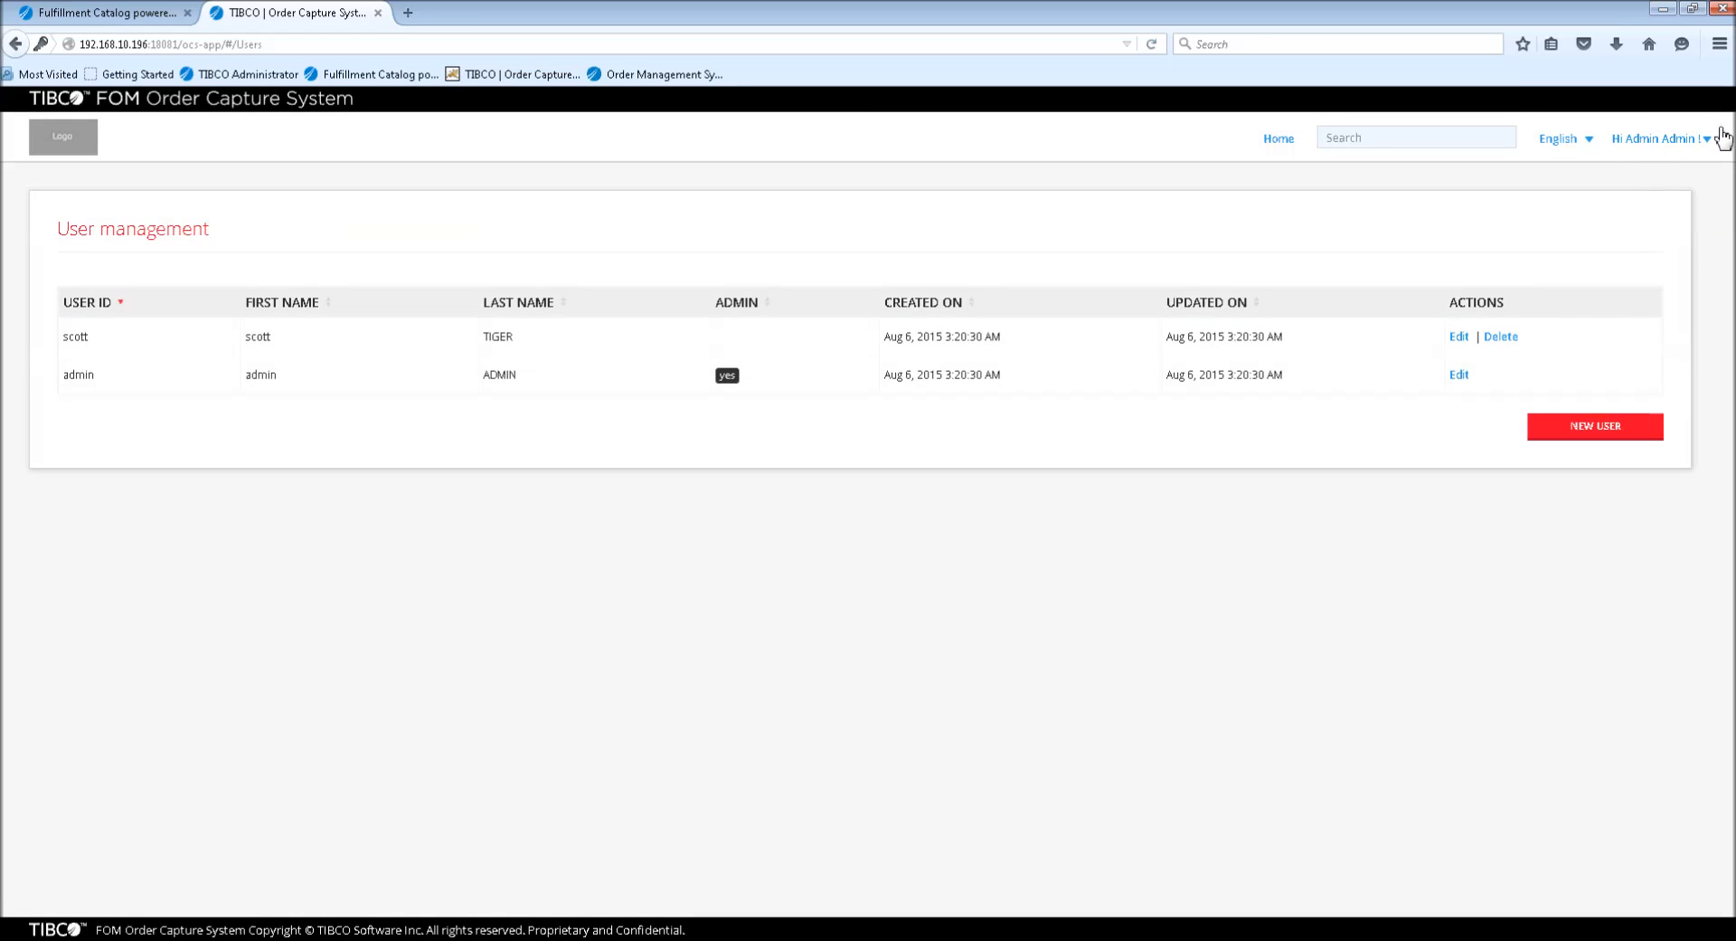
pyautogui.click(1660, 138)
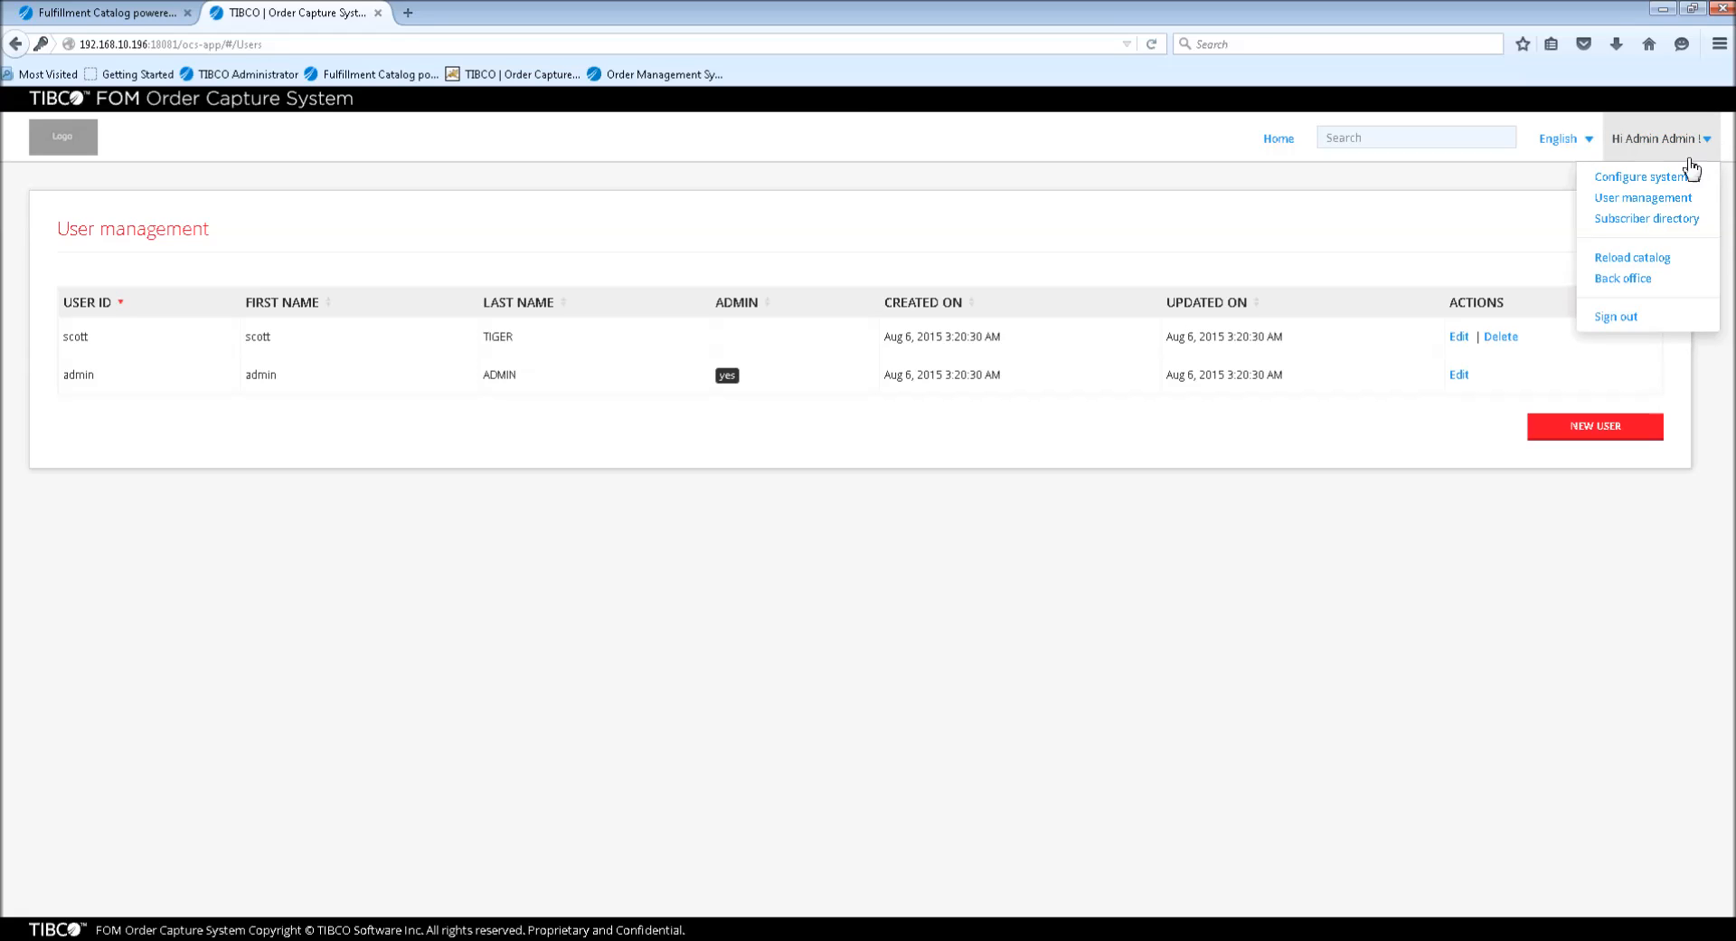
pyautogui.moveTo(1646, 219)
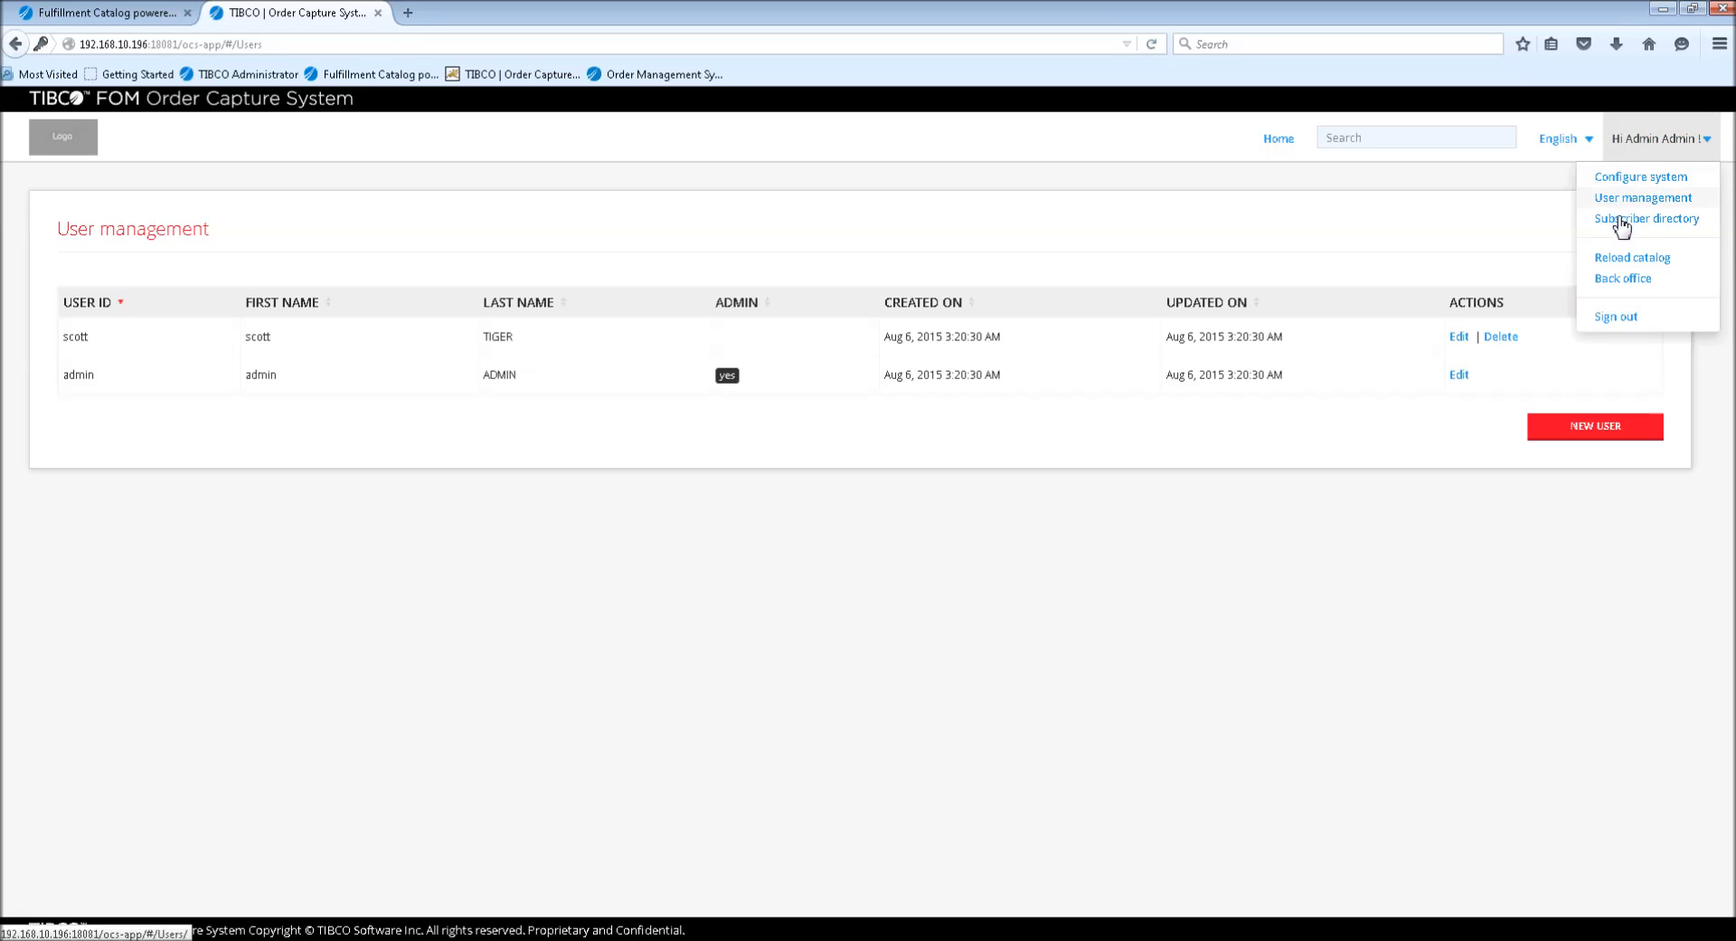
pyautogui.click(1646, 219)
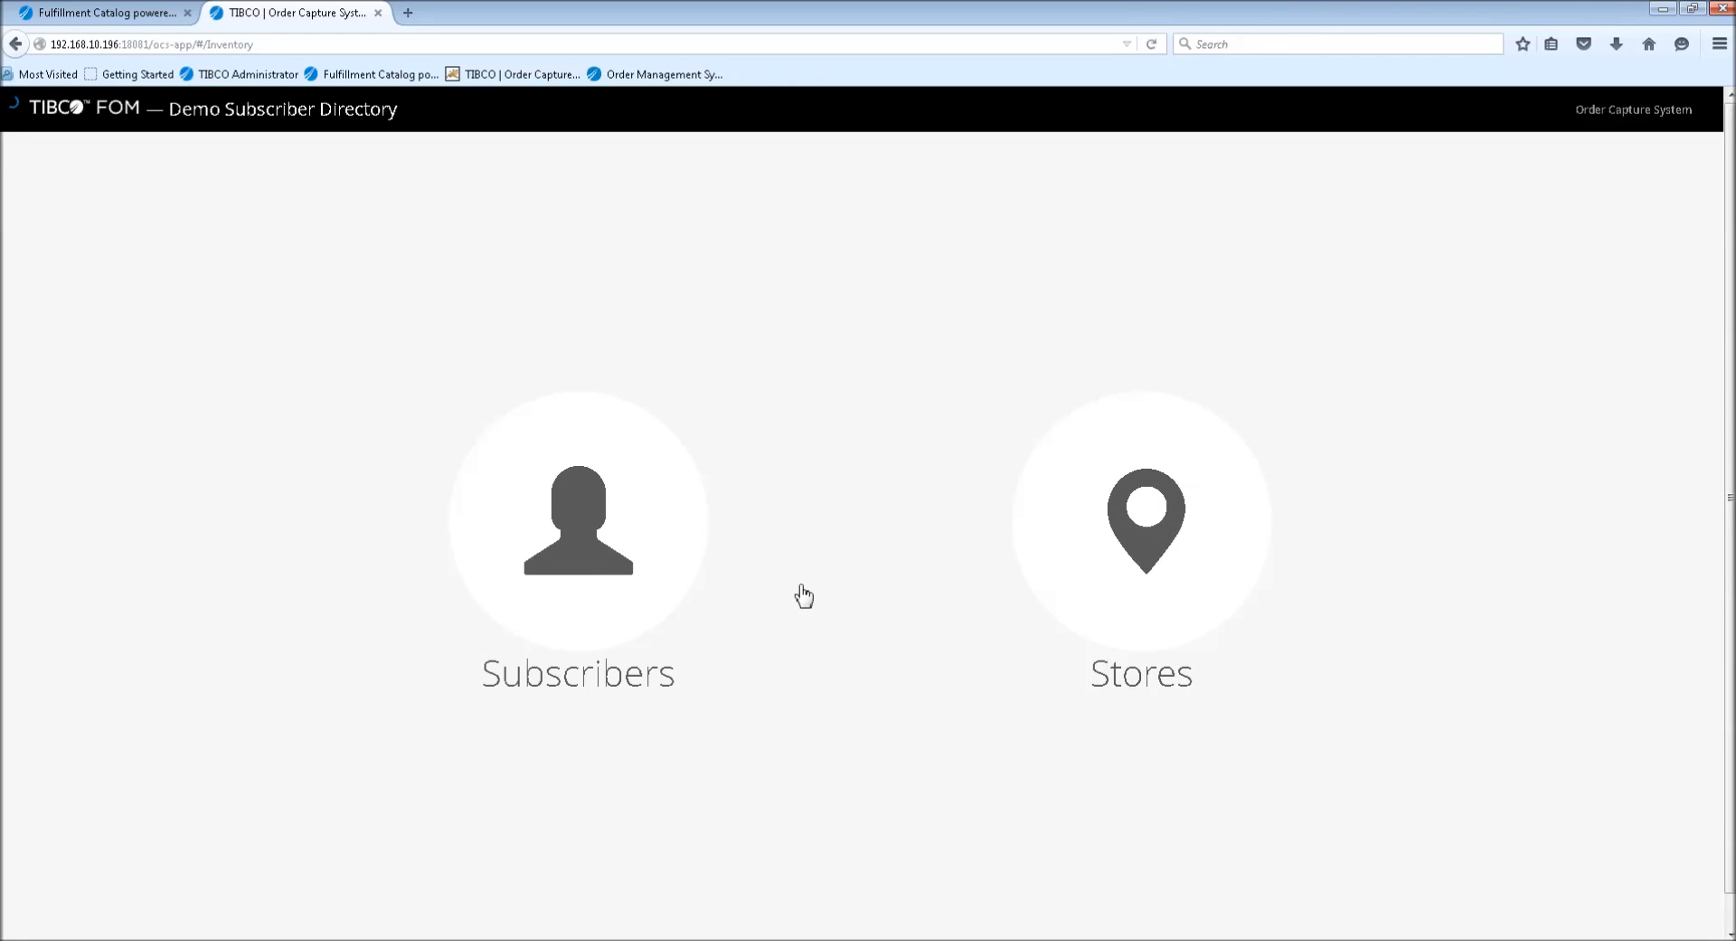
pyautogui.moveTo(810, 590)
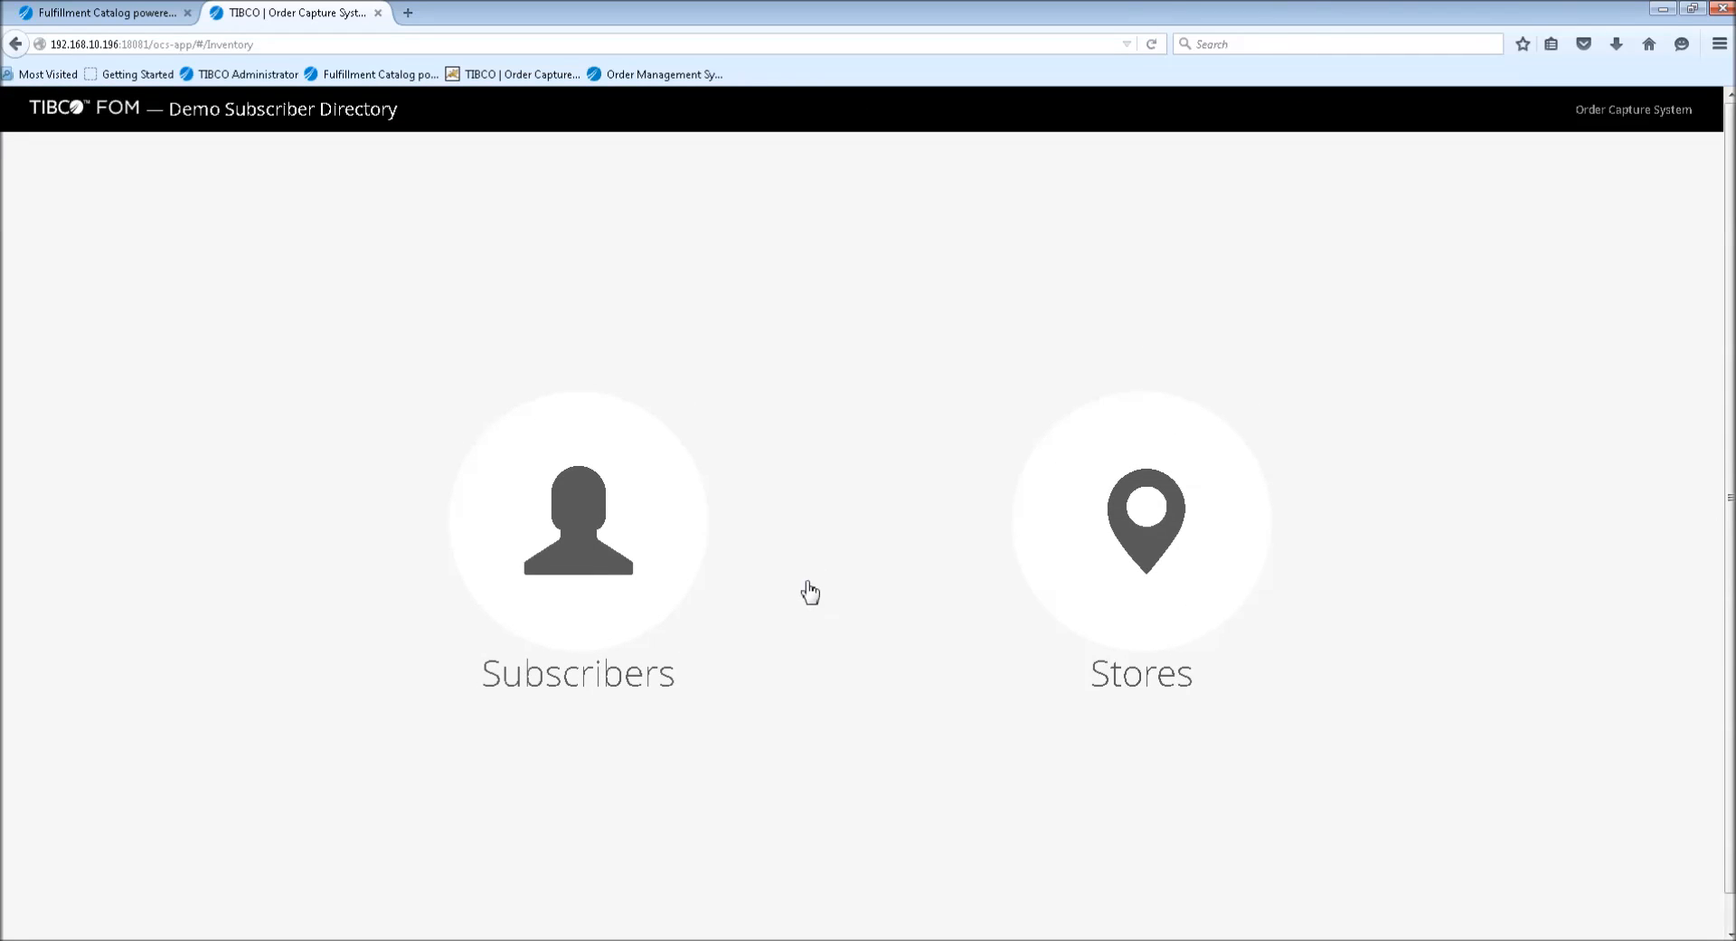
pyautogui.moveTo(922, 566)
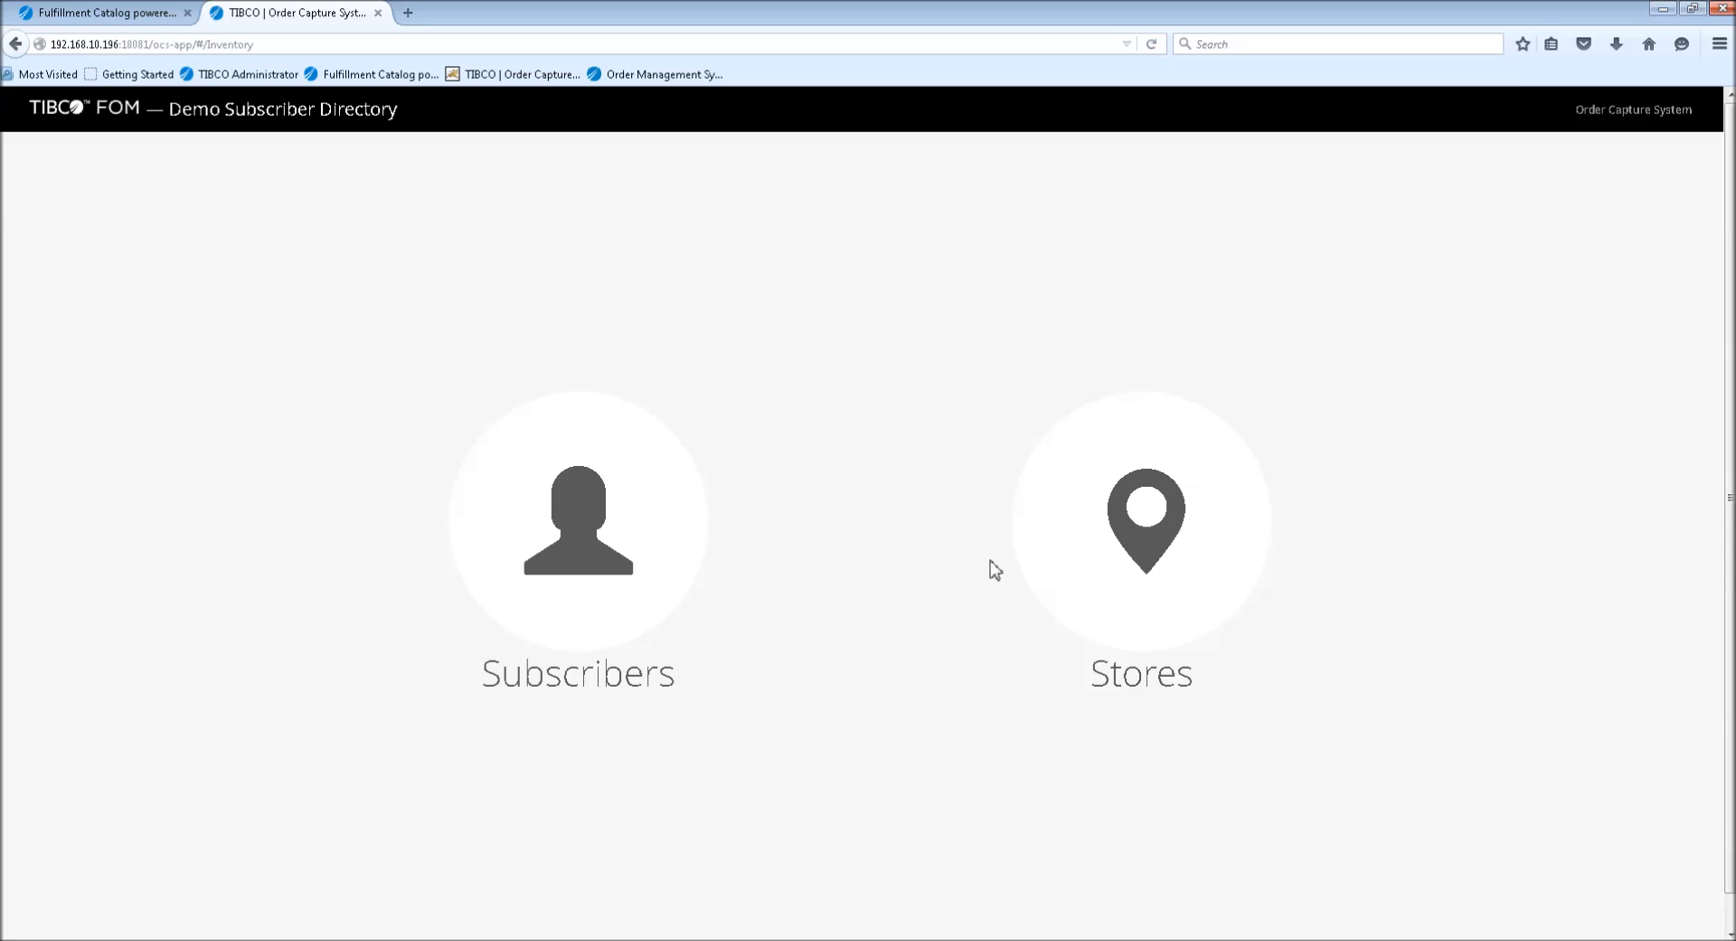
pyautogui.moveTo(577, 705)
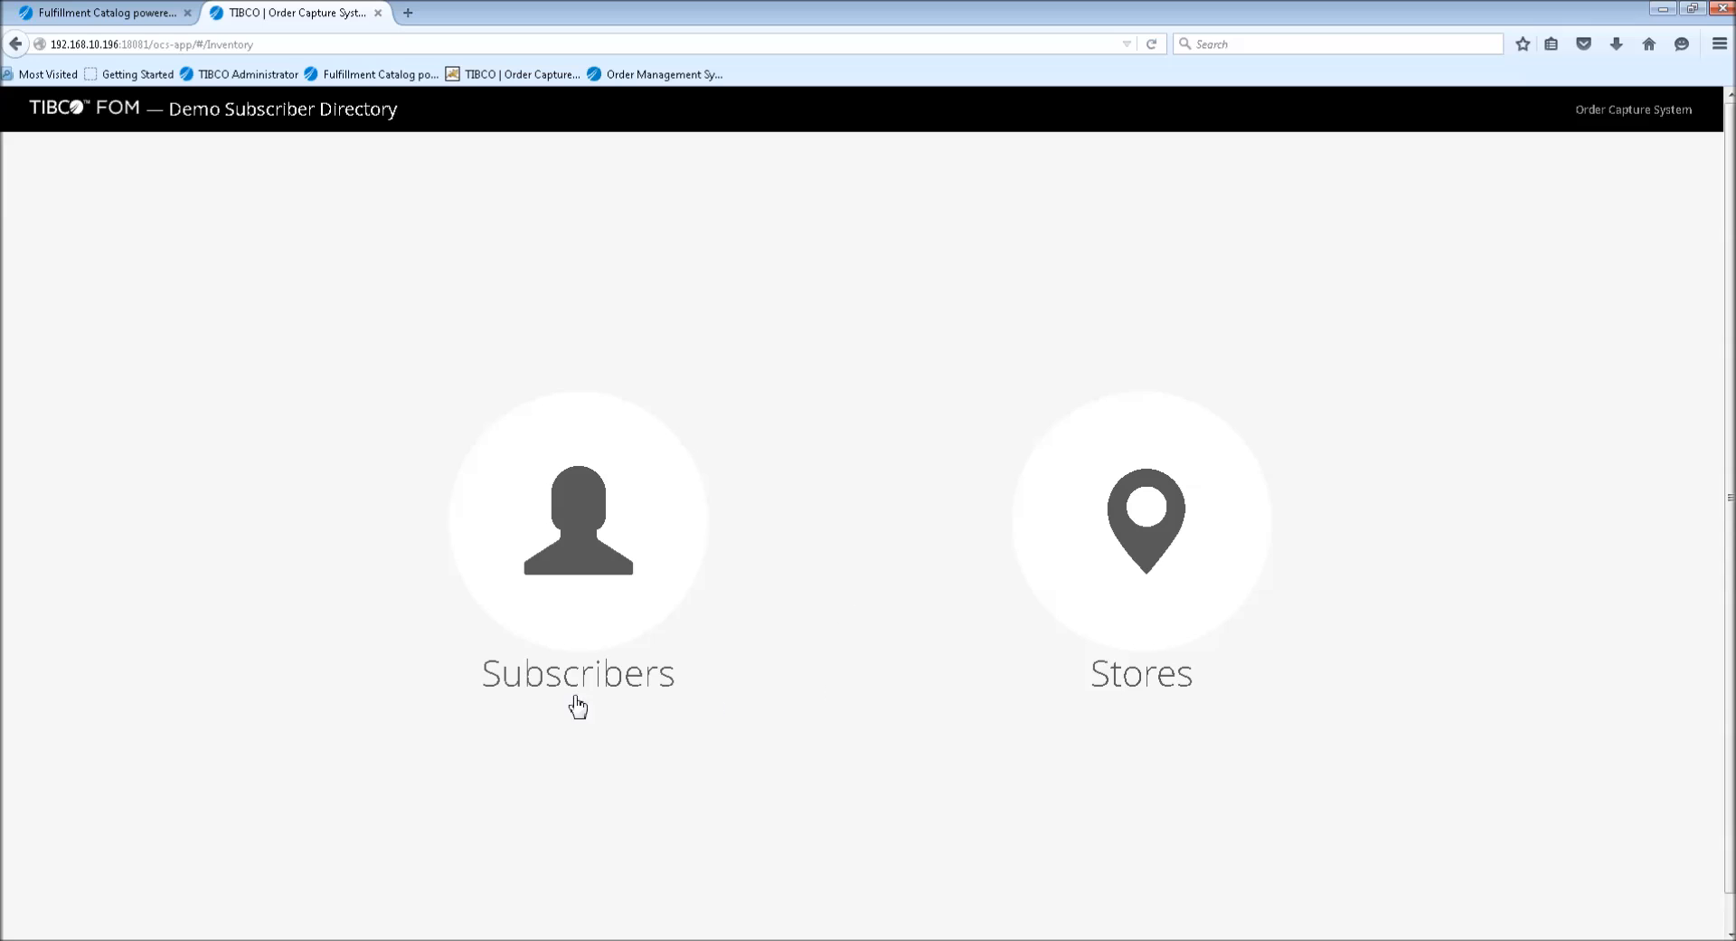
pyautogui.moveTo(1053, 575)
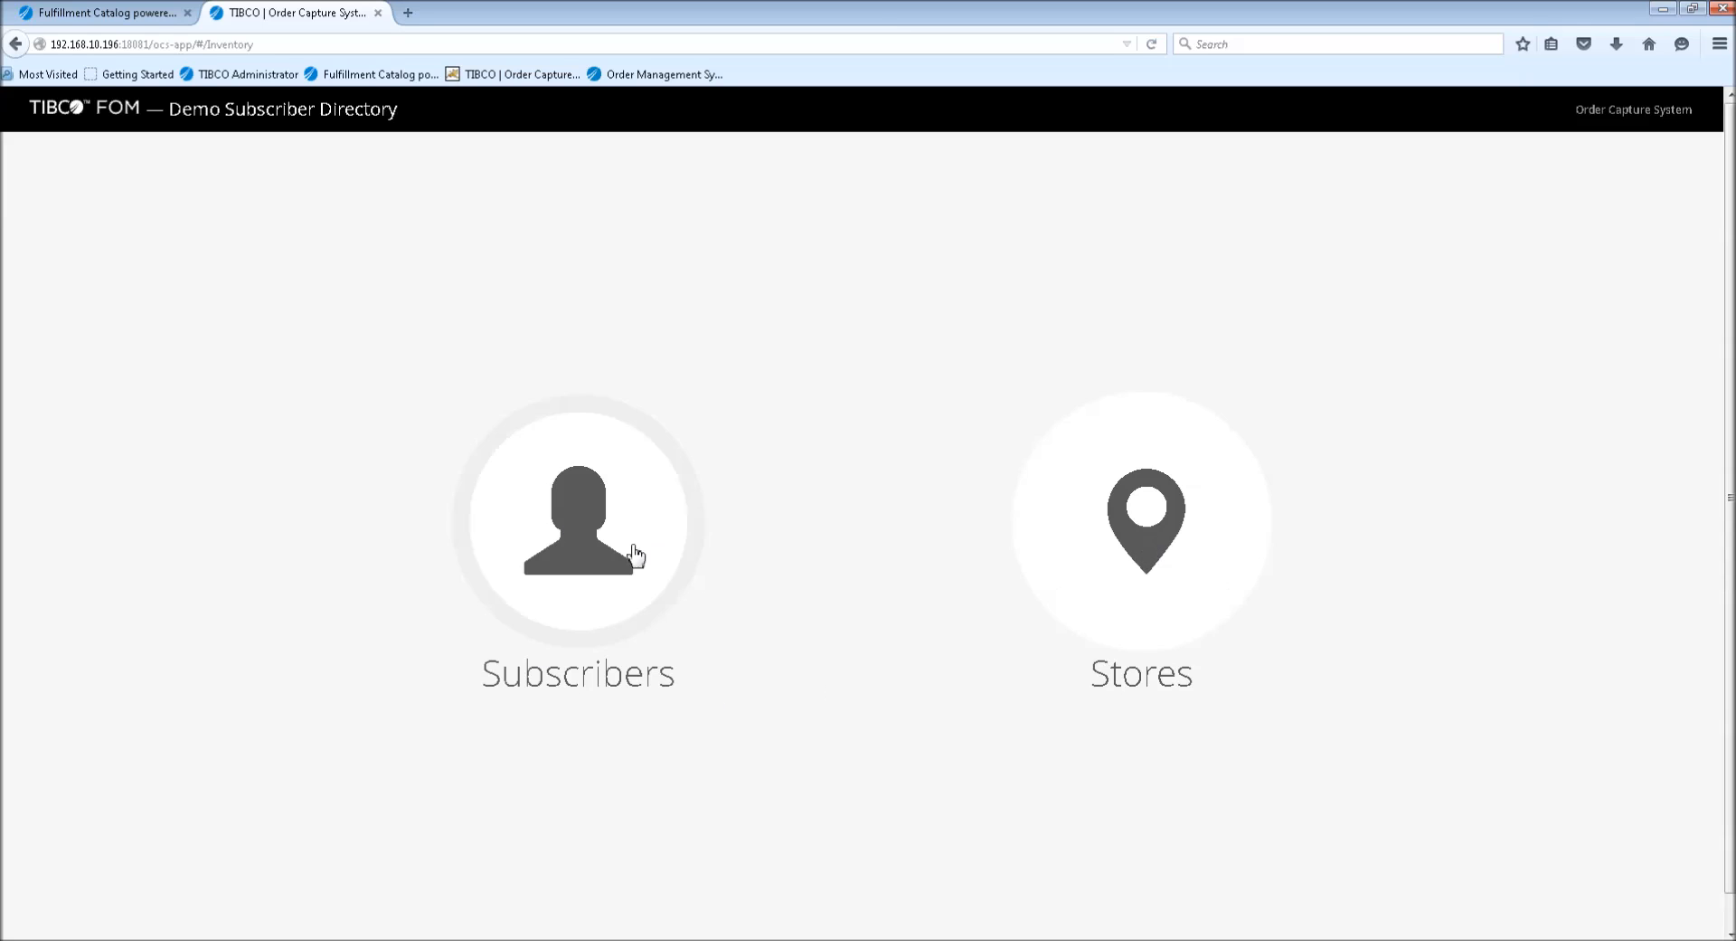
pyautogui.moveTo(598, 556)
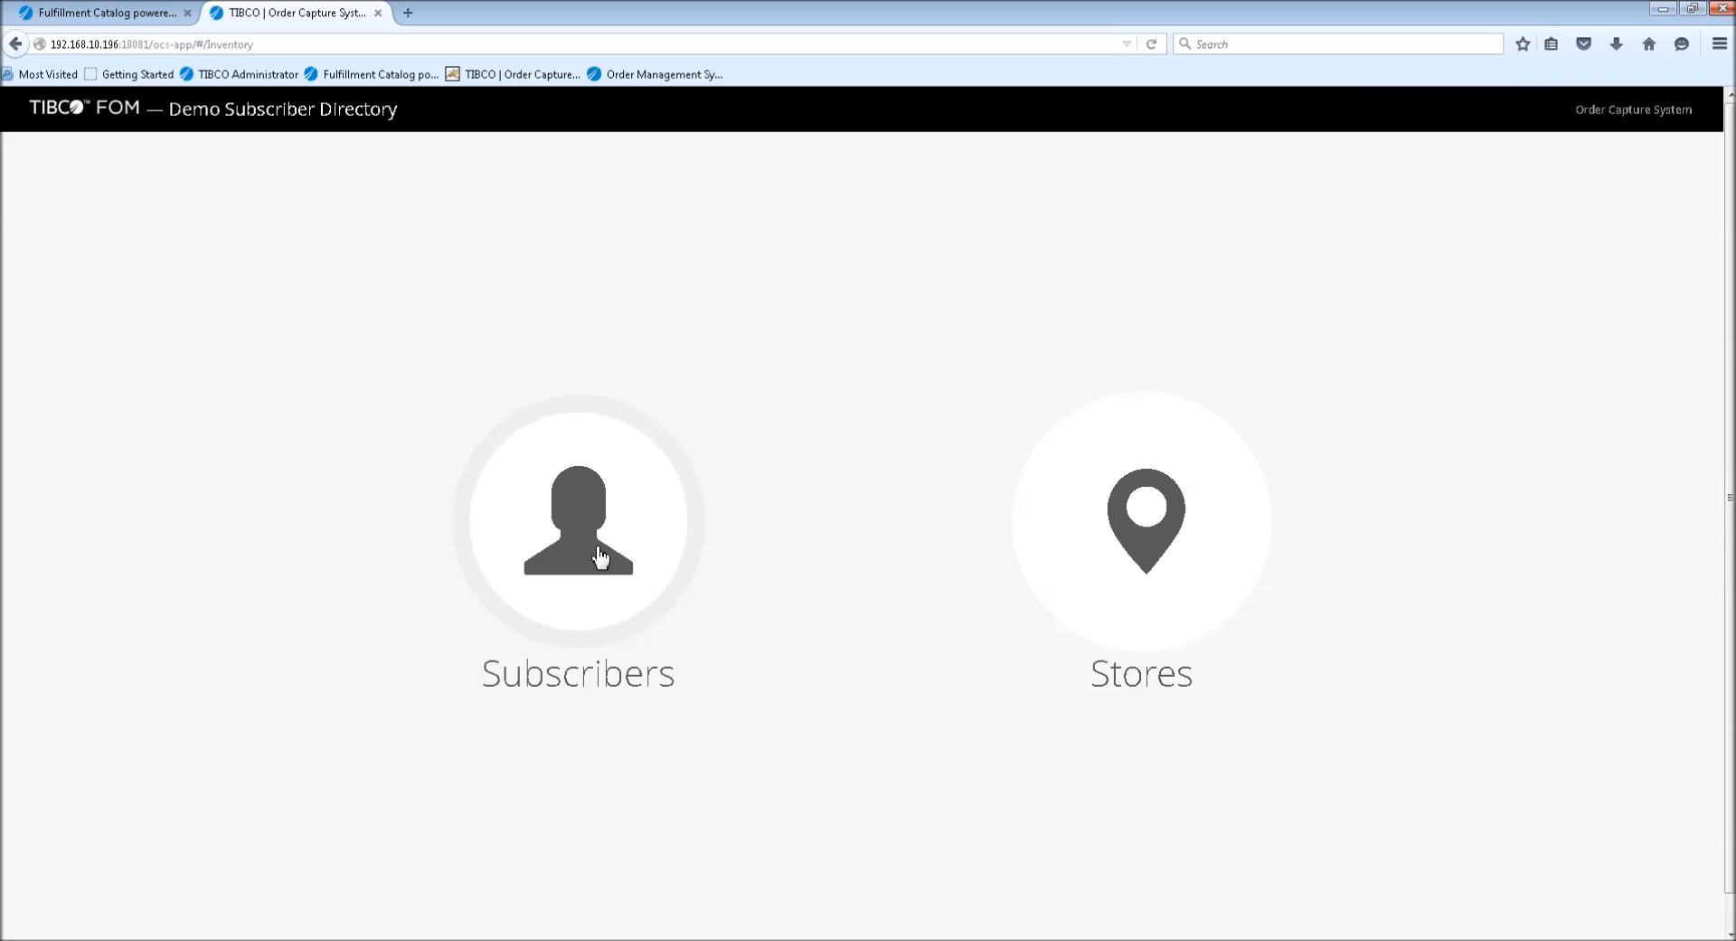
# Show the List of subscribers from the Demo Subscriber Directory home page
pyautogui.click(577, 521)
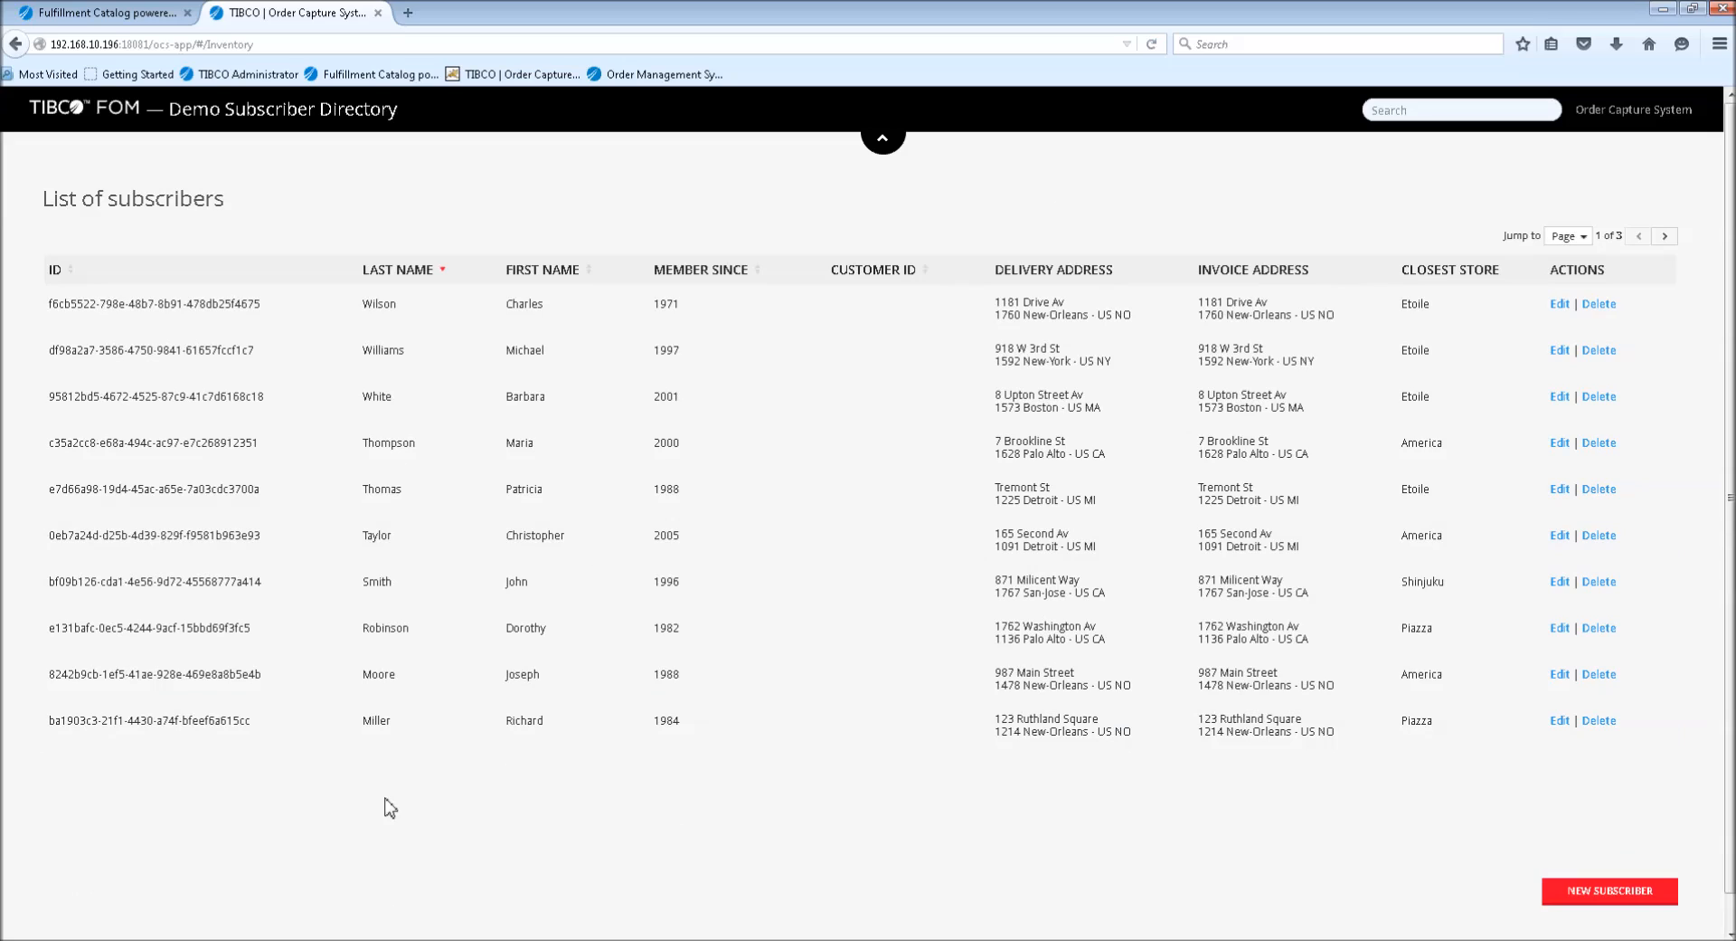
pyautogui.moveTo(1107, 816)
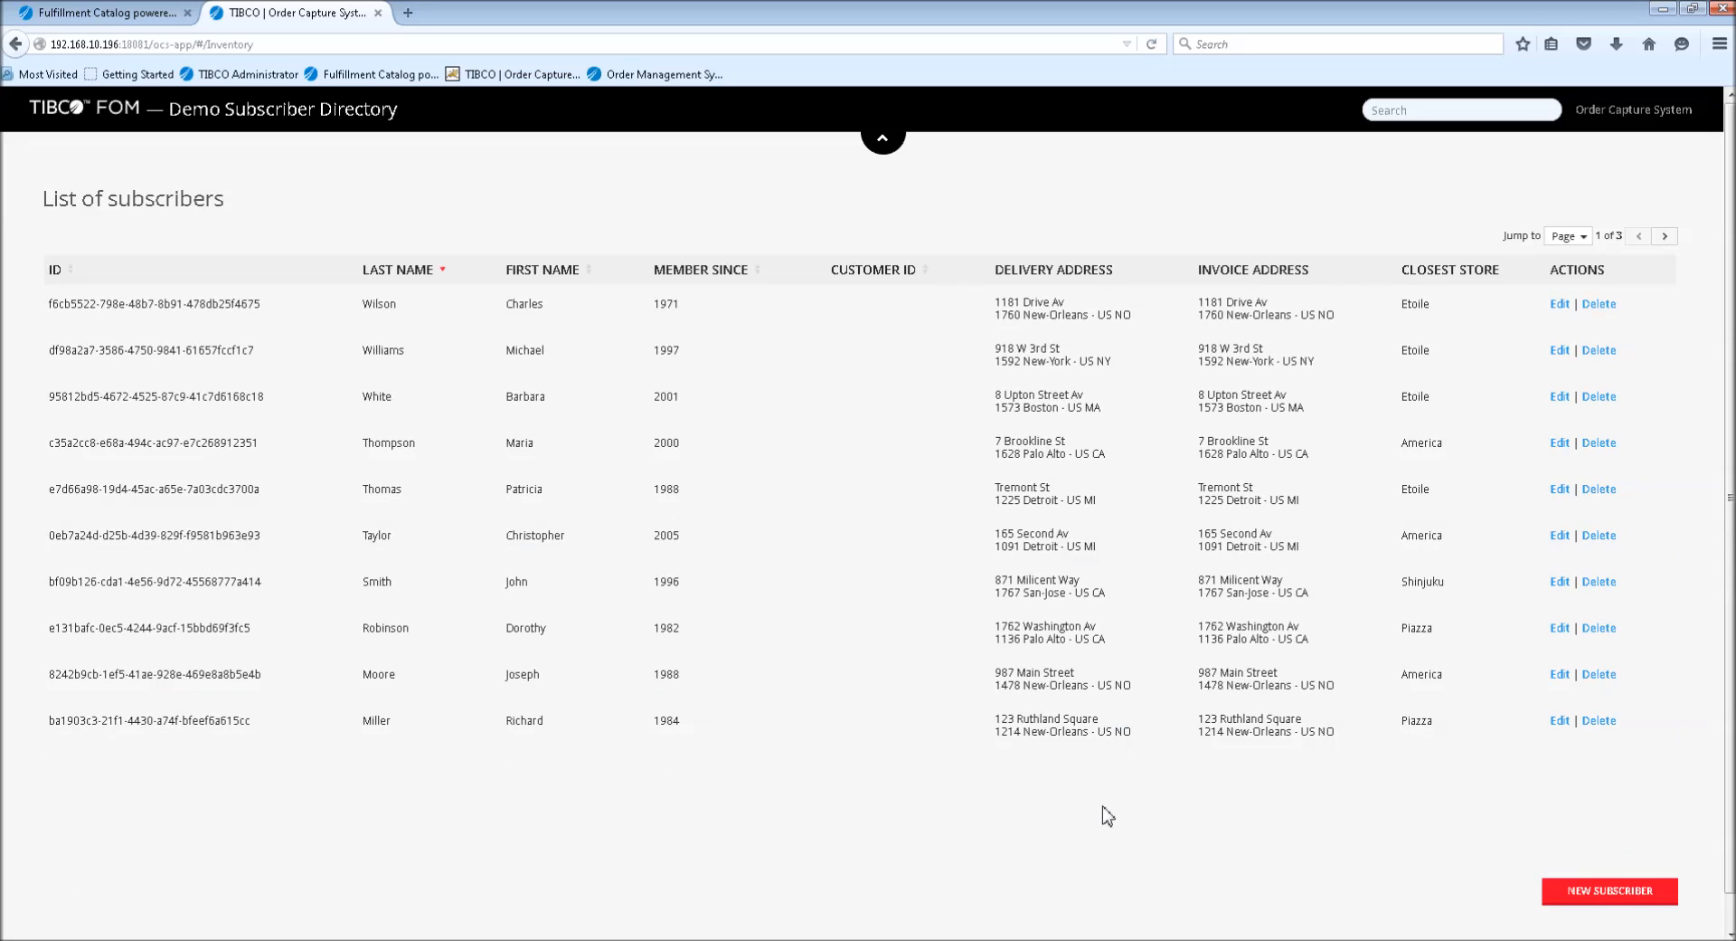
pyautogui.moveTo(1606, 897)
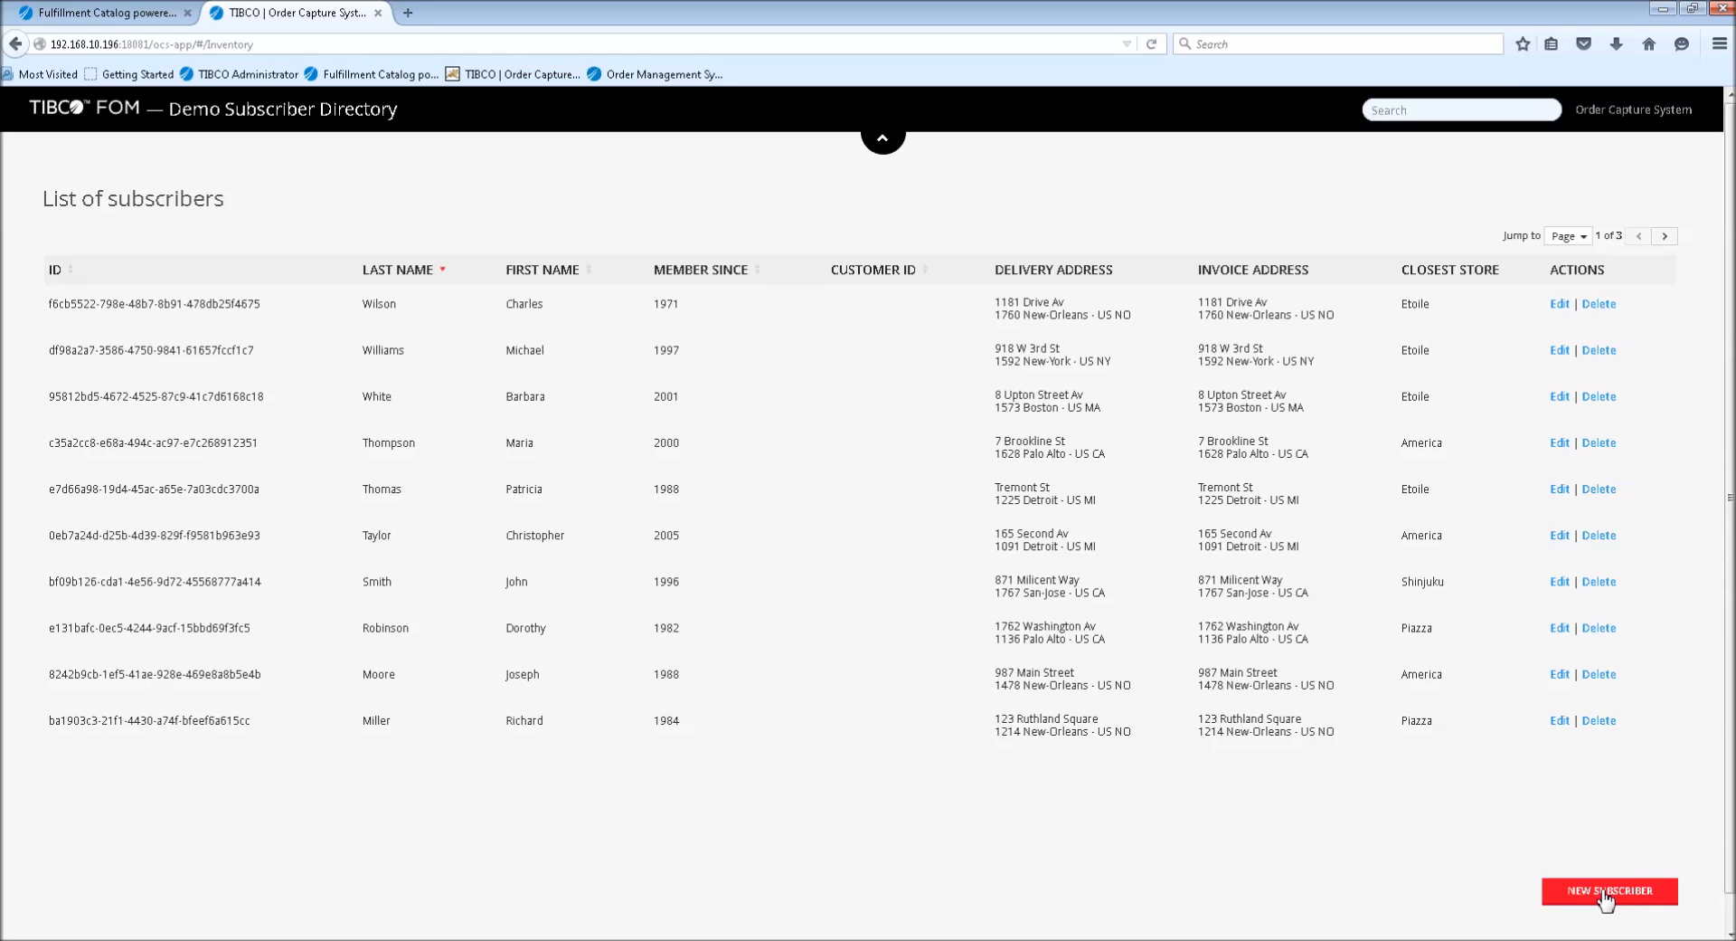
# Start a new subscriber, view its Invoice address details, and leave the form unsaved
pyautogui.click(1610, 890)
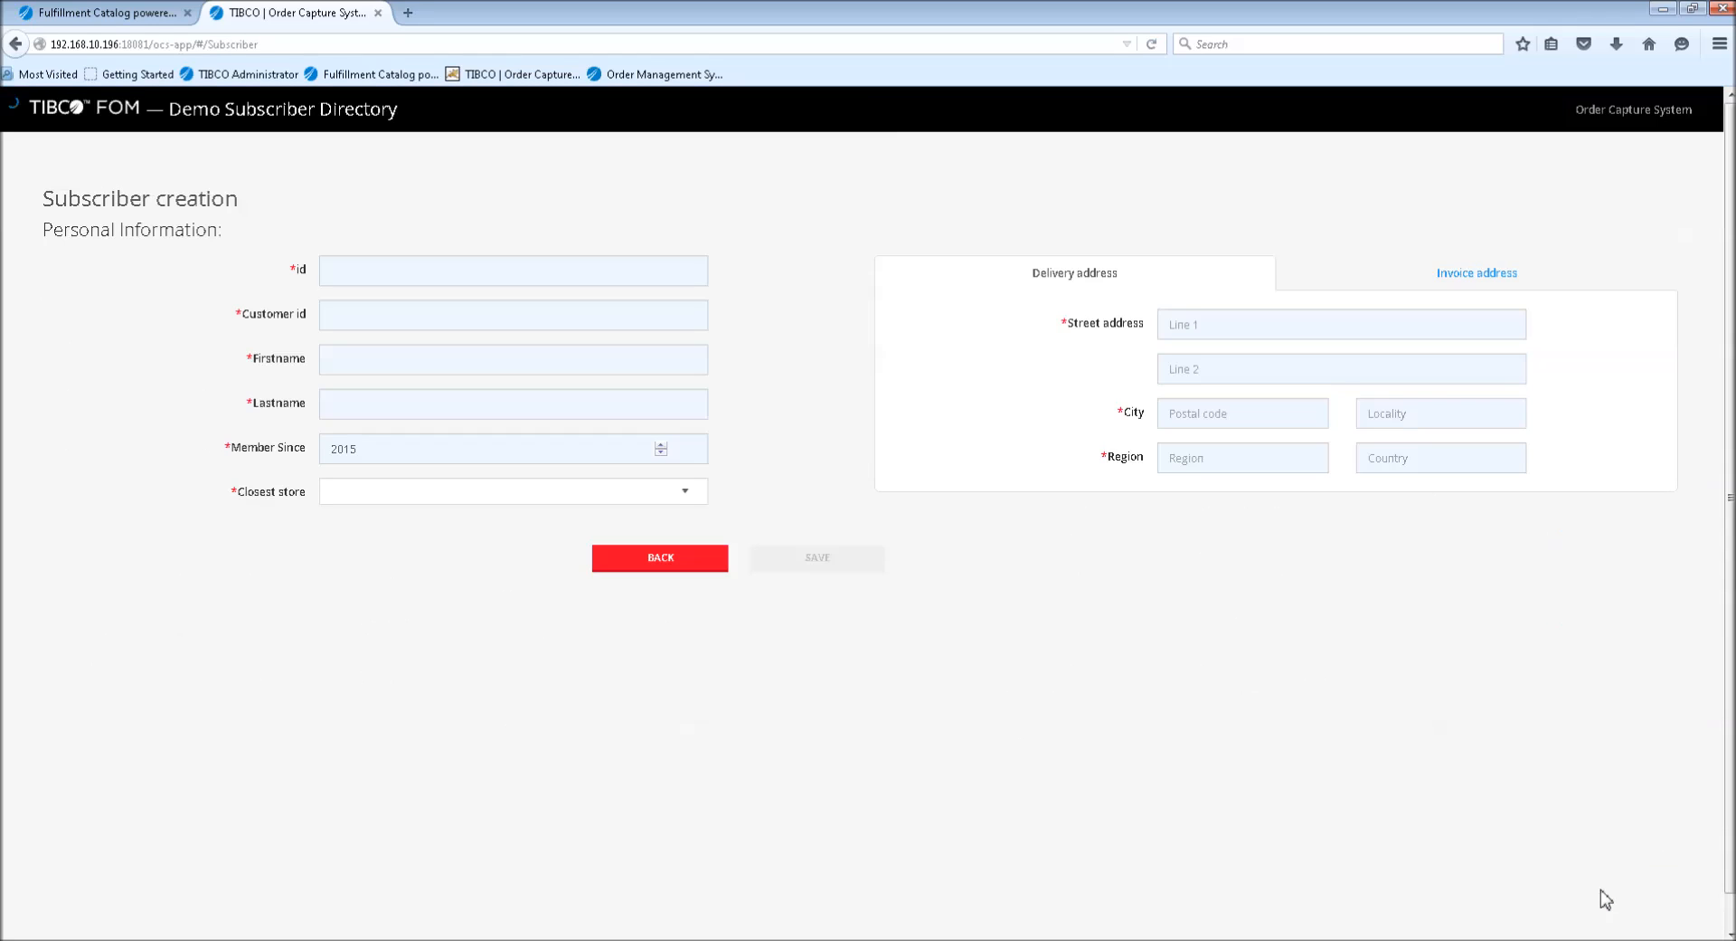
pyautogui.moveTo(404, 584)
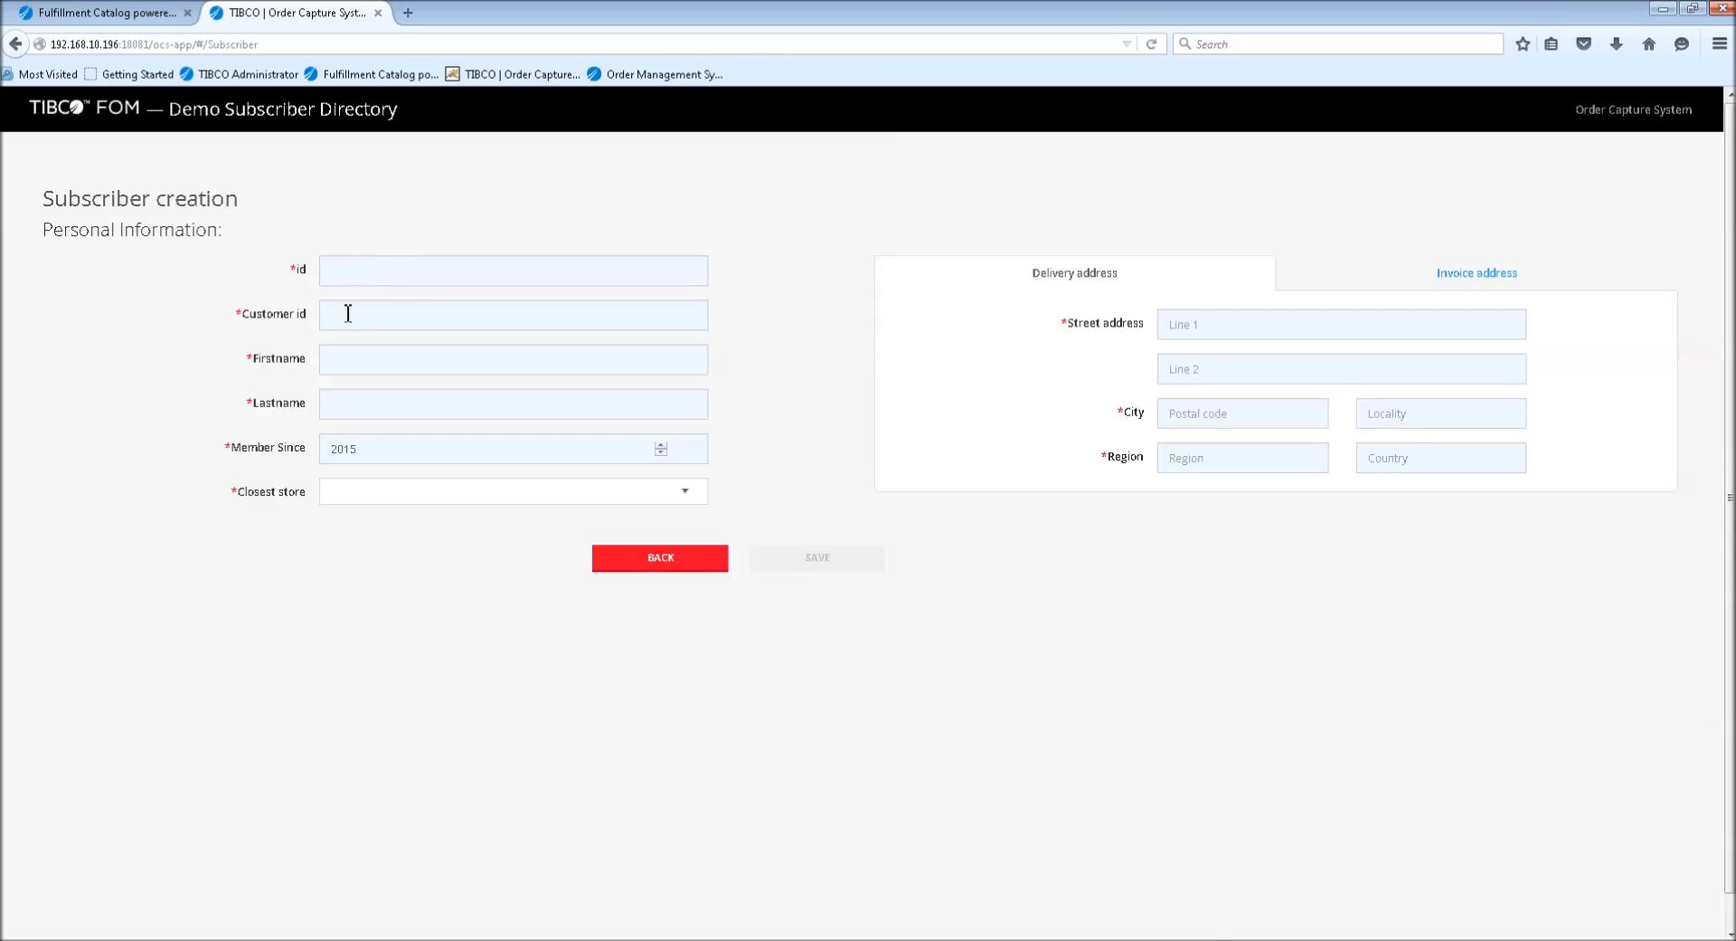
pyautogui.moveTo(344, 322)
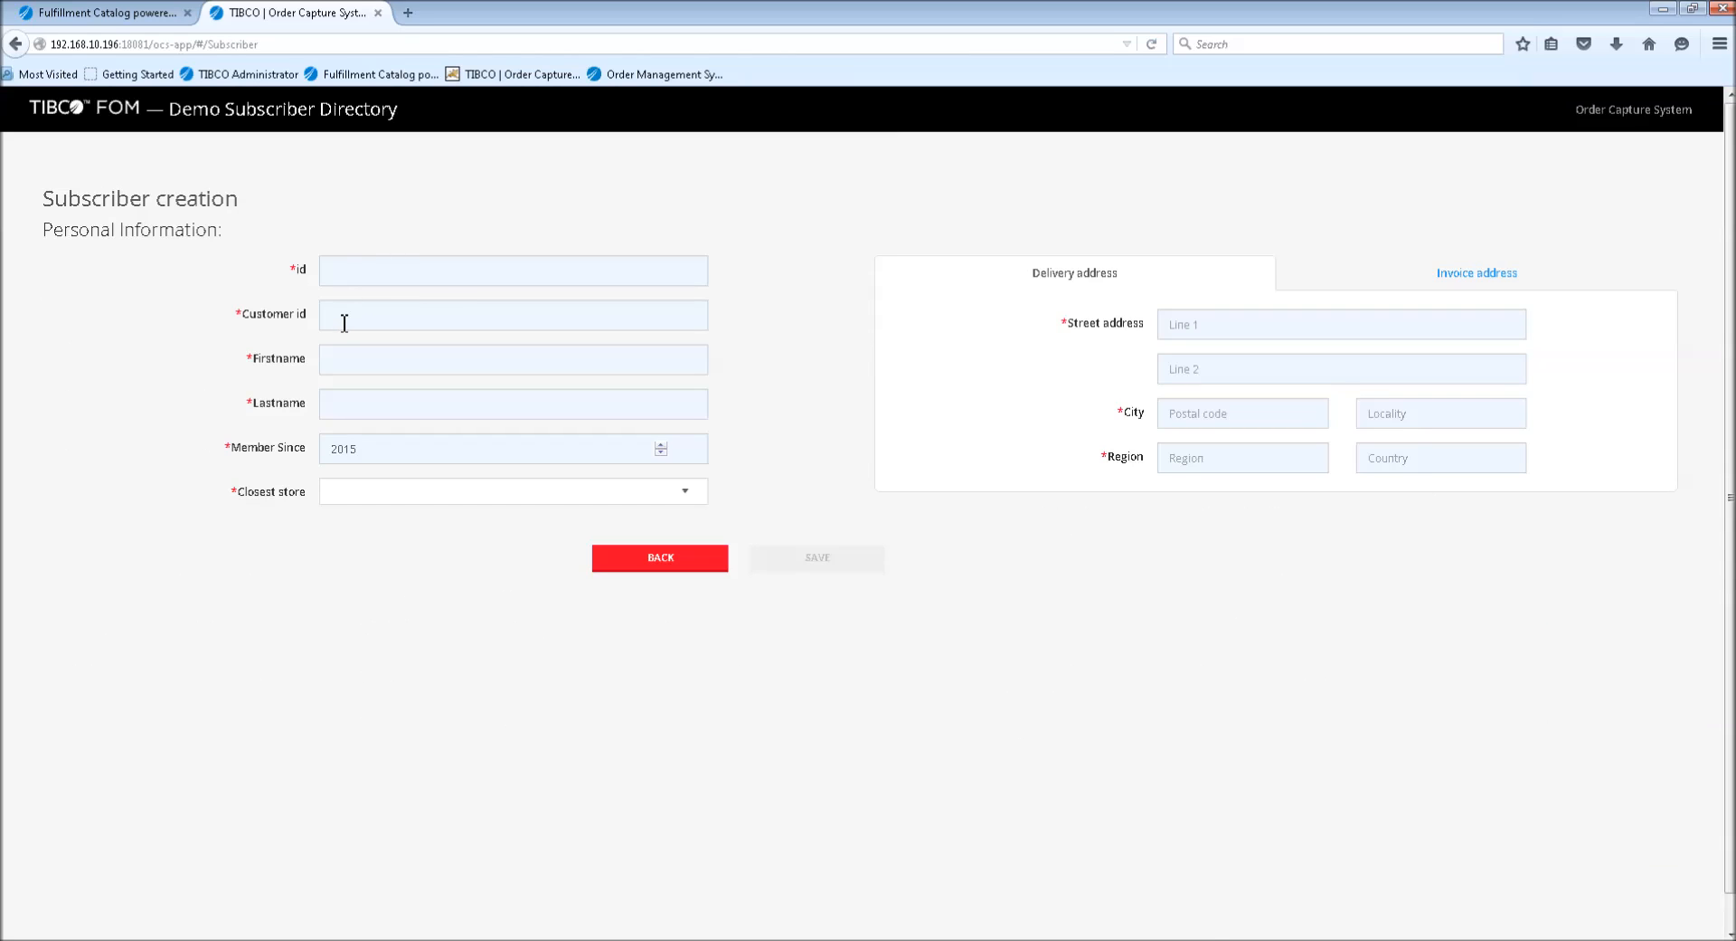
pyautogui.moveTo(369, 313)
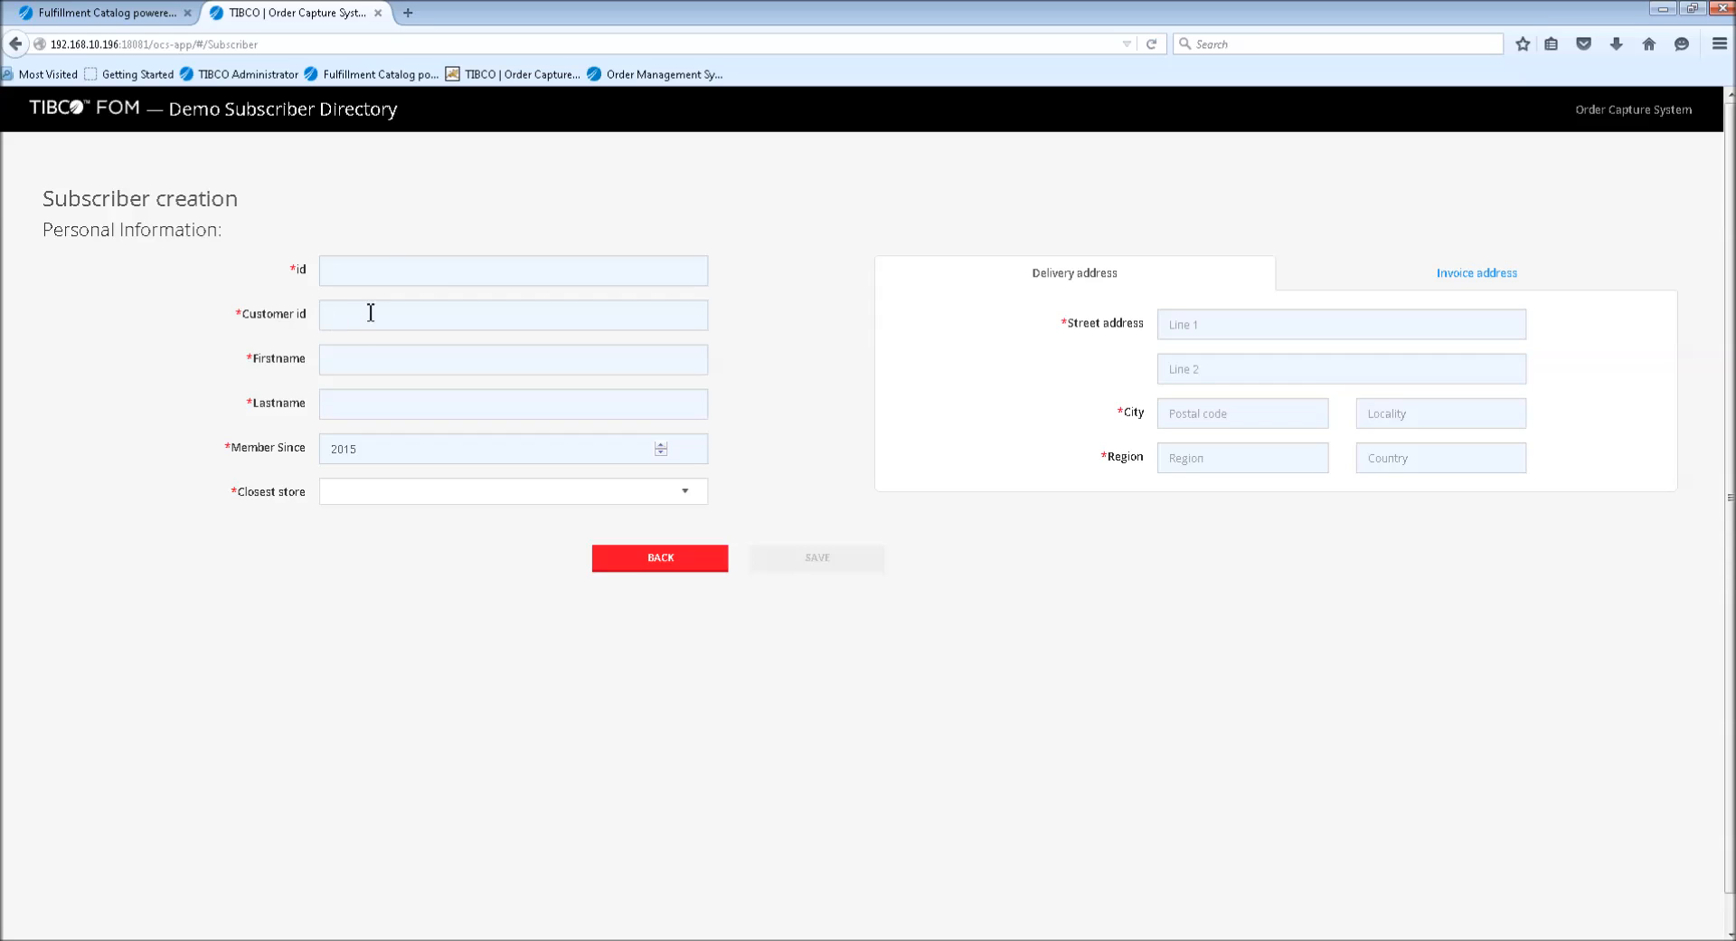
pyautogui.moveTo(304, 372)
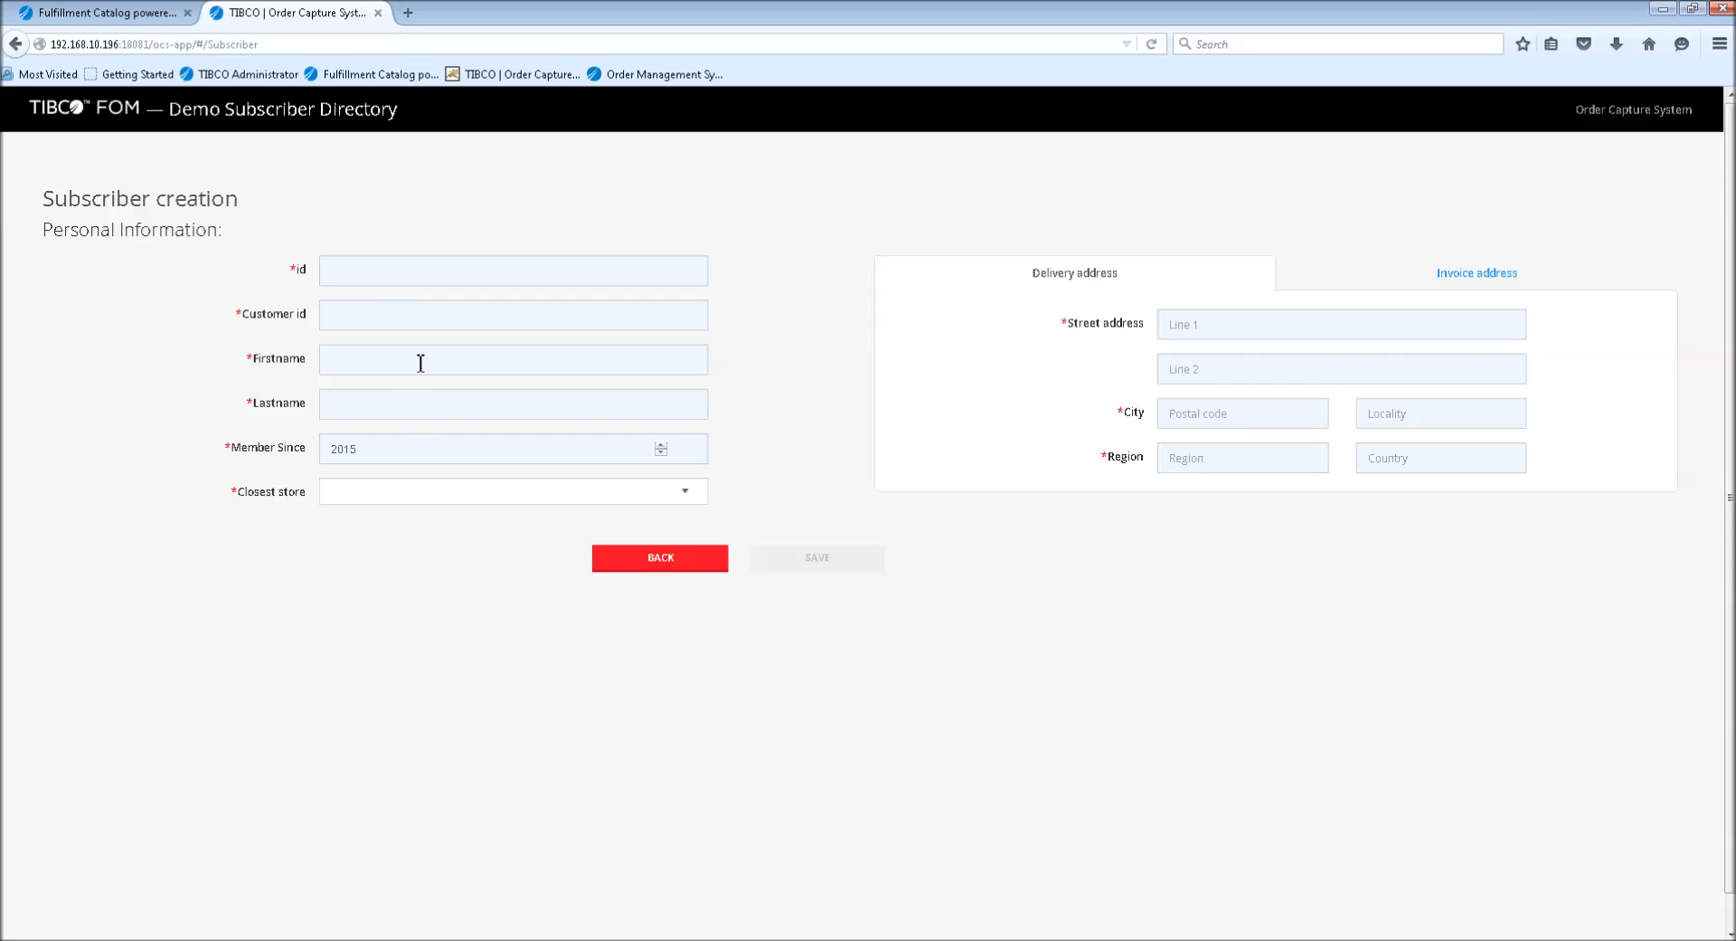
pyautogui.moveTo(512, 454)
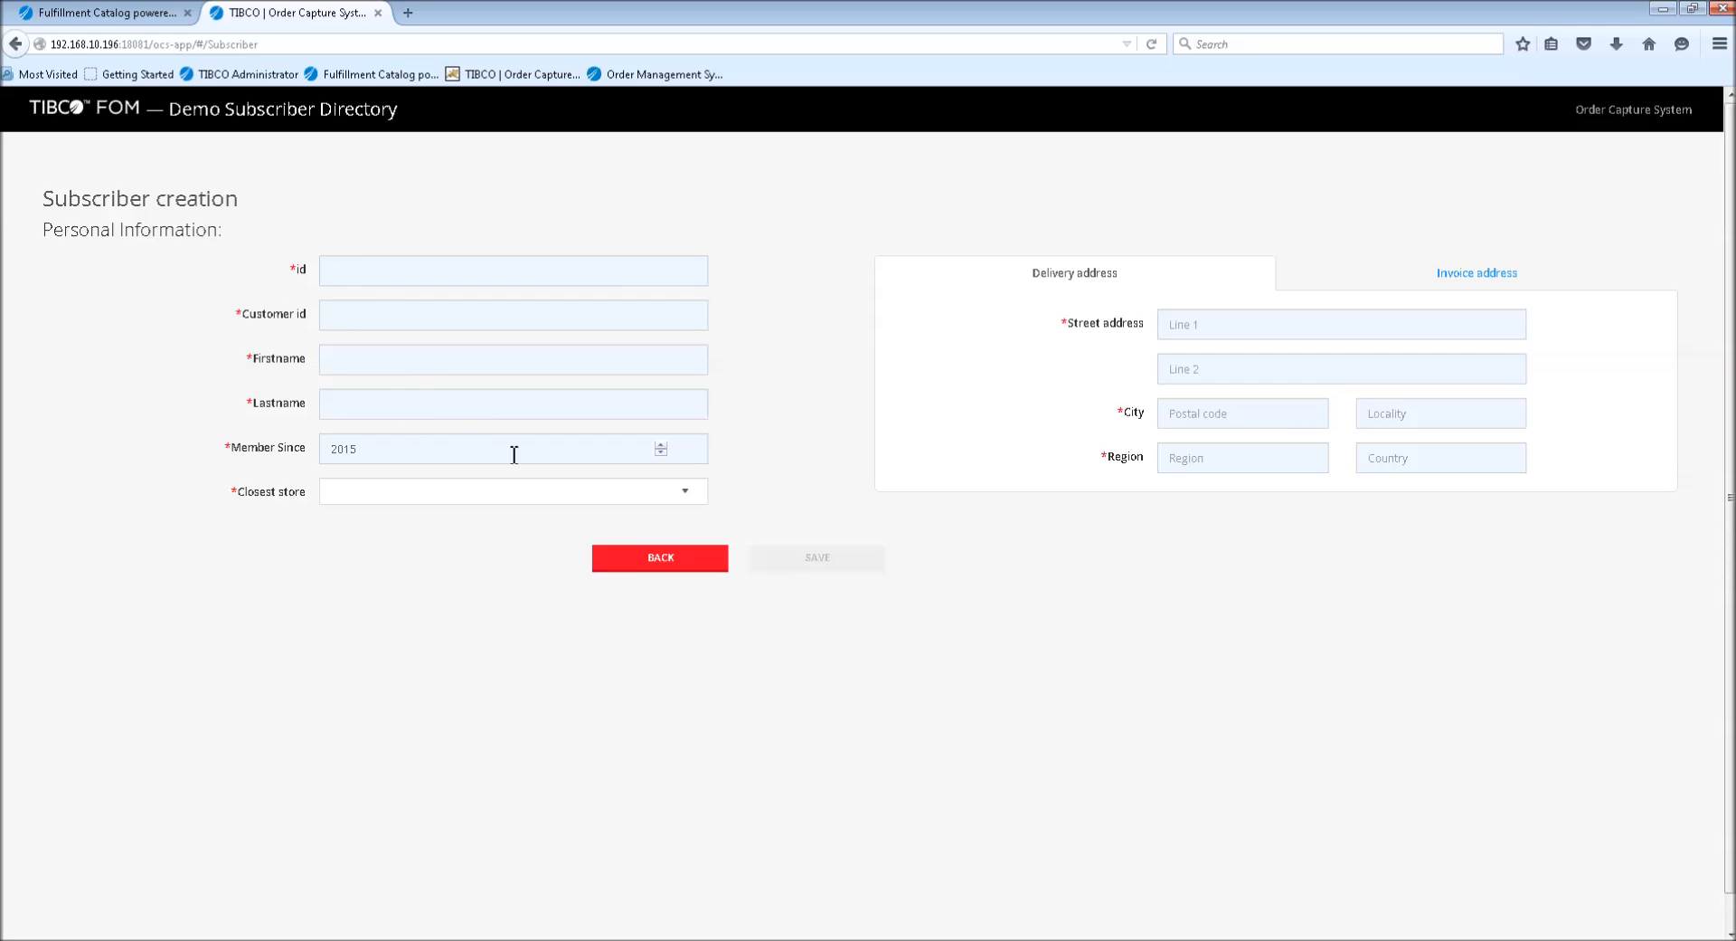
pyautogui.moveTo(555, 503)
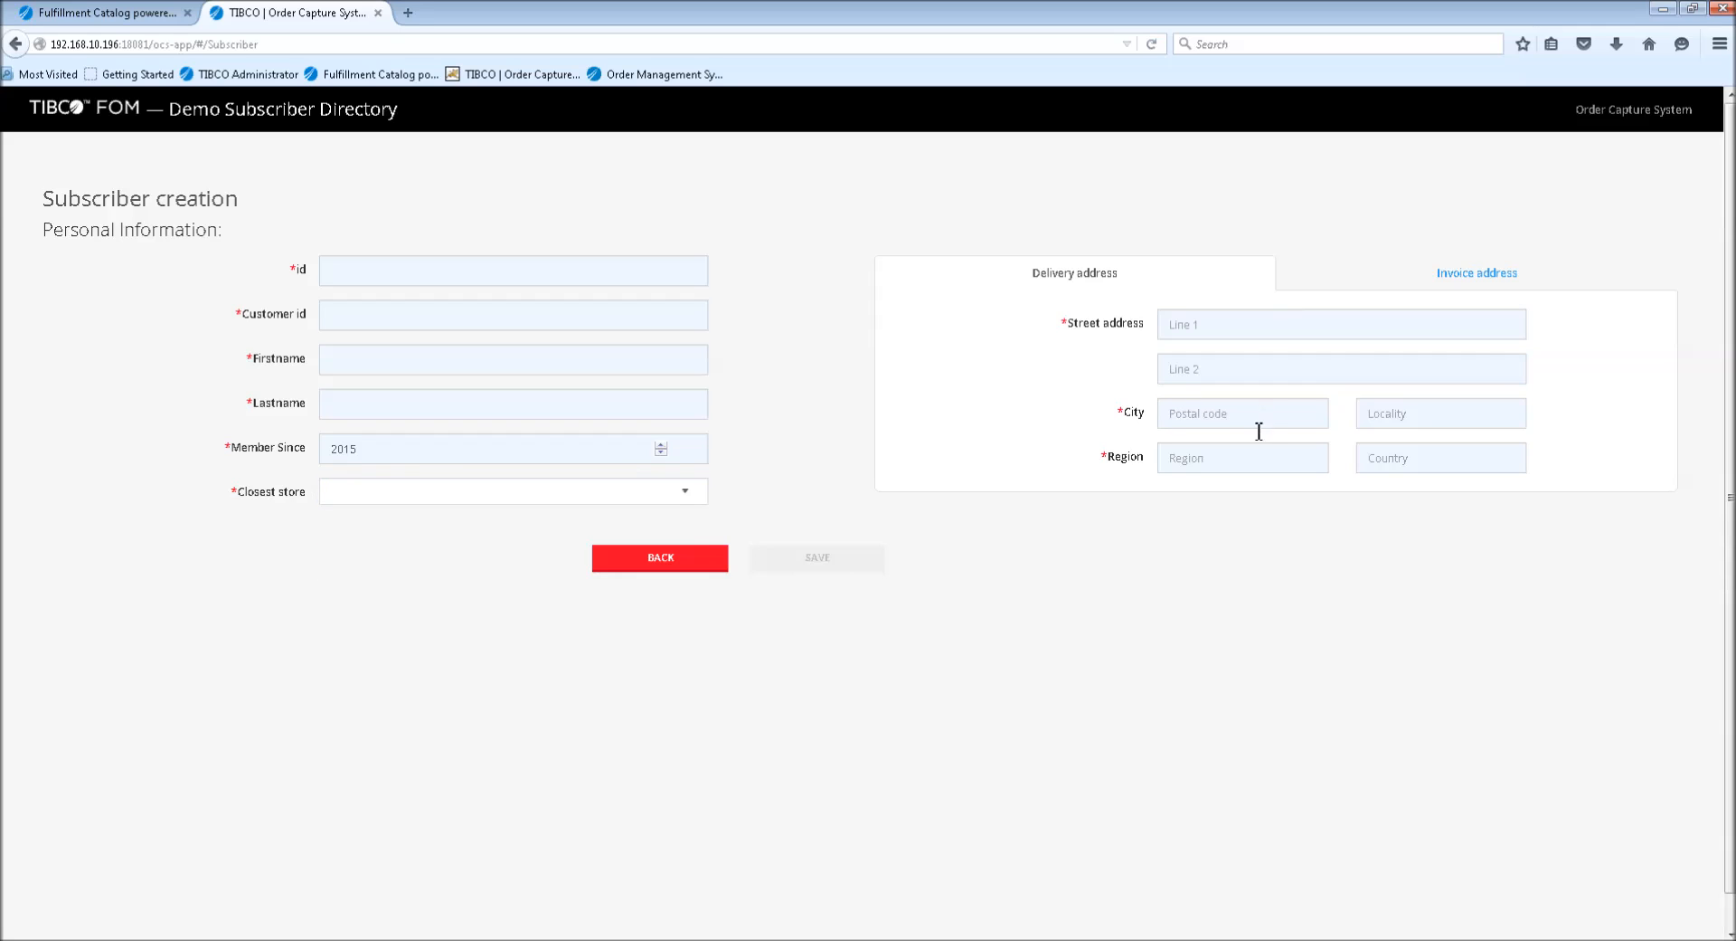
pyautogui.click(1476, 273)
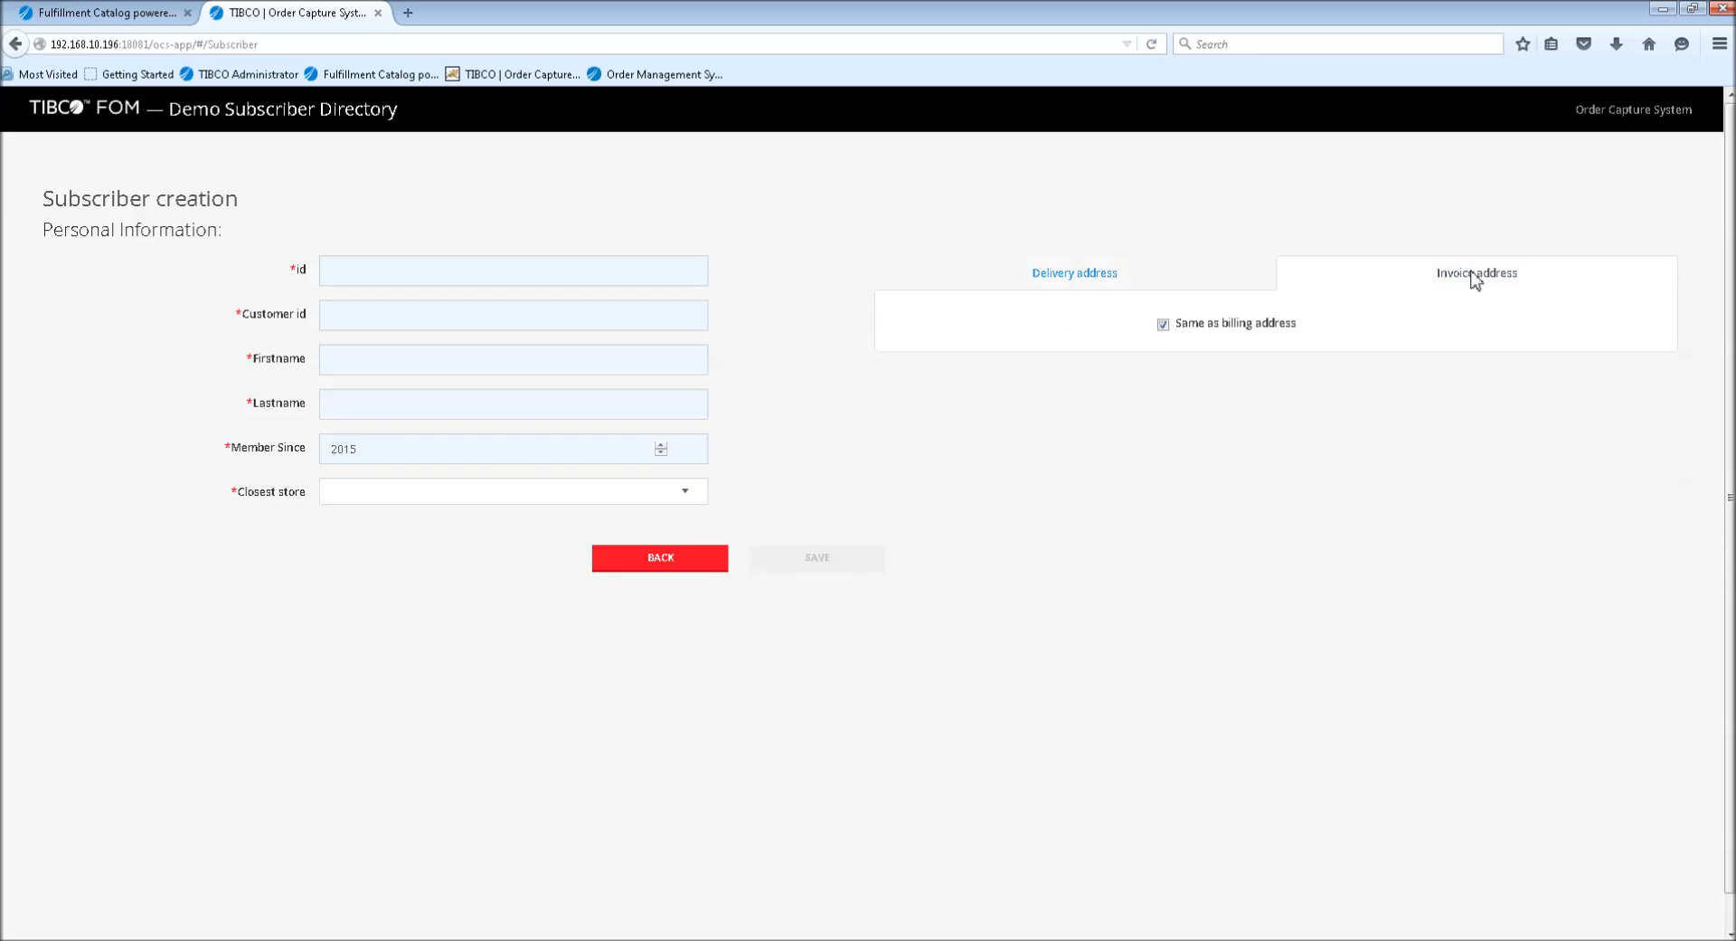
pyautogui.click(1163, 321)
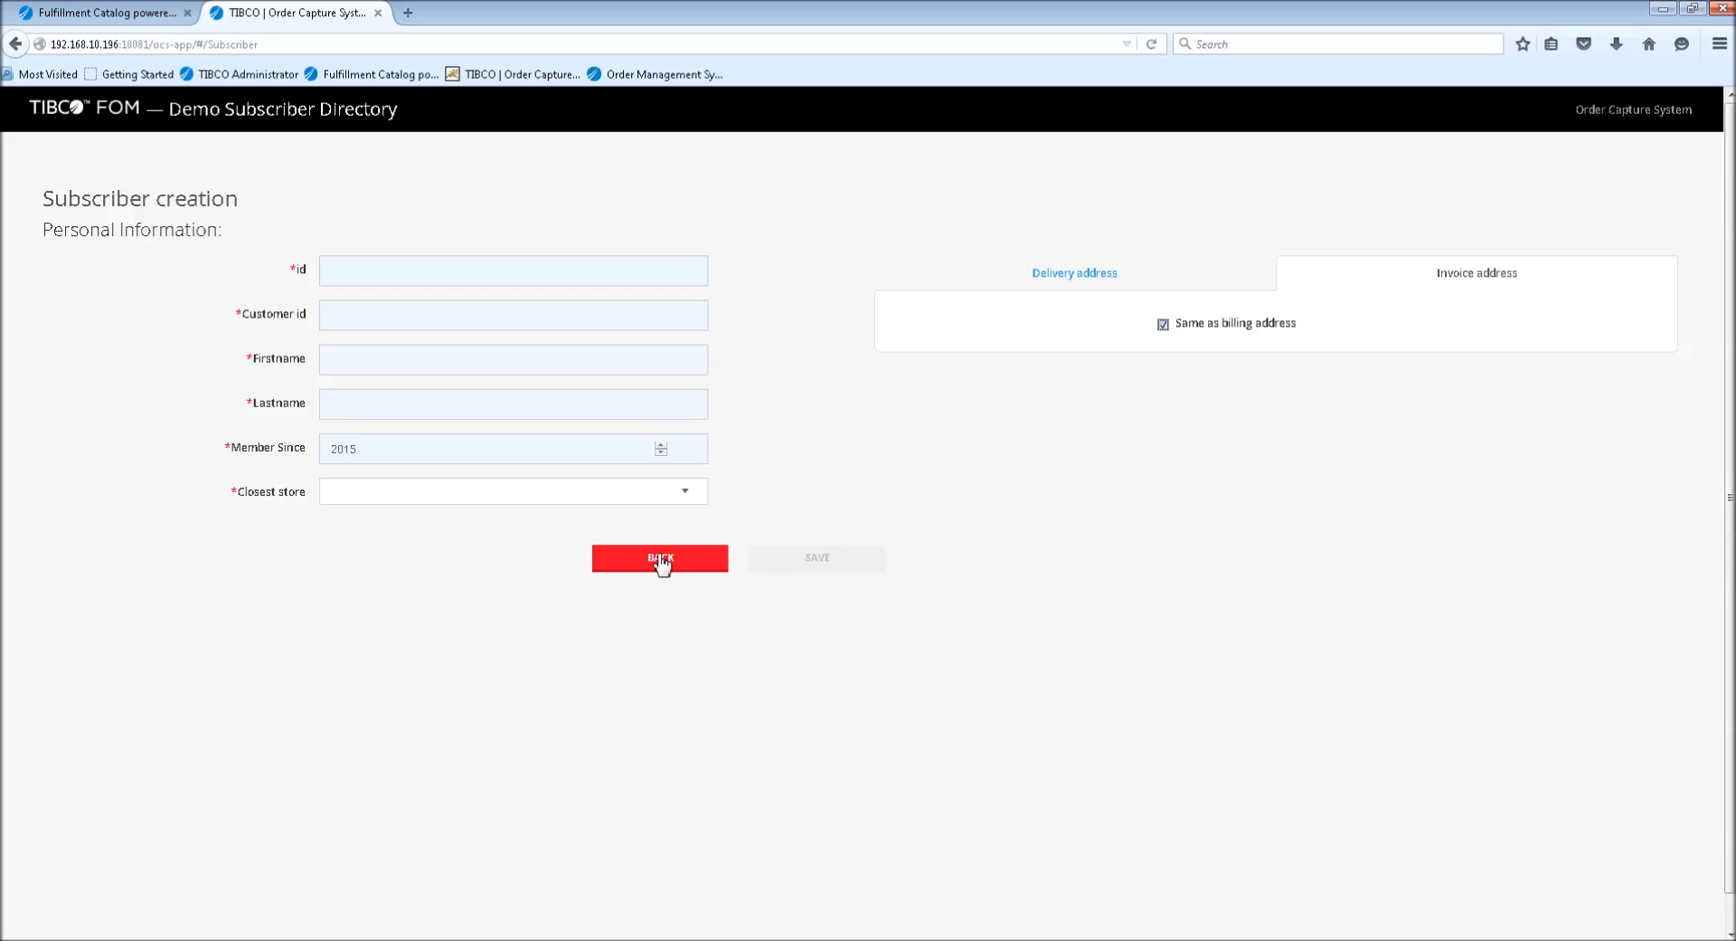
pyautogui.click(660, 557)
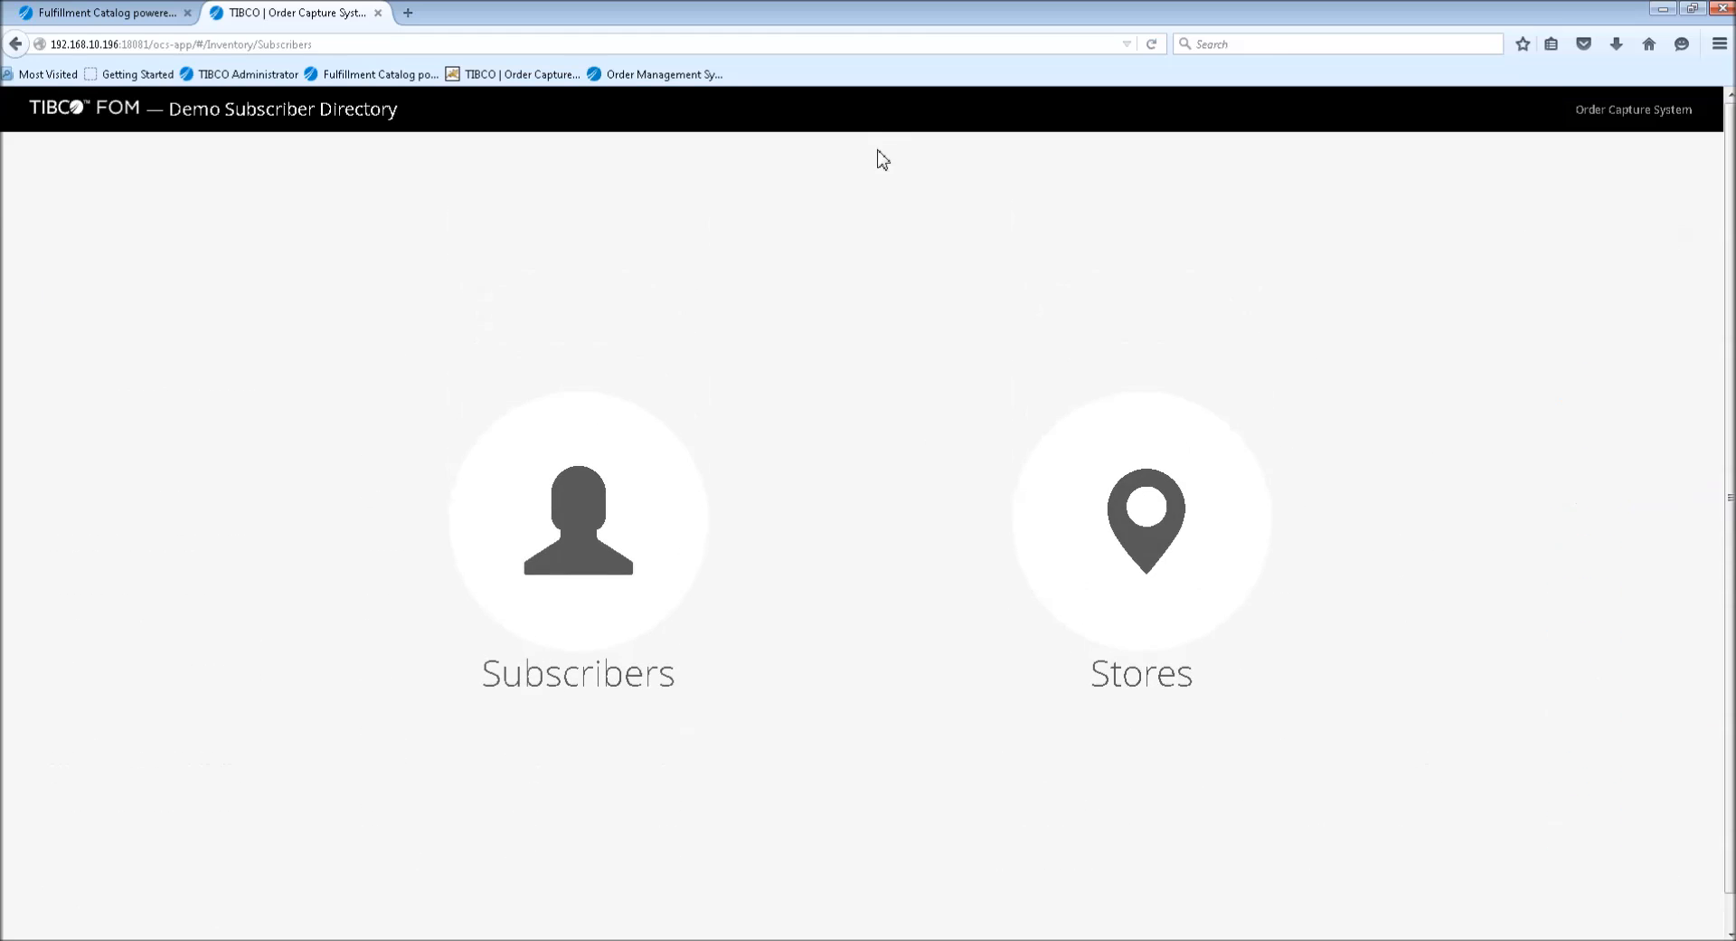
# View the store list, return to Customer Search, and bring up Reload catalog from the Hi Admin menu
pyautogui.click(1142, 521)
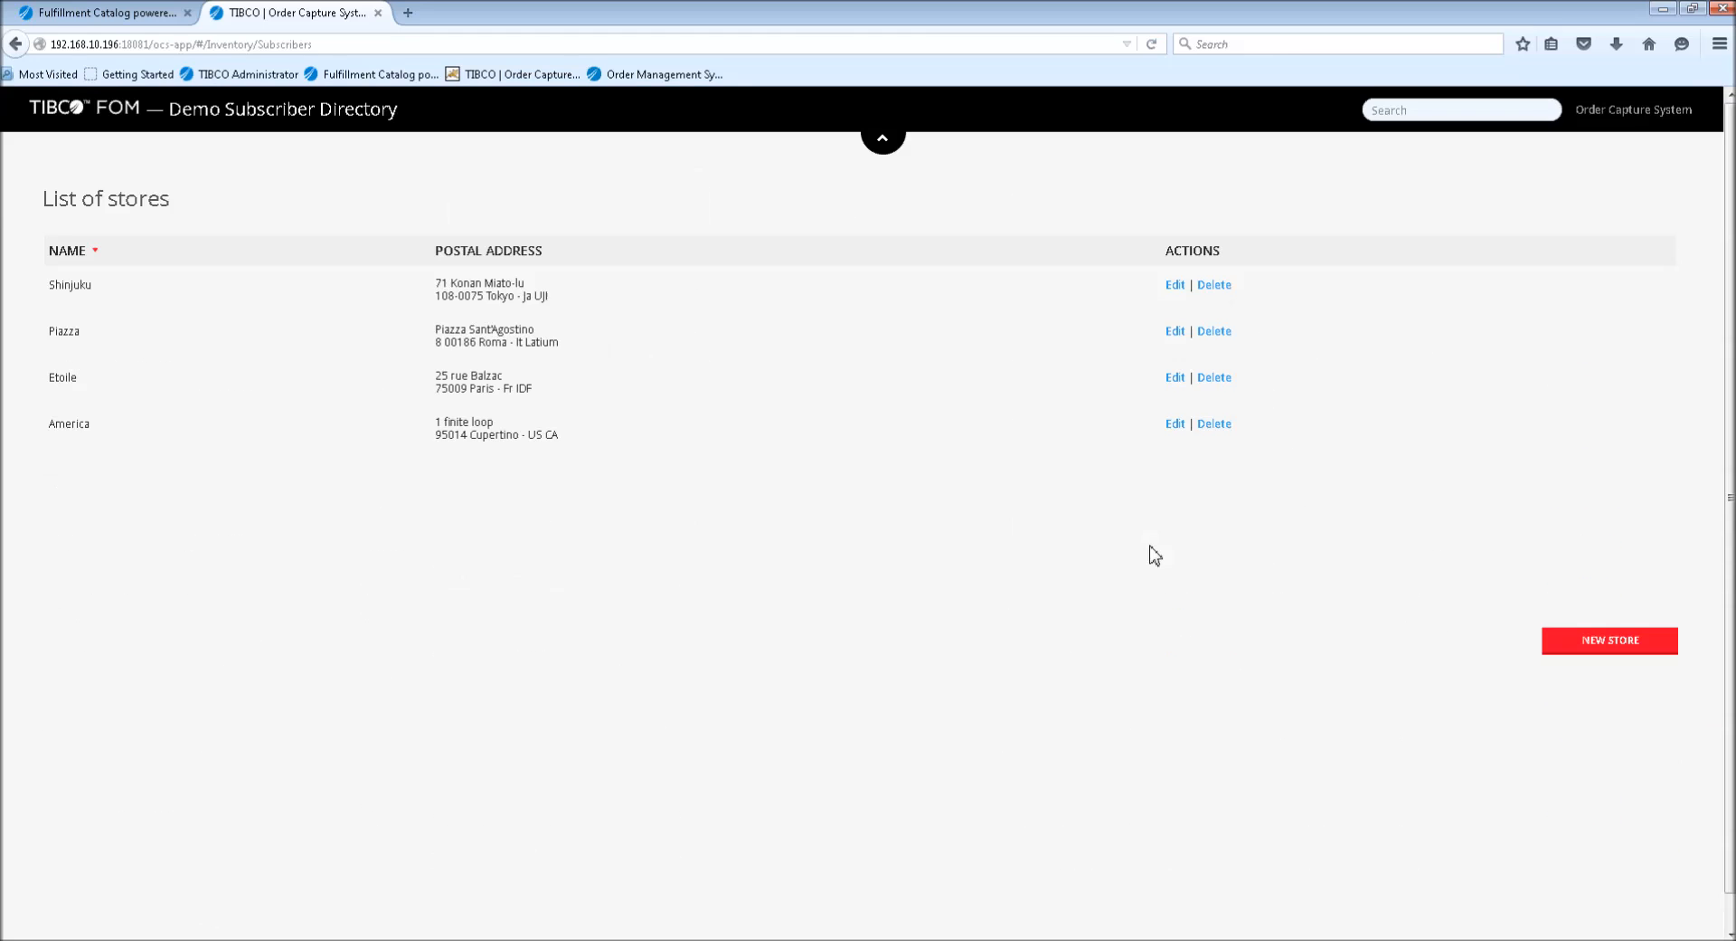
pyautogui.moveTo(637, 578)
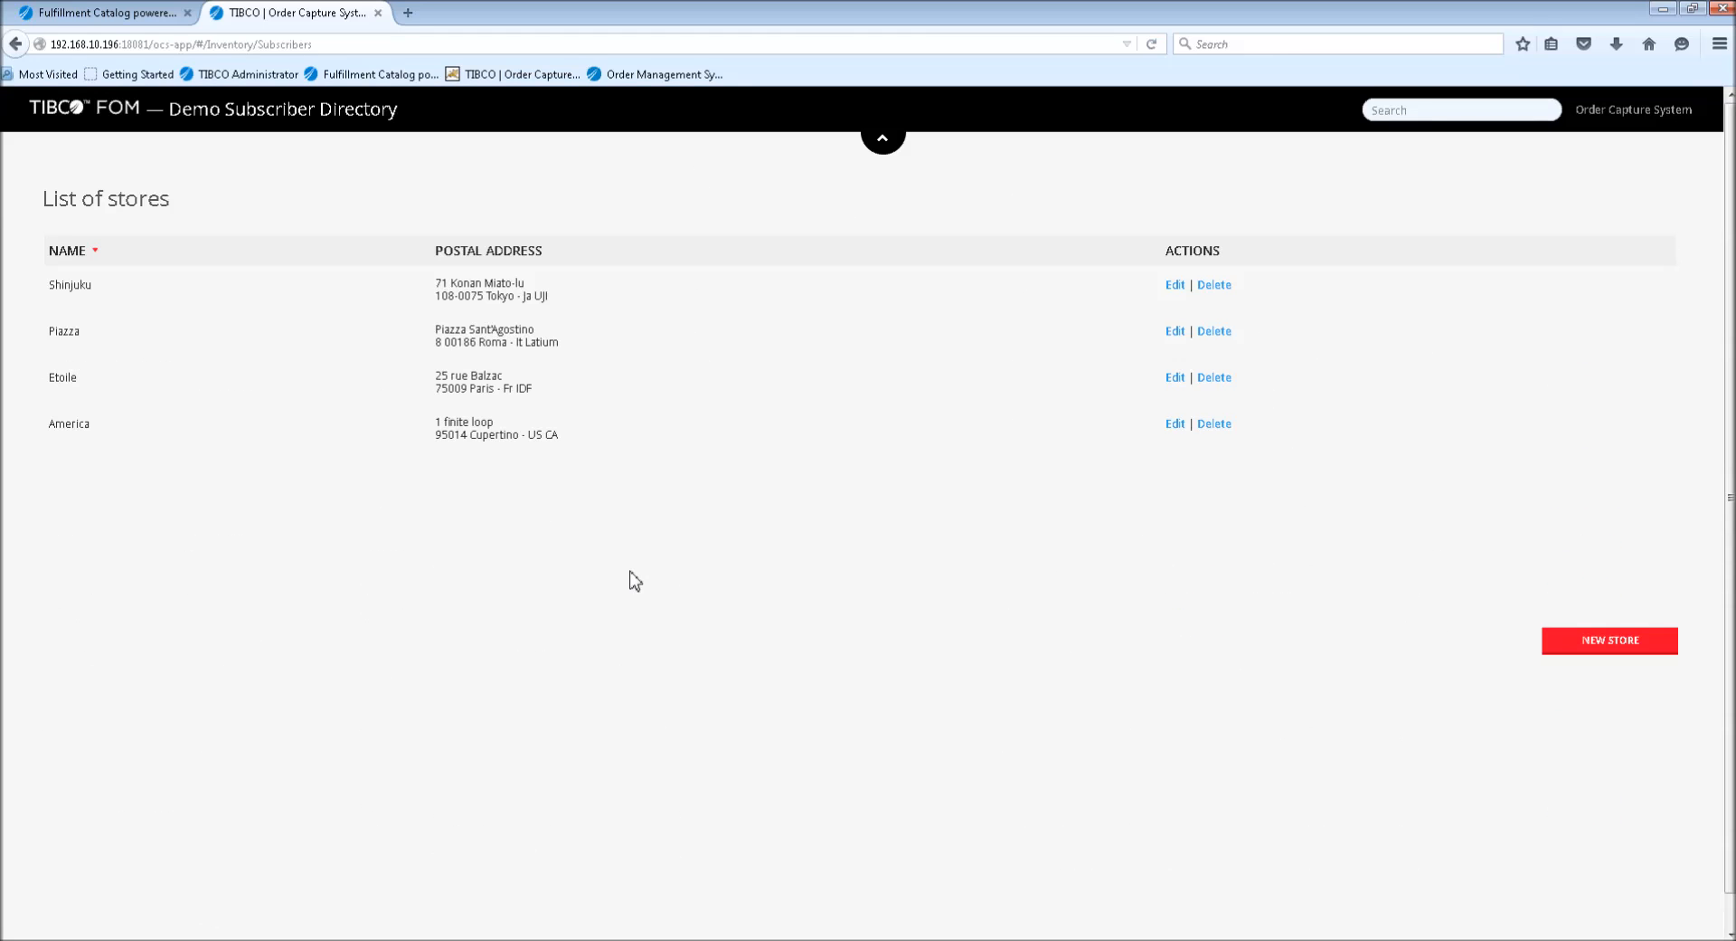
pyautogui.moveTo(318, 492)
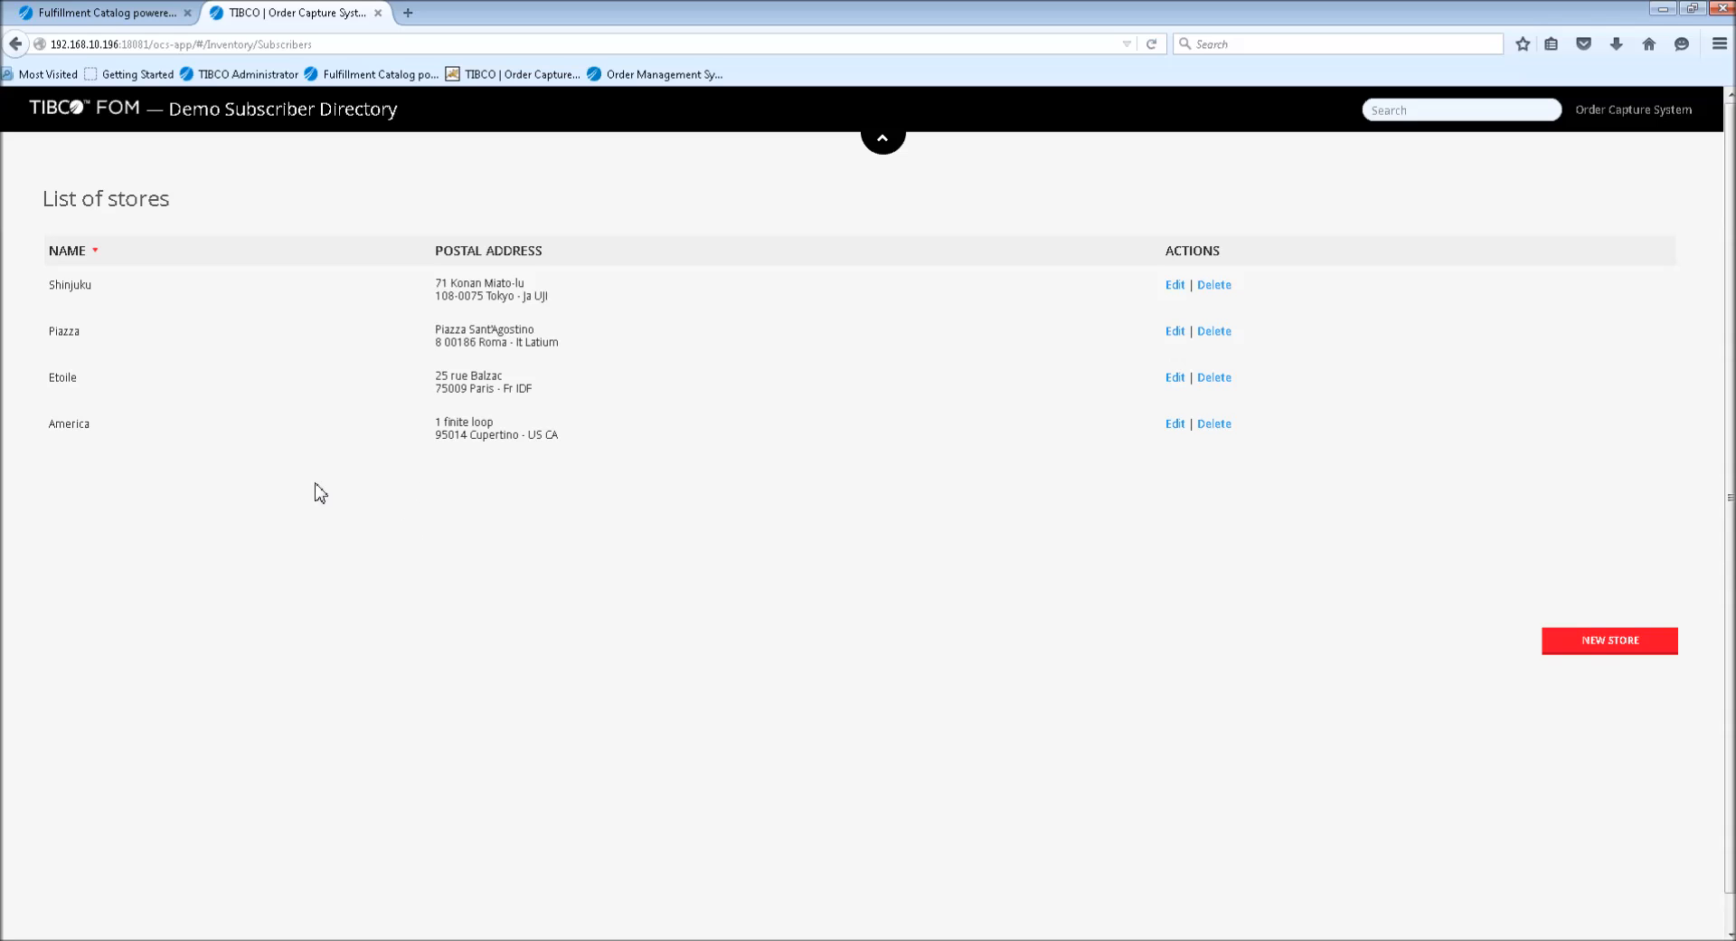
pyautogui.moveTo(1418, 568)
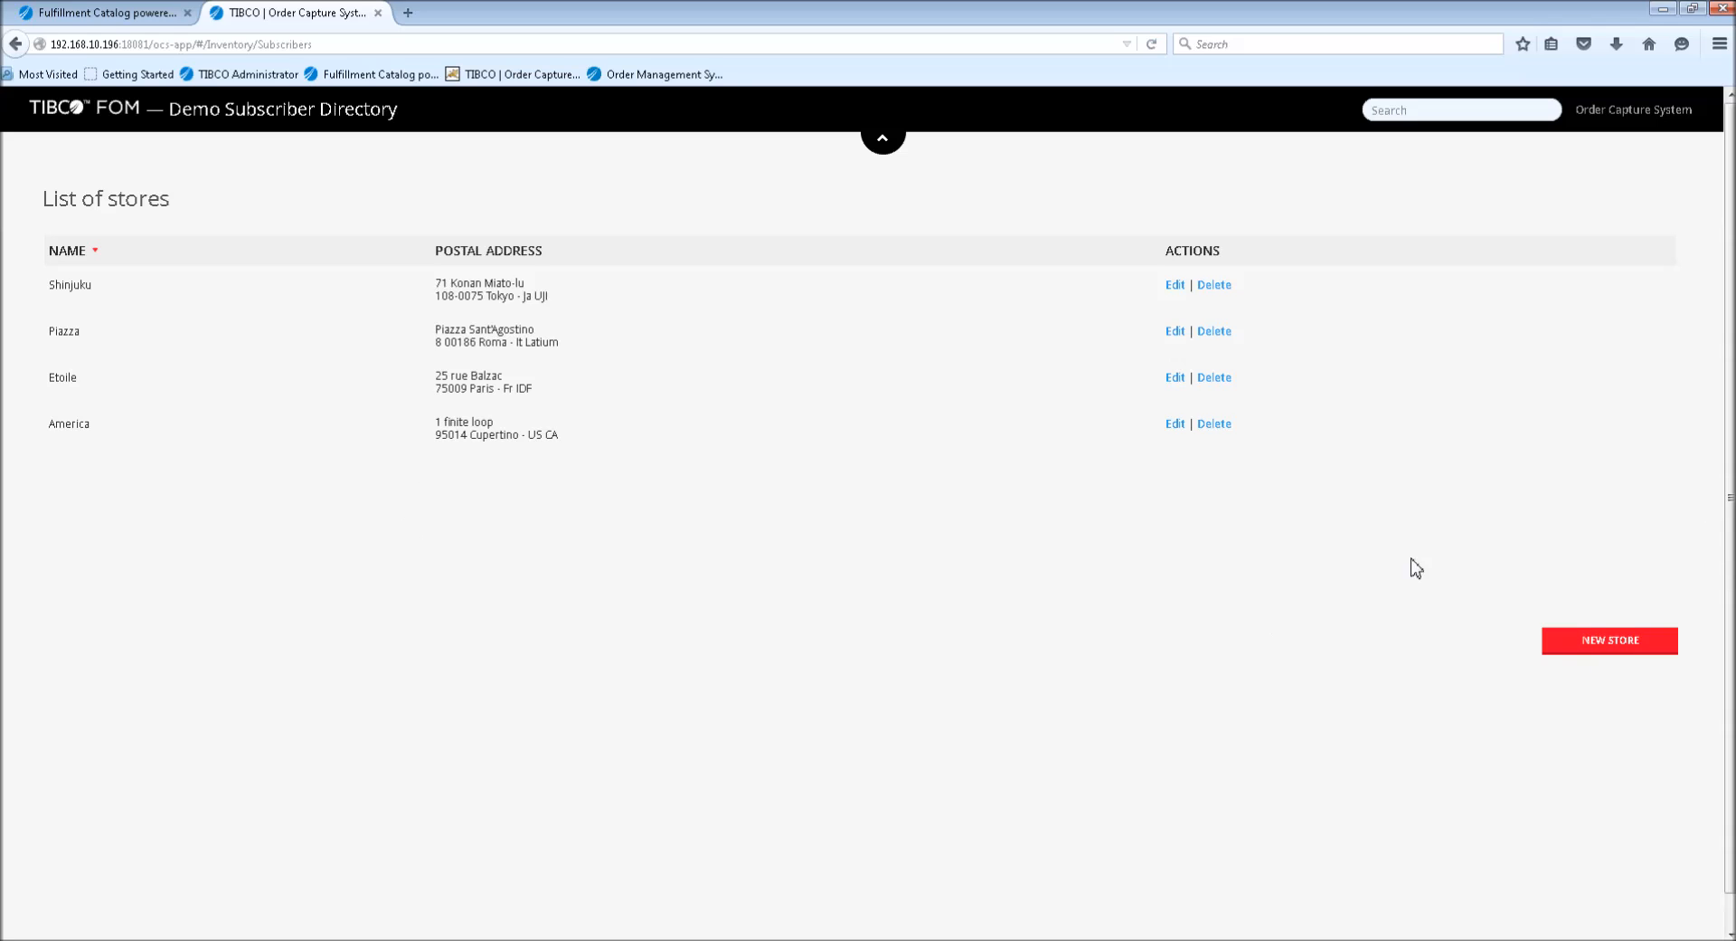
pyautogui.moveTo(1541, 155)
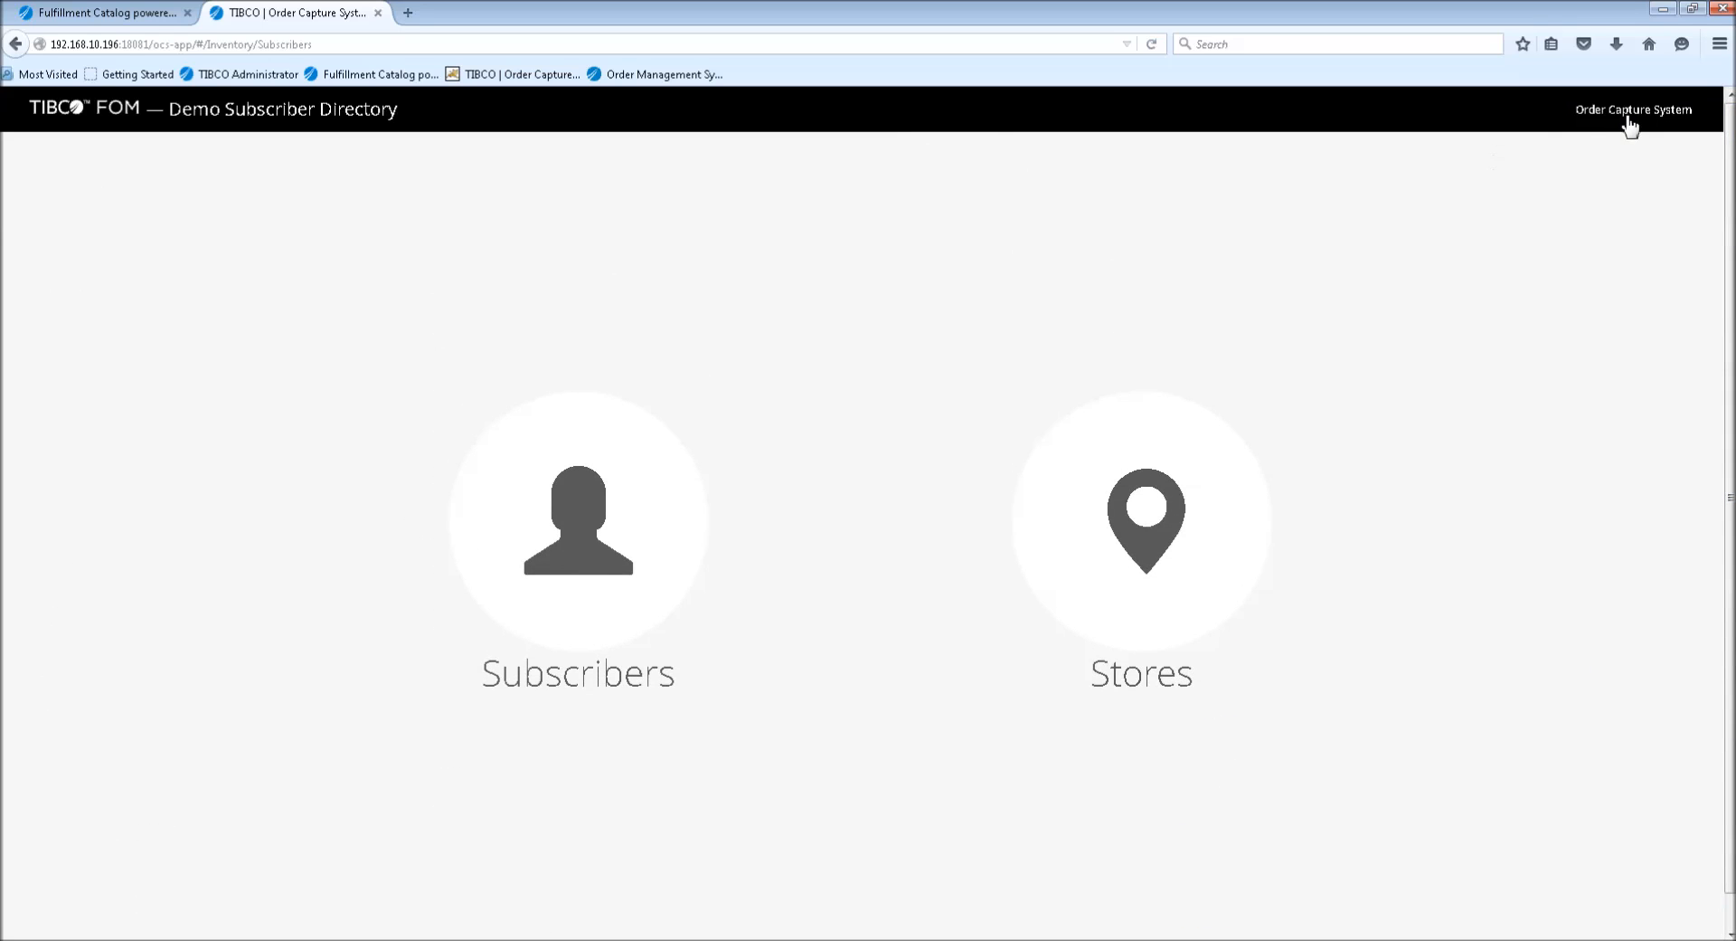
pyautogui.click(1632, 110)
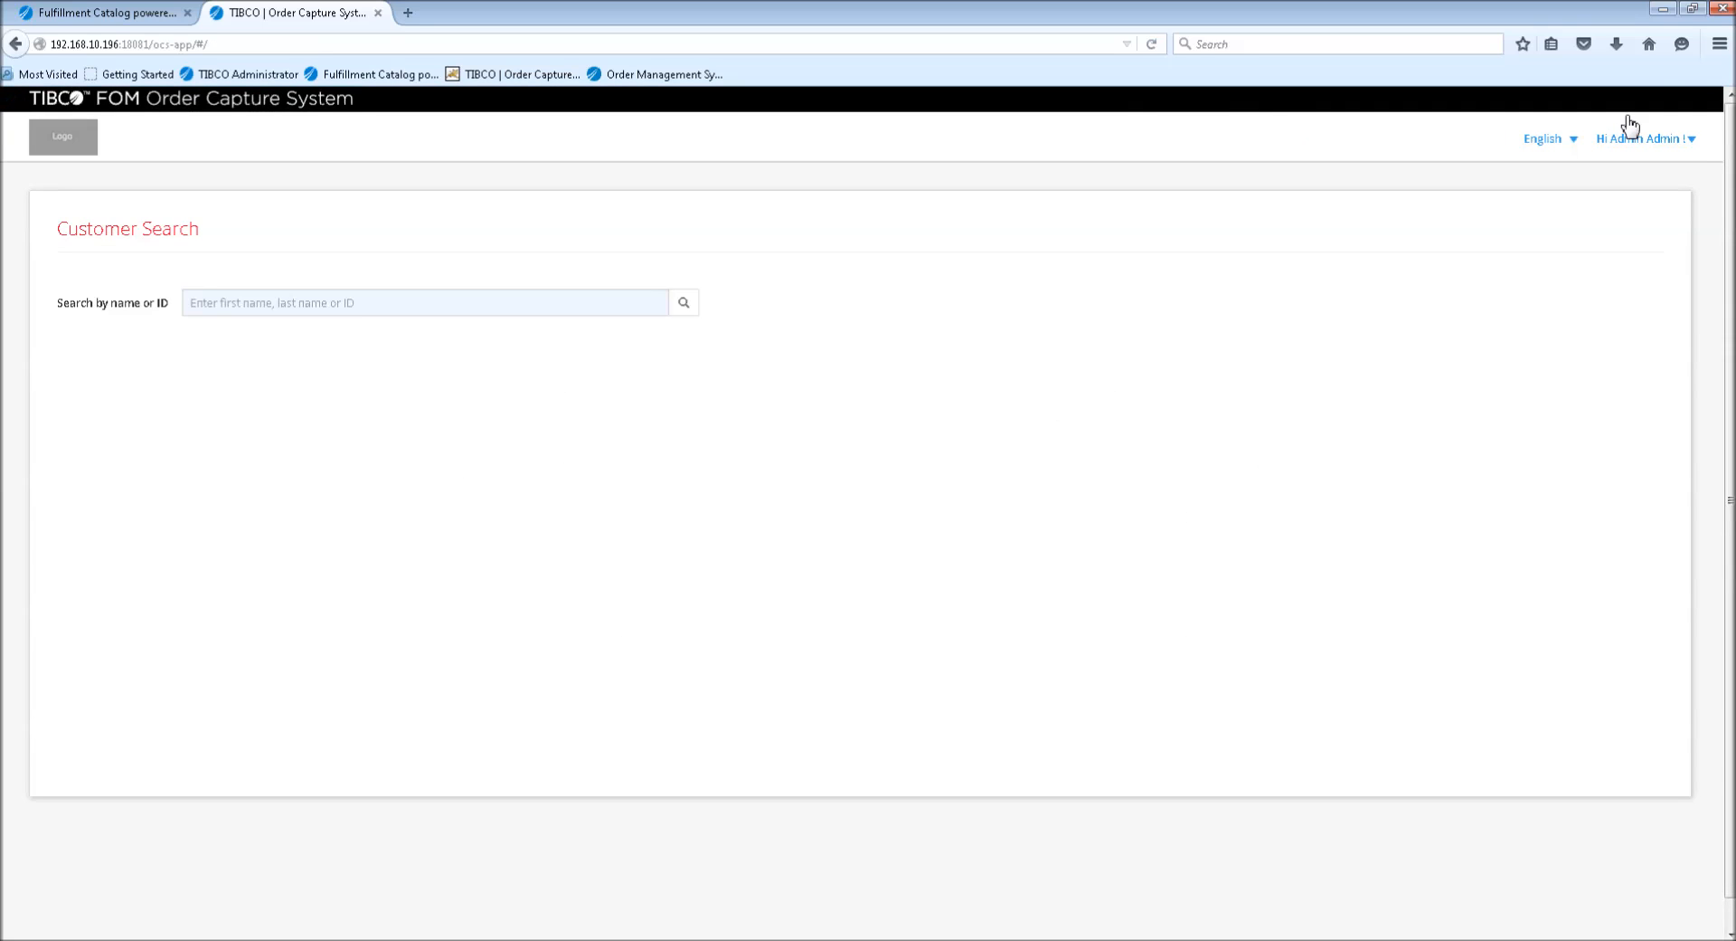
pyautogui.click(1646, 139)
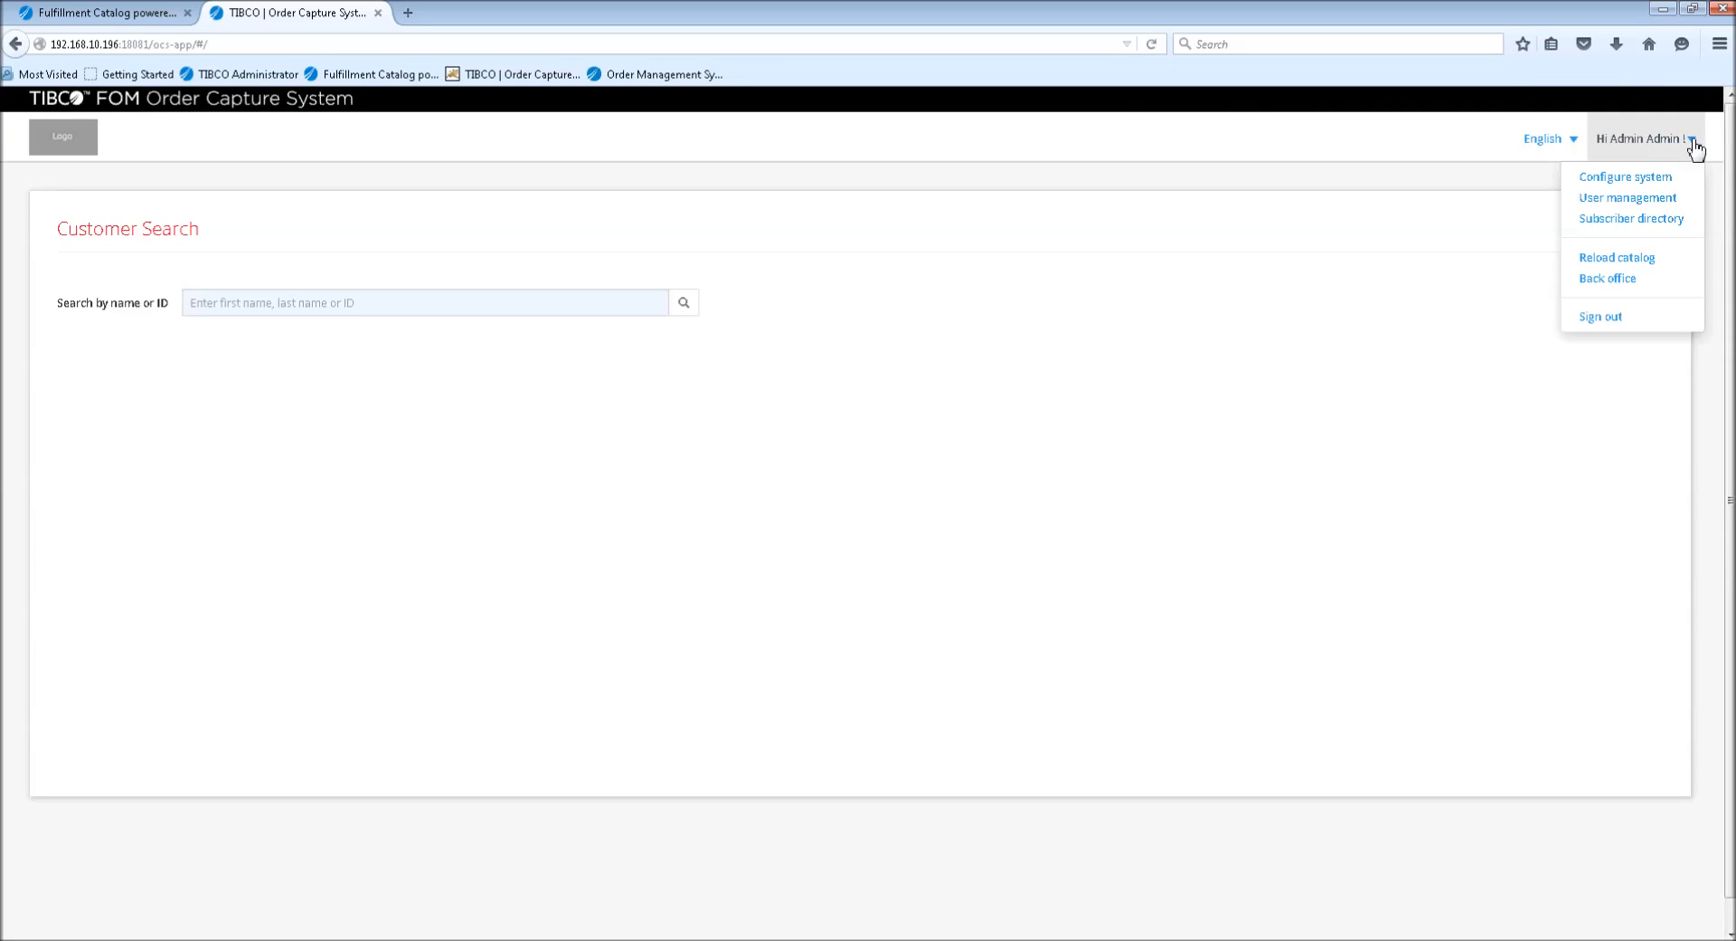
pyautogui.moveTo(1615, 265)
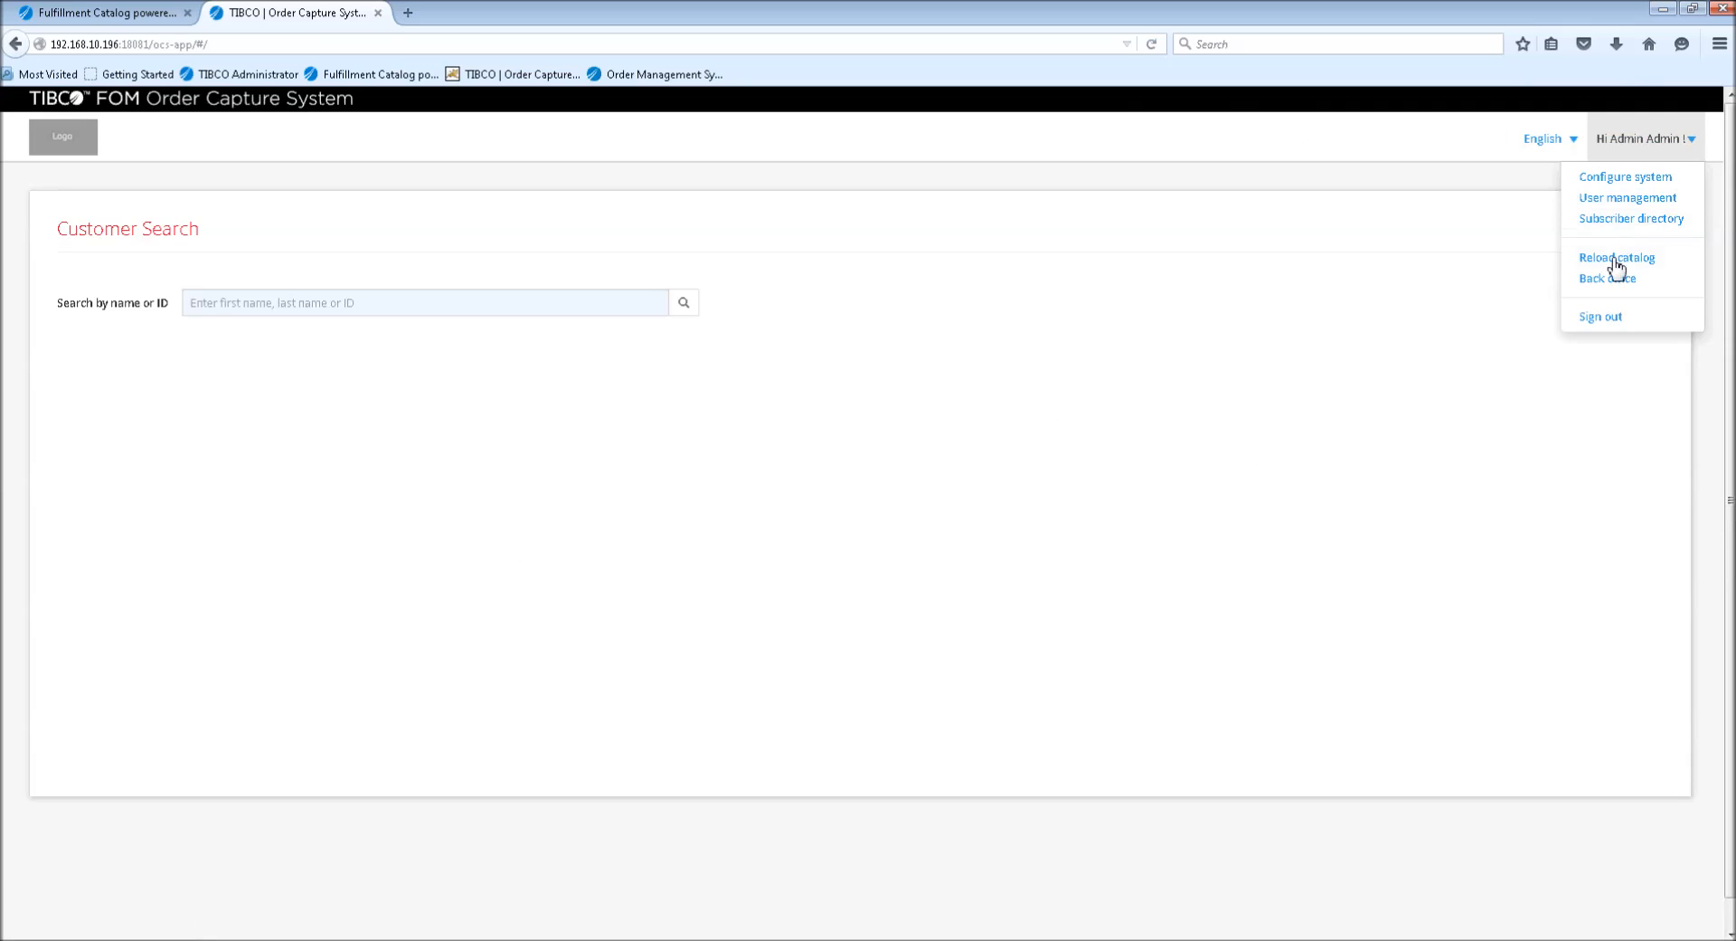
pyautogui.click(1615, 257)
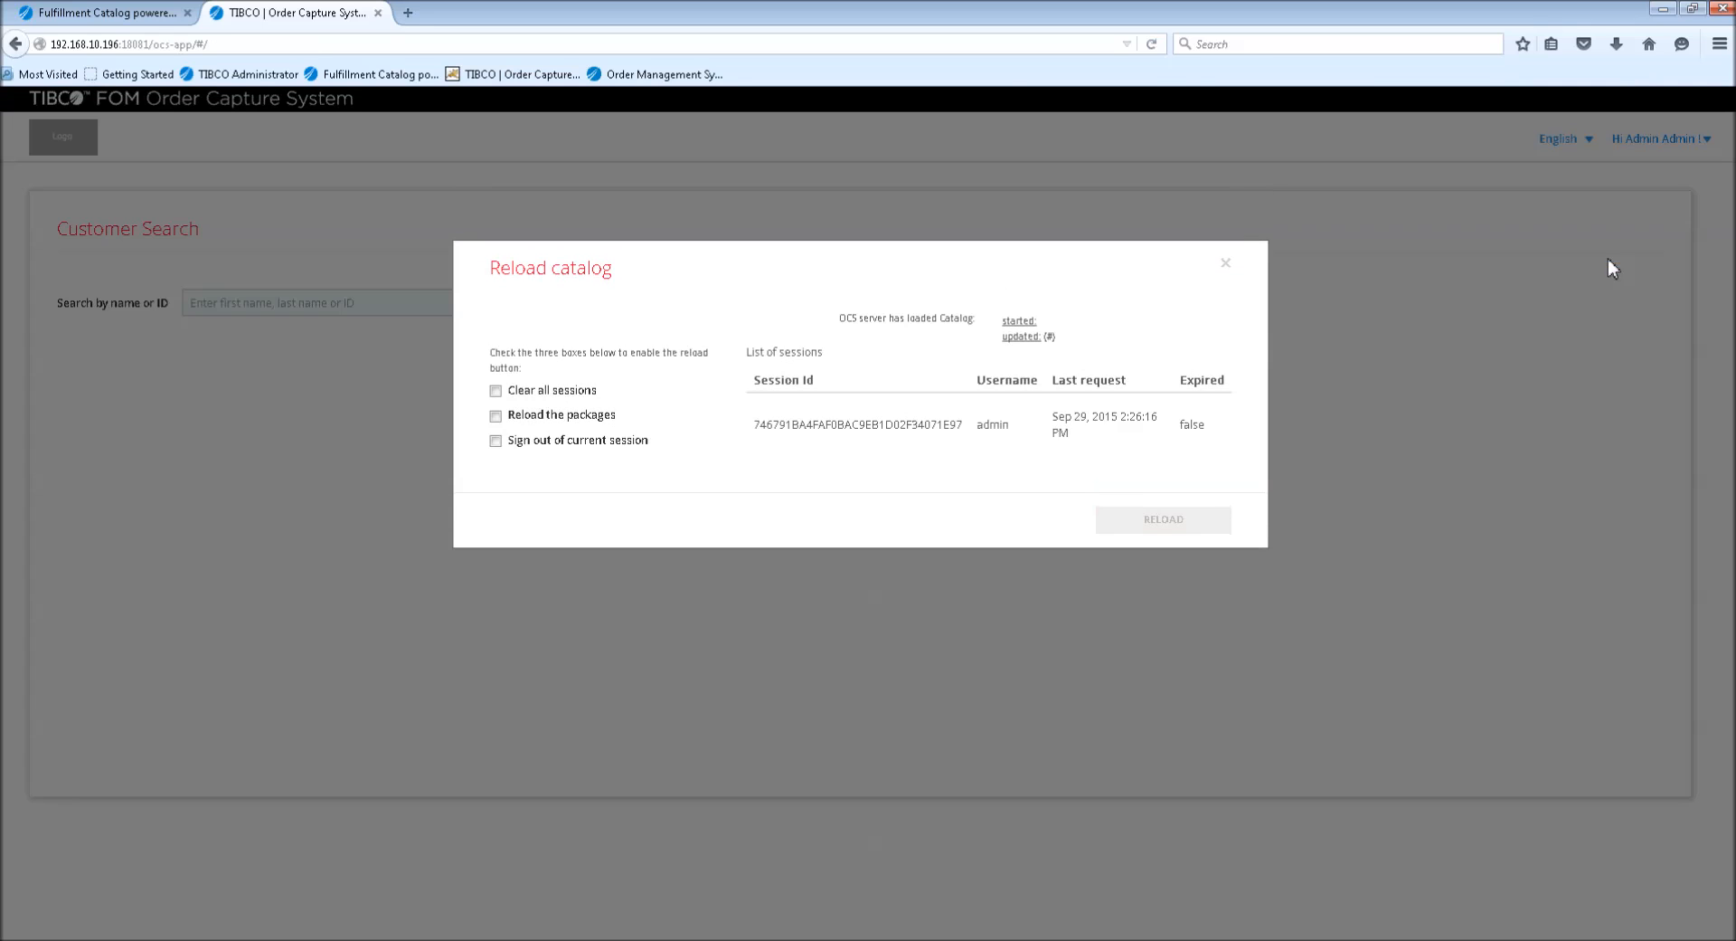
pyautogui.moveTo(1242, 396)
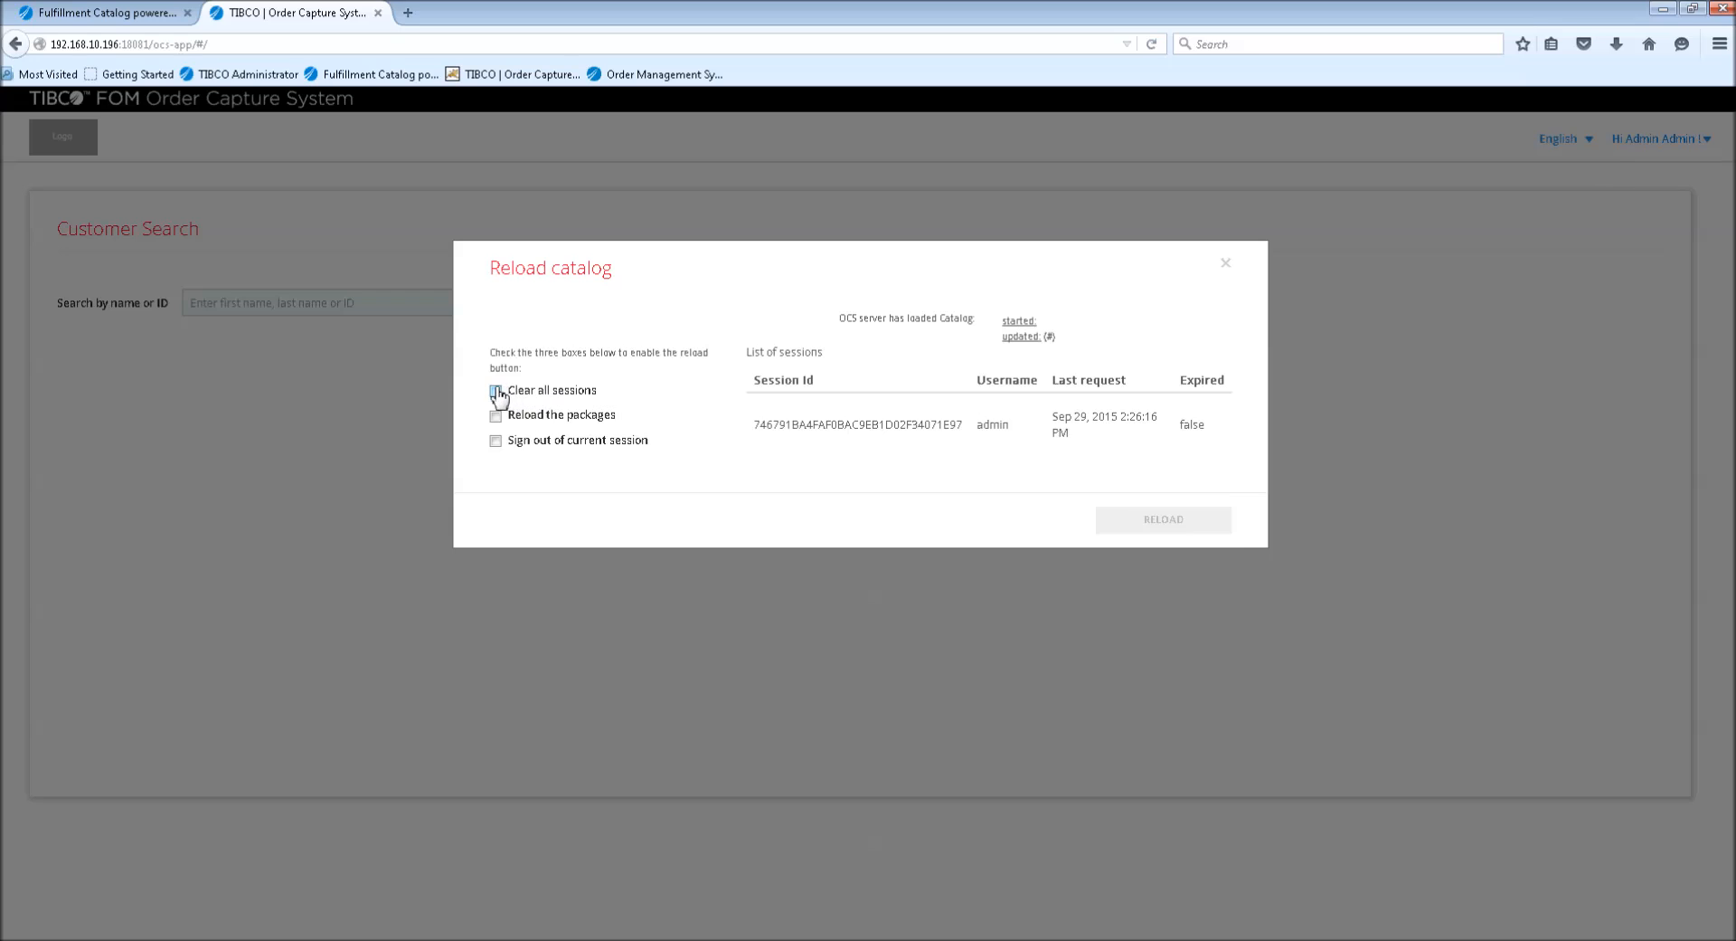
# Reload the catalog with clear-all-sessions and reload-packages checked, ending the admin session
pyautogui.click(495, 391)
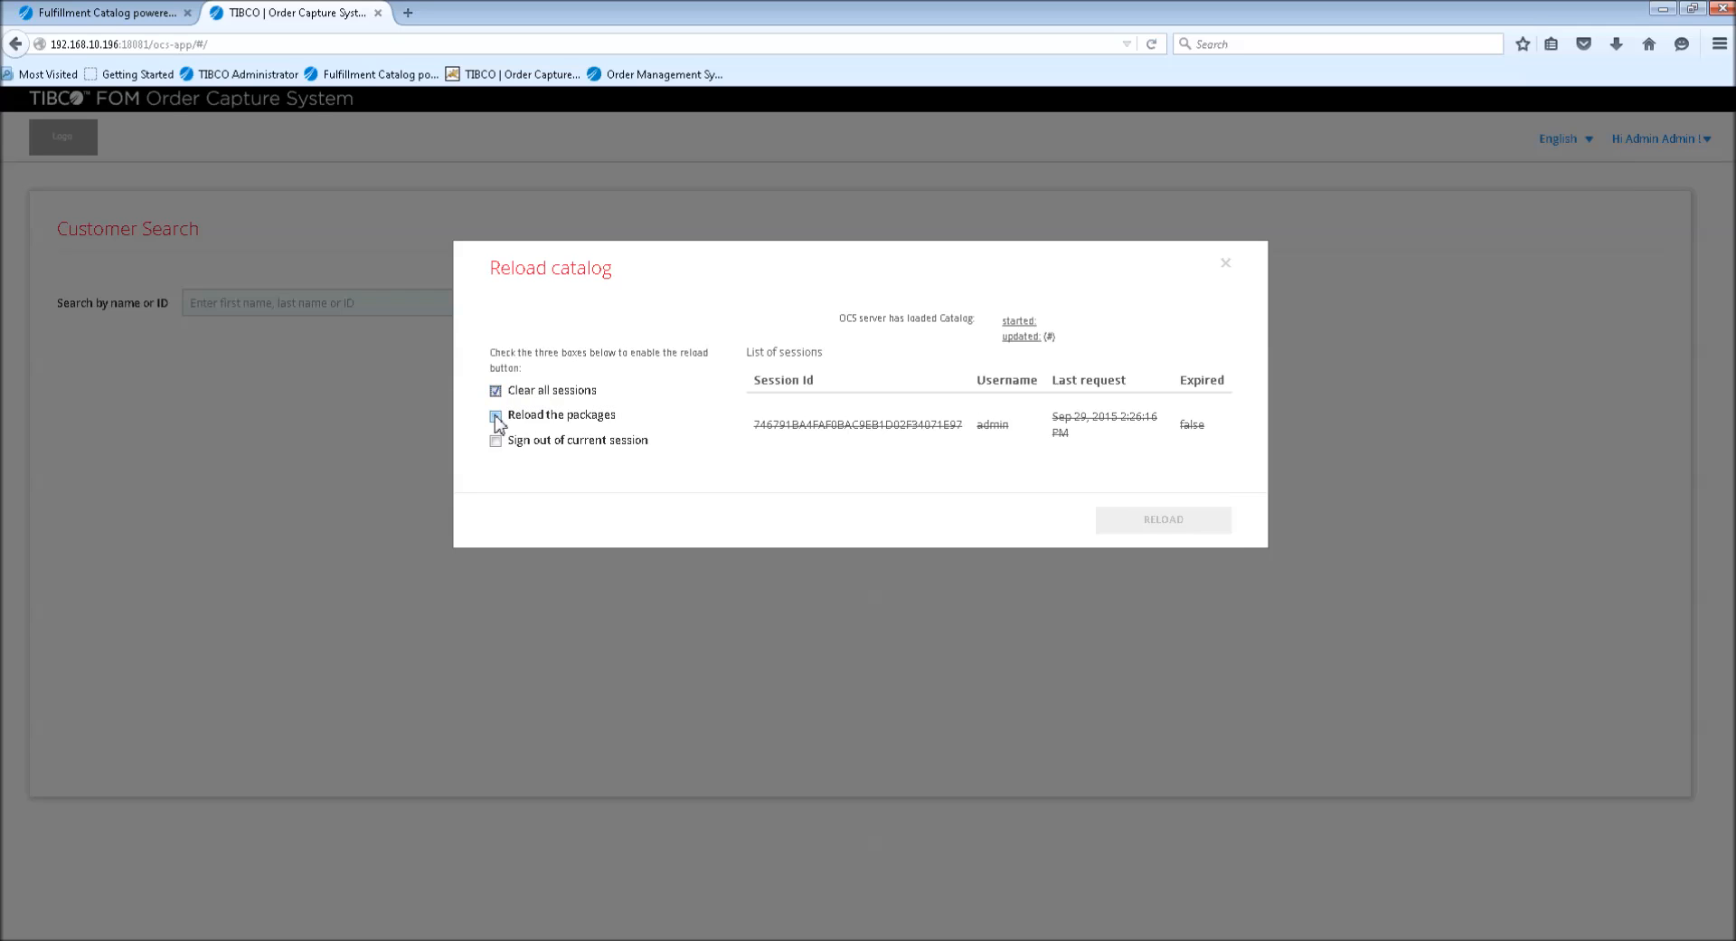
pyautogui.click(495, 439)
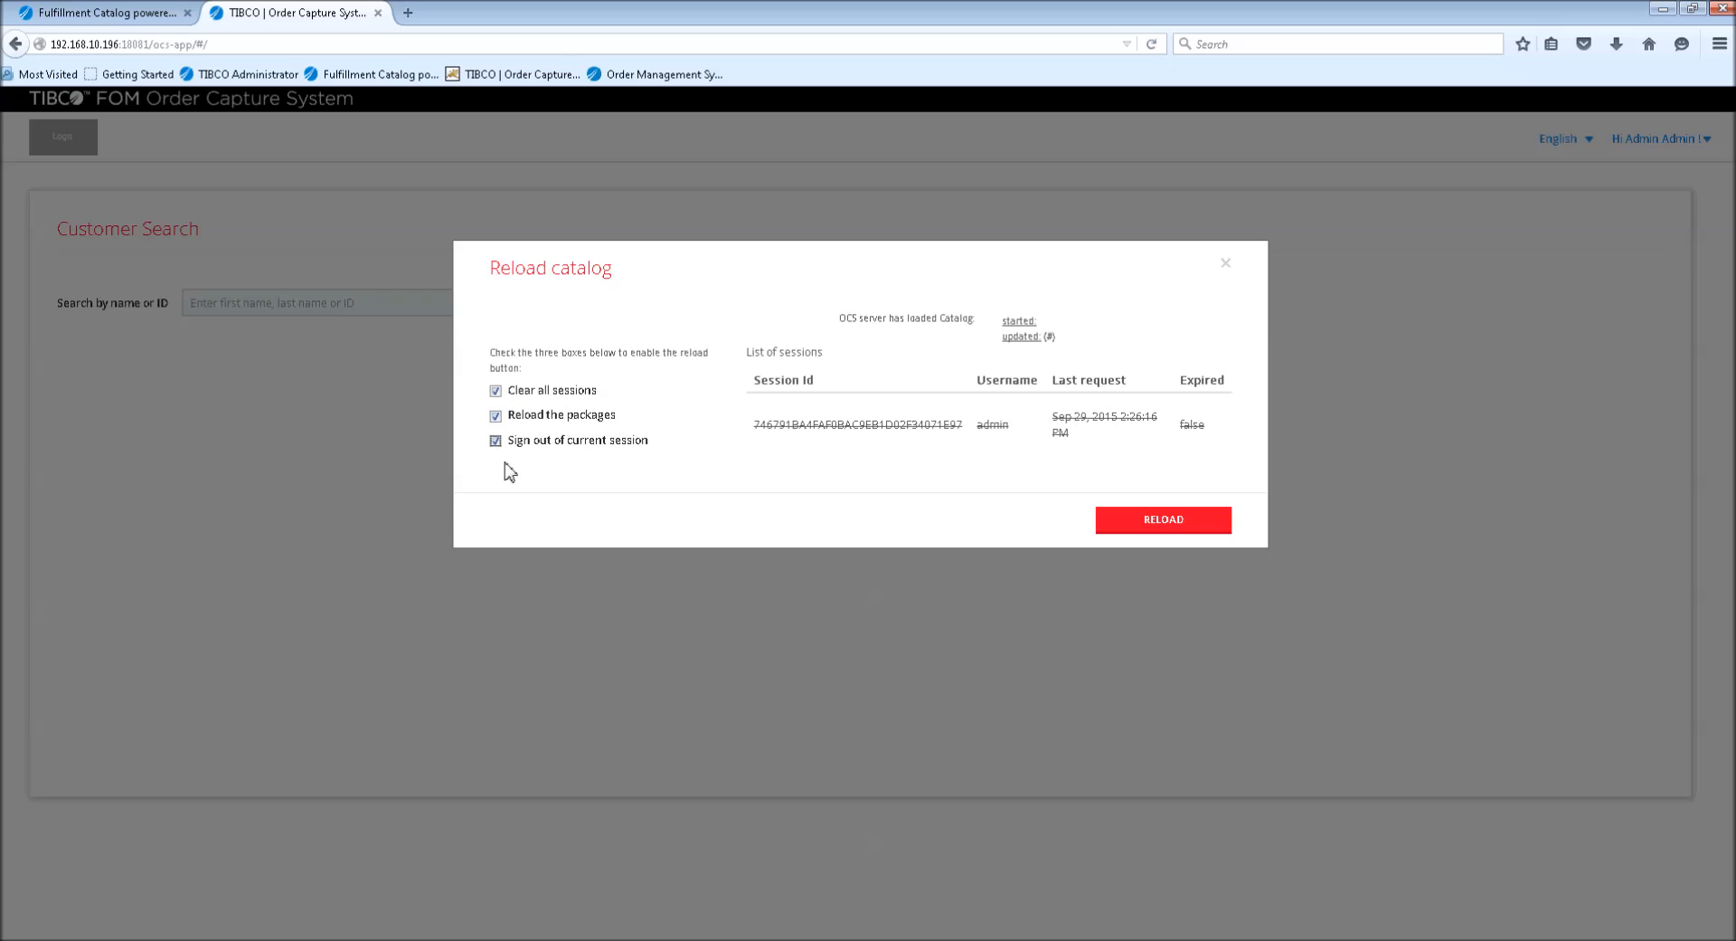
pyautogui.moveTo(659, 452)
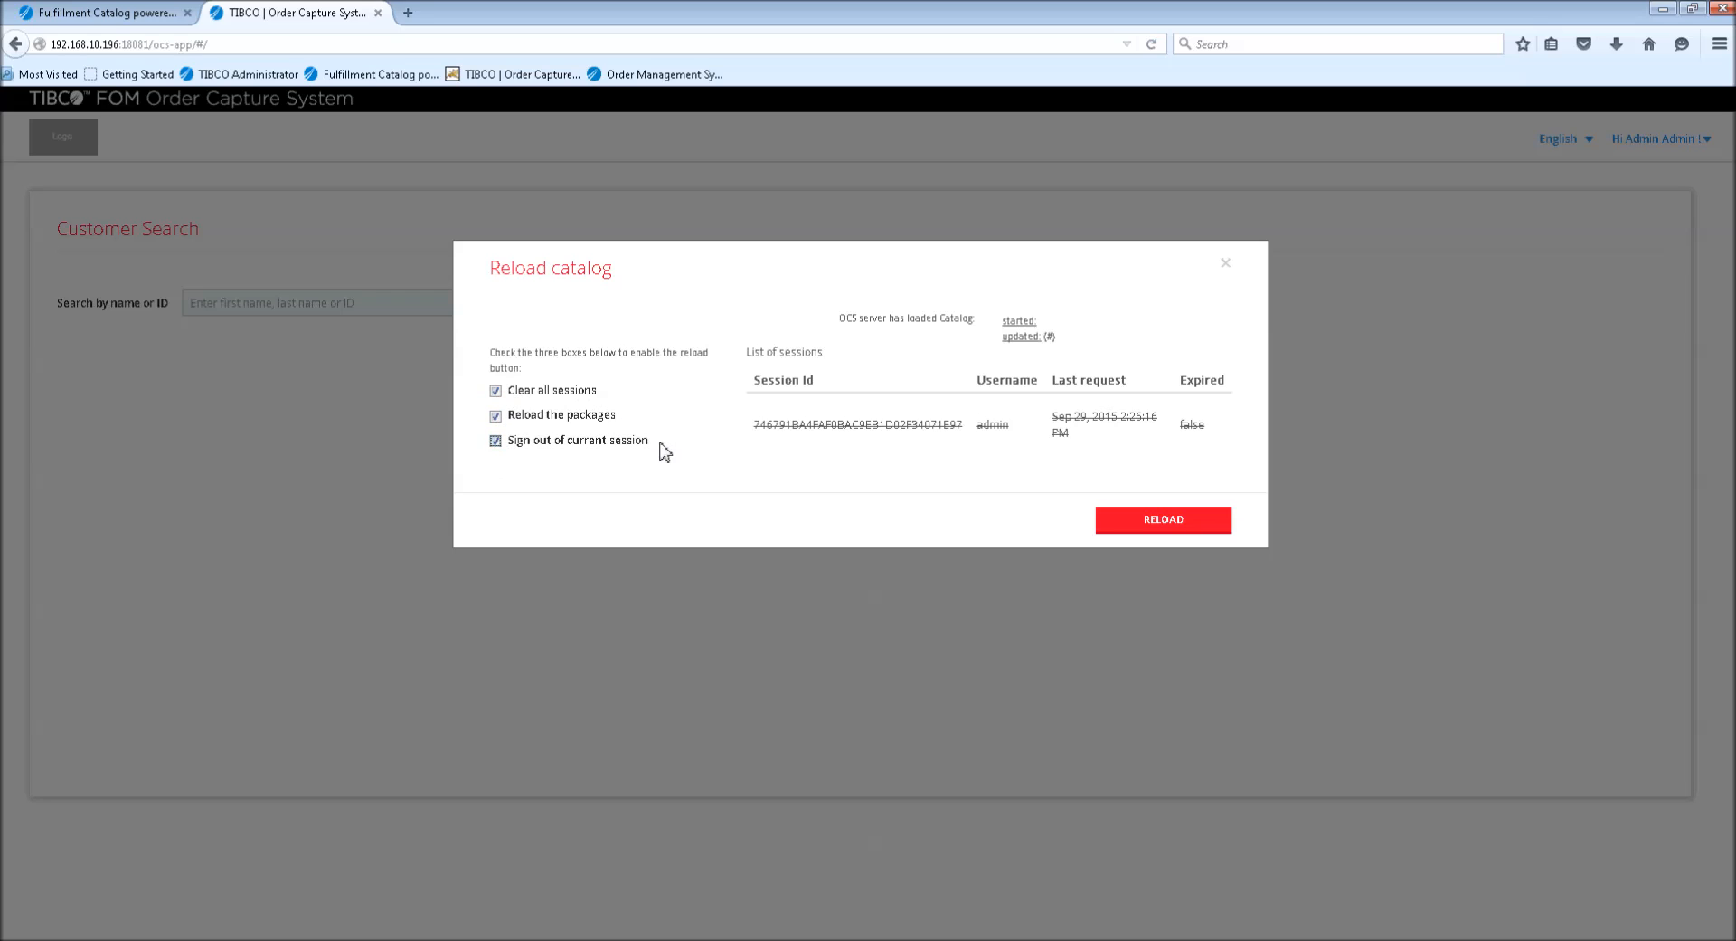
pyautogui.moveTo(770, 490)
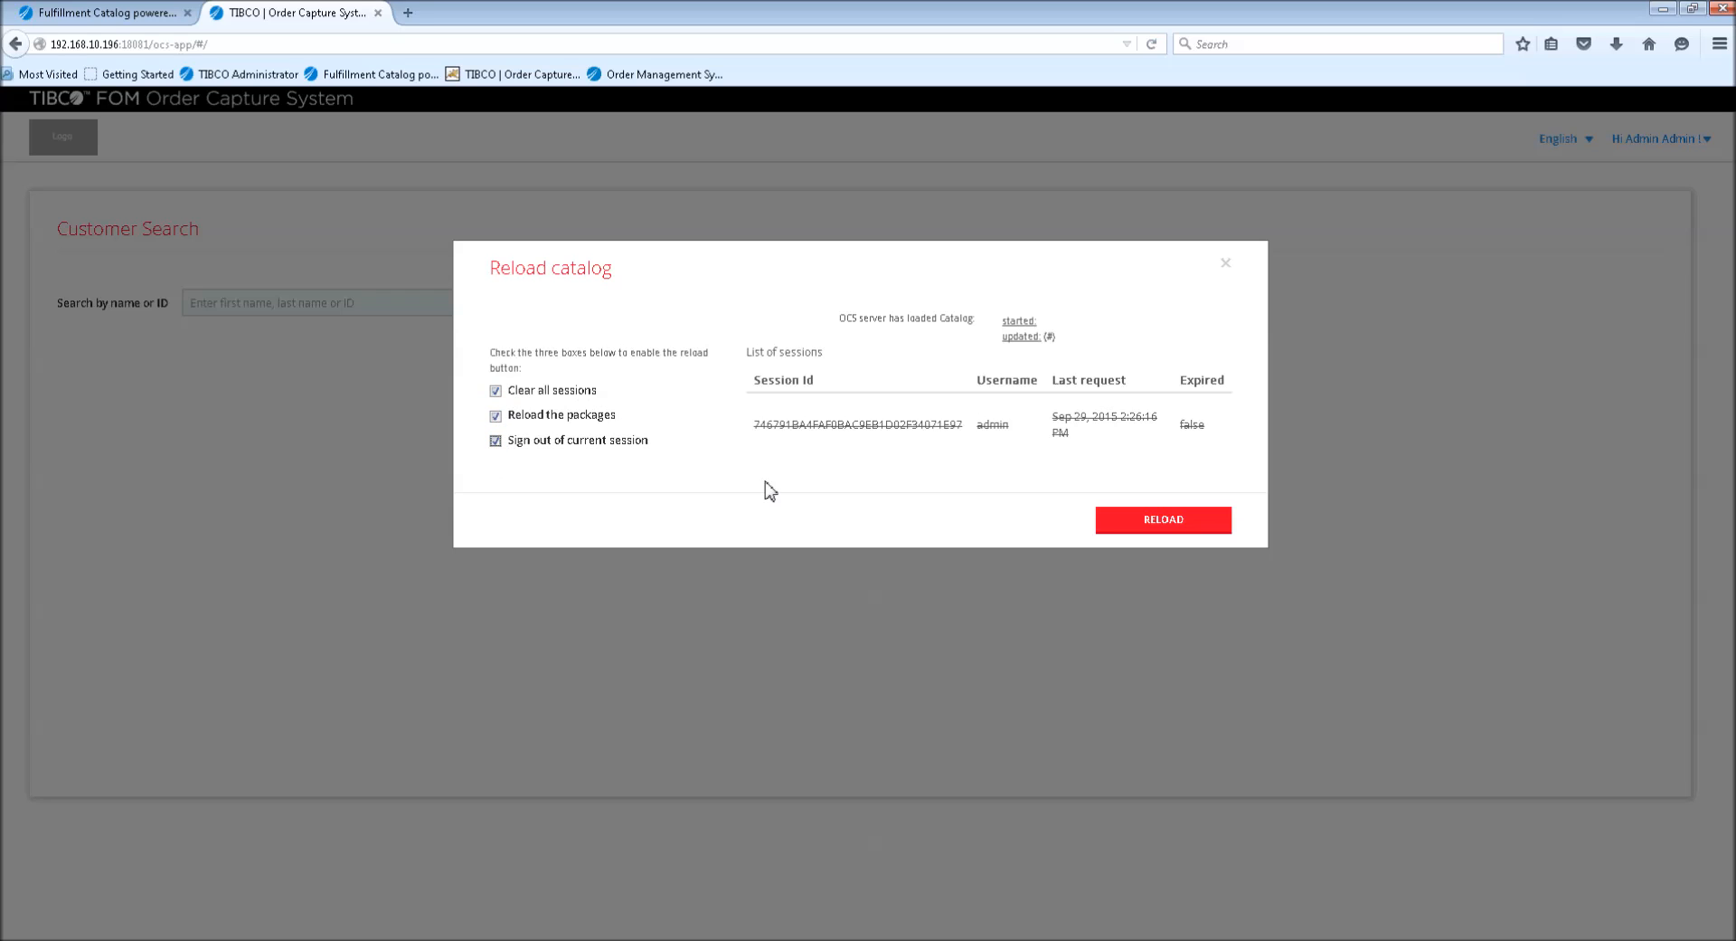
pyautogui.moveTo(1049, 539)
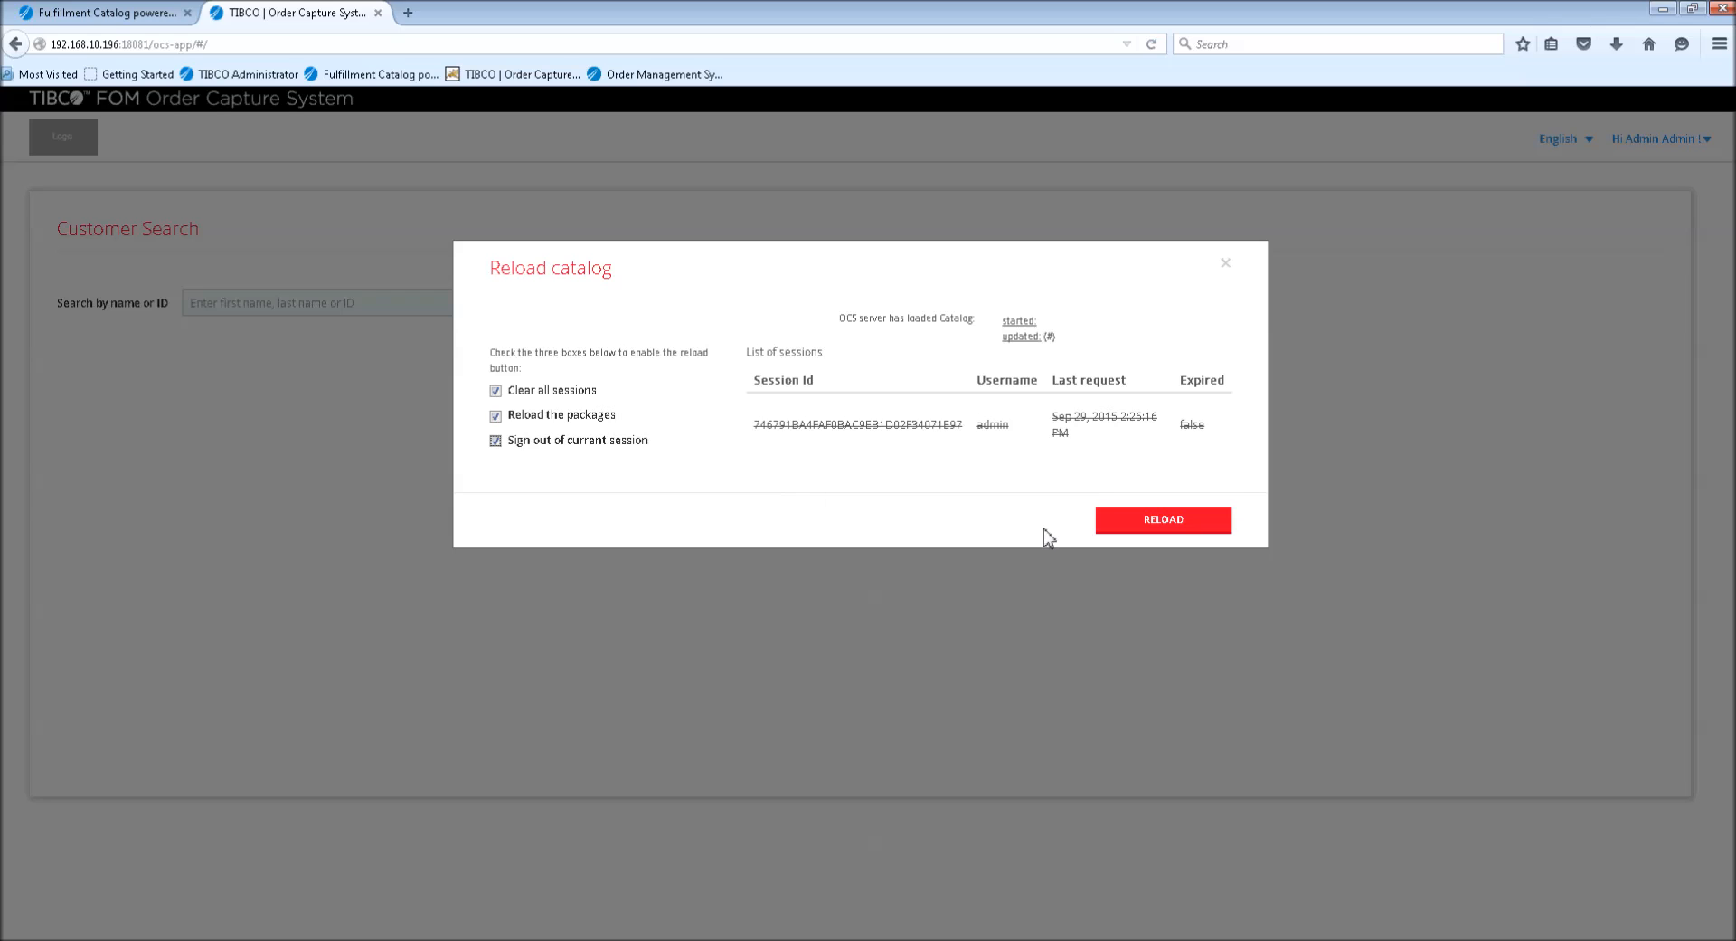
pyautogui.moveTo(920, 513)
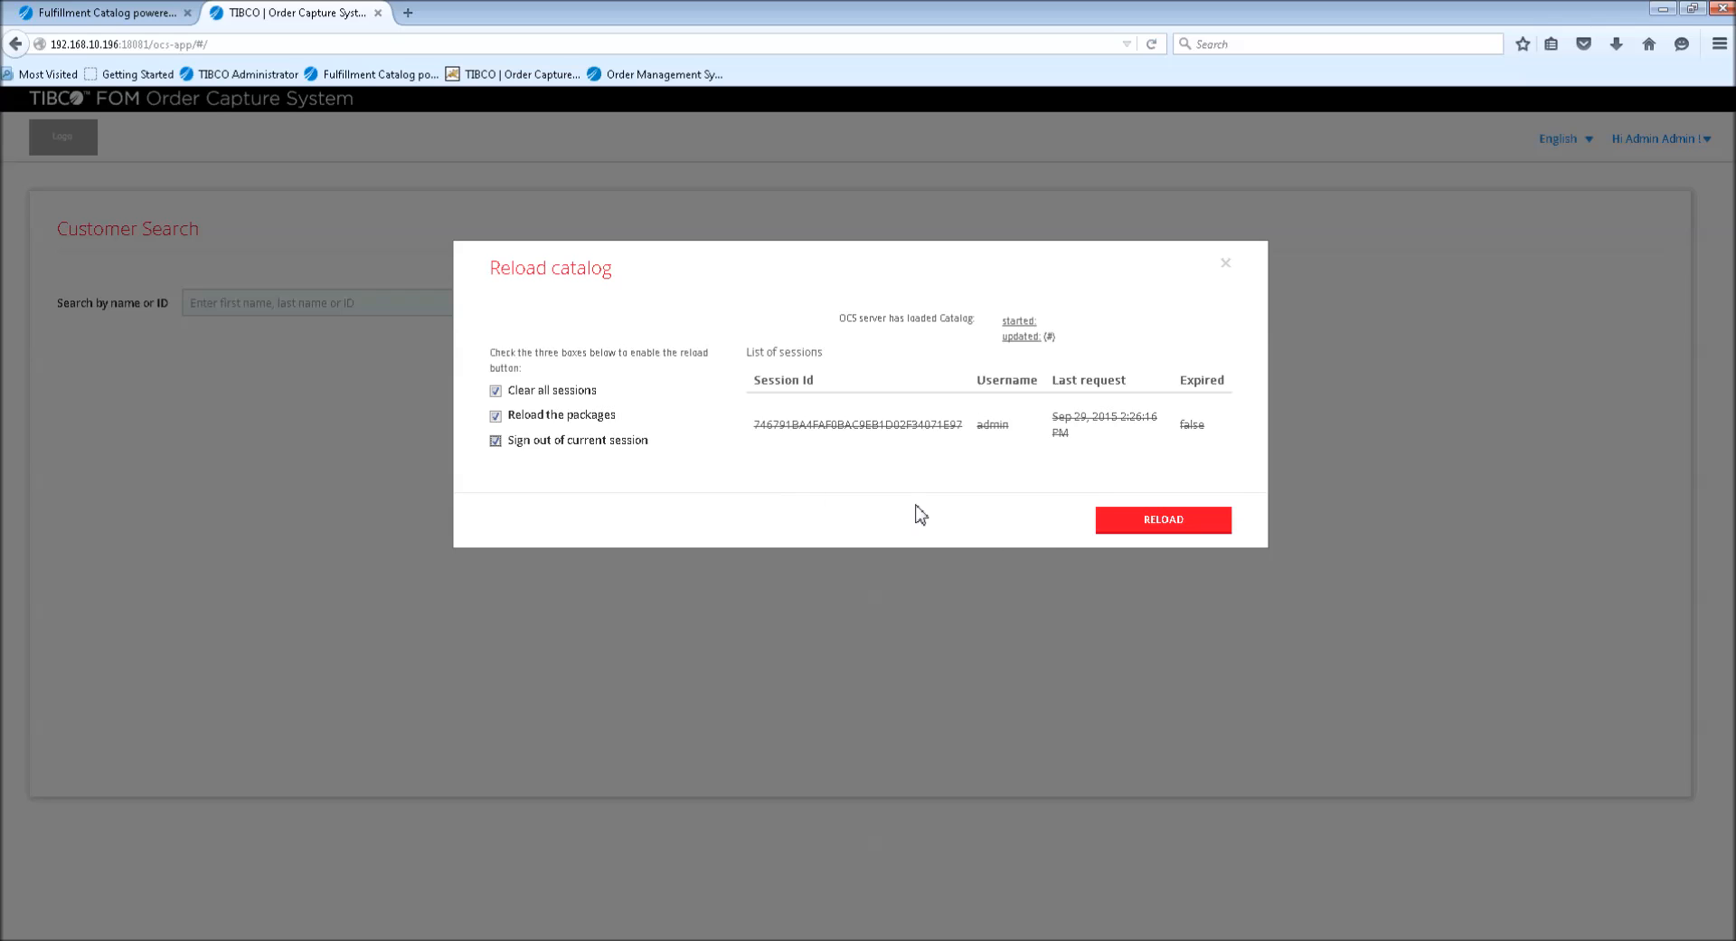
pyautogui.moveTo(1092, 488)
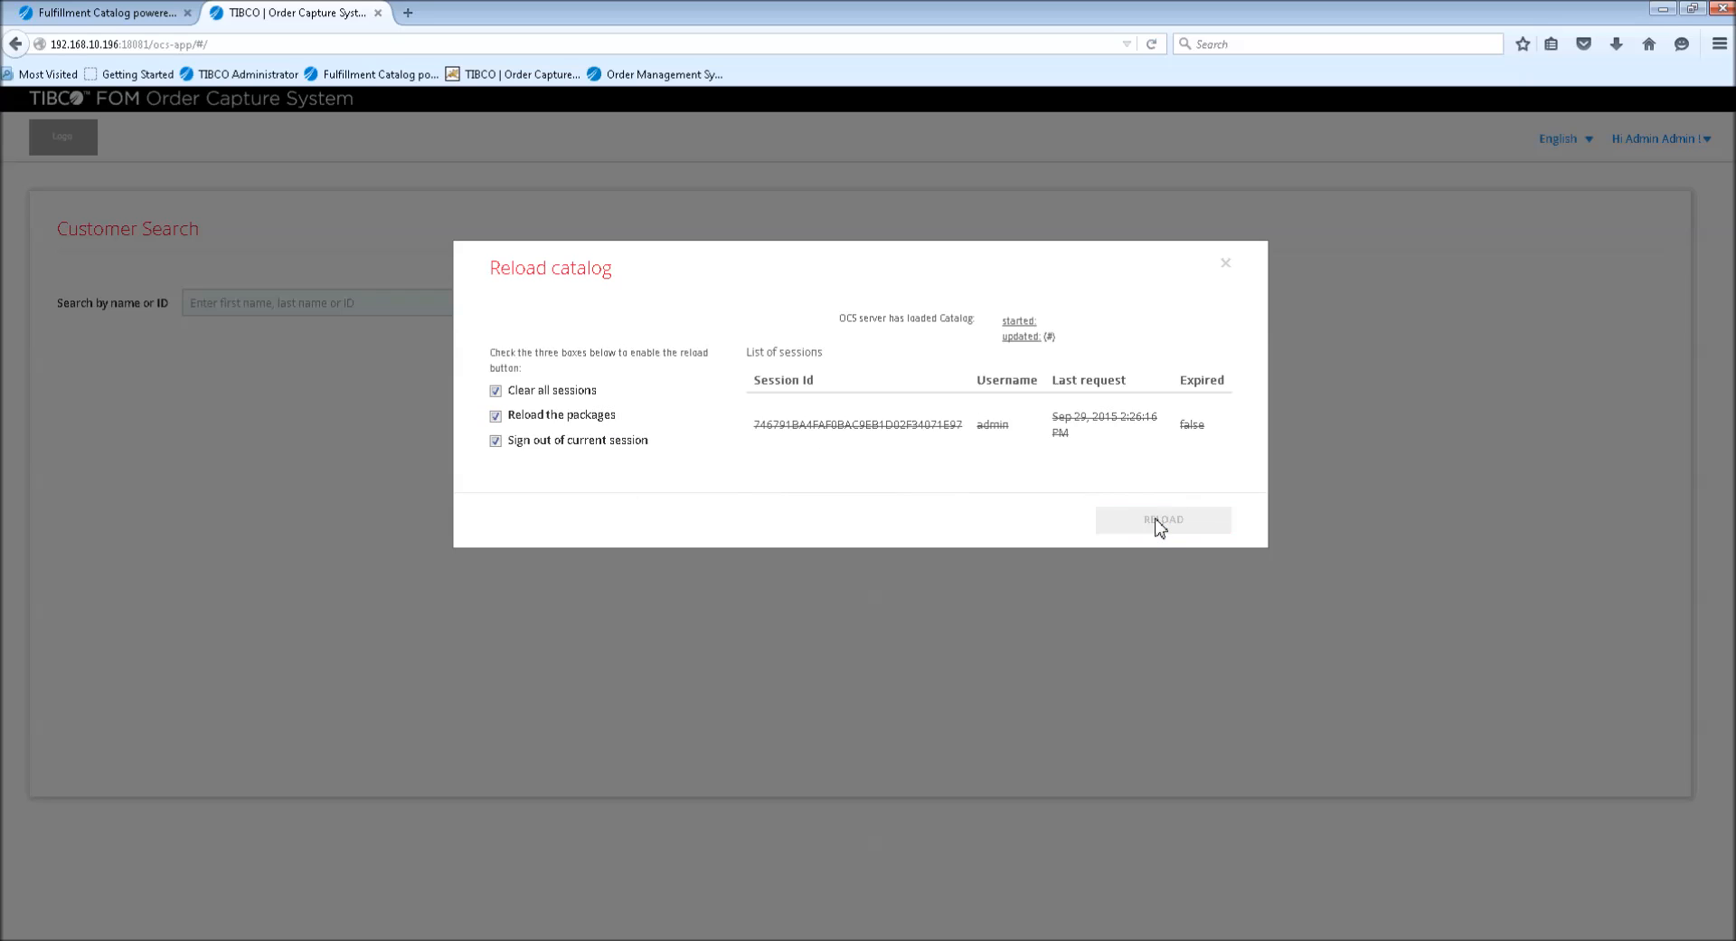
pyautogui.click(1163, 519)
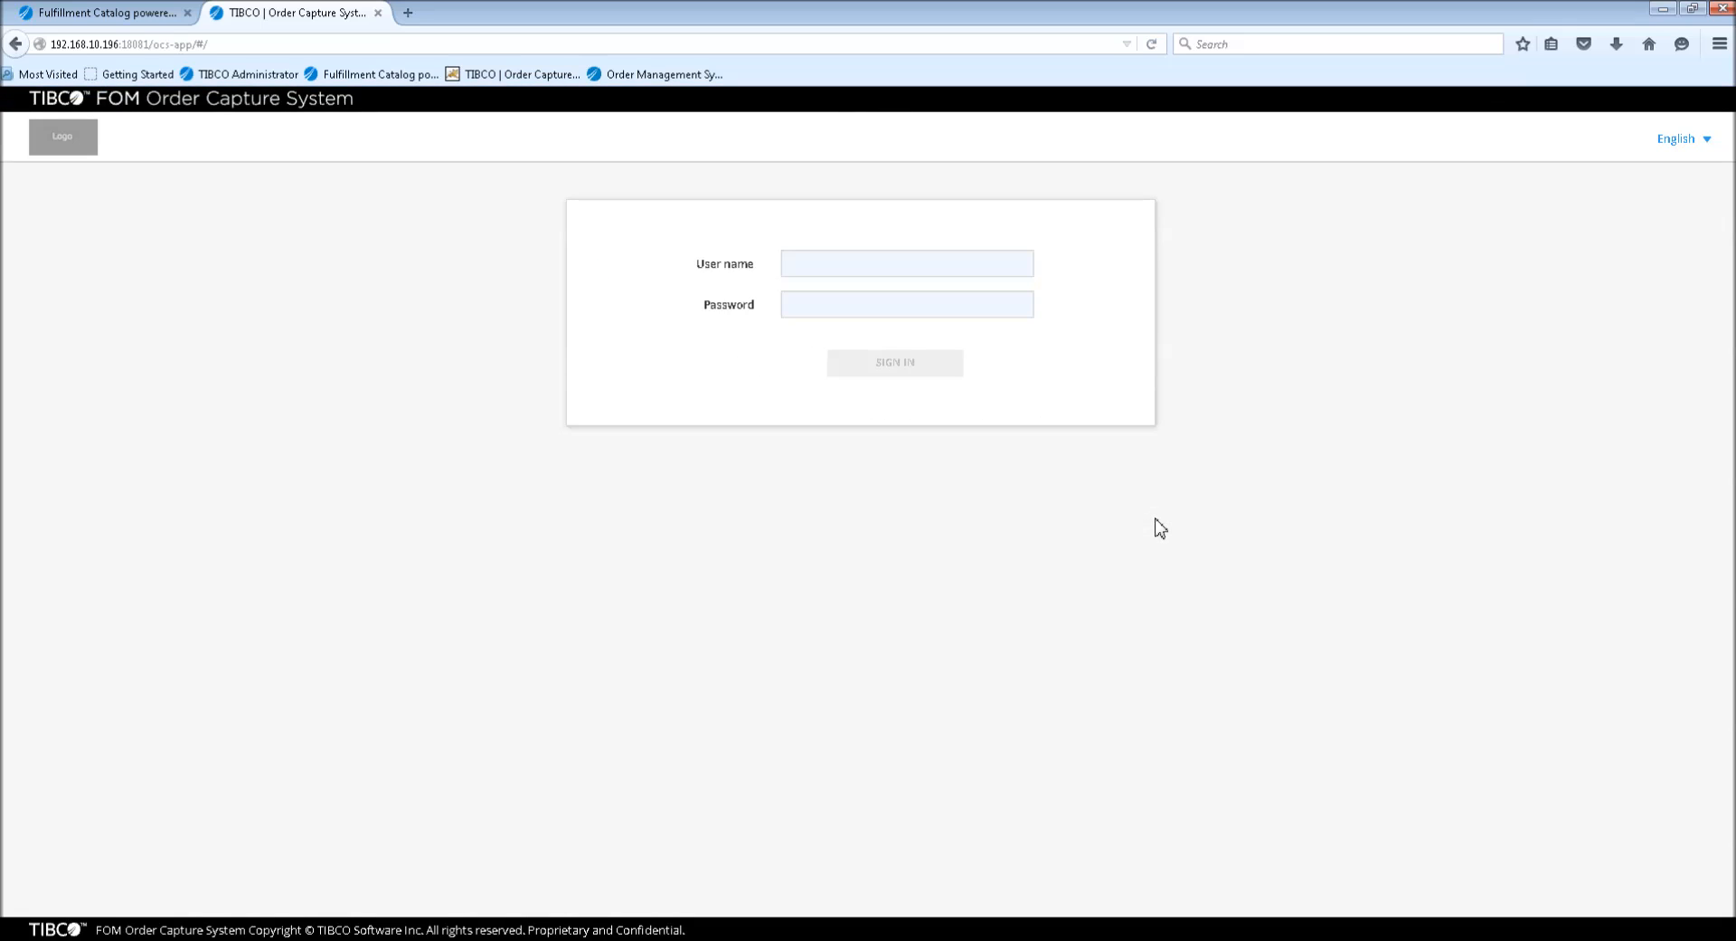
pyautogui.moveTo(575, 430)
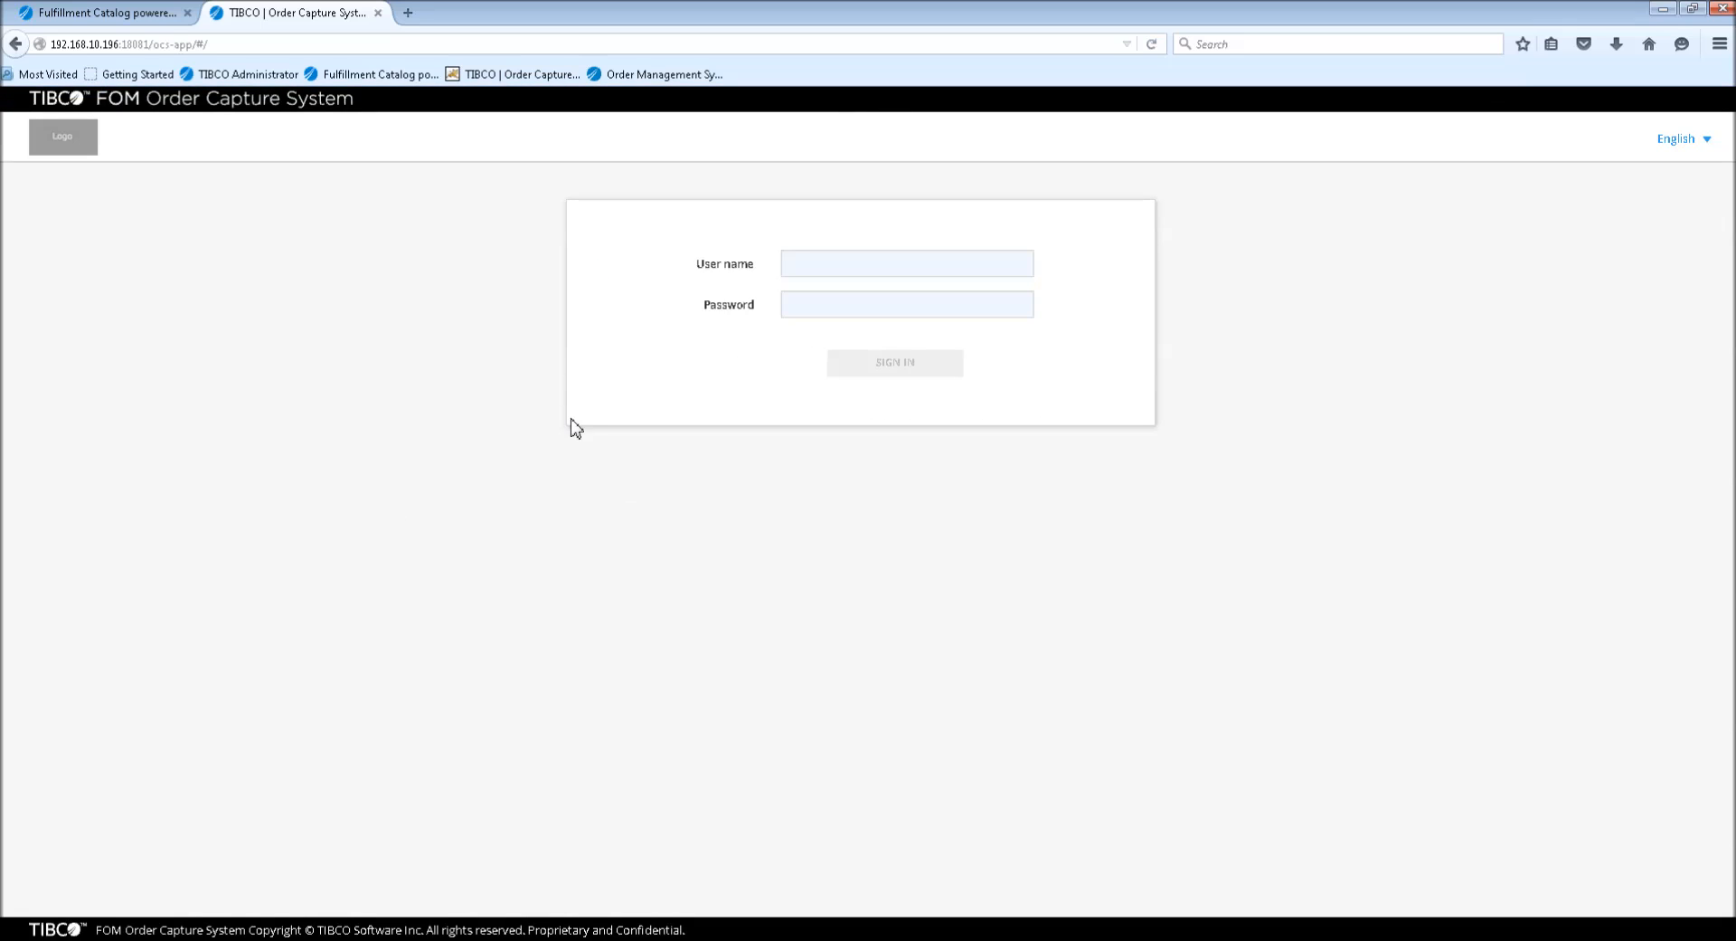
pyautogui.moveTo(828, 268)
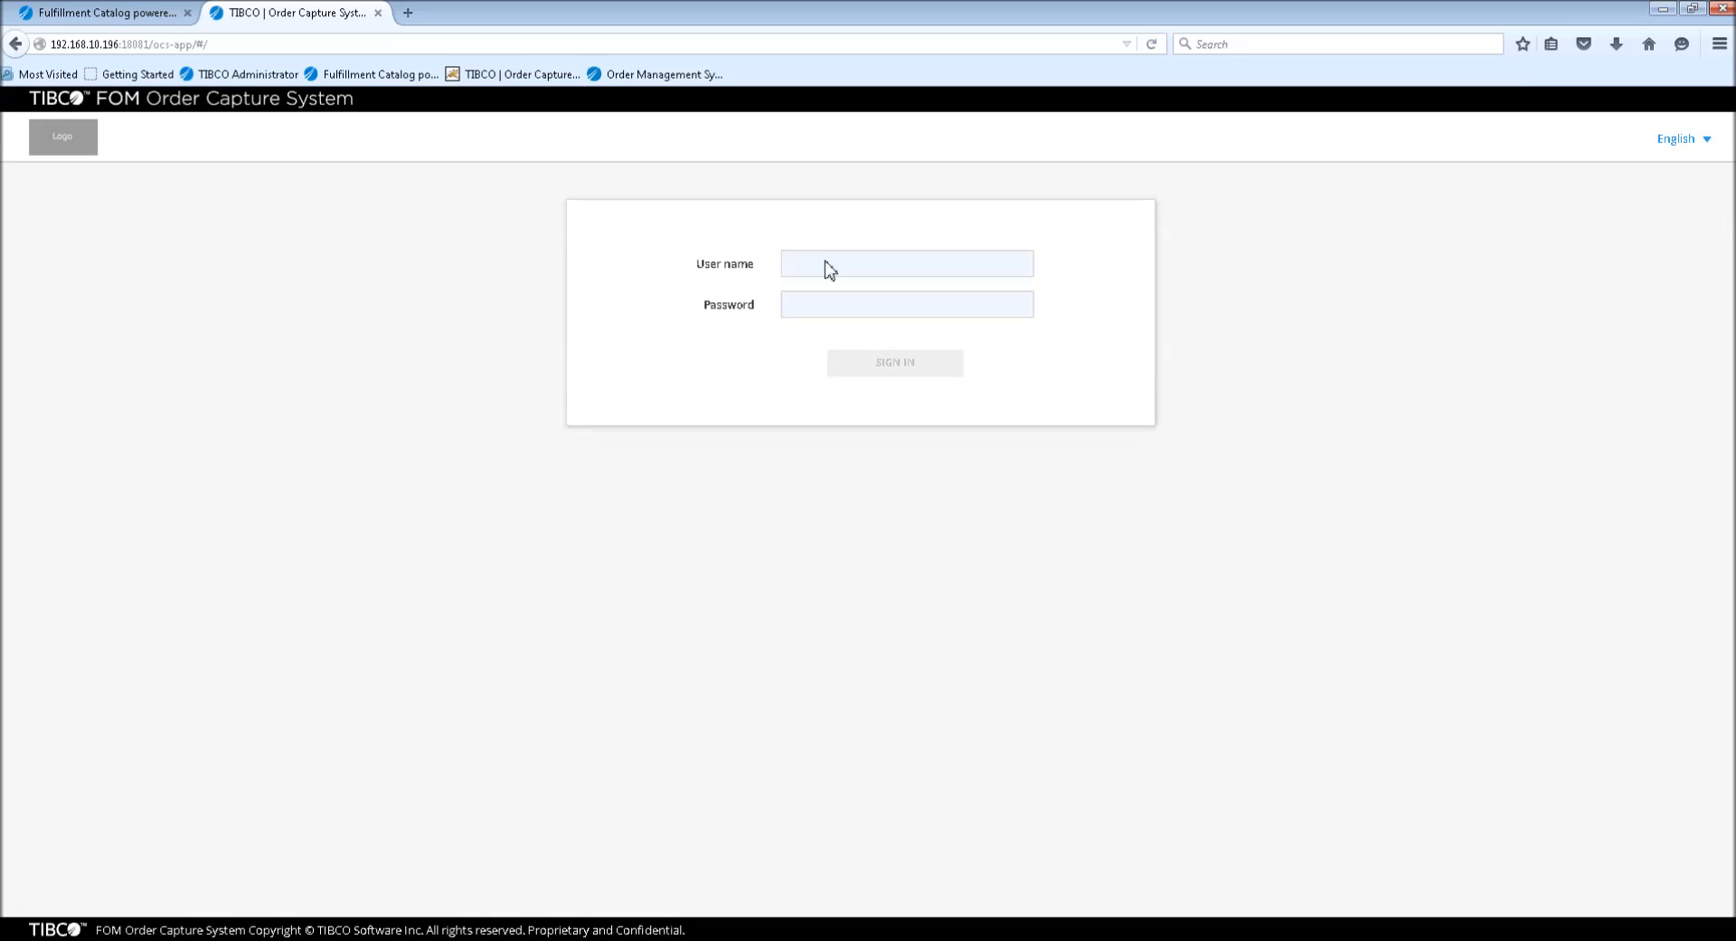
# Sign back in as admin and decline the browser's remember-password prompt
pyautogui.click(907, 264)
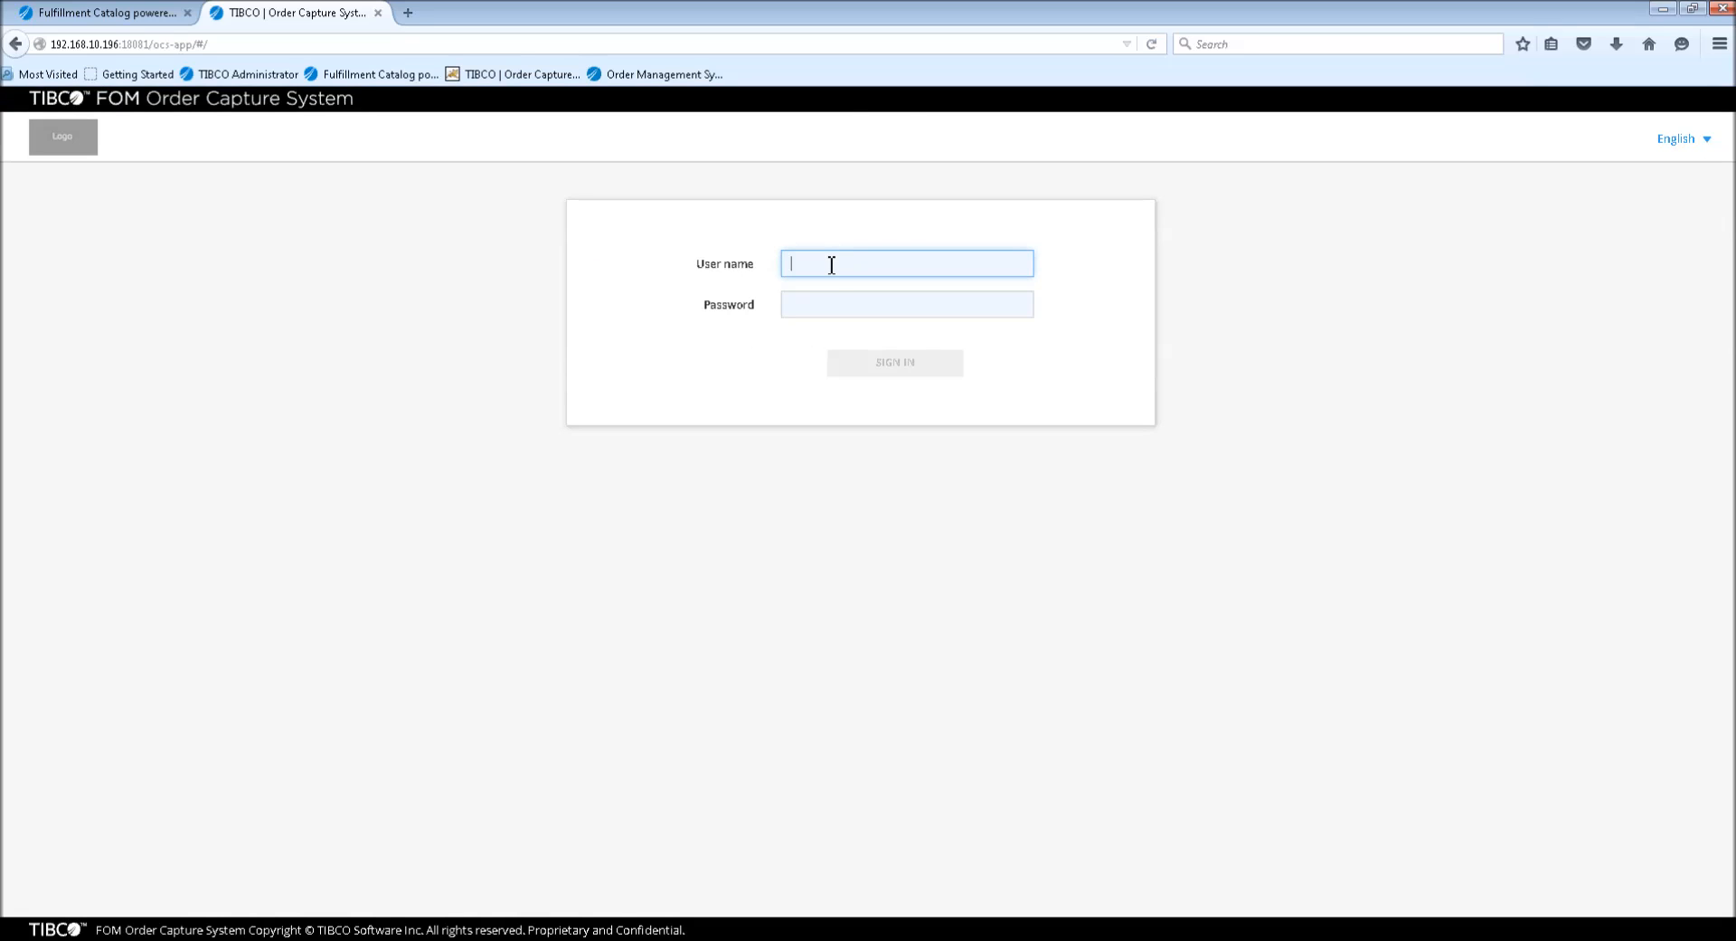
pyautogui.moveTo(572, 347)
pyautogui.write('admi')
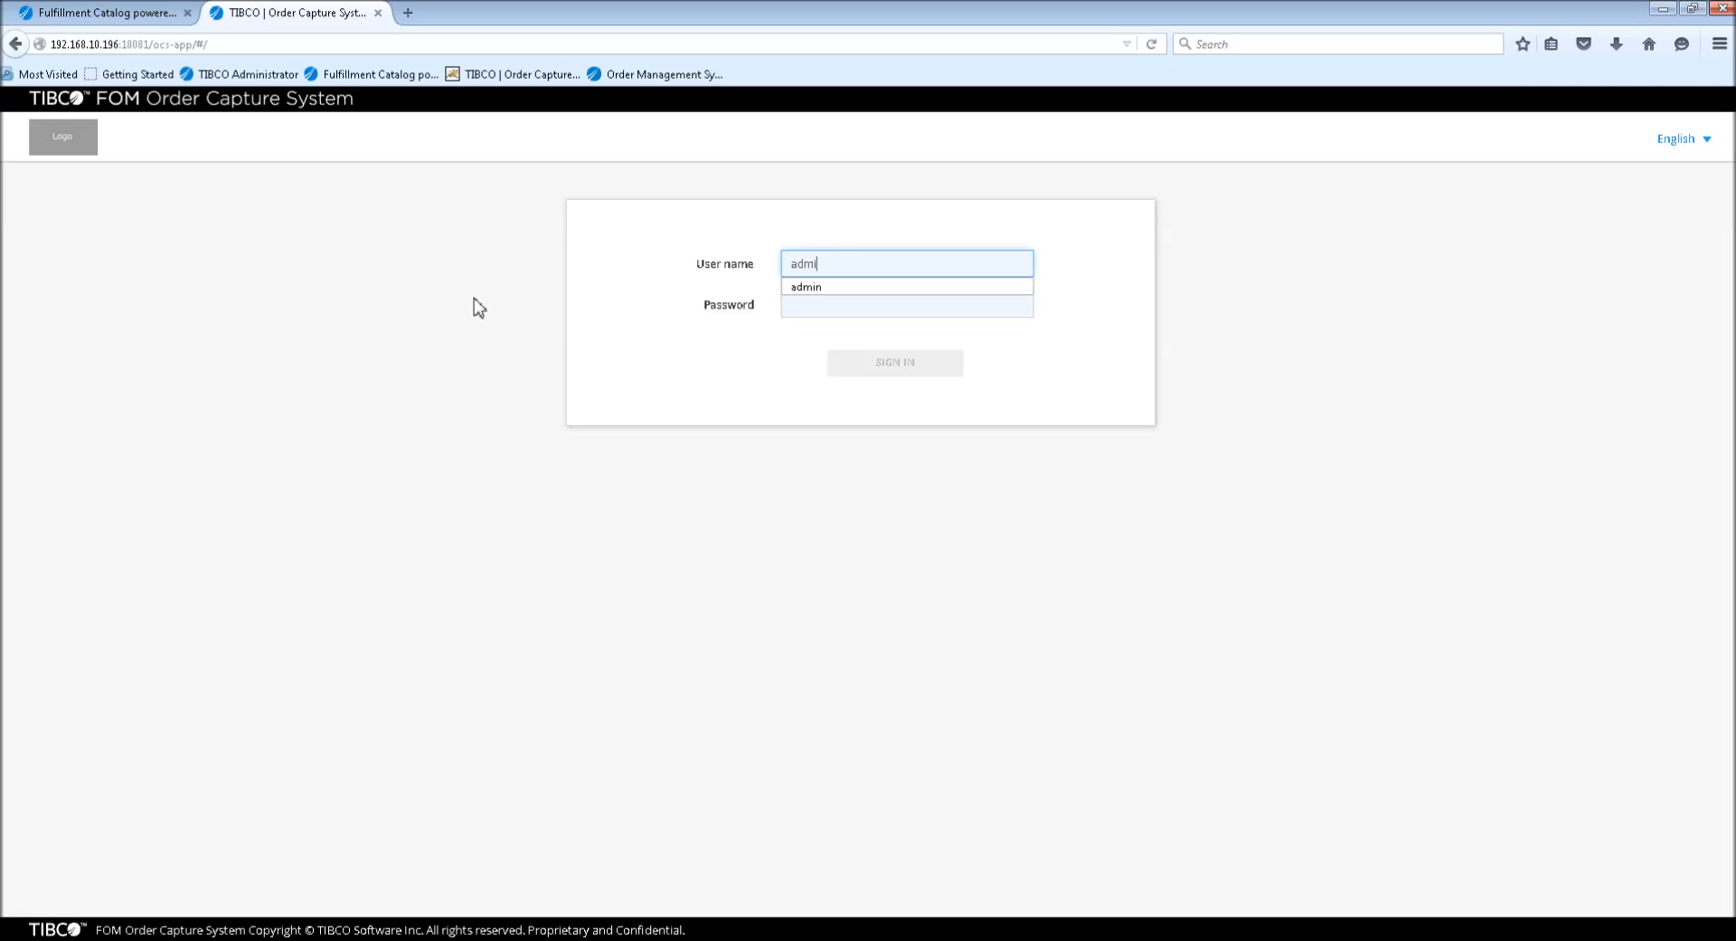
pyautogui.click(893, 362)
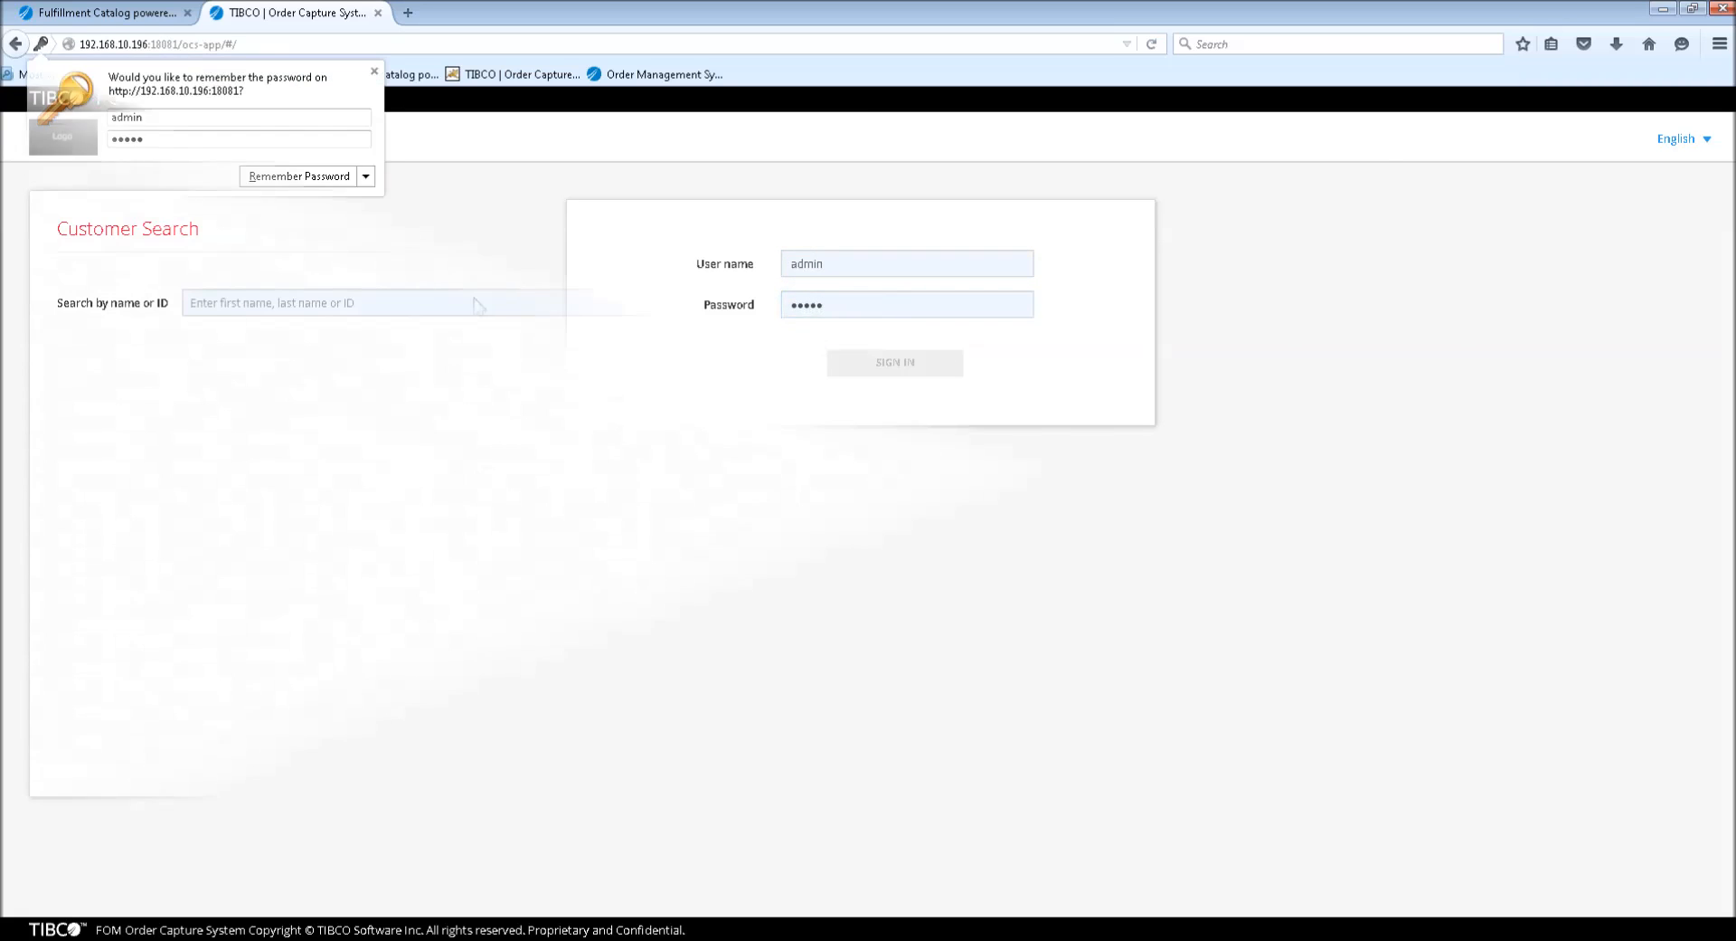
pyautogui.click(893, 362)
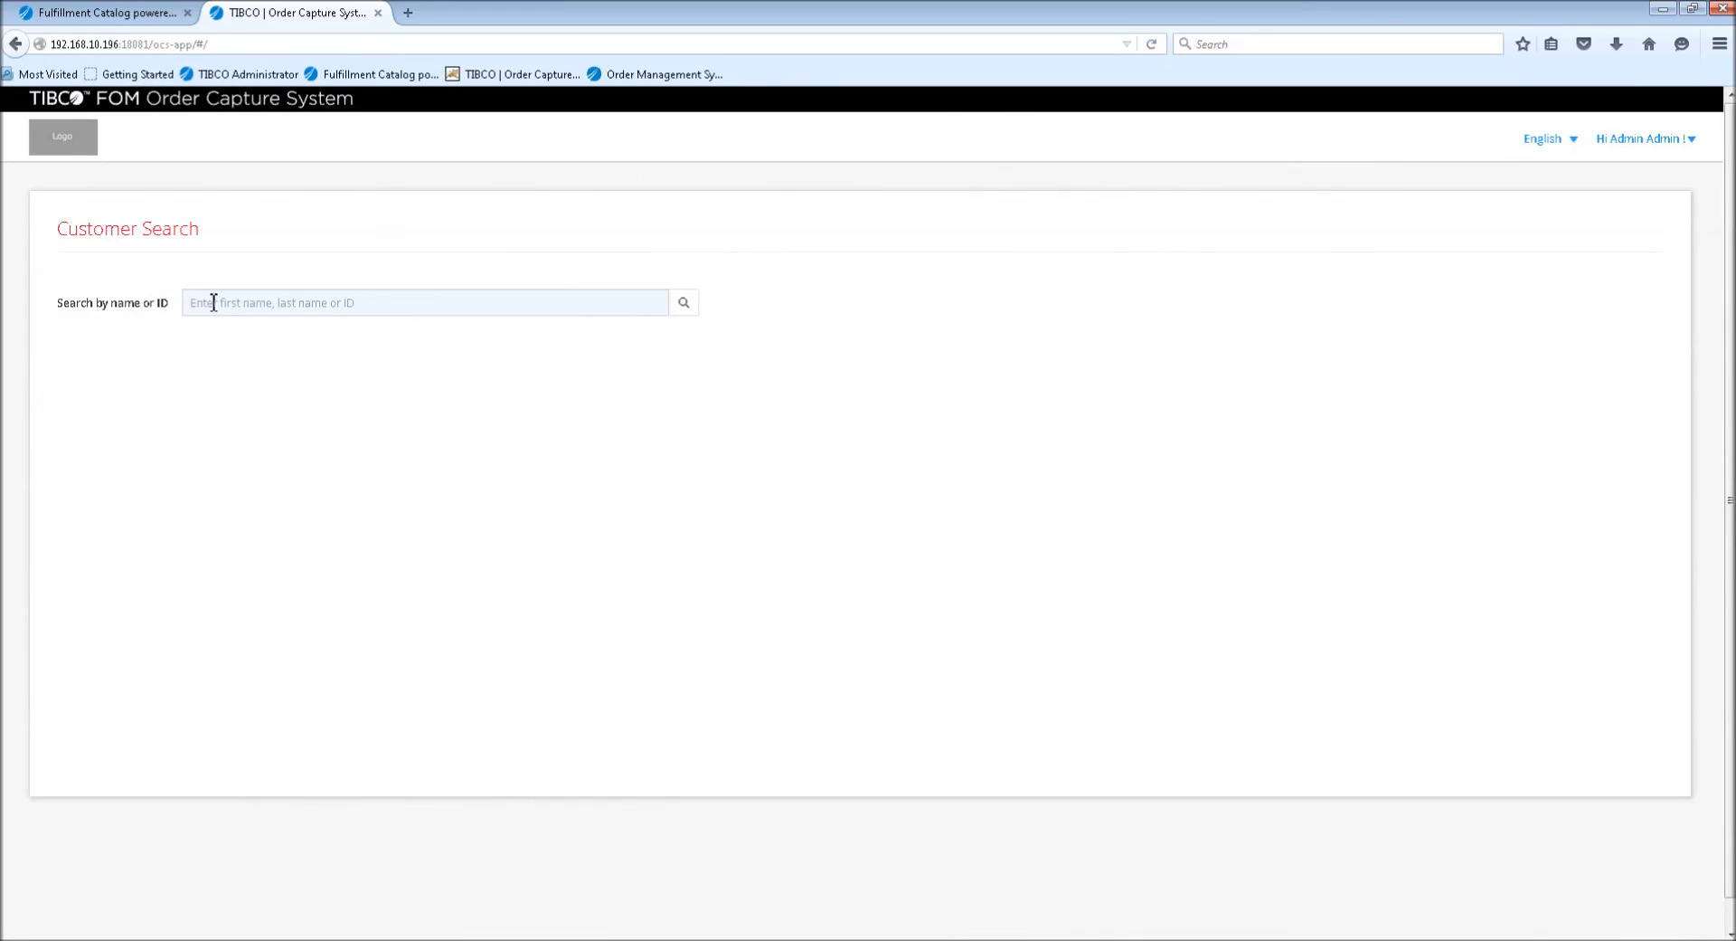
# Search customers with the '%' wildcard to list everyone
pyautogui.click(423, 302)
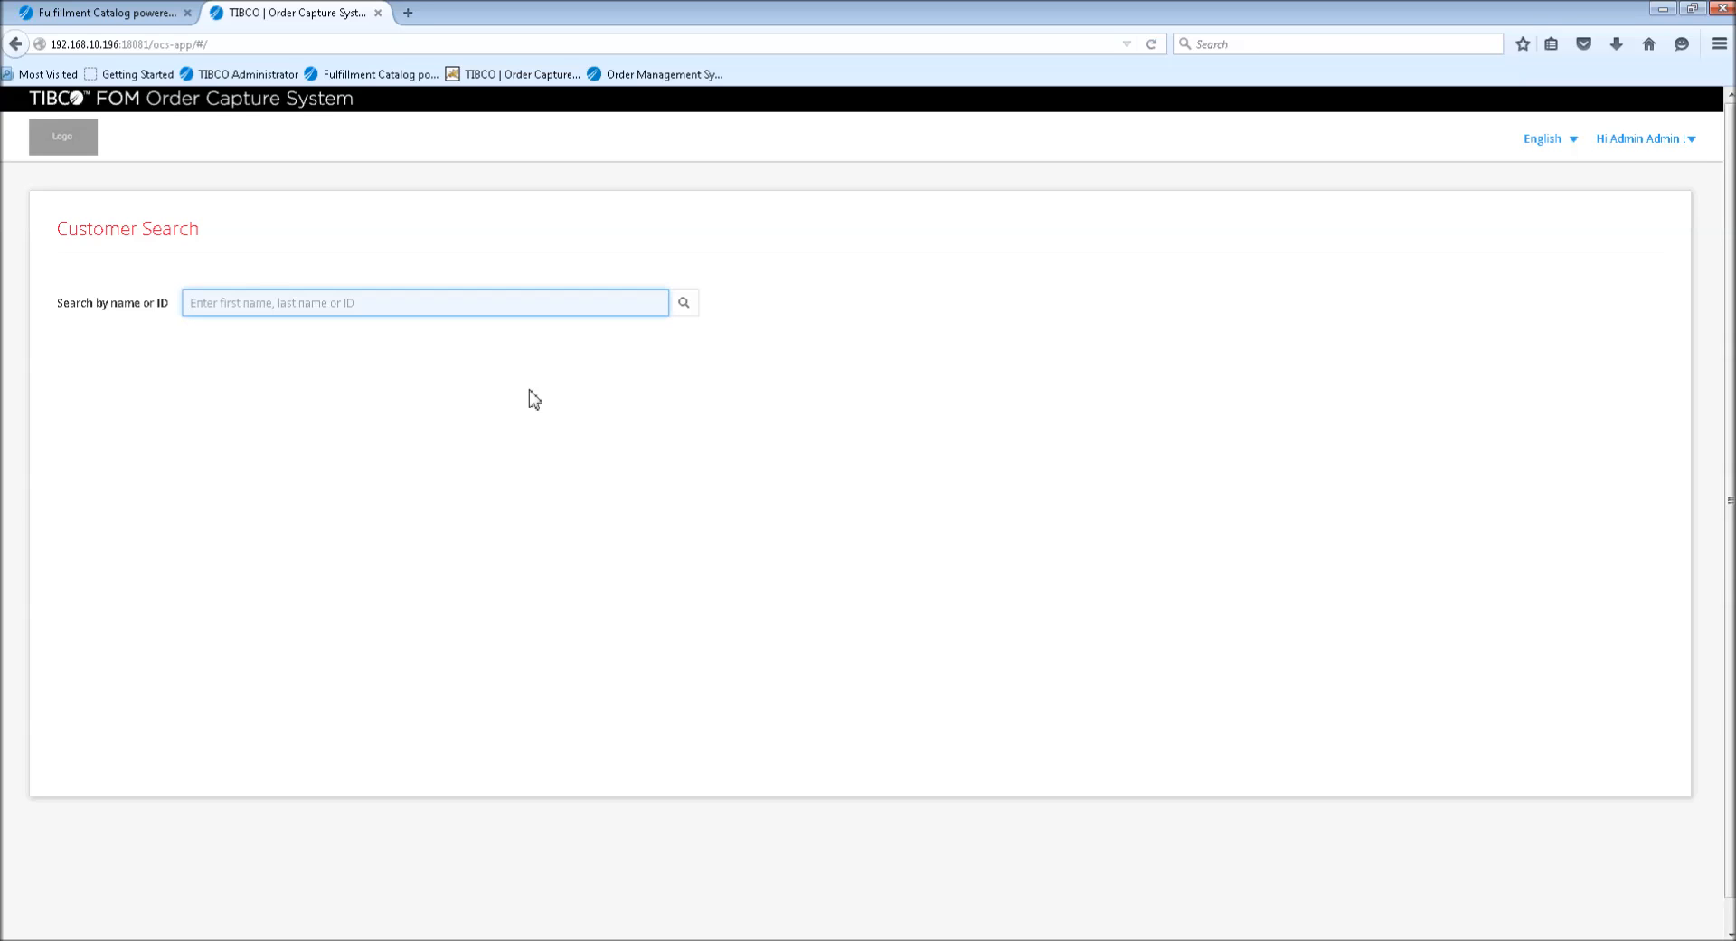
pyautogui.write('%')
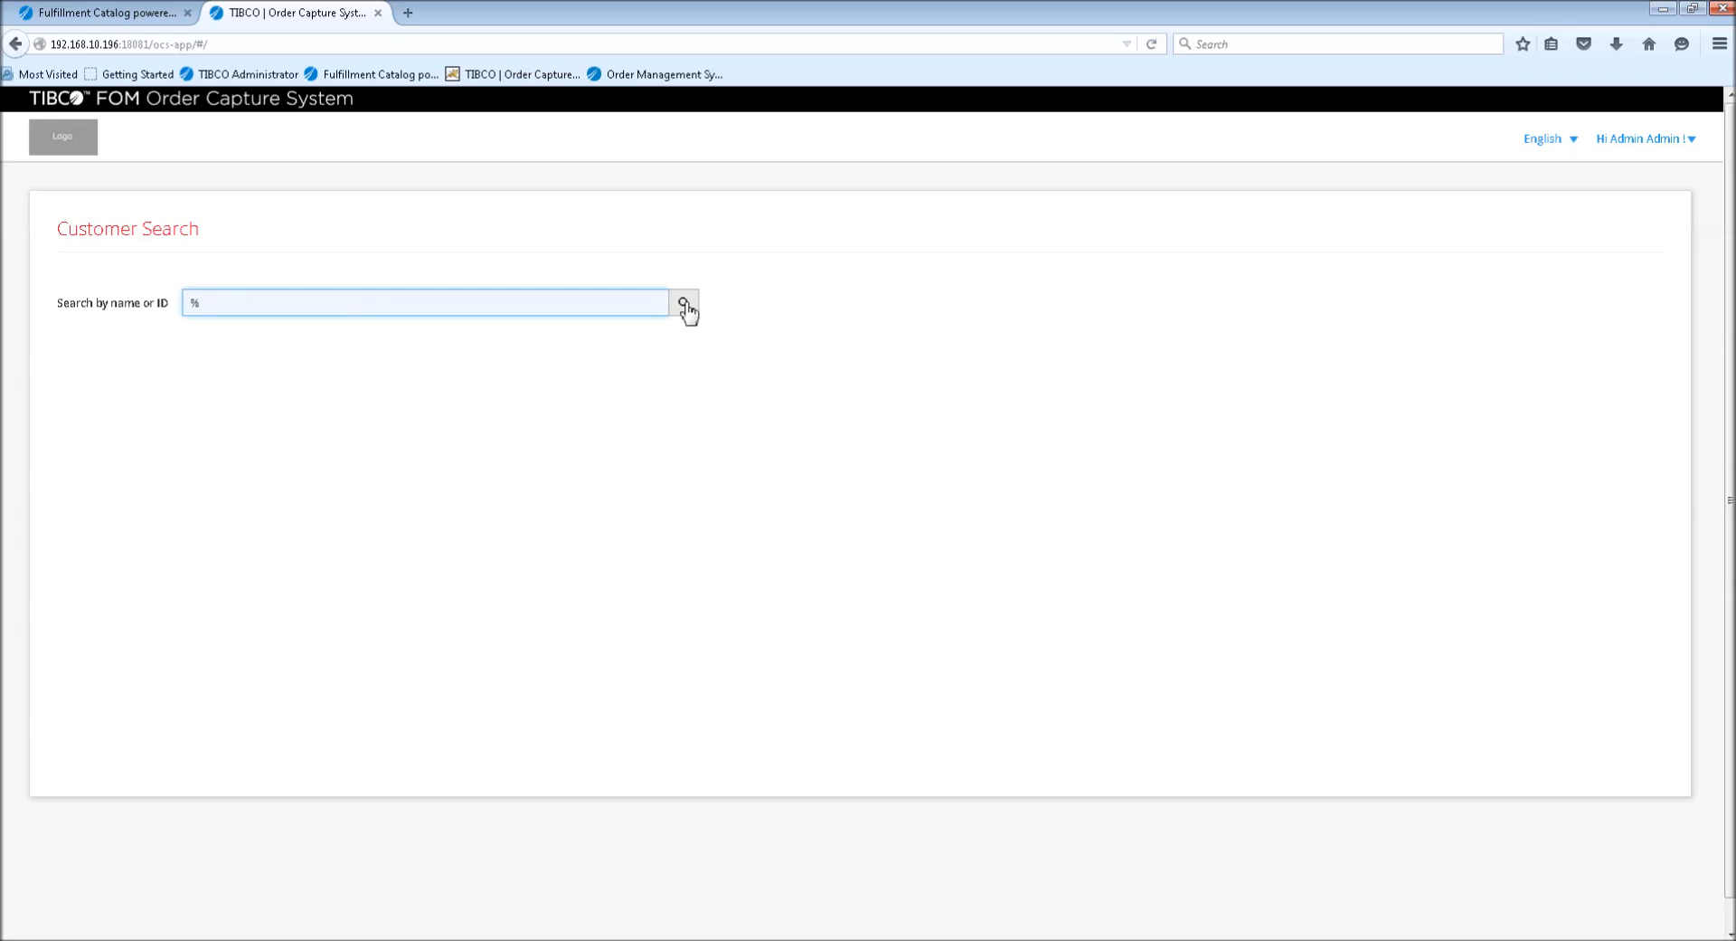
pyautogui.click(686, 302)
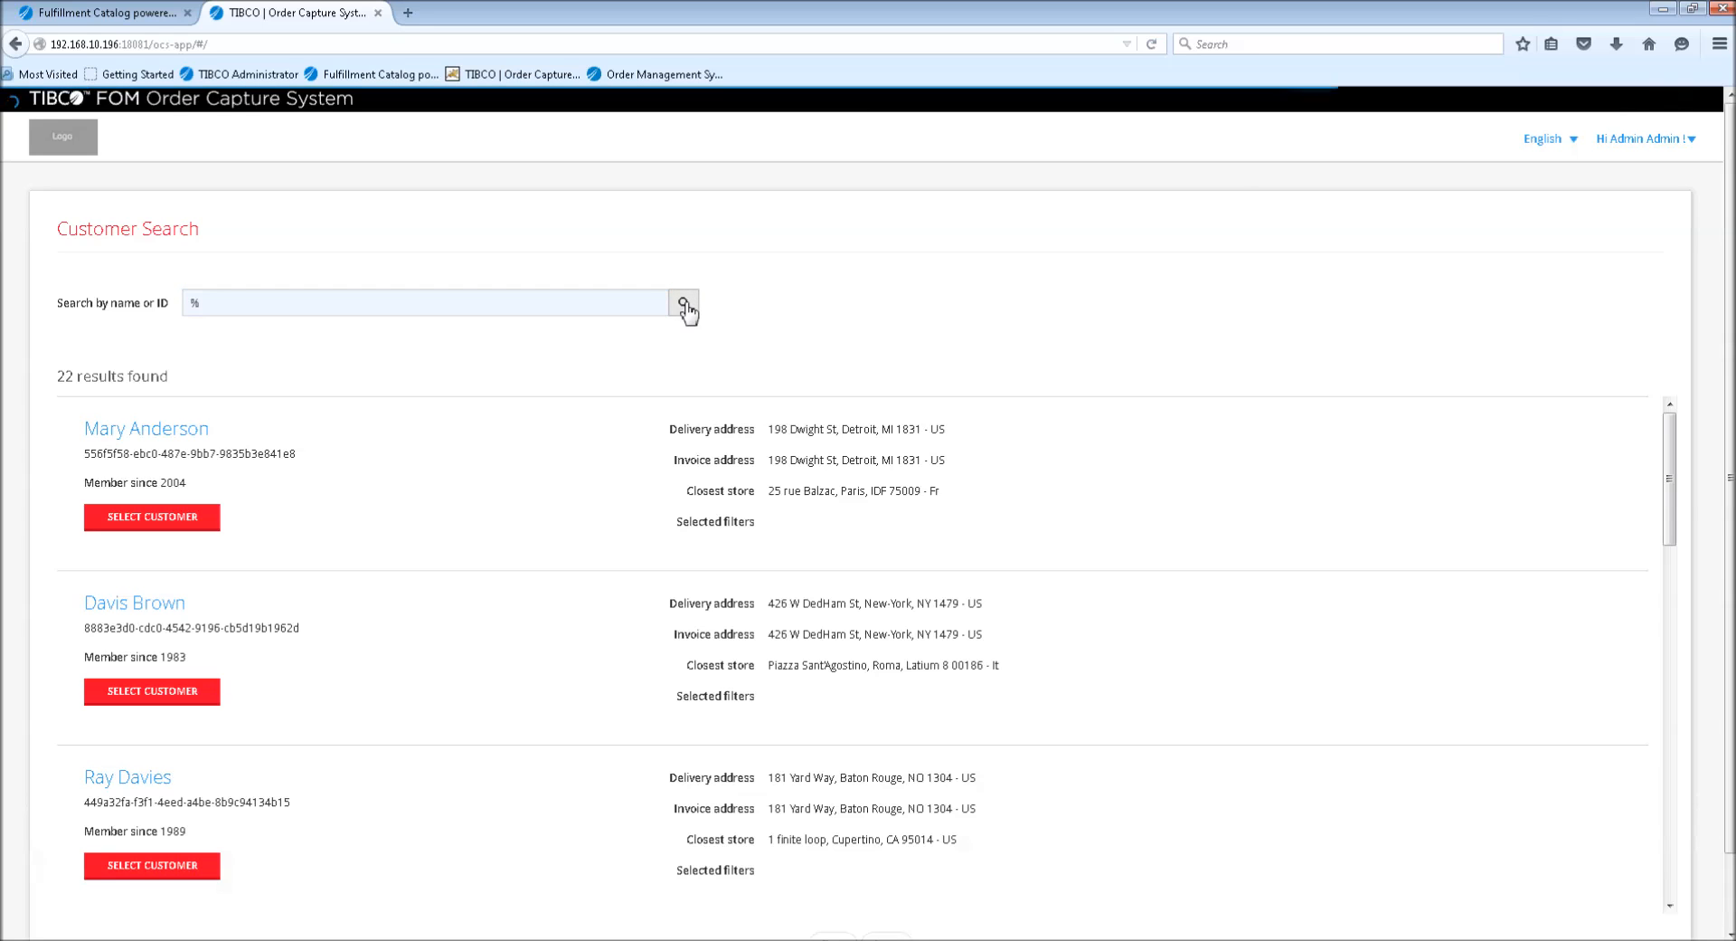
pyautogui.moveTo(1210, 528)
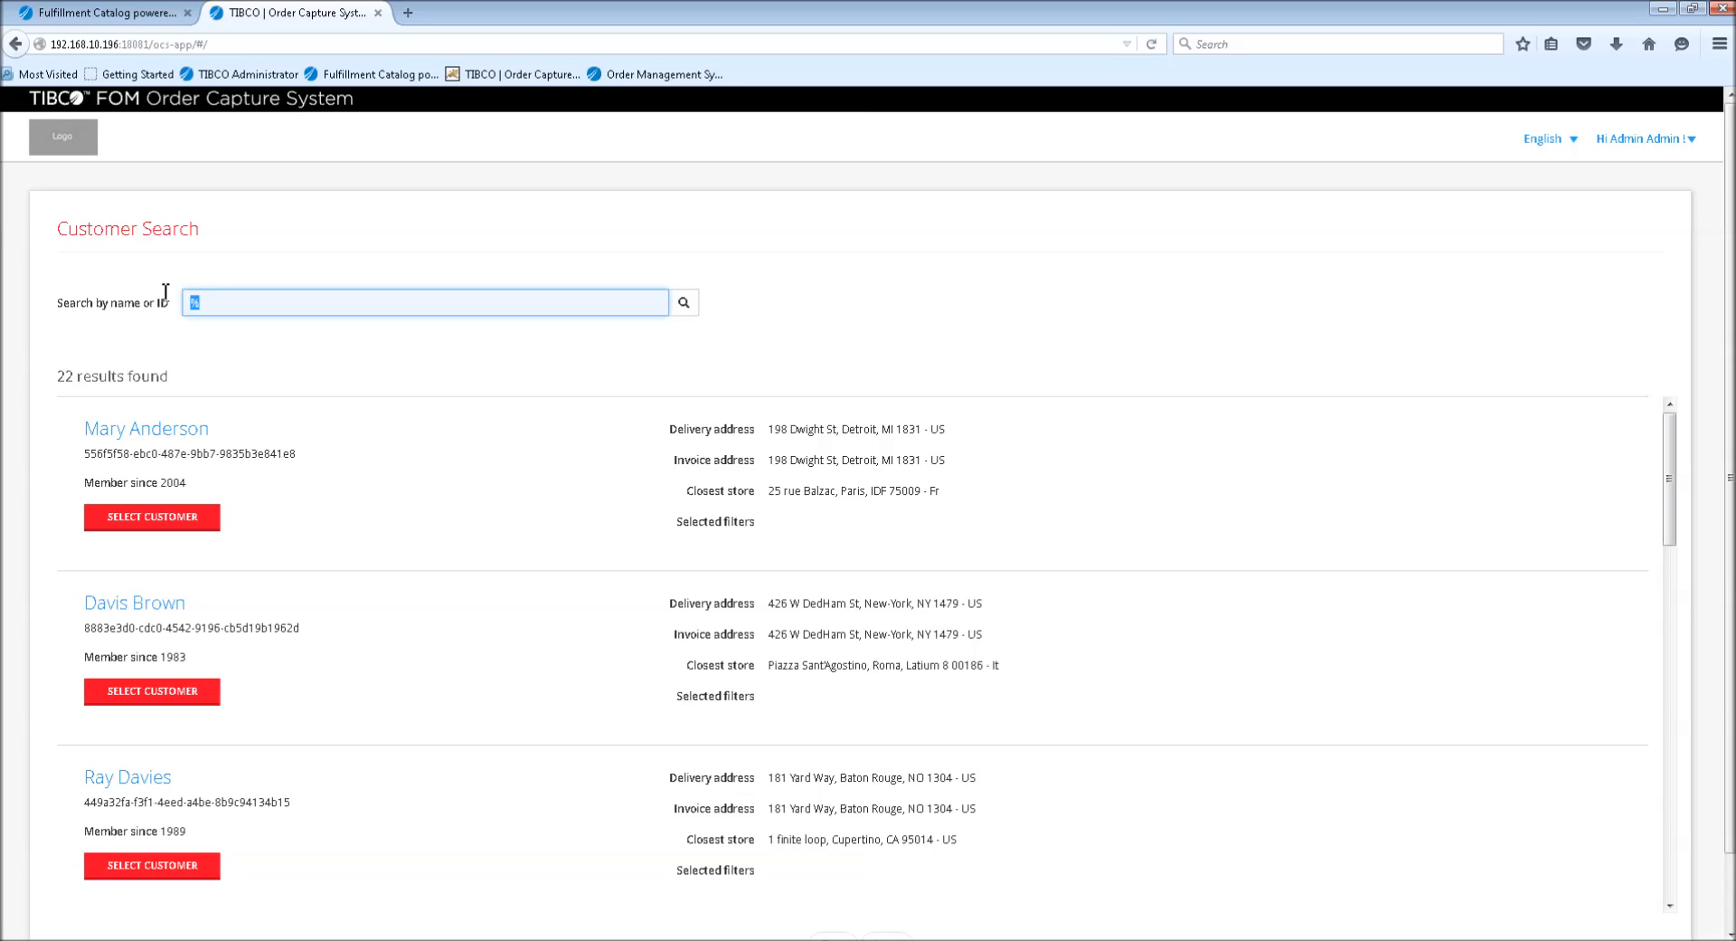
pyautogui.write('robert')
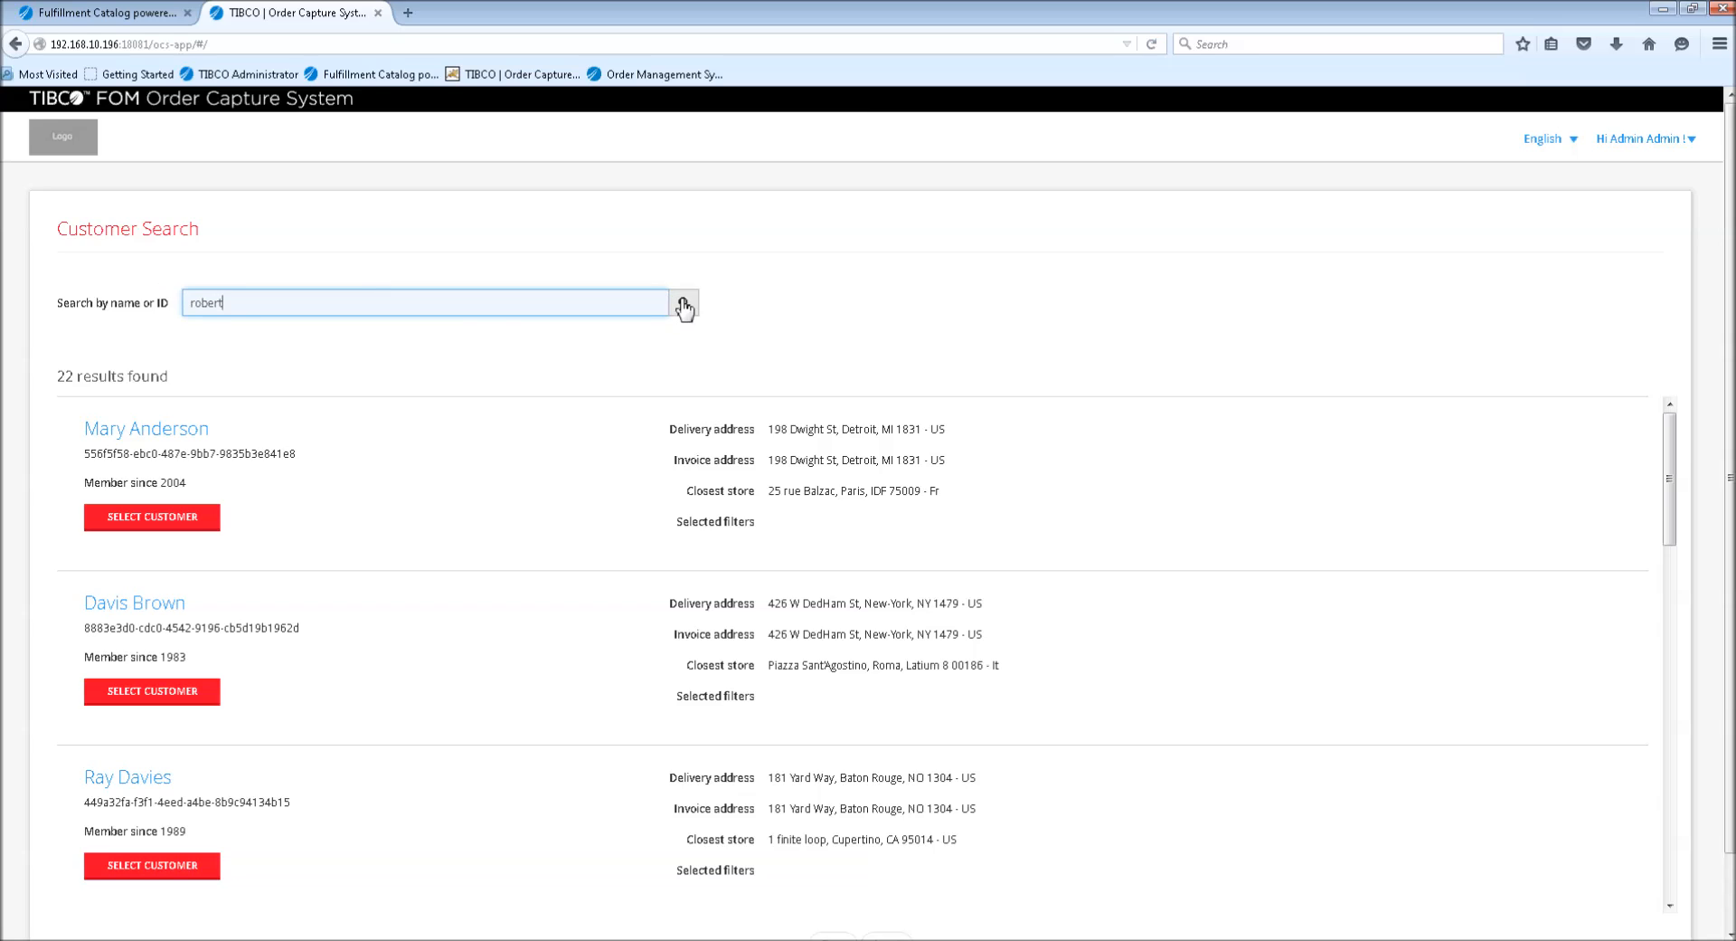
pyautogui.click(683, 302)
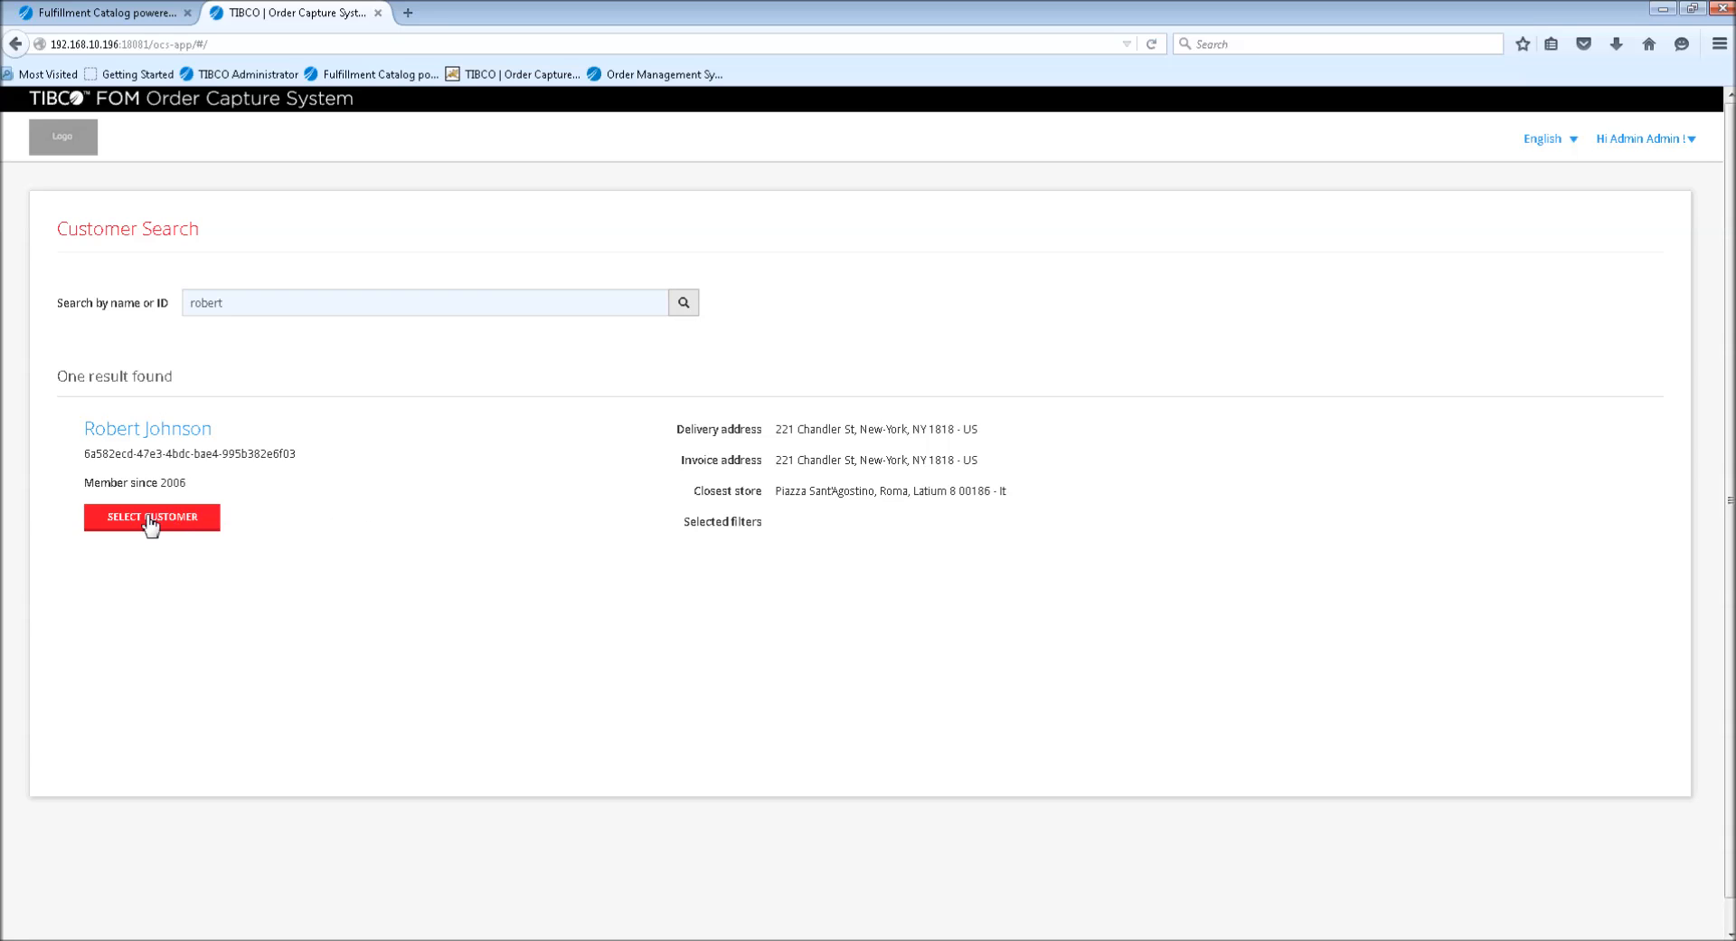
pyautogui.click(152, 516)
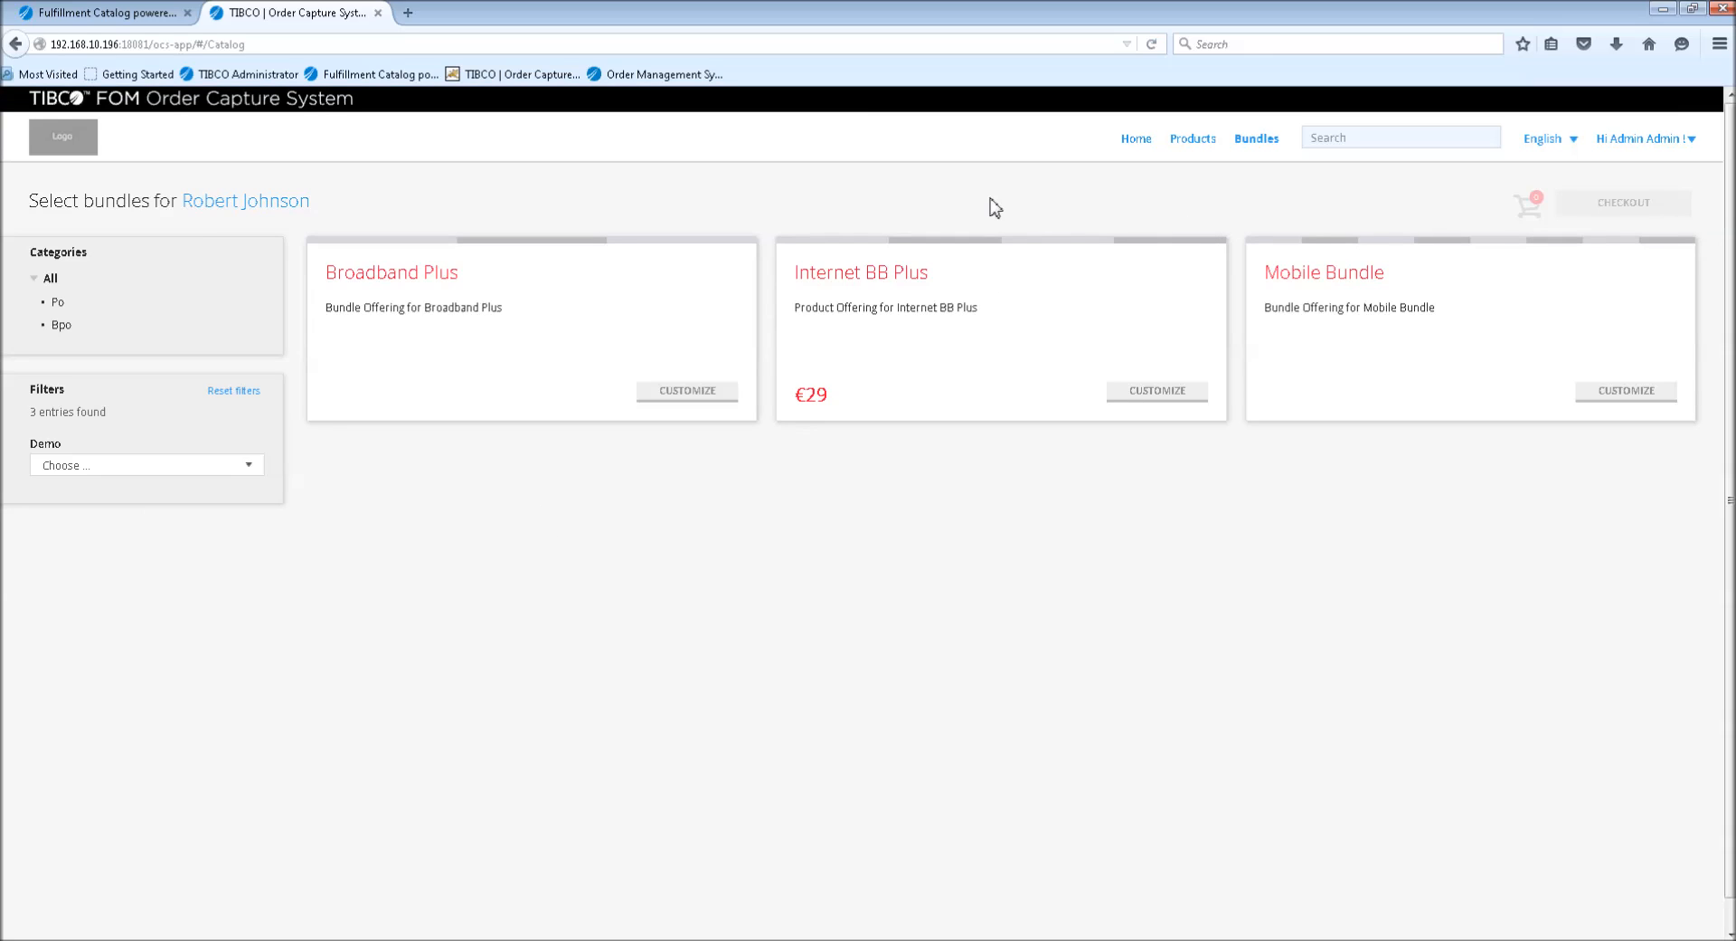
pyautogui.moveTo(1237, 175)
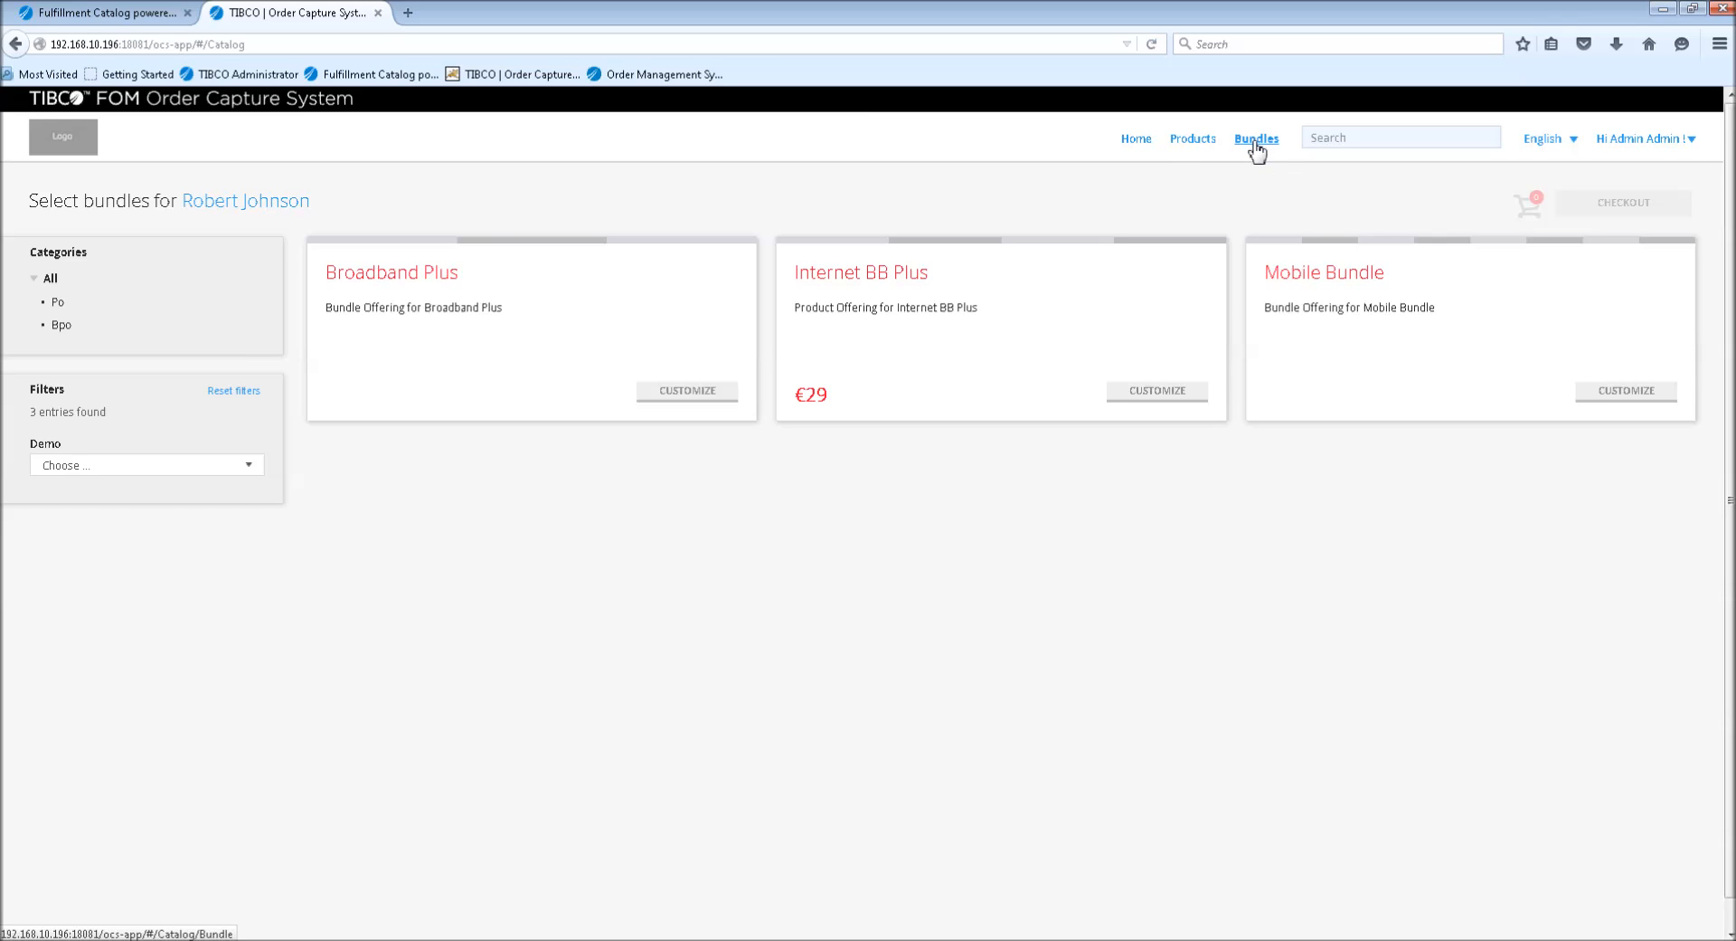
pyautogui.moveTo(1249, 150)
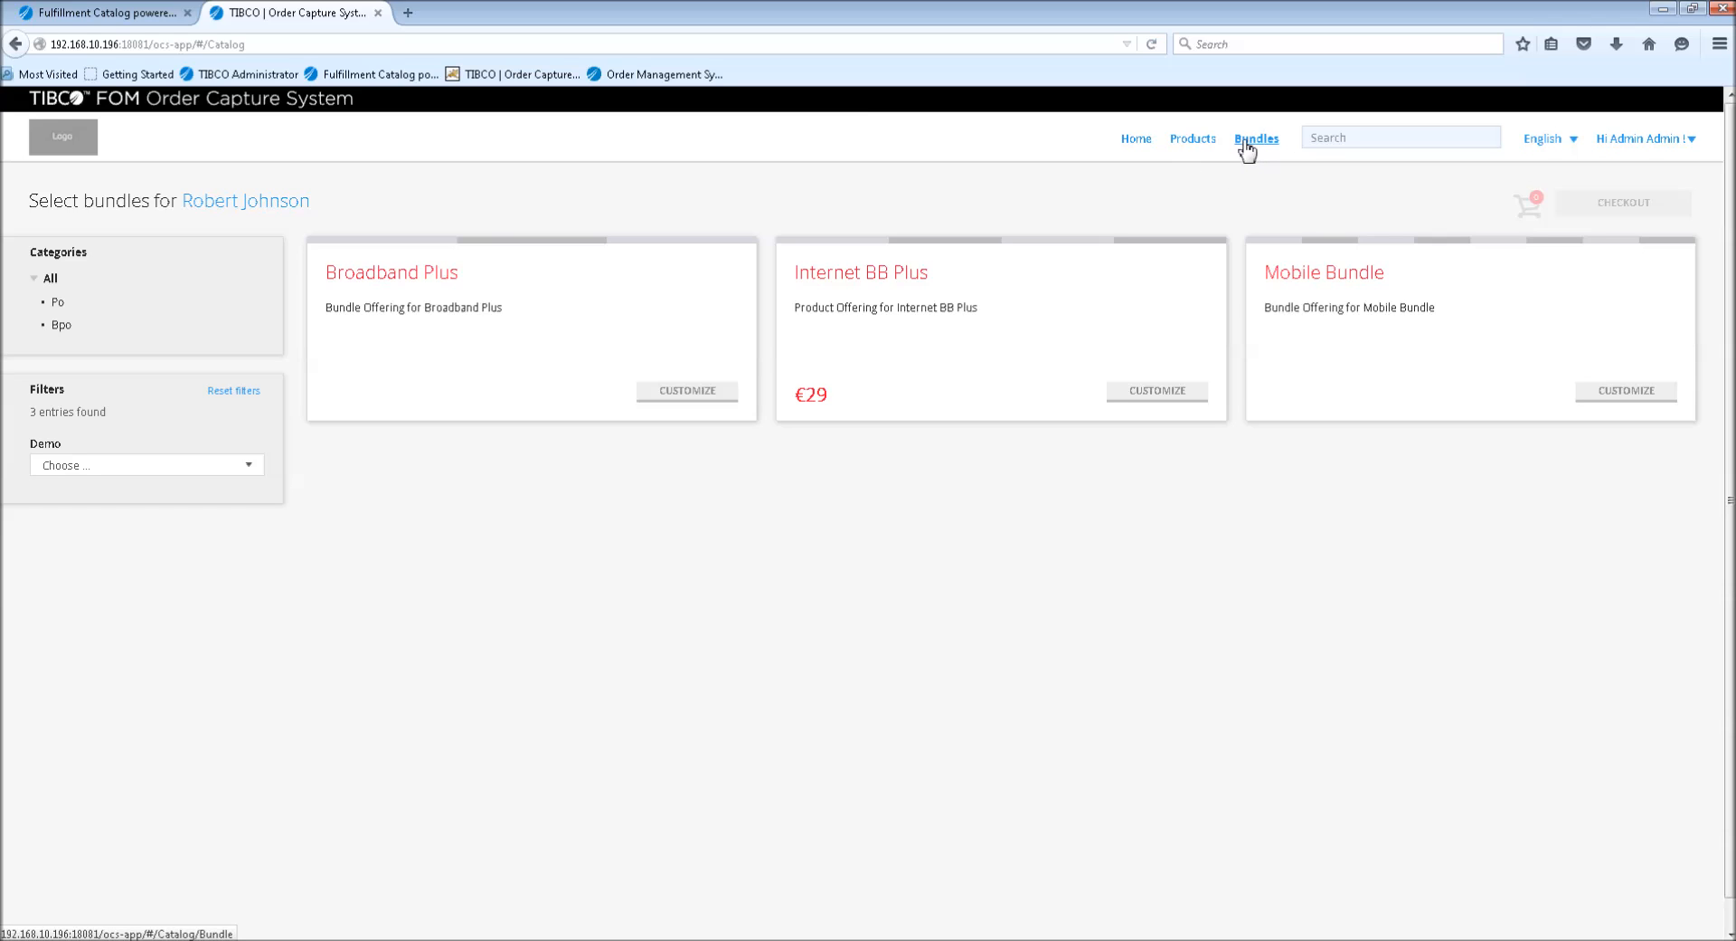
pyautogui.moveTo(1192, 137)
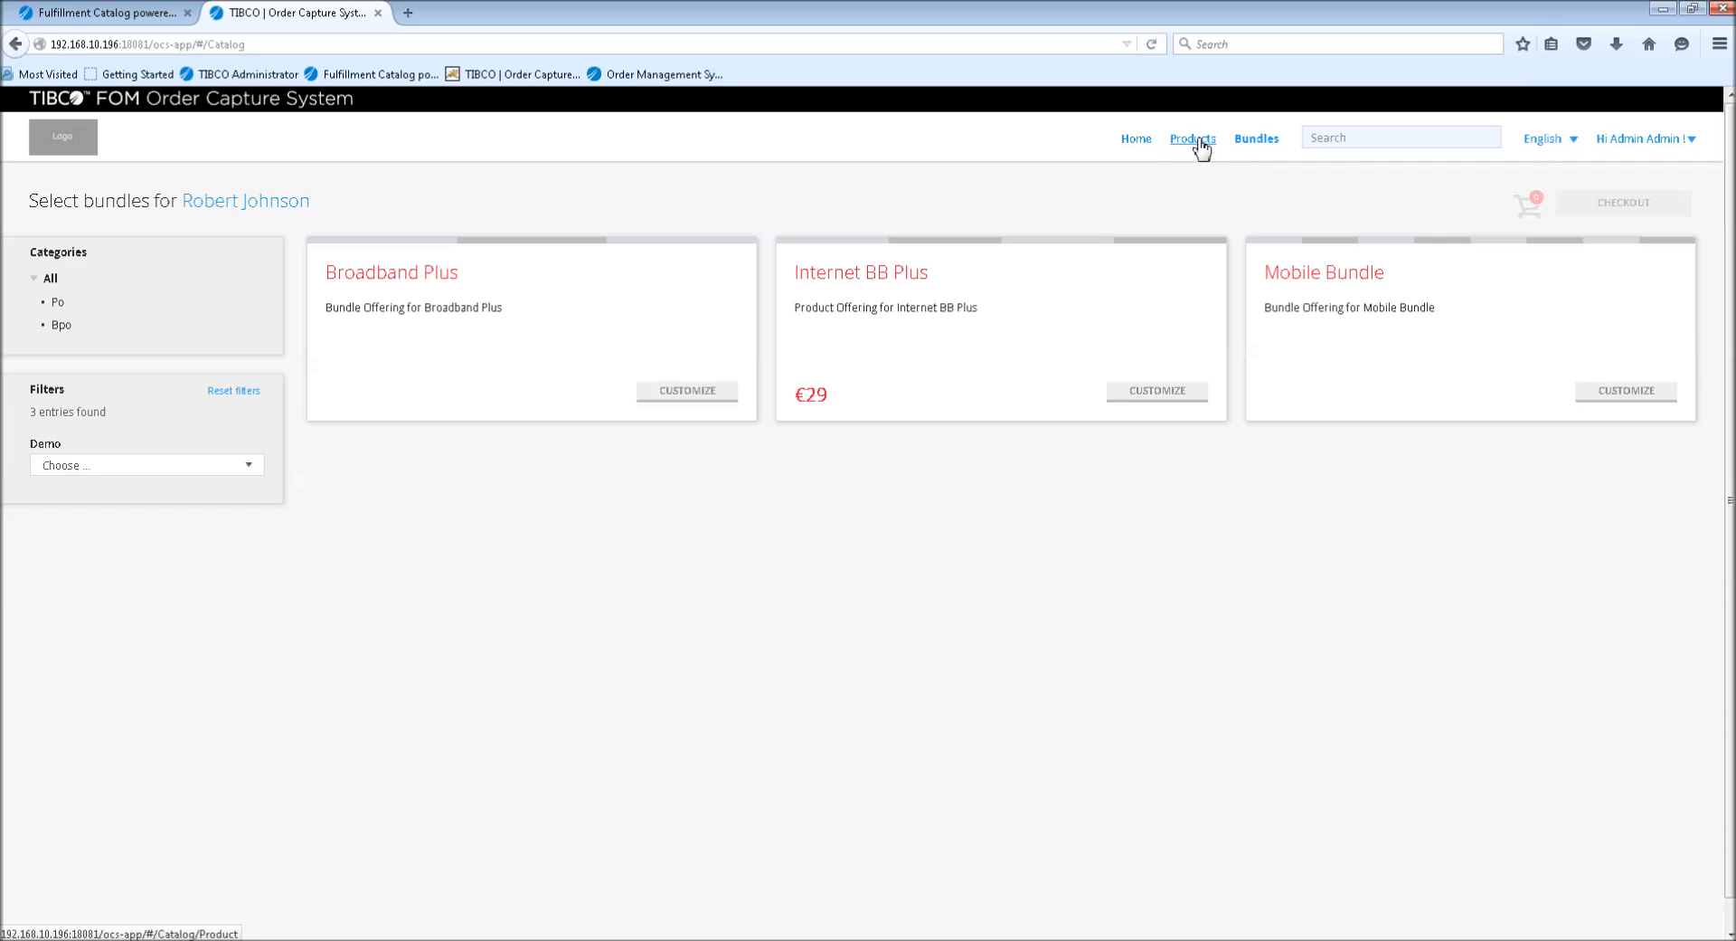
pyautogui.moveTo(1255, 138)
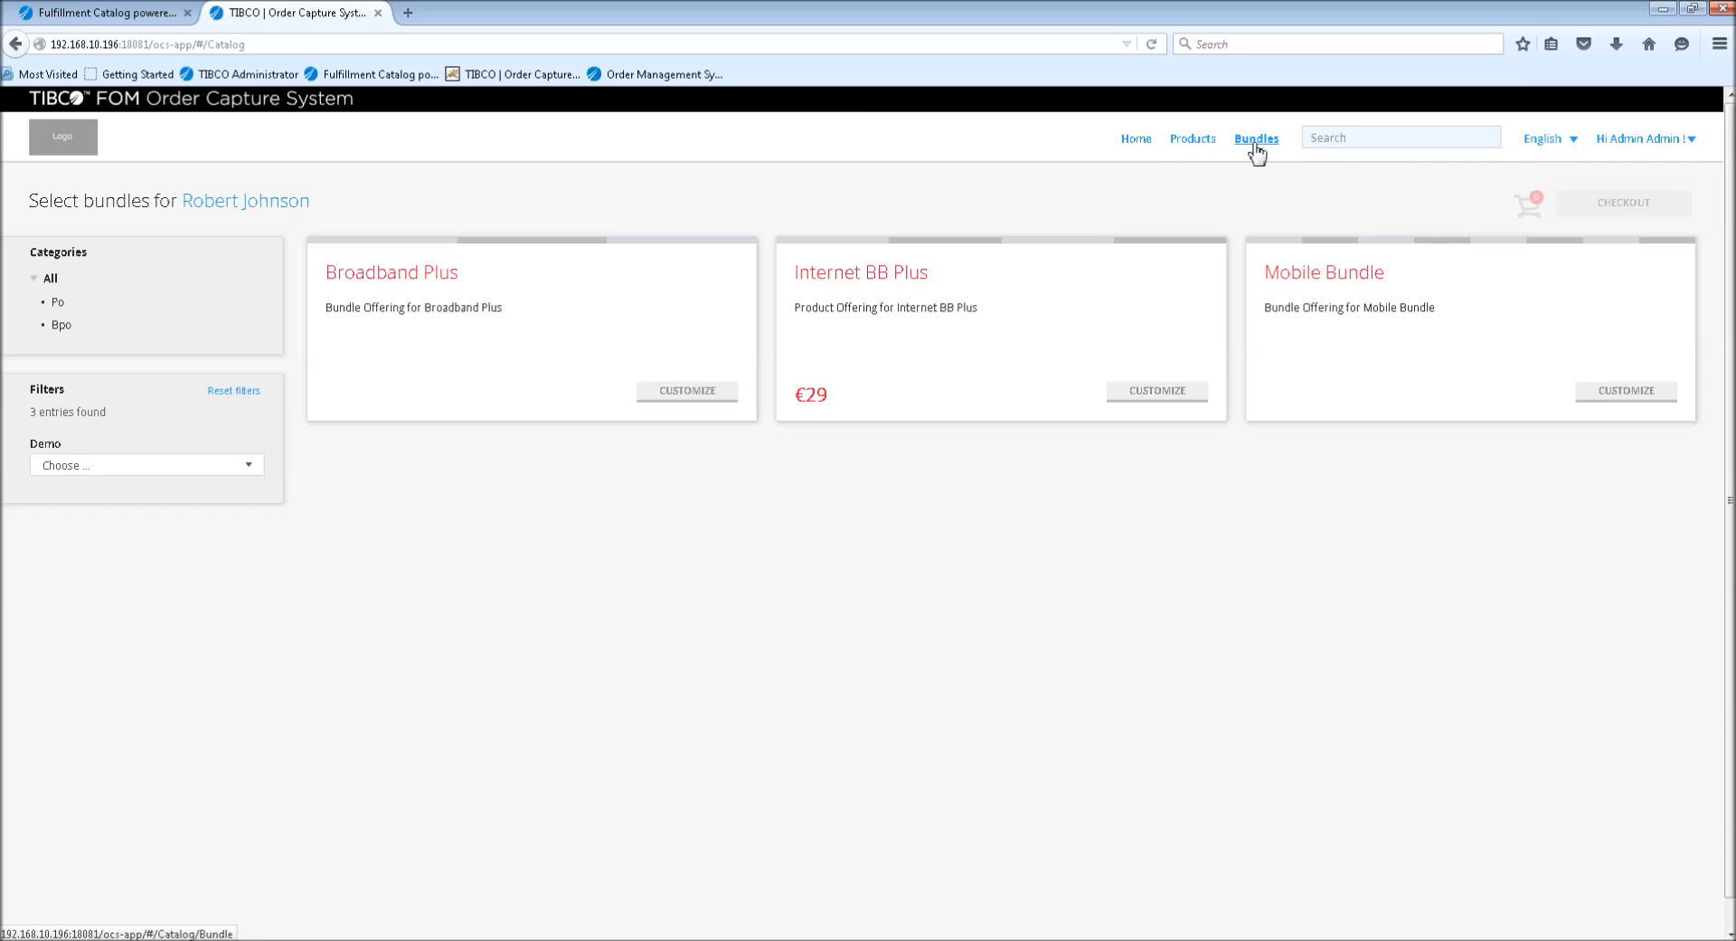
pyautogui.moveTo(1252, 179)
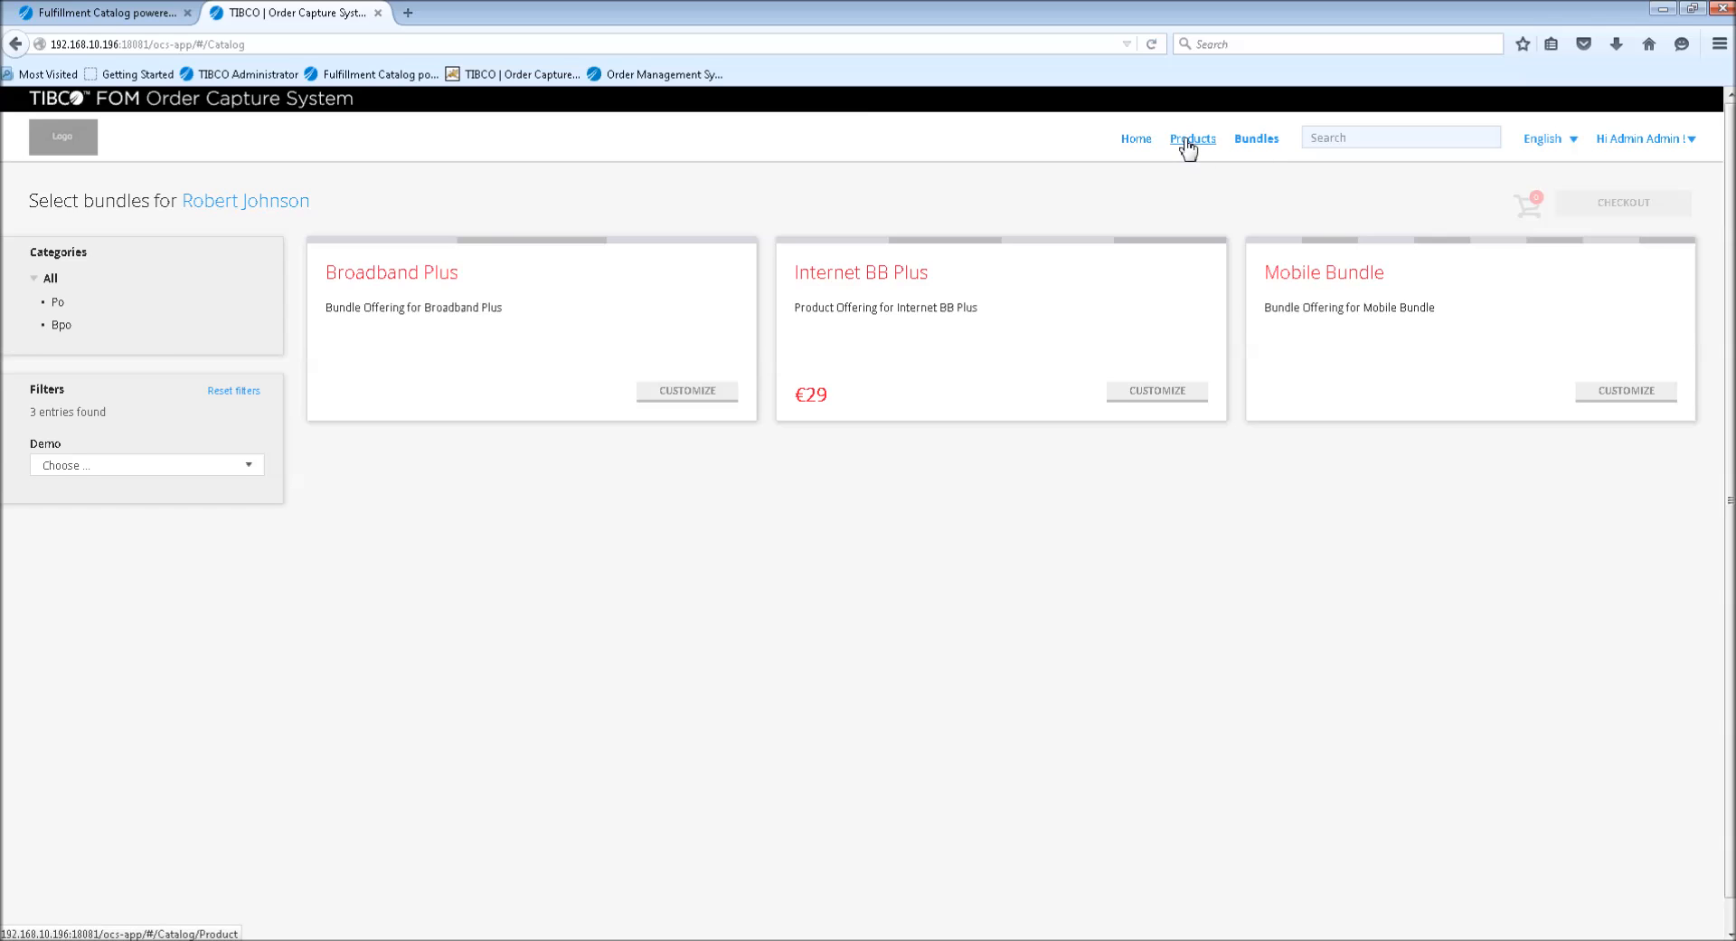
pyautogui.moveTo(1206, 147)
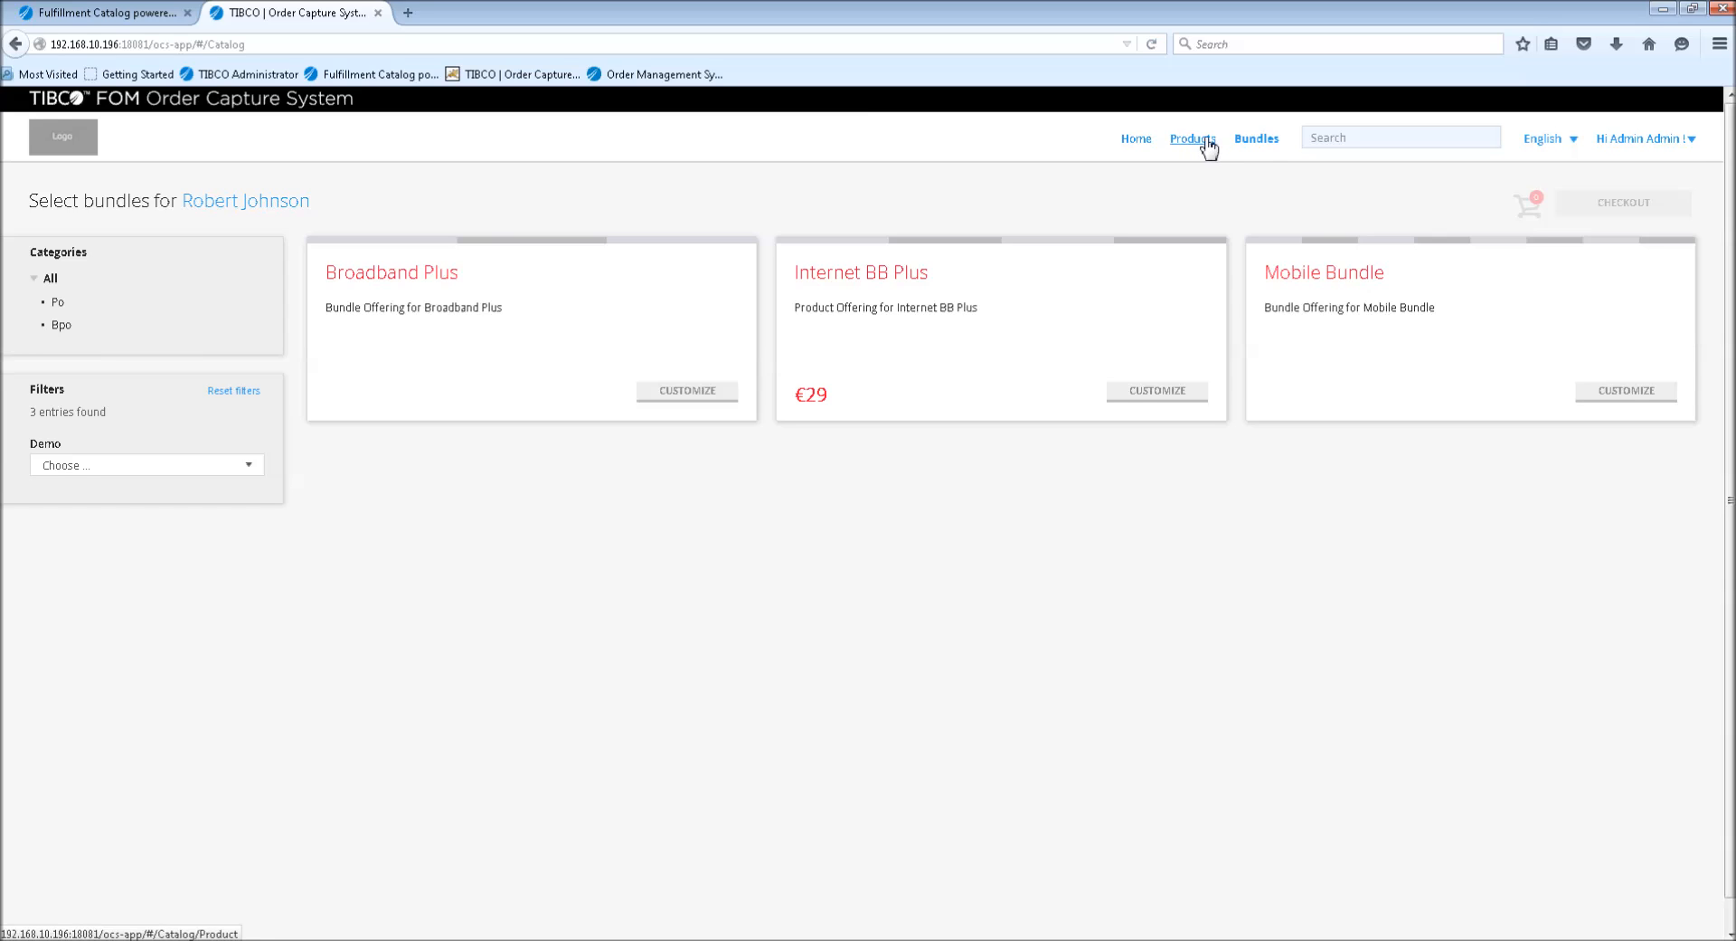
pyautogui.moveTo(1117, 208)
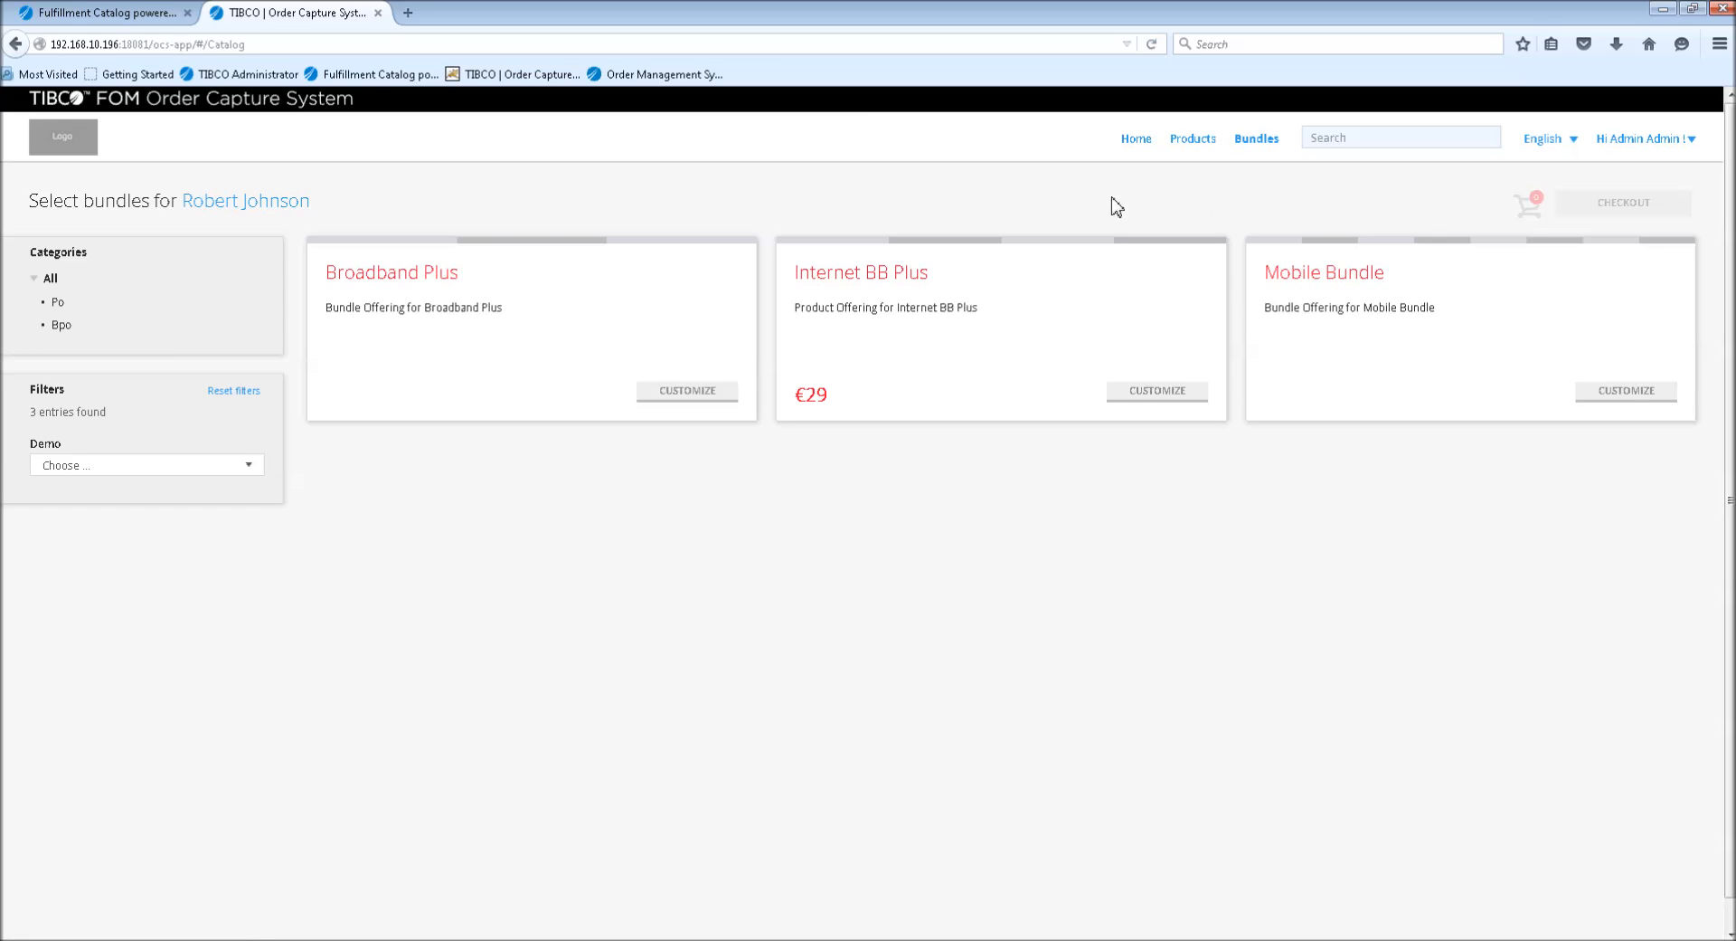
pyautogui.moveTo(412, 365)
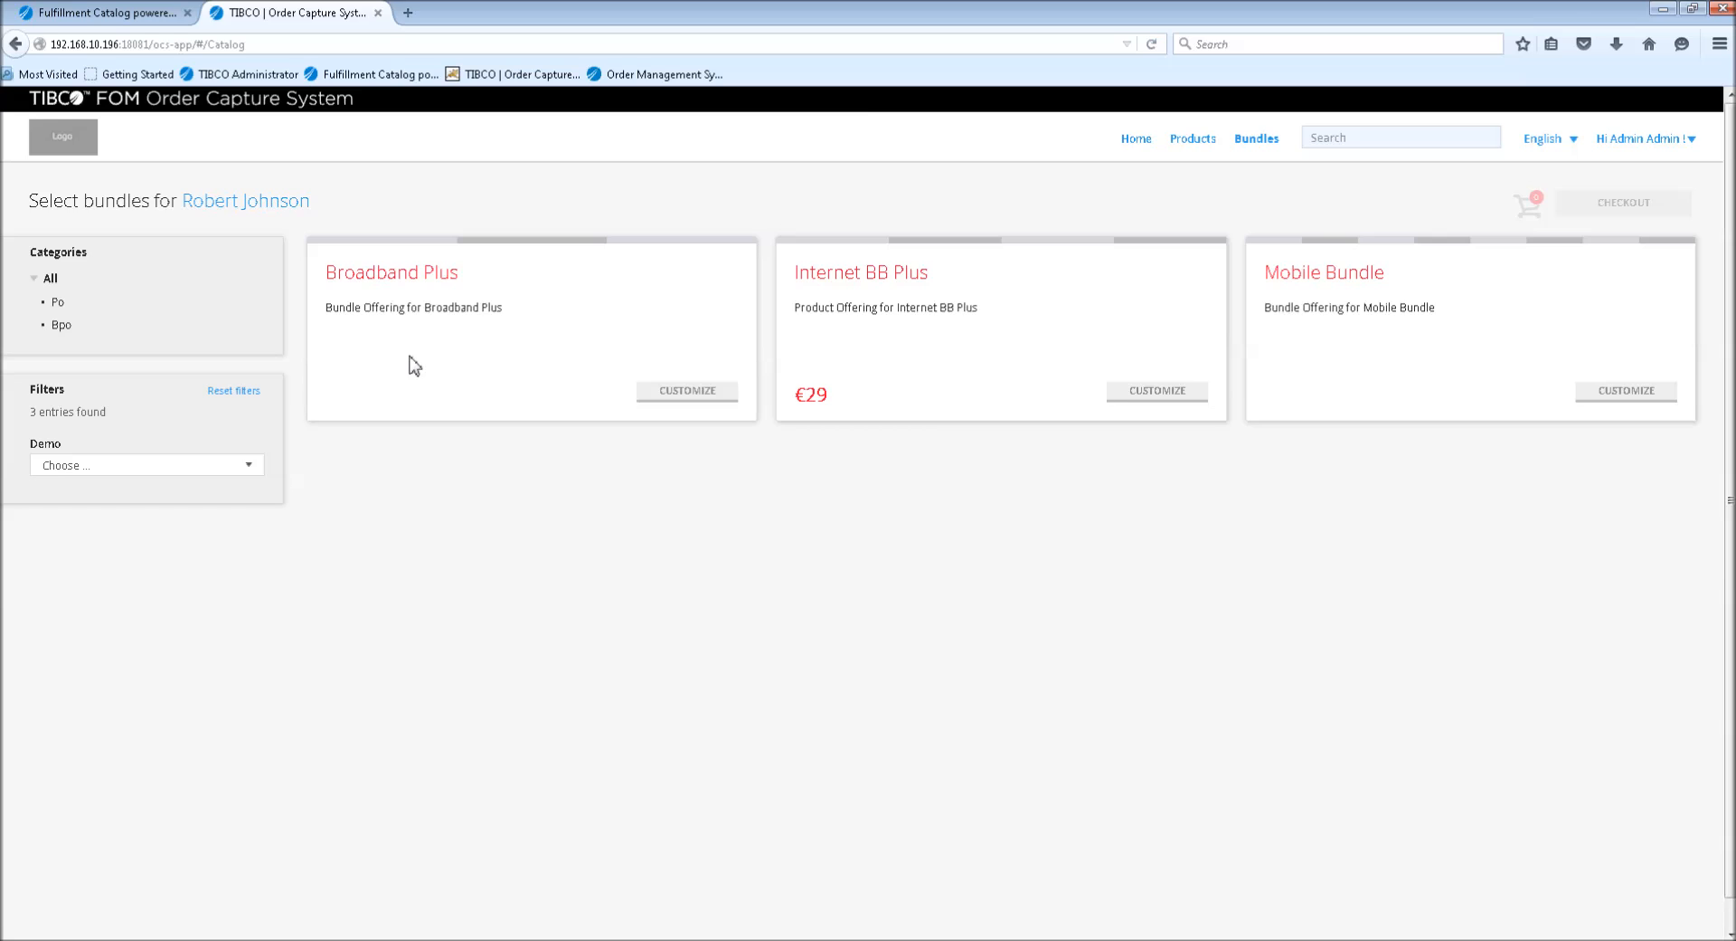
pyautogui.moveTo(467, 278)
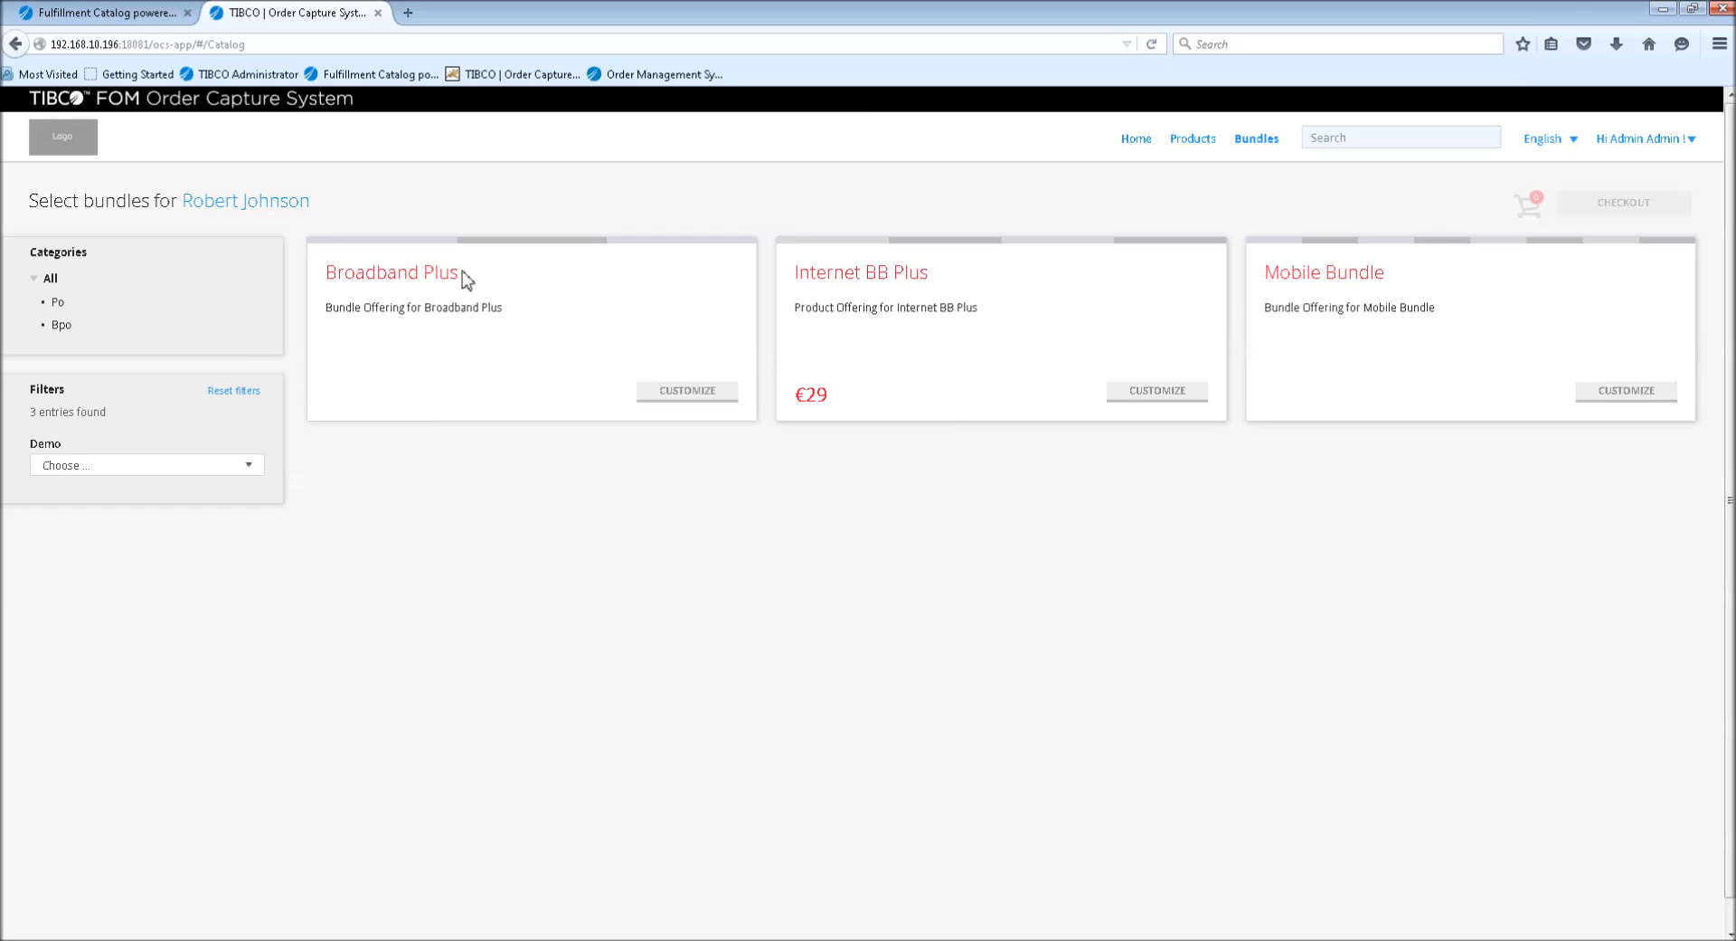
pyautogui.moveTo(439, 280)
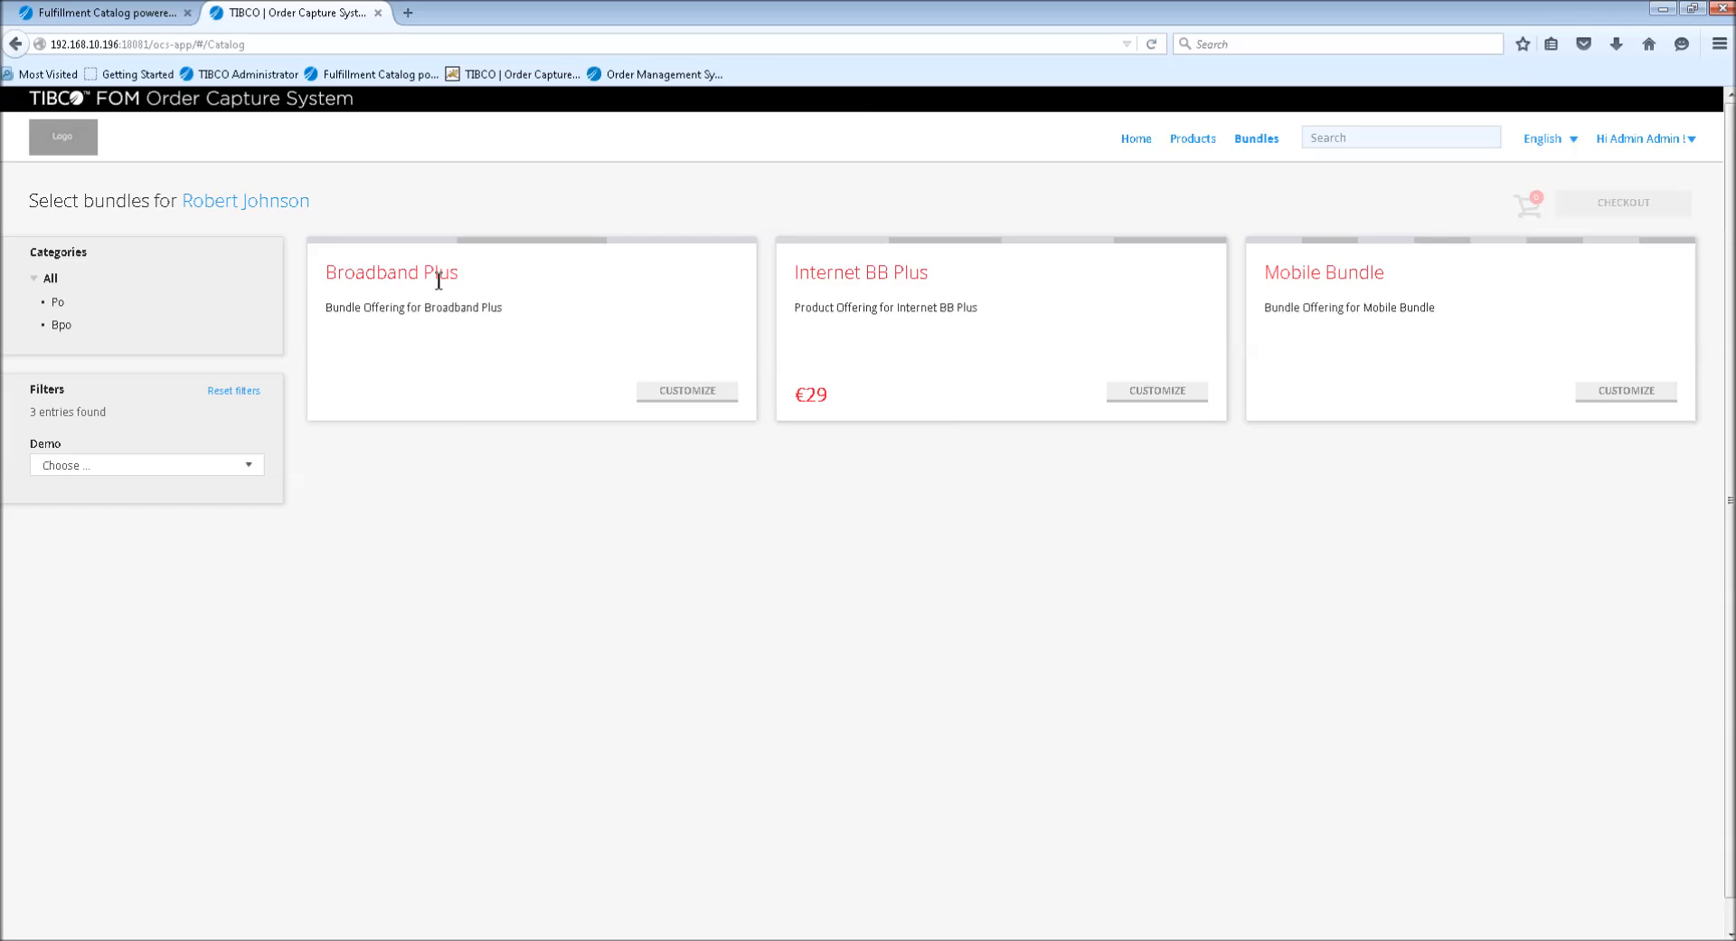
pyautogui.moveTo(676, 393)
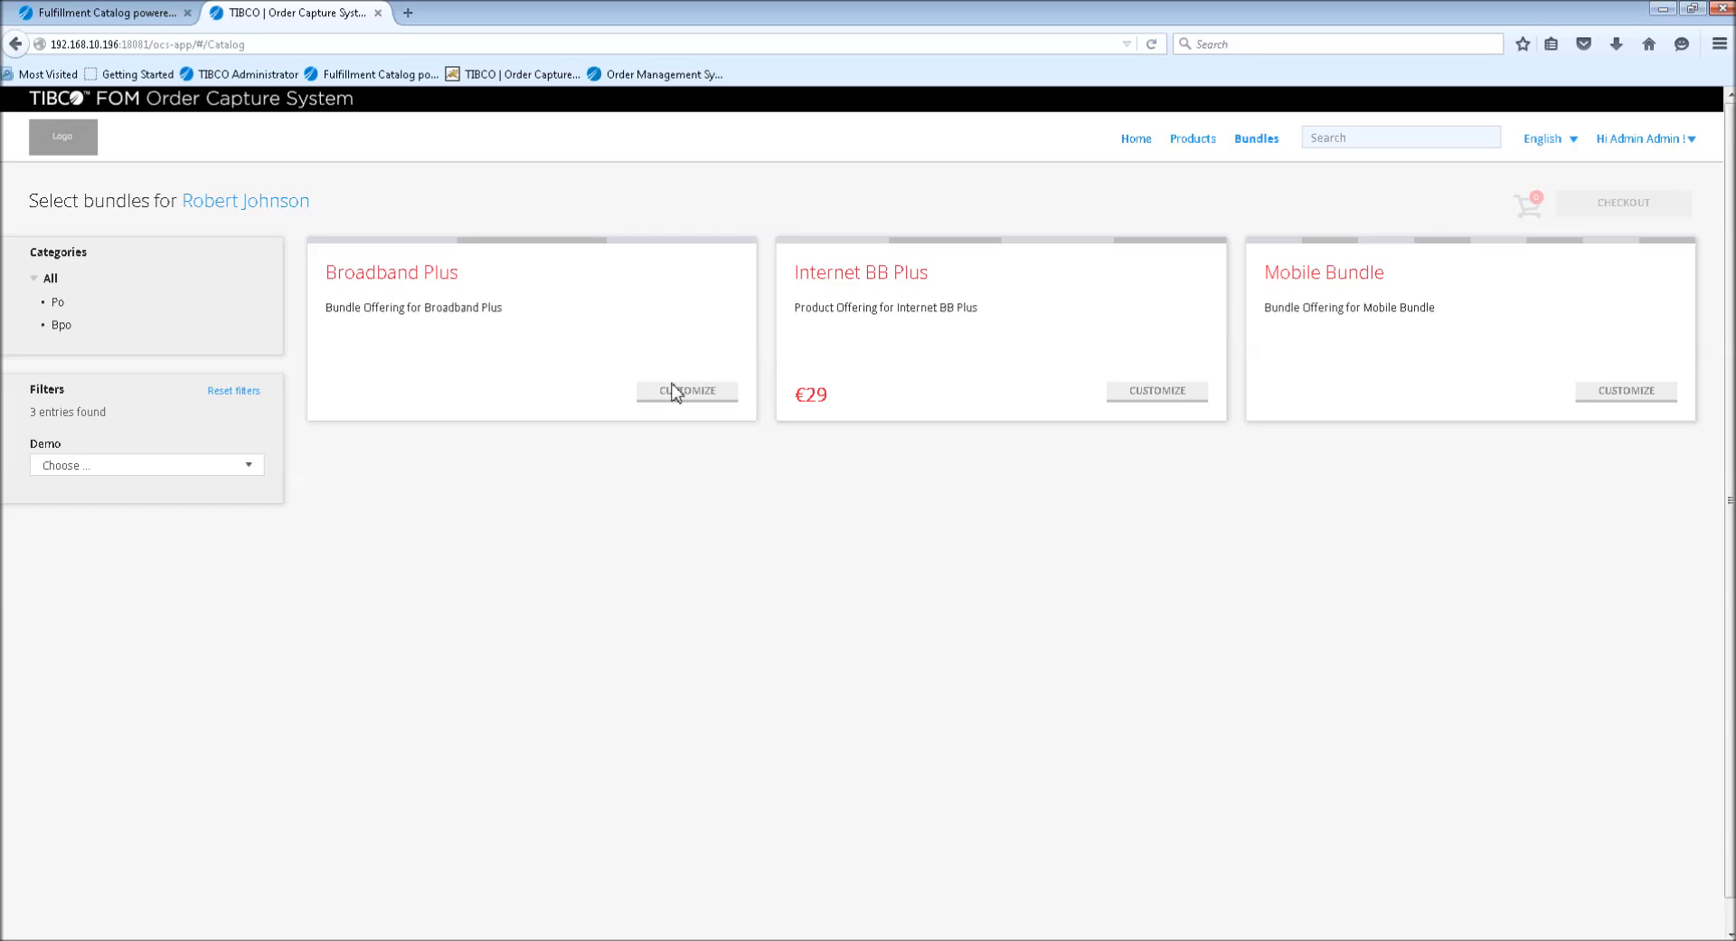
# Customize the Broadband Plus bundle and set the TV component quantity to 1
pyautogui.click(687, 391)
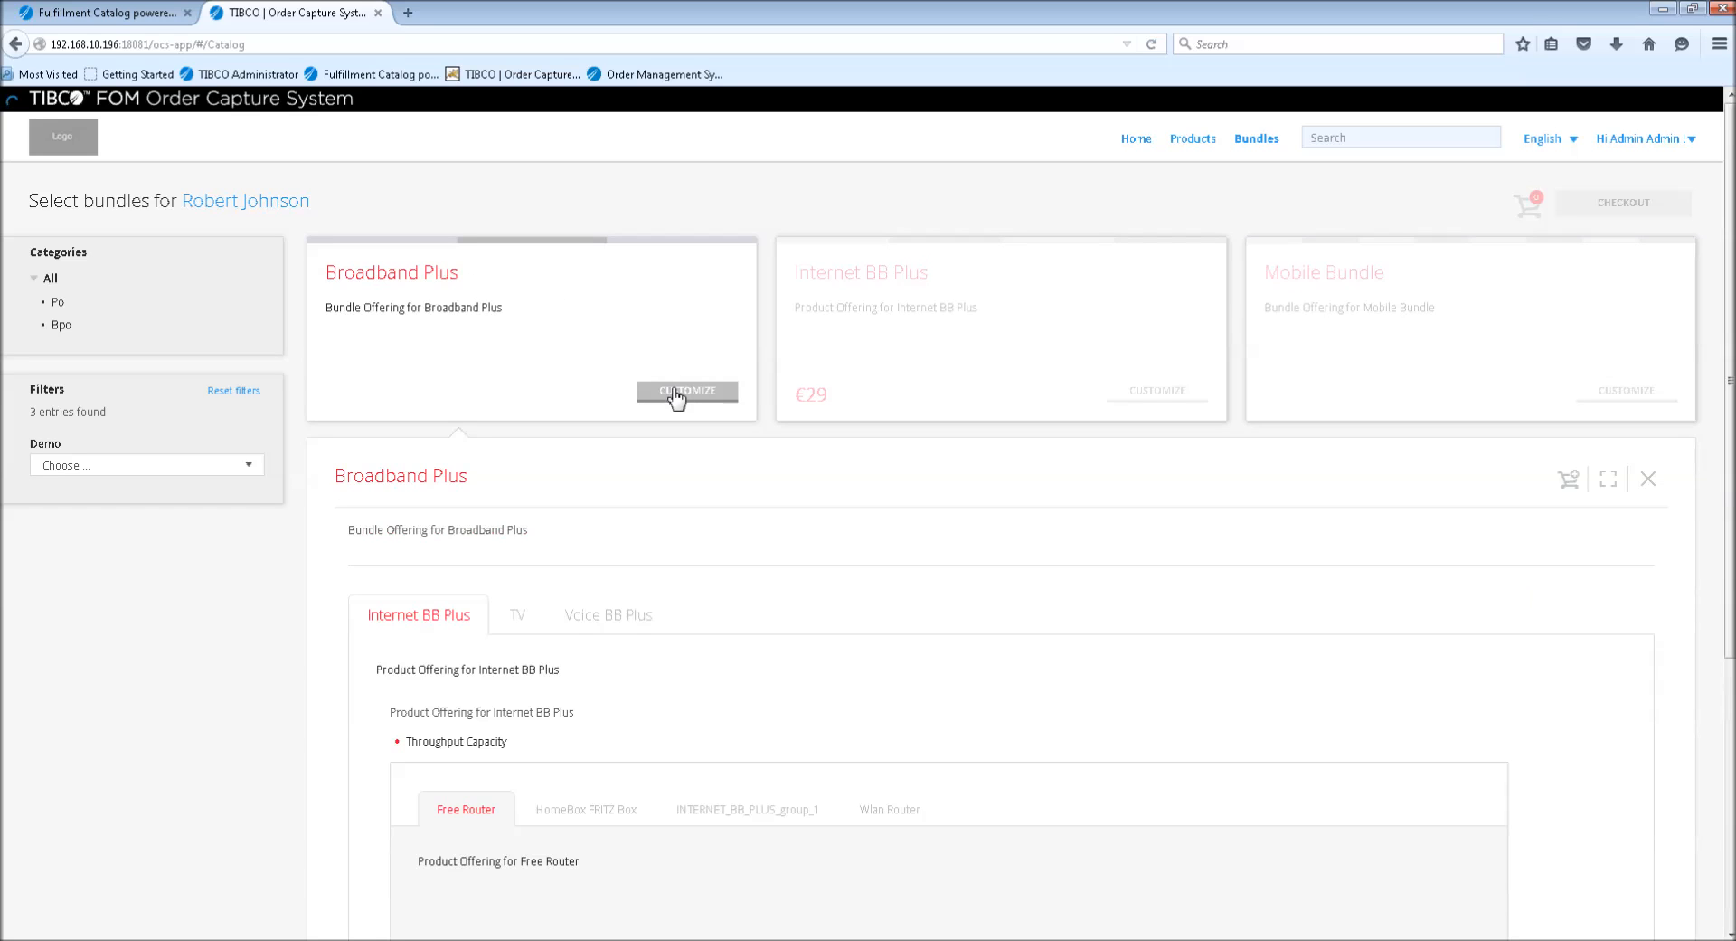
pyautogui.click(686, 391)
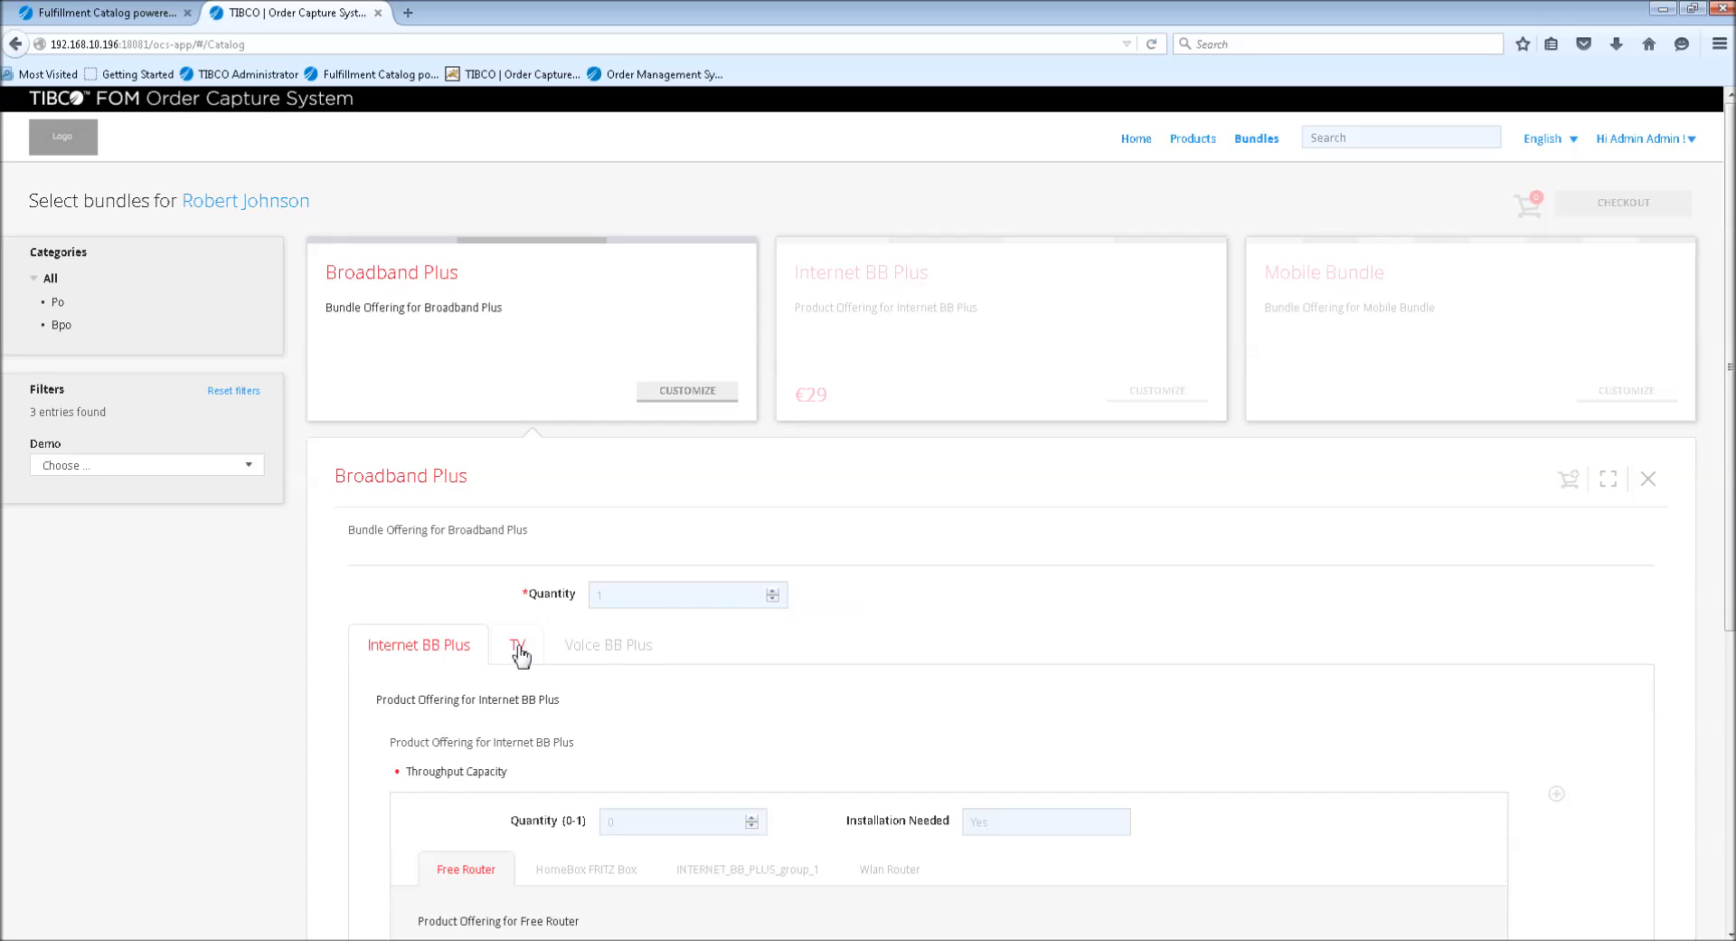
pyautogui.click(516, 644)
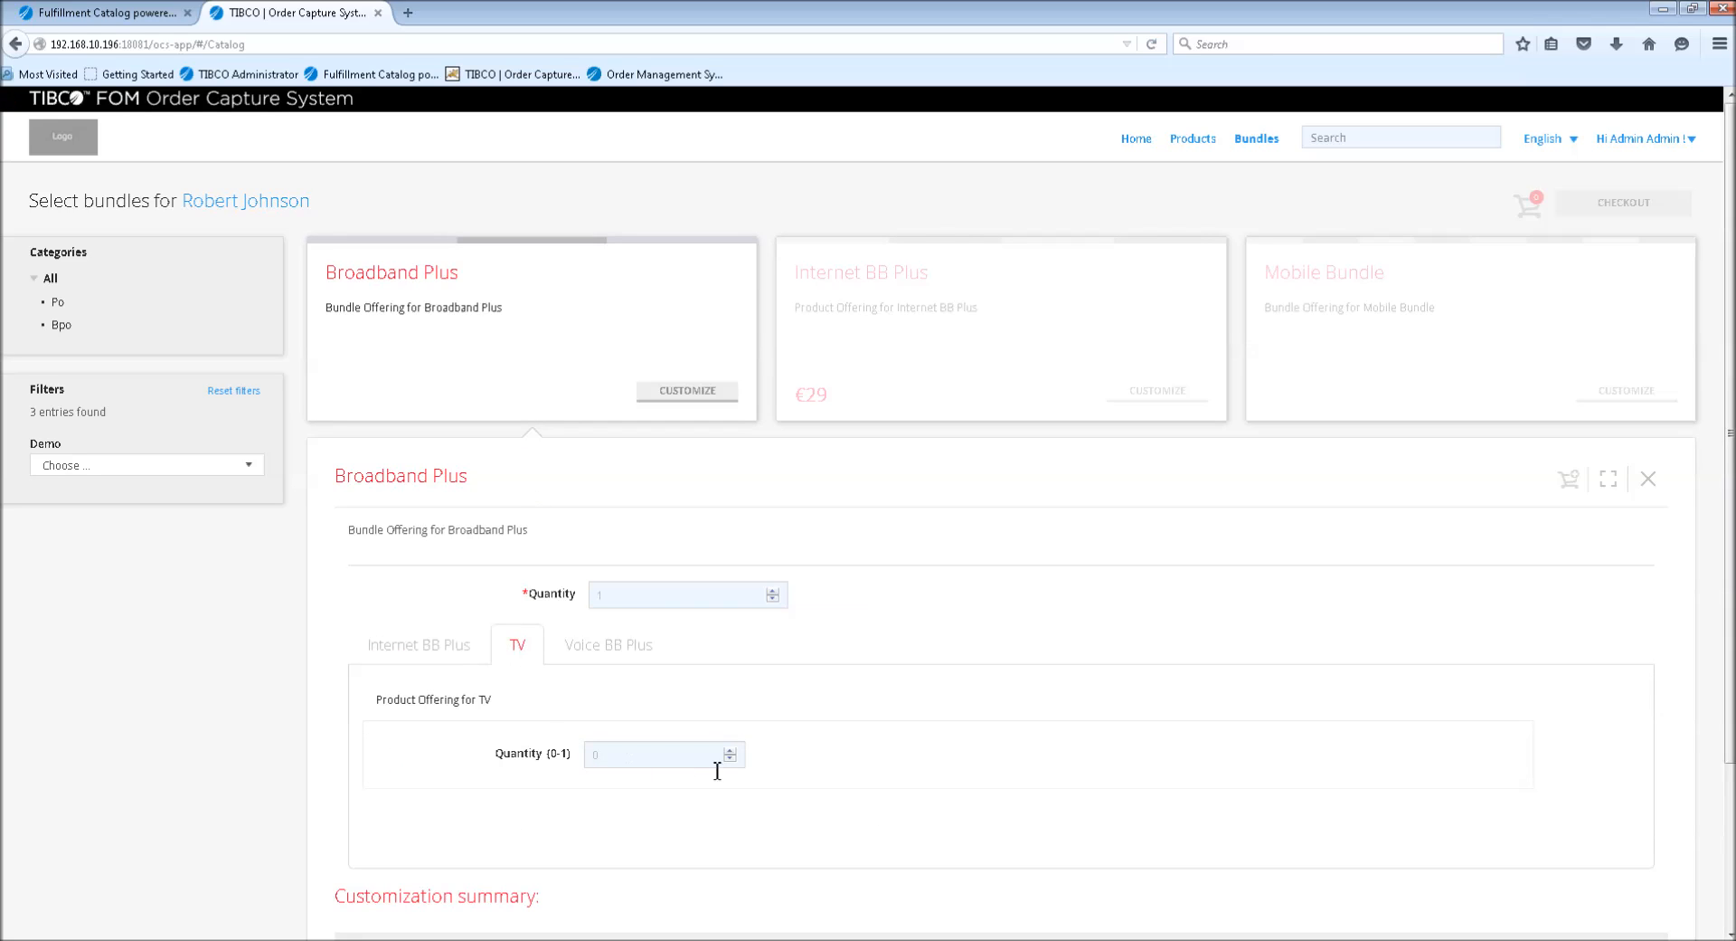
pyautogui.click(729, 747)
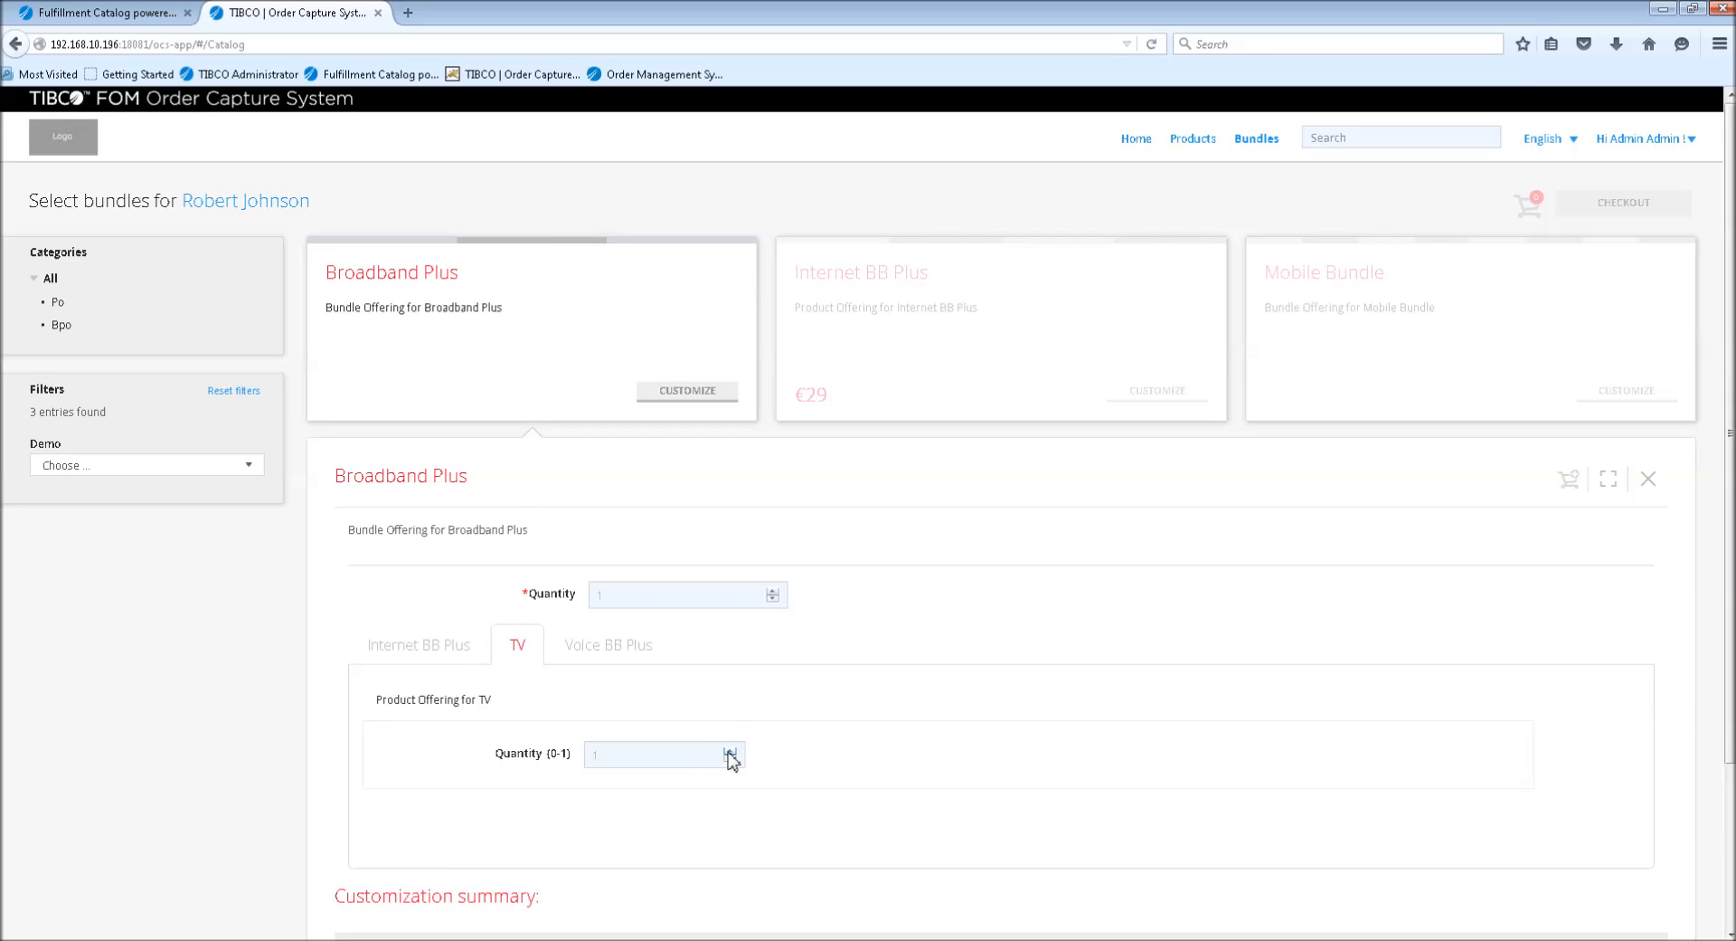
pyautogui.moveTo(346, 288)
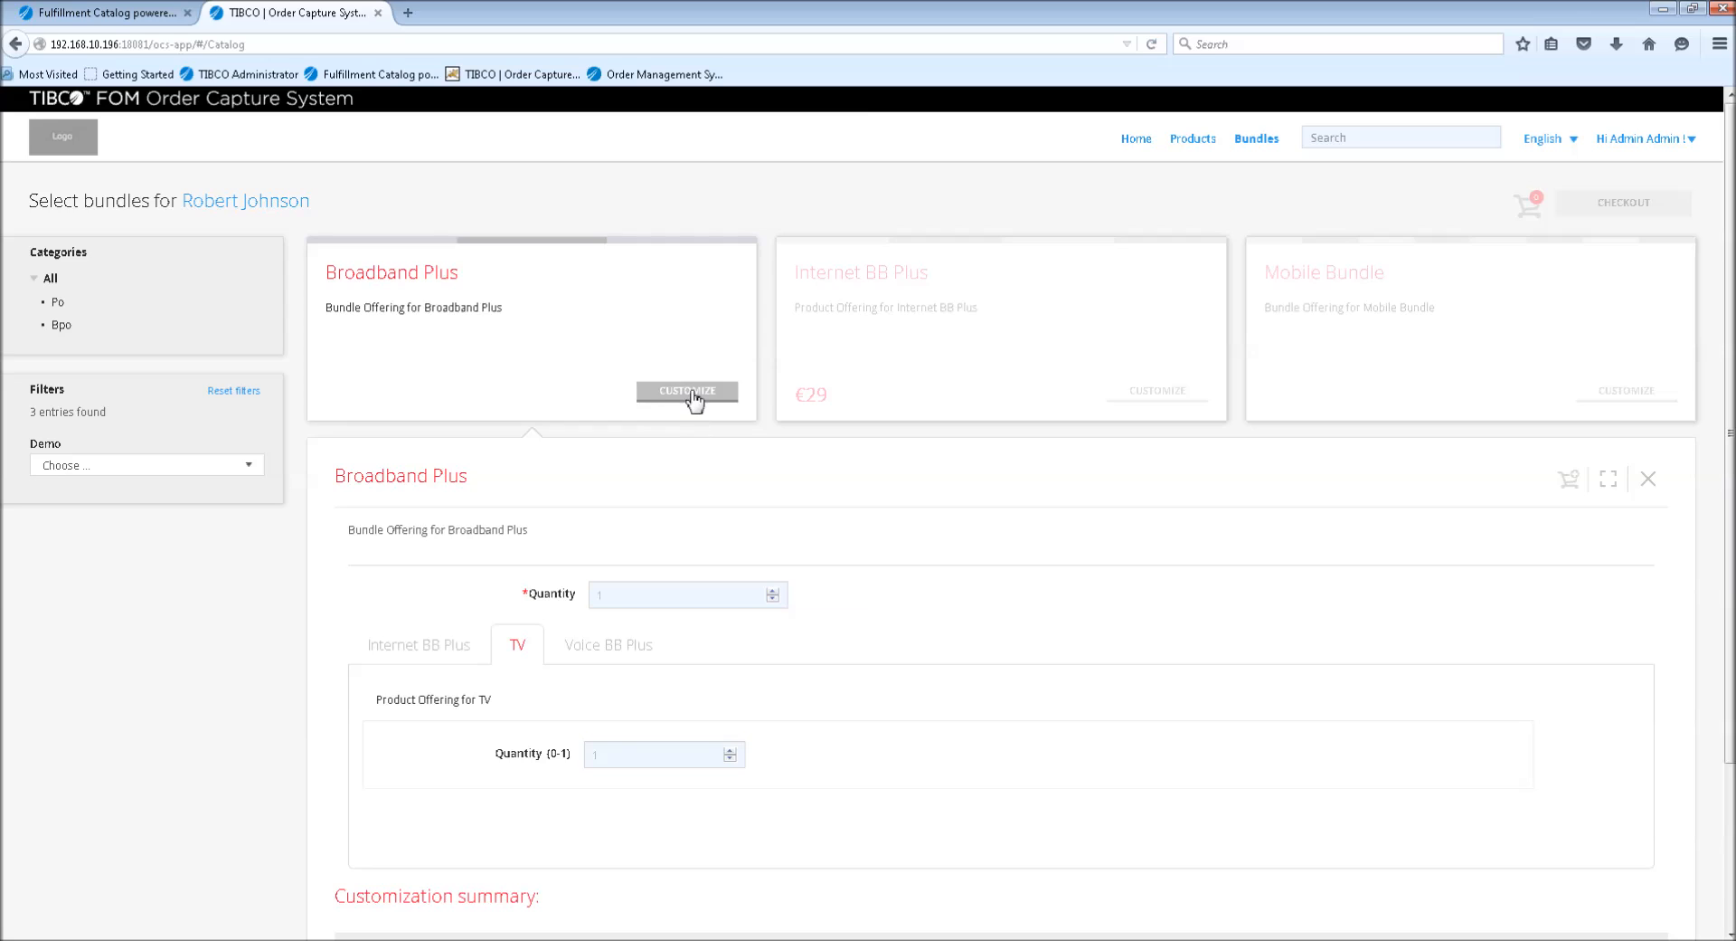
pyautogui.moveTo(744, 705)
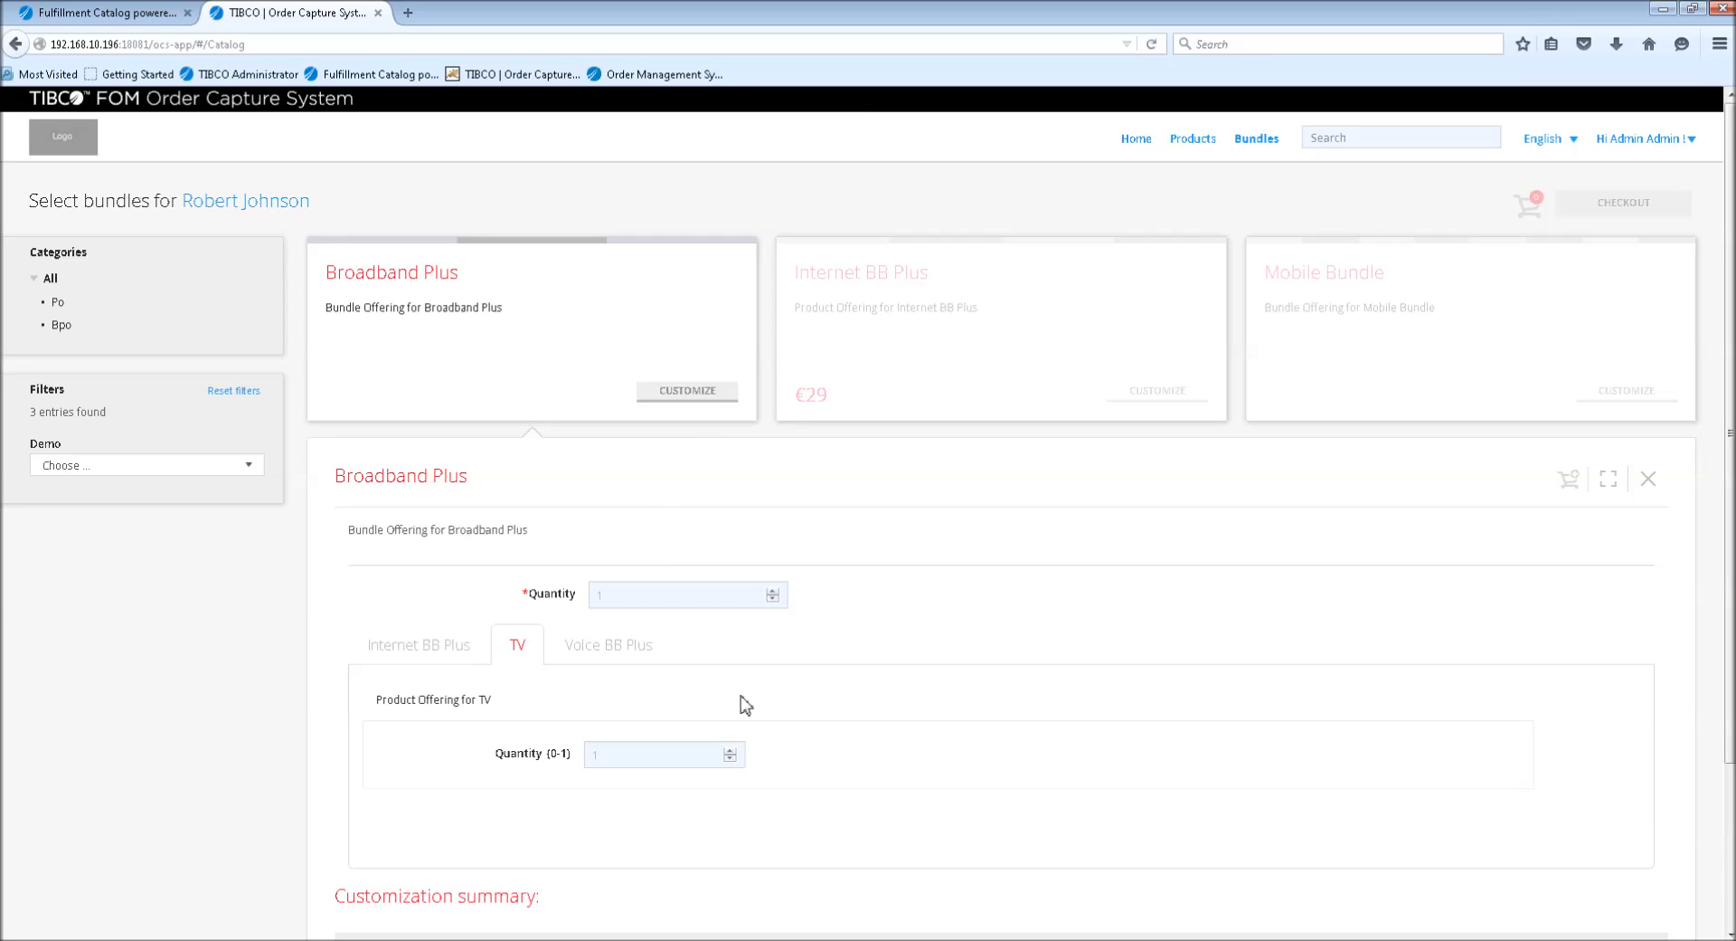
pyautogui.moveTo(498, 758)
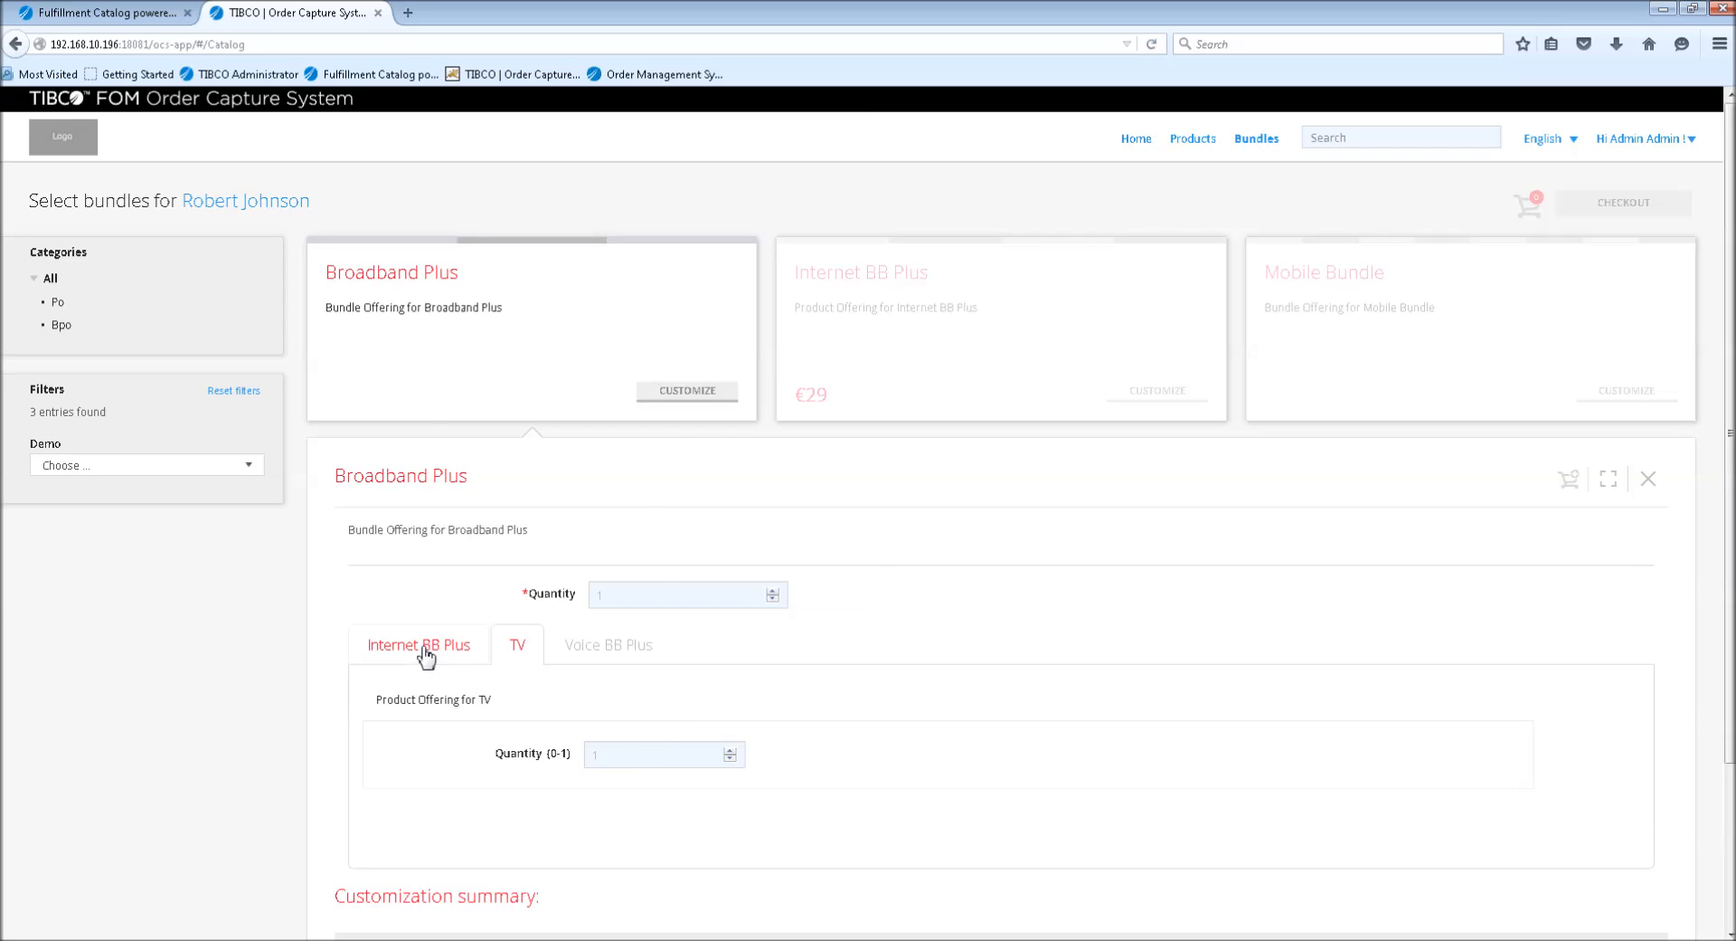
# Set Internet BB Plus quantity to 1 and mark Installation Needed as Yes
pyautogui.click(418, 644)
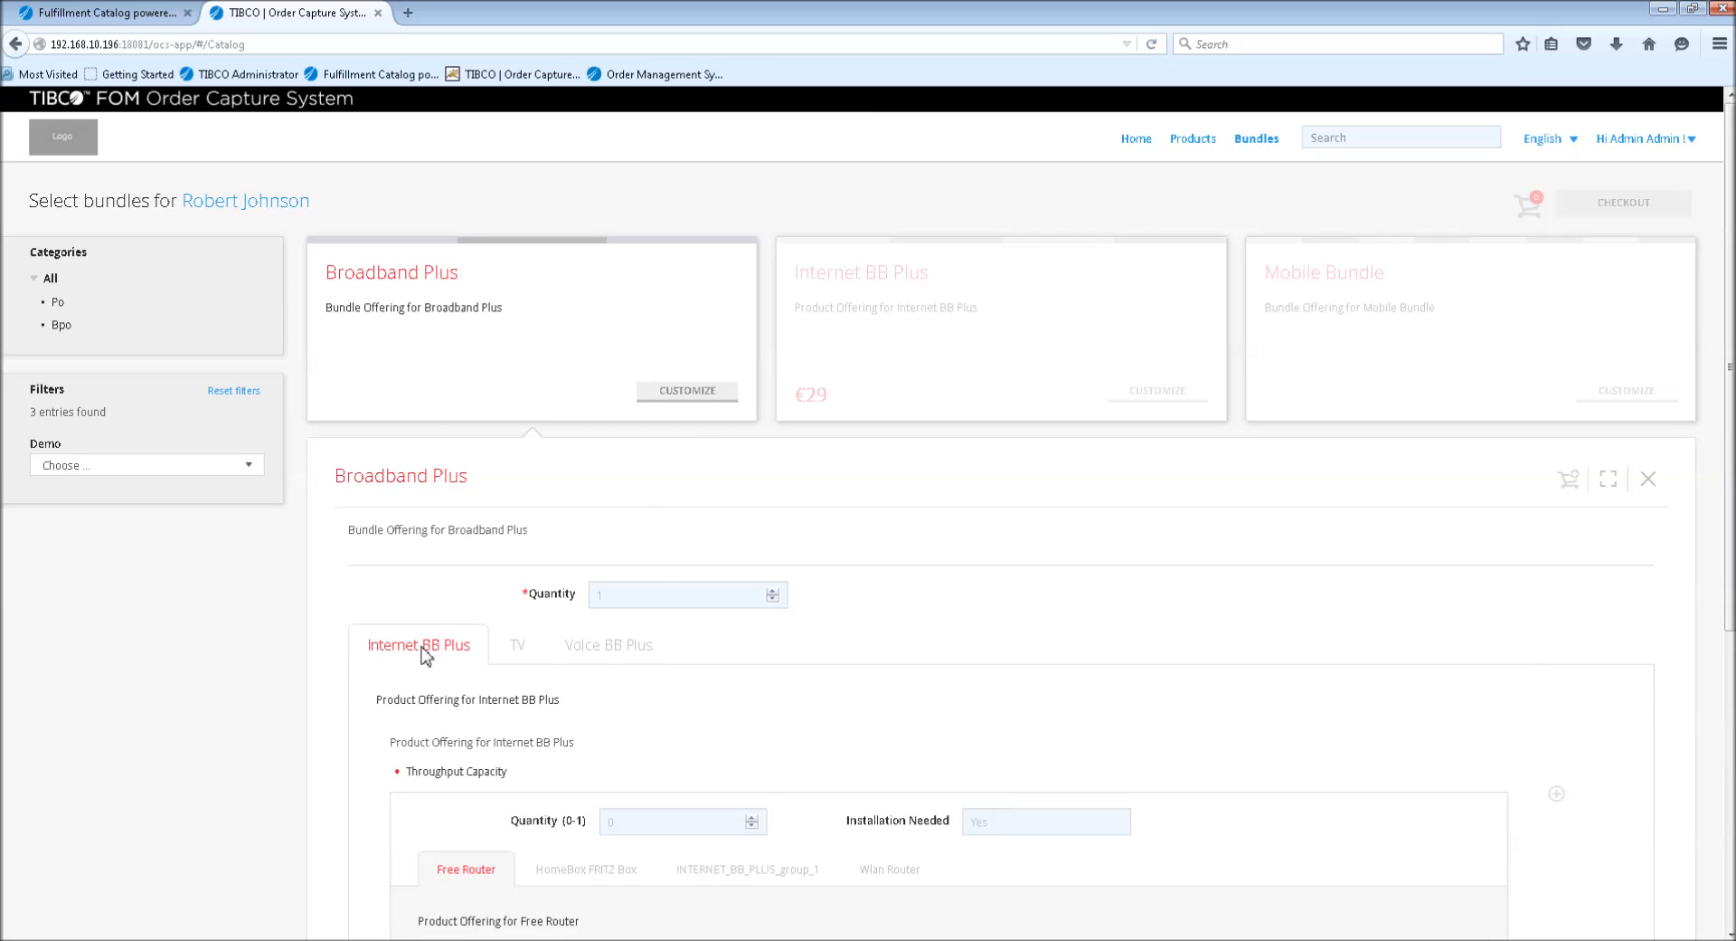
pyautogui.moveTo(752, 819)
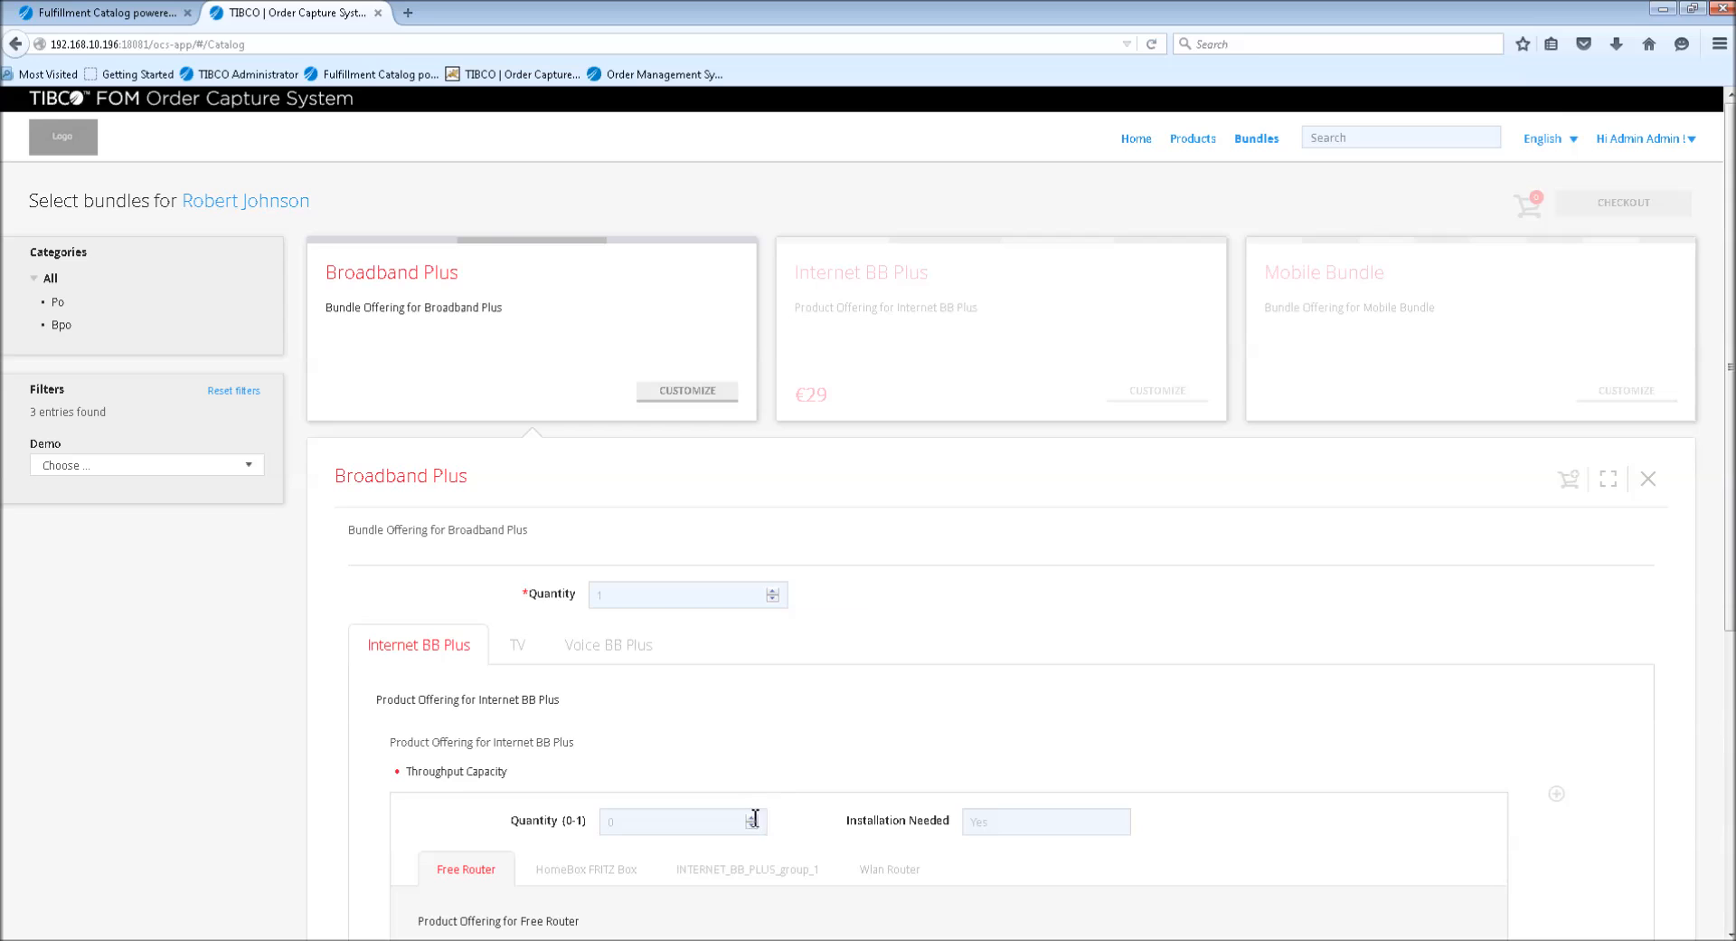
pyautogui.write('1')
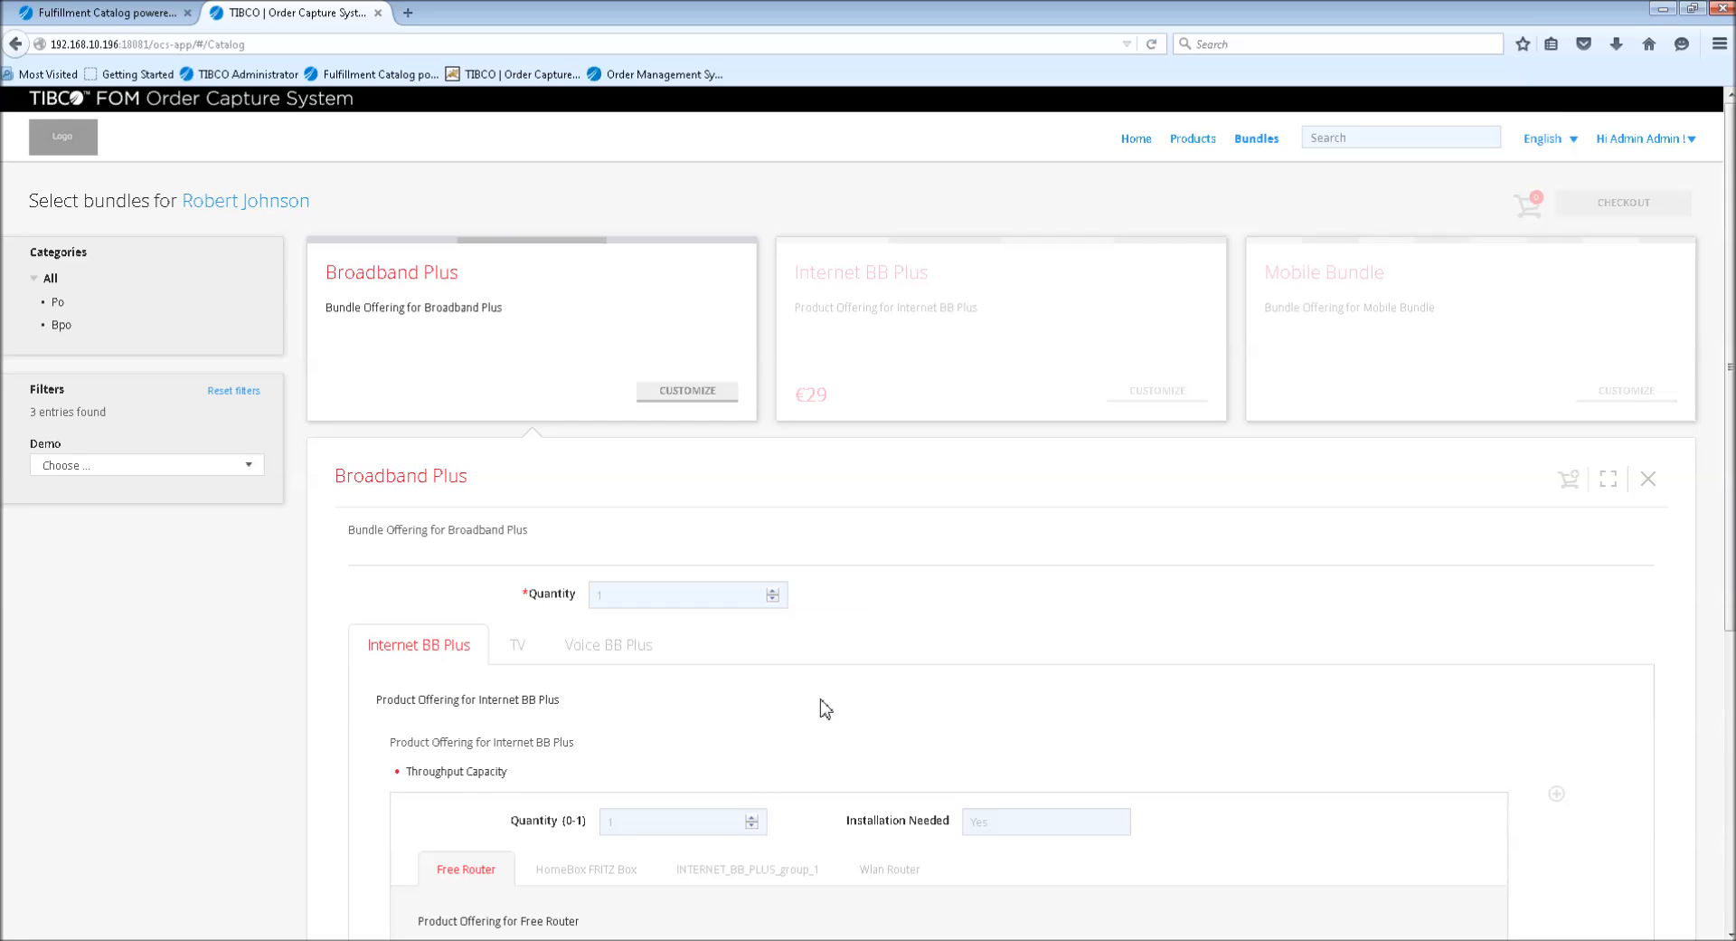
pyautogui.scroll(-3)
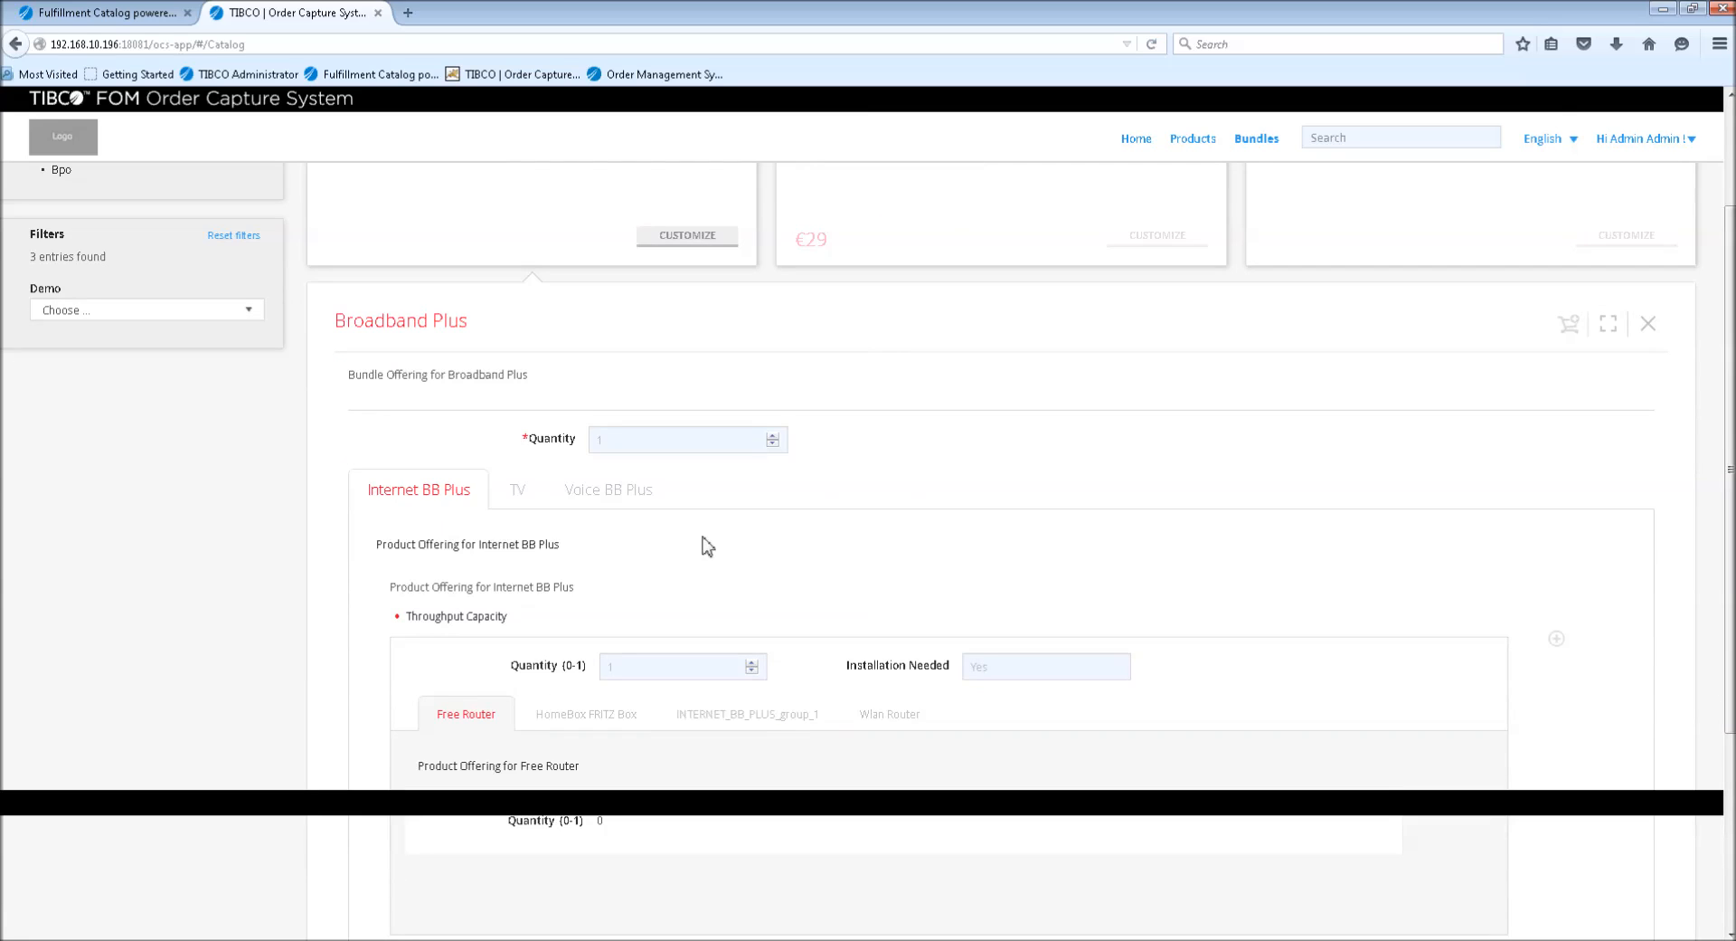
pyautogui.moveTo(923, 686)
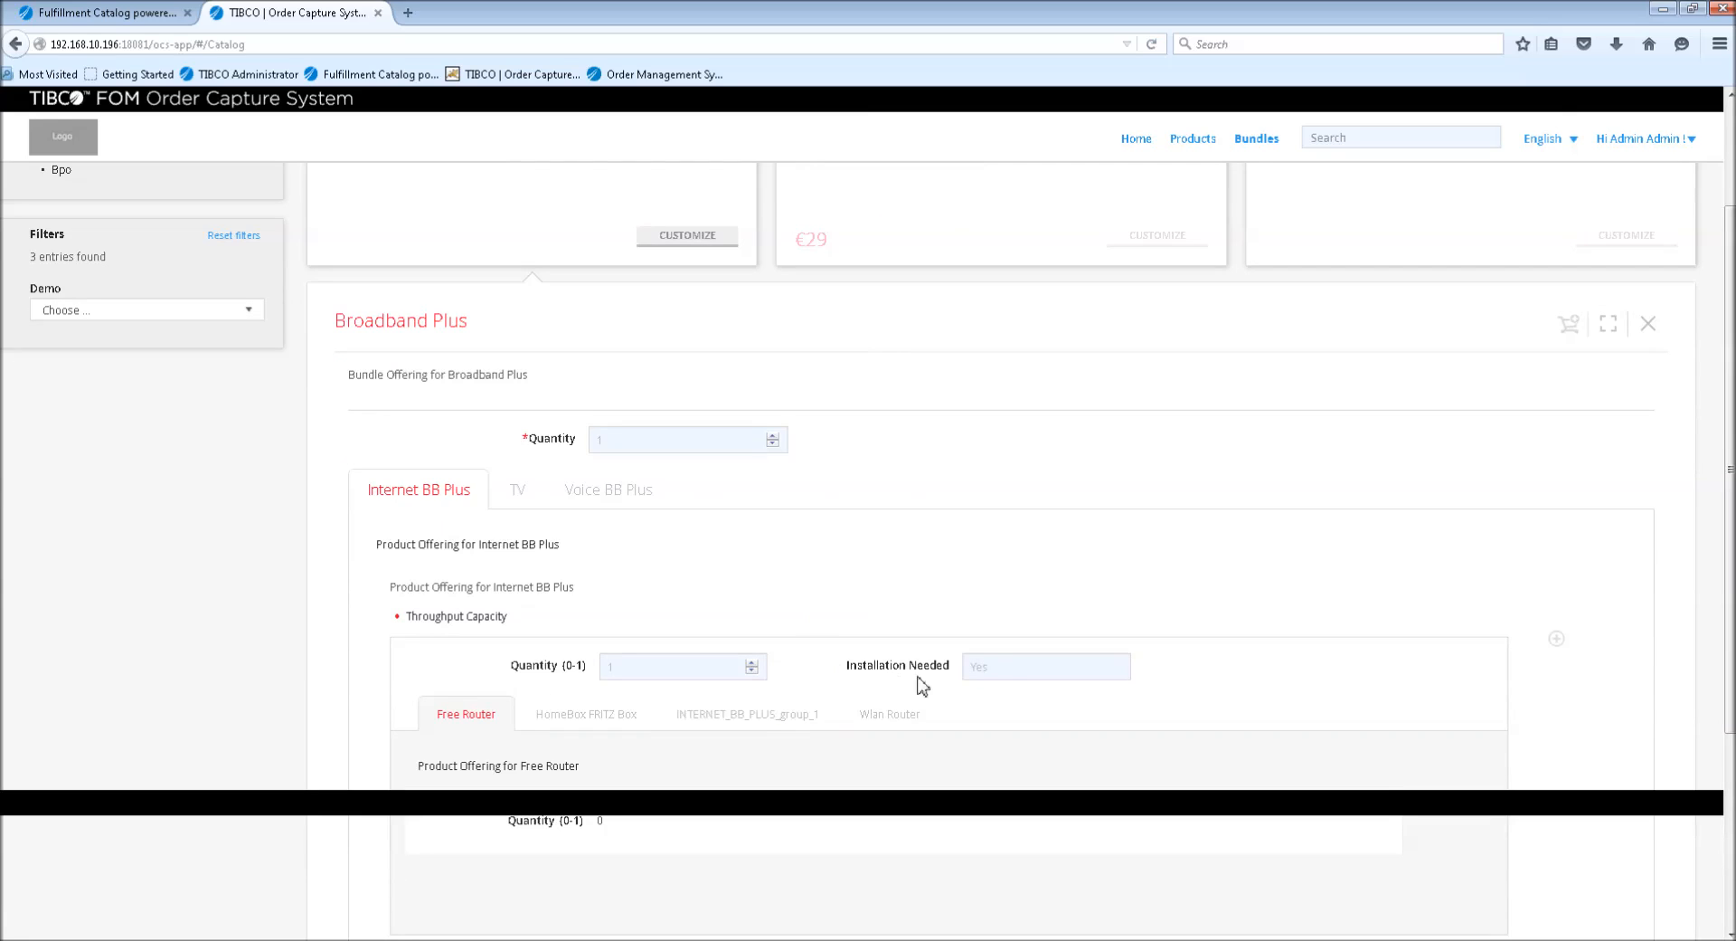
pyautogui.moveTo(465, 499)
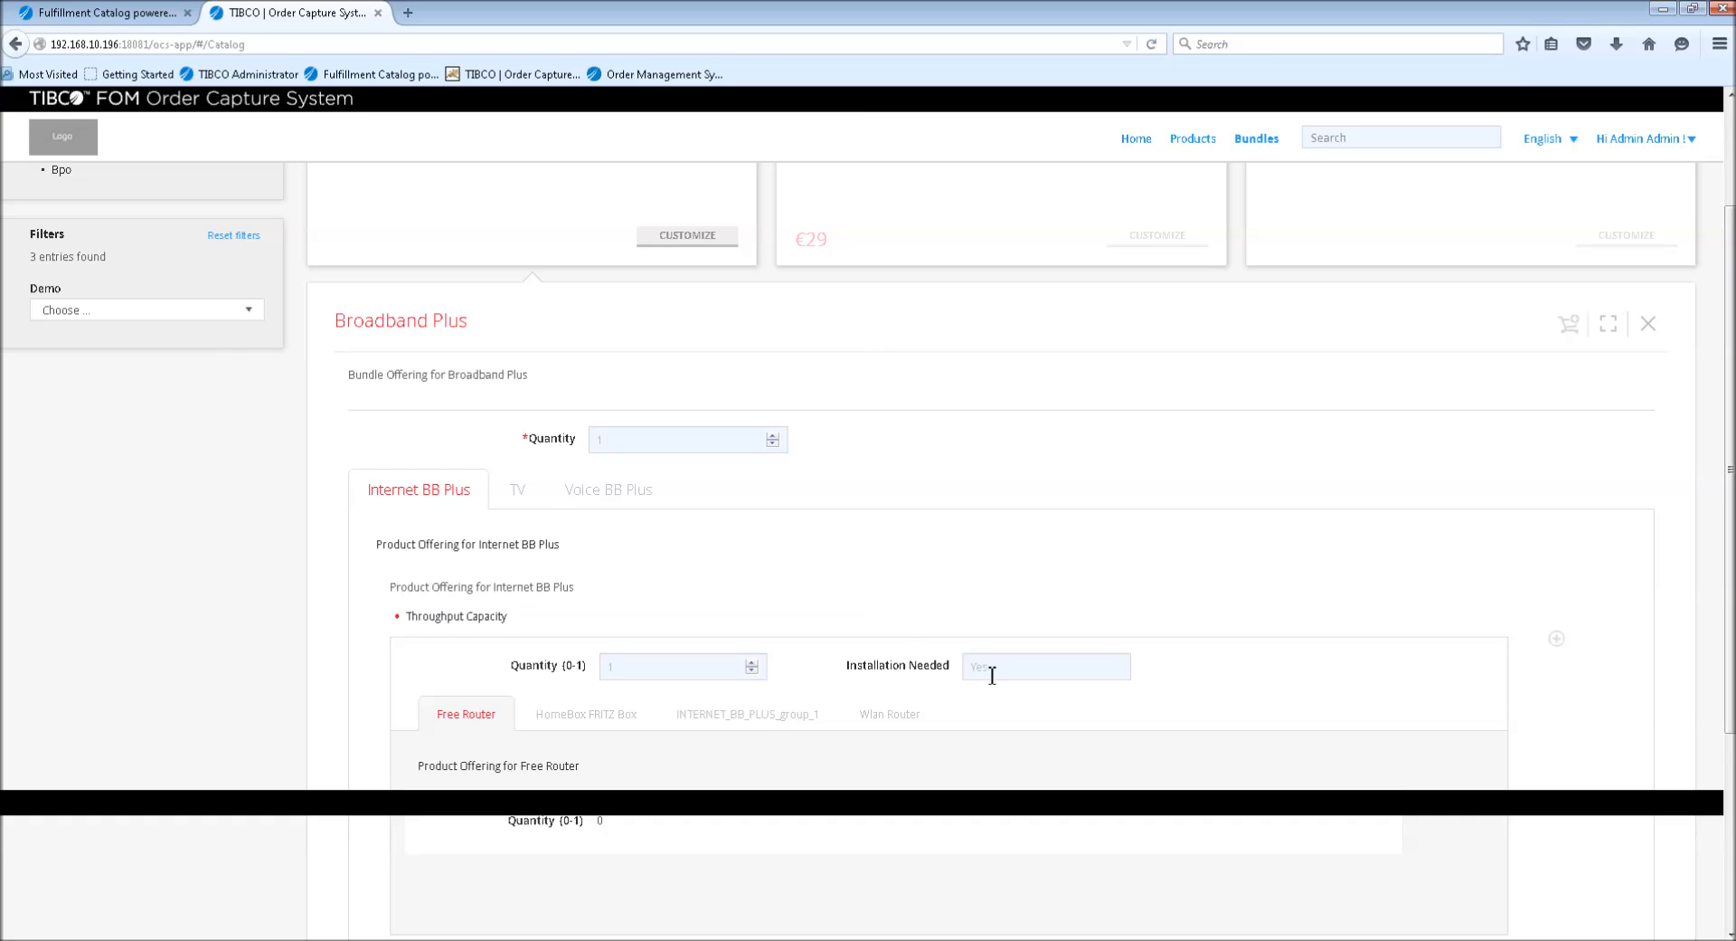
pyautogui.click(1044, 666)
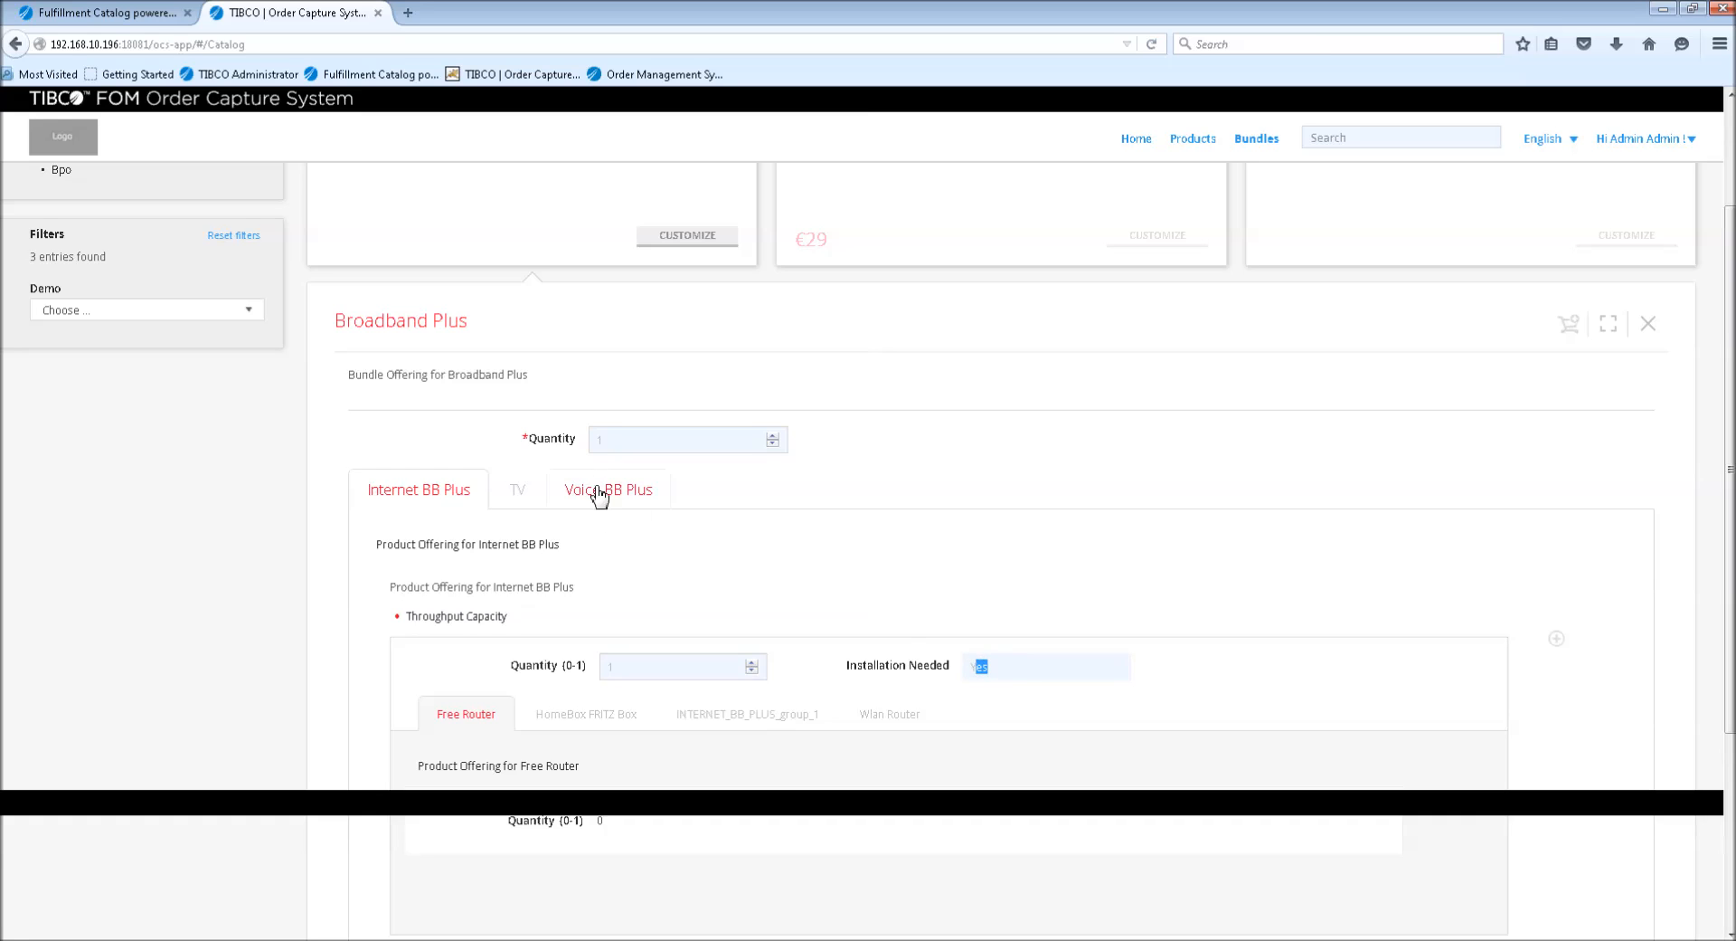
# Take over the current number 555-123123 on the Voice BB Plus component, then return to another component
pyautogui.click(608, 488)
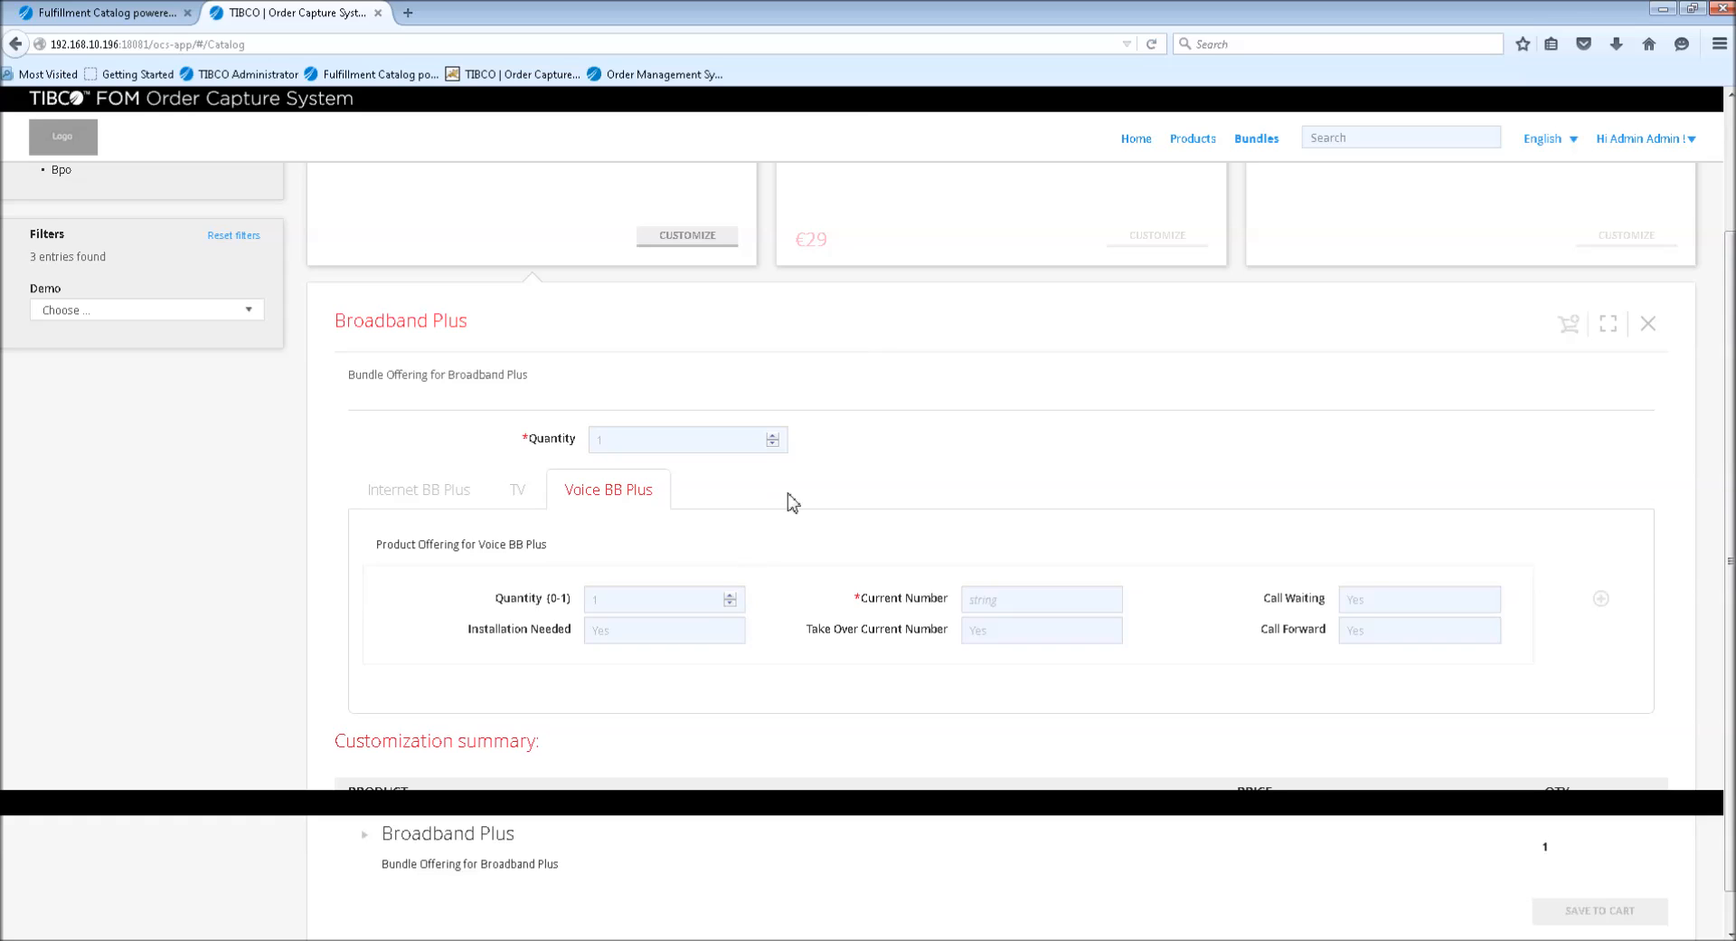
pyautogui.moveTo(600, 501)
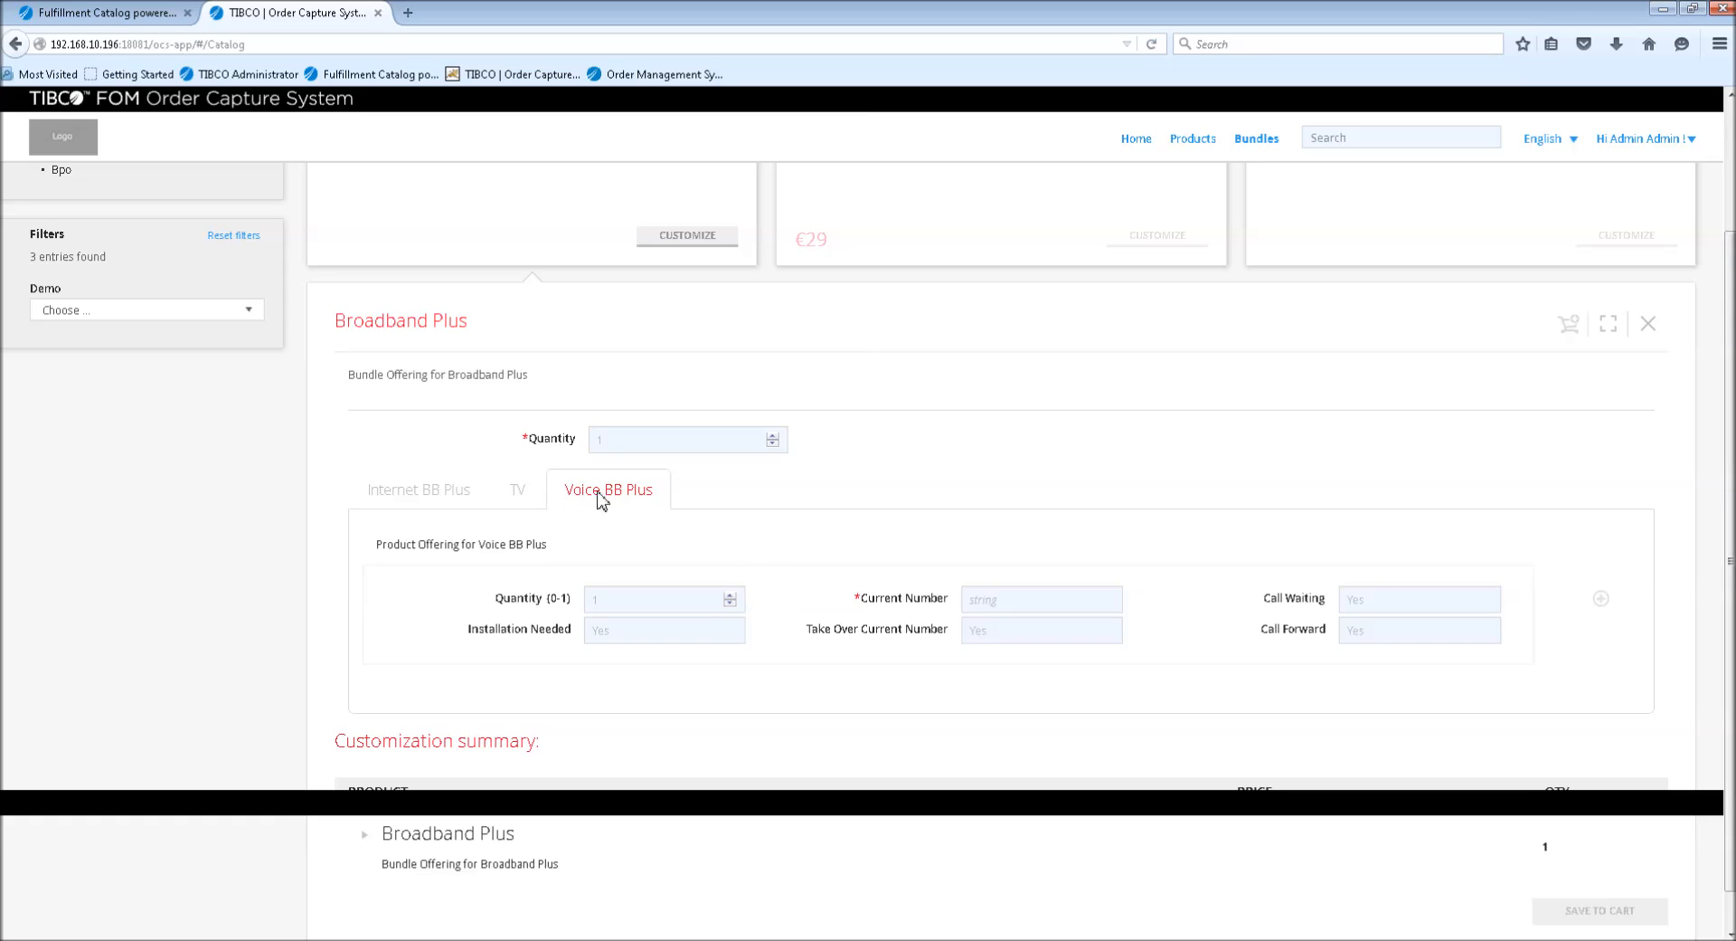
pyautogui.moveTo(922, 653)
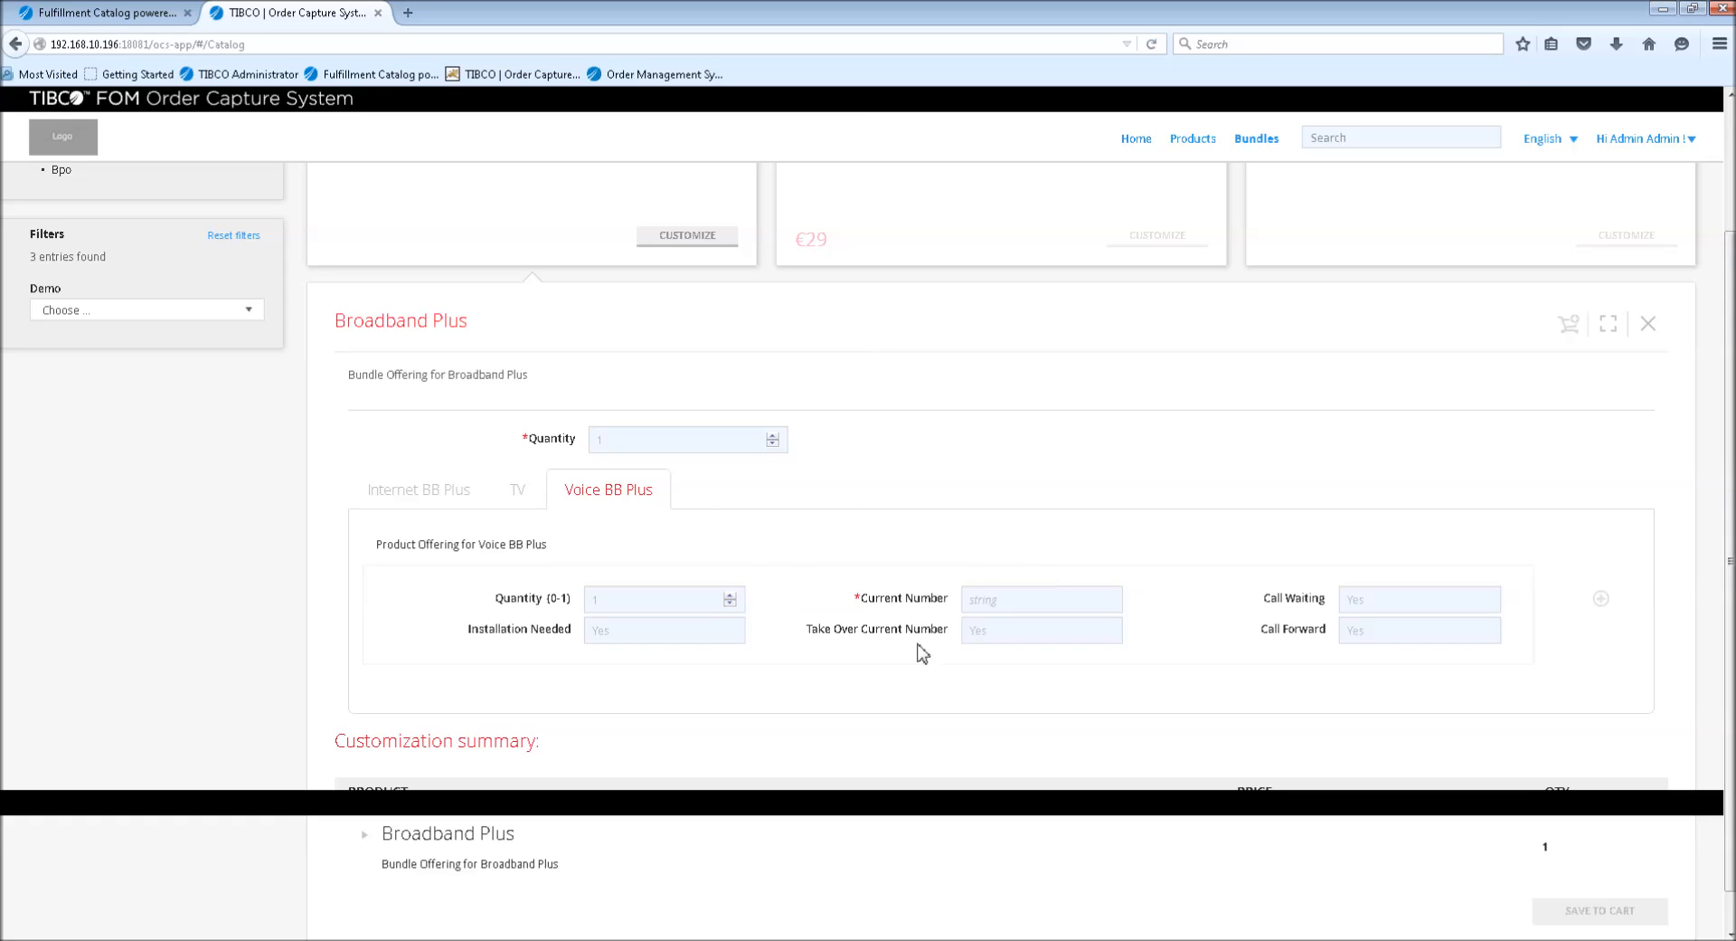
pyautogui.click(1042, 629)
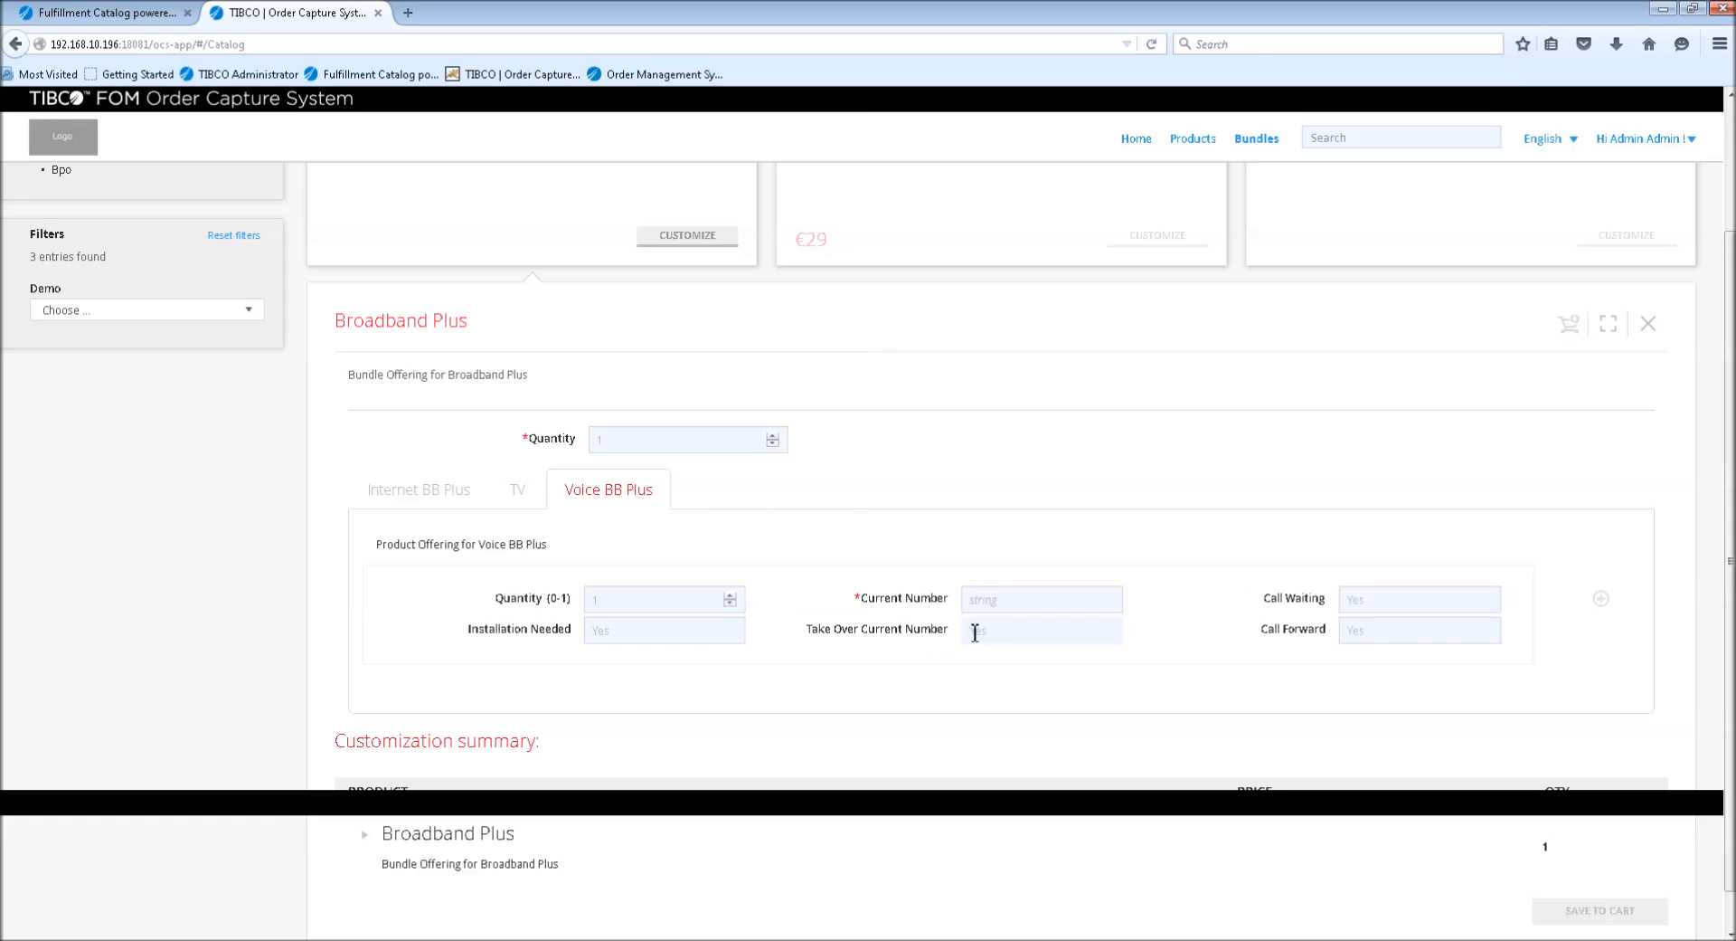
pyautogui.click(1041, 599)
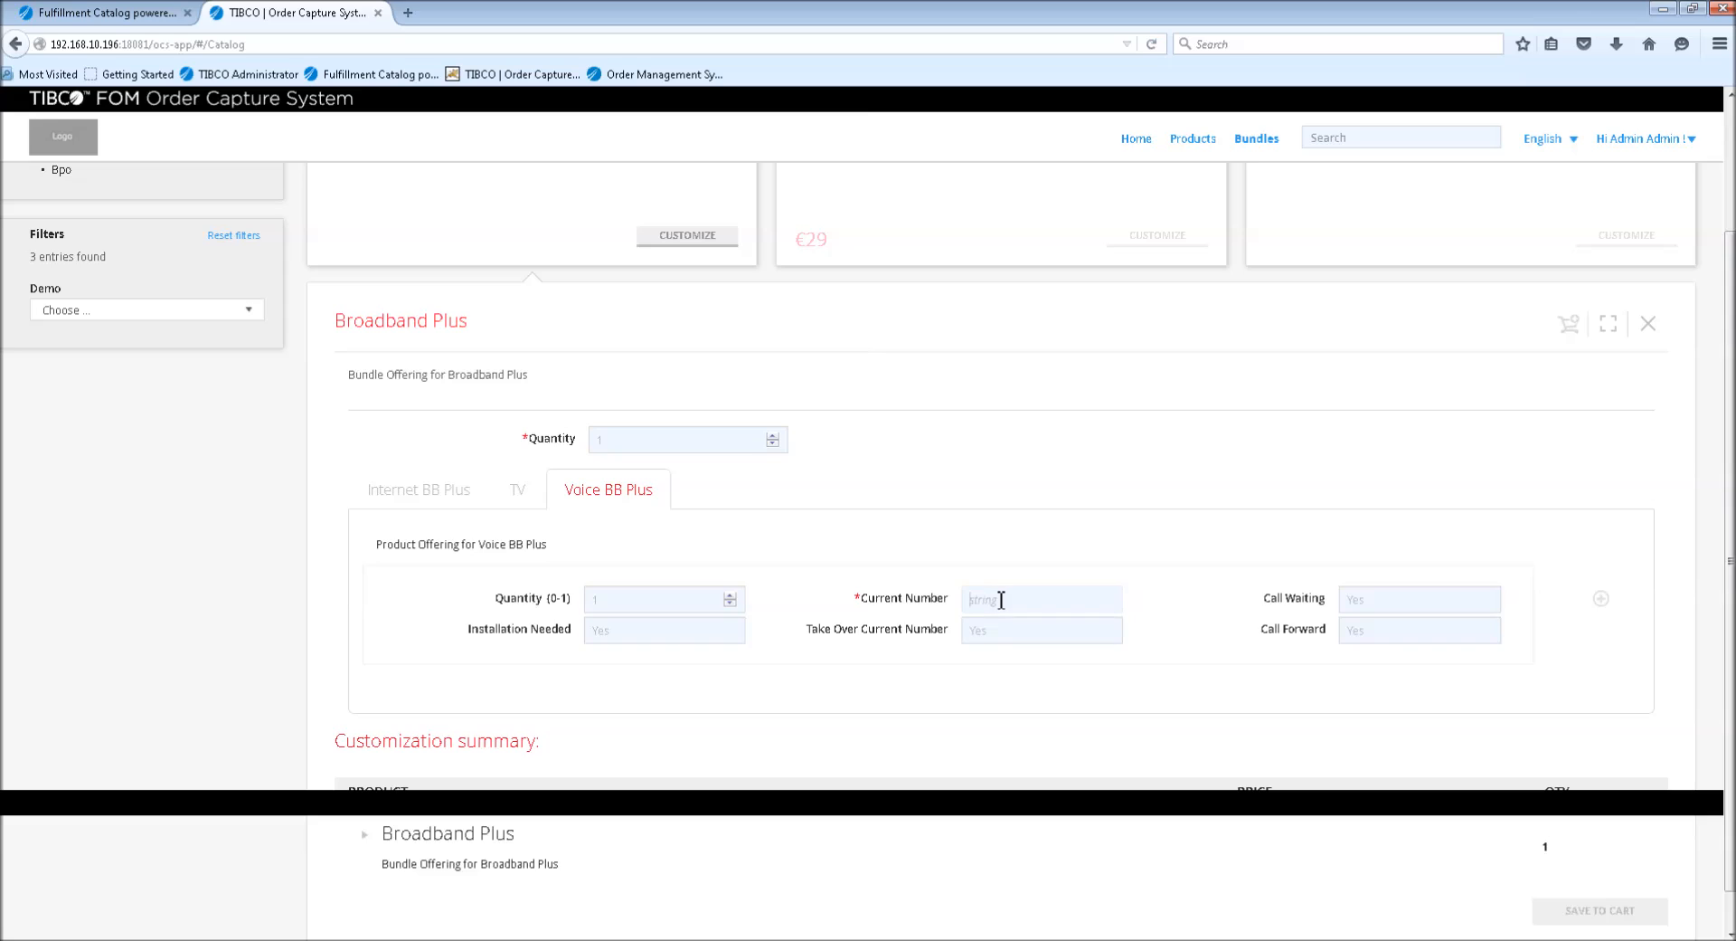
pyautogui.write('555-123123')
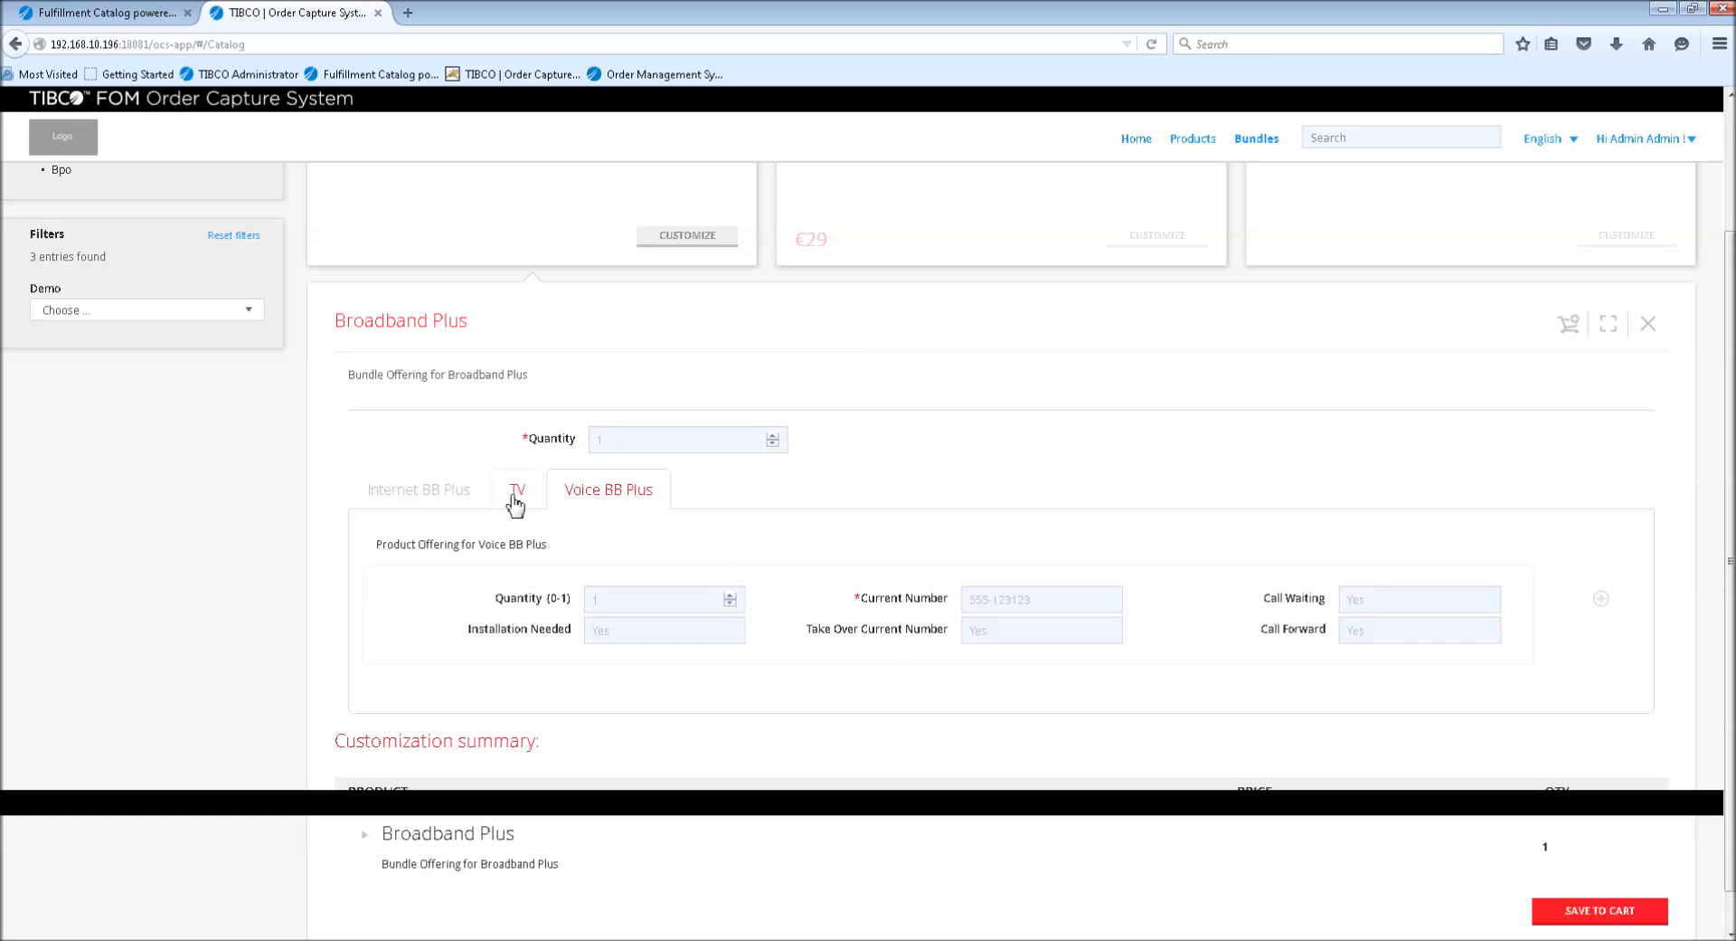
pyautogui.click(418, 489)
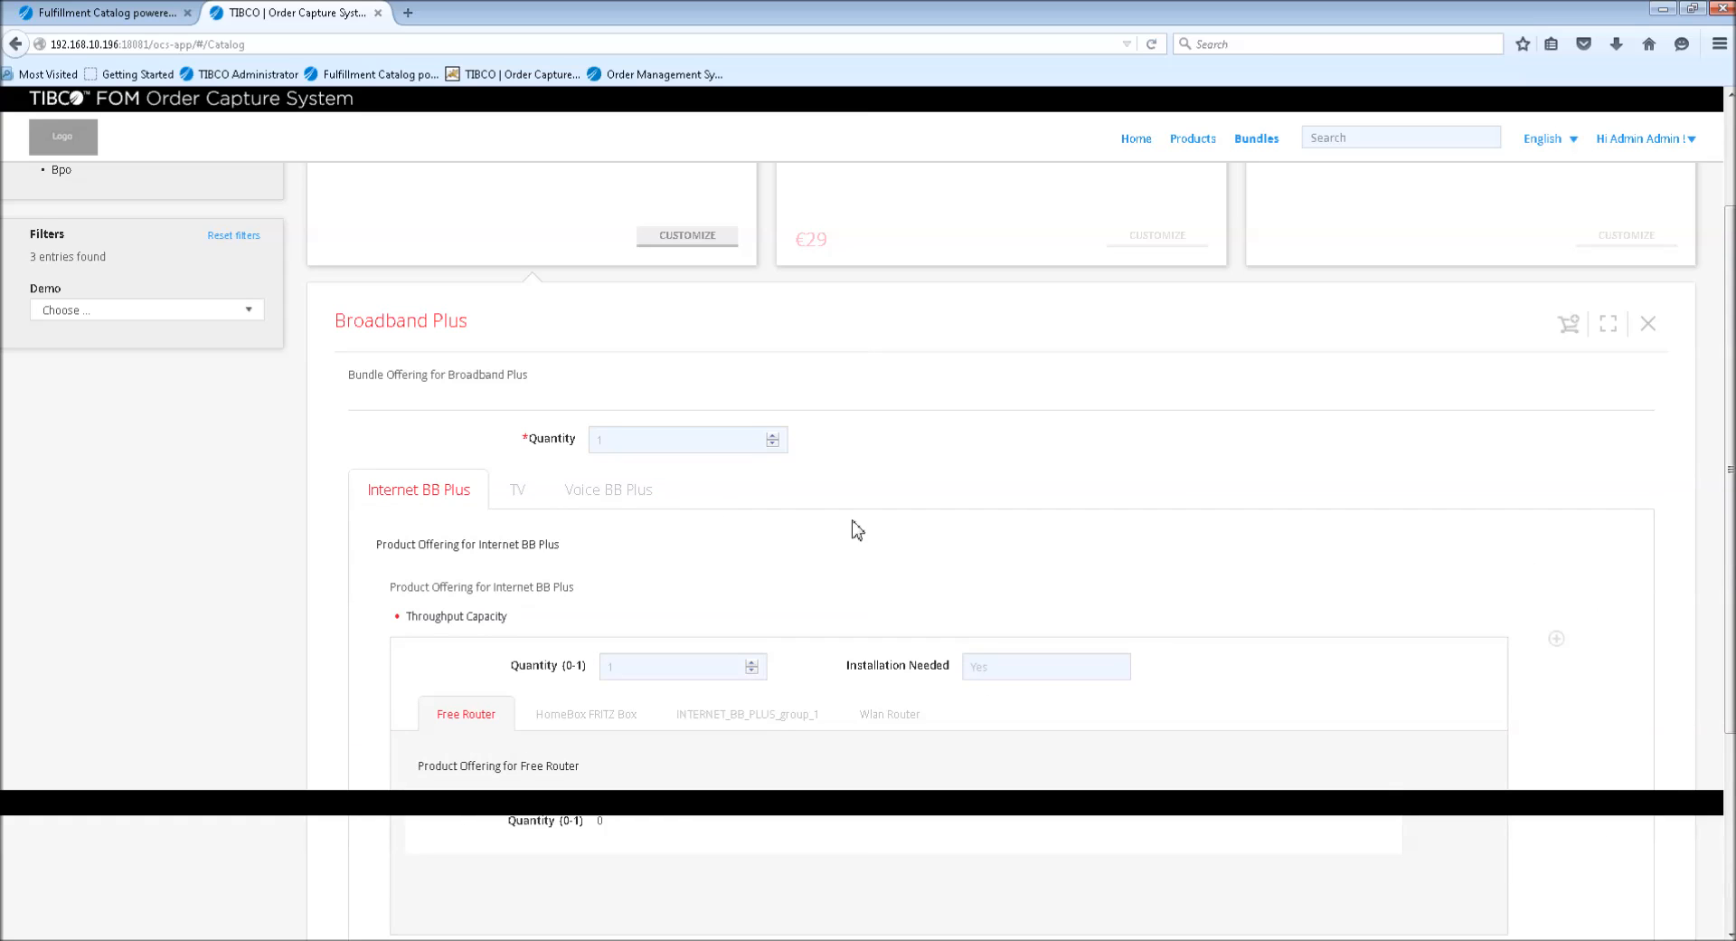
pyautogui.moveTo(577, 474)
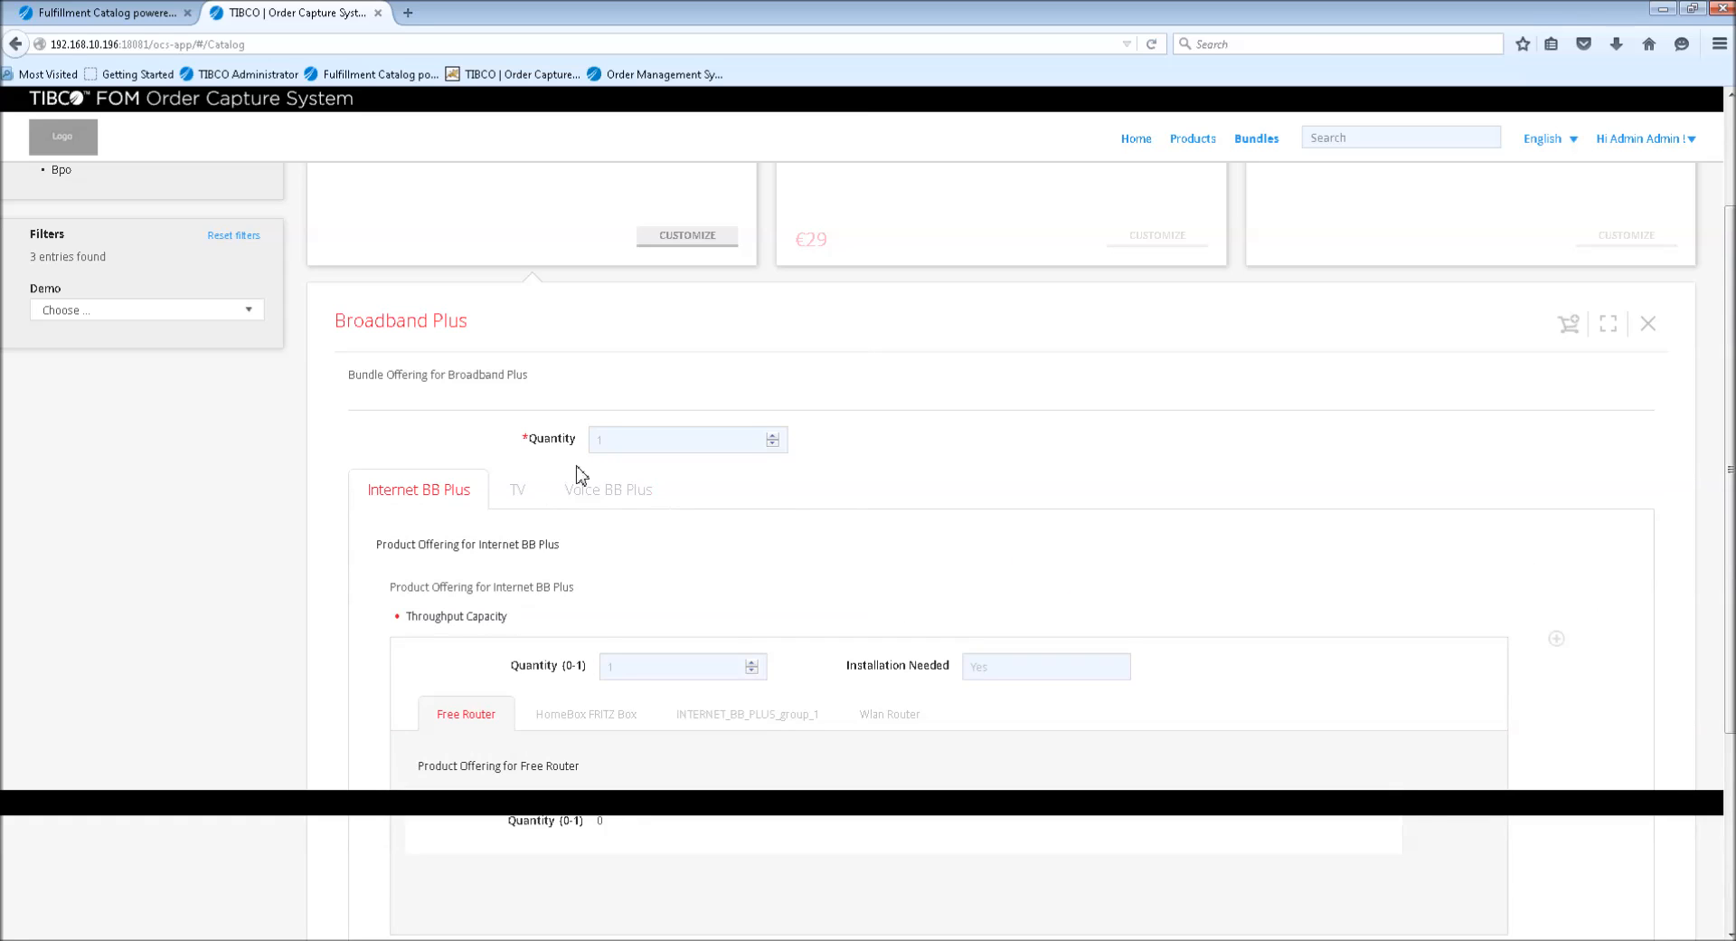
pyautogui.moveTo(1570, 324)
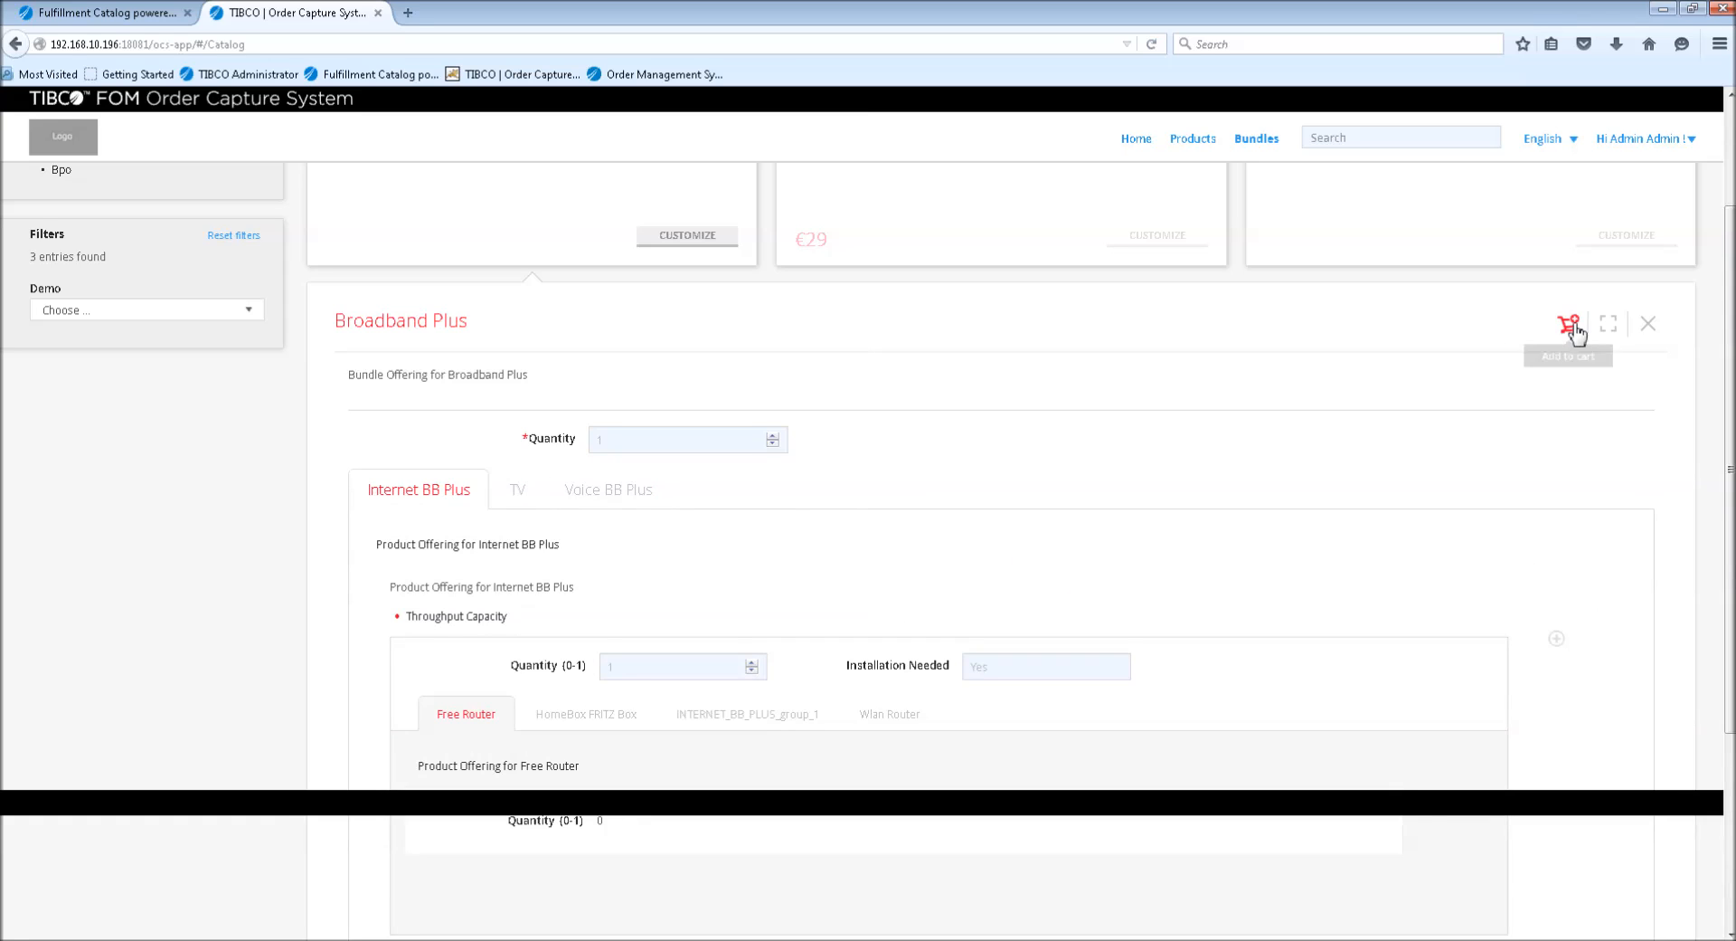
pyautogui.click(1570, 324)
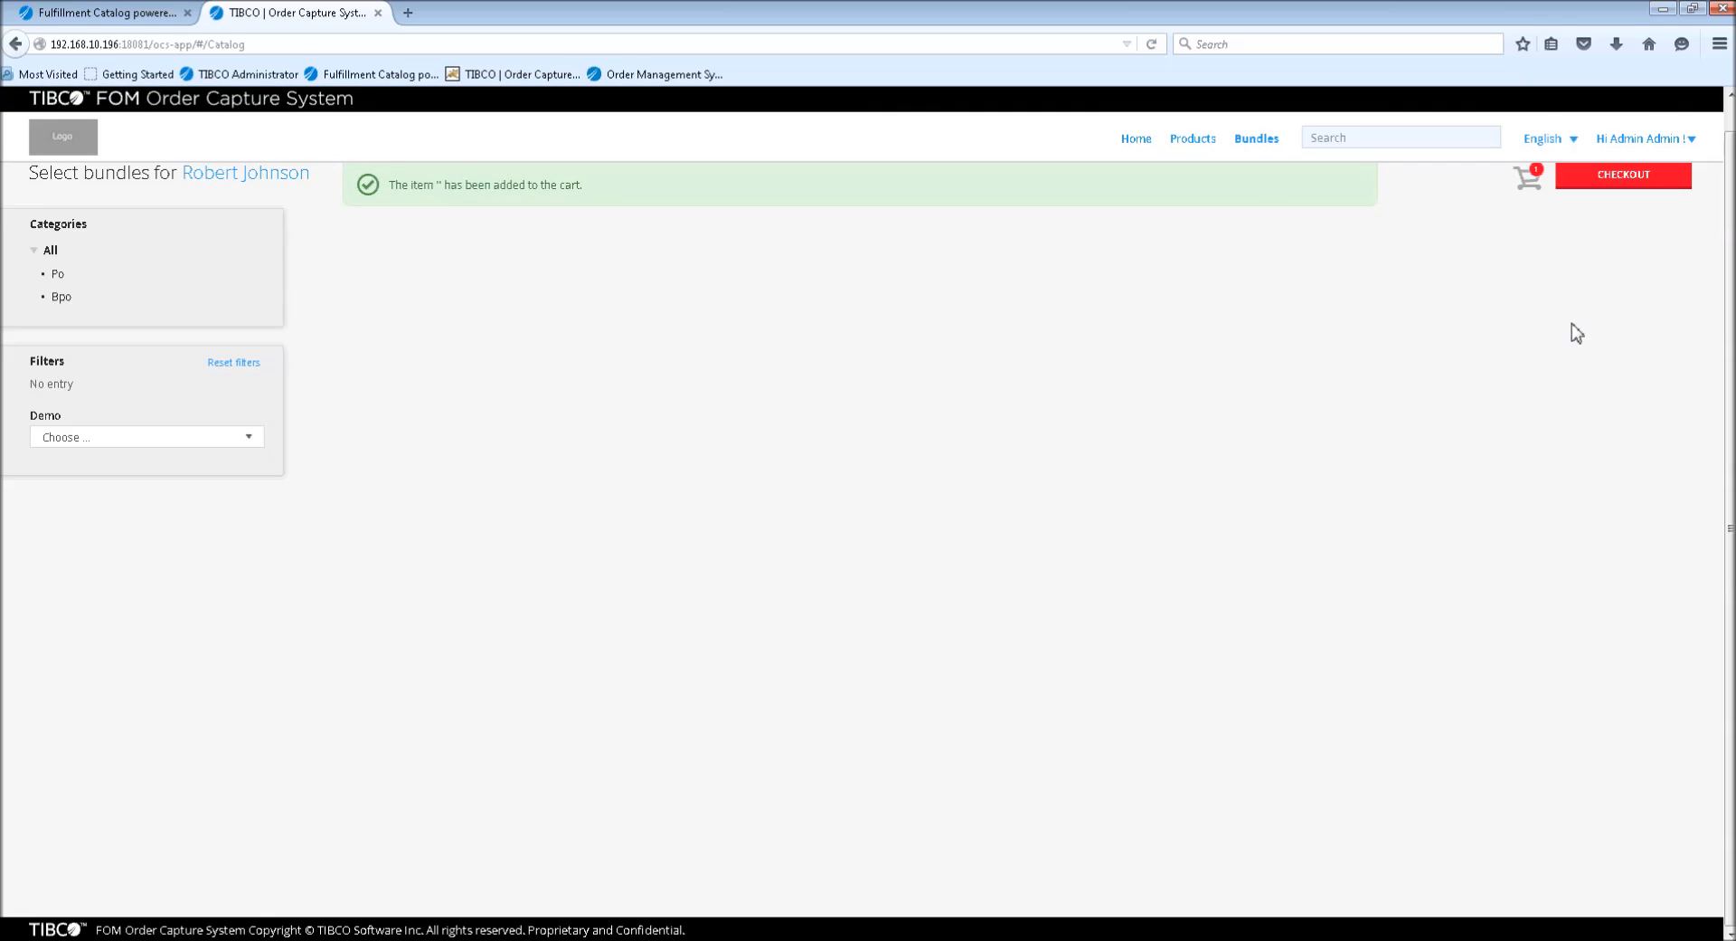
pyautogui.moveTo(1362, 297)
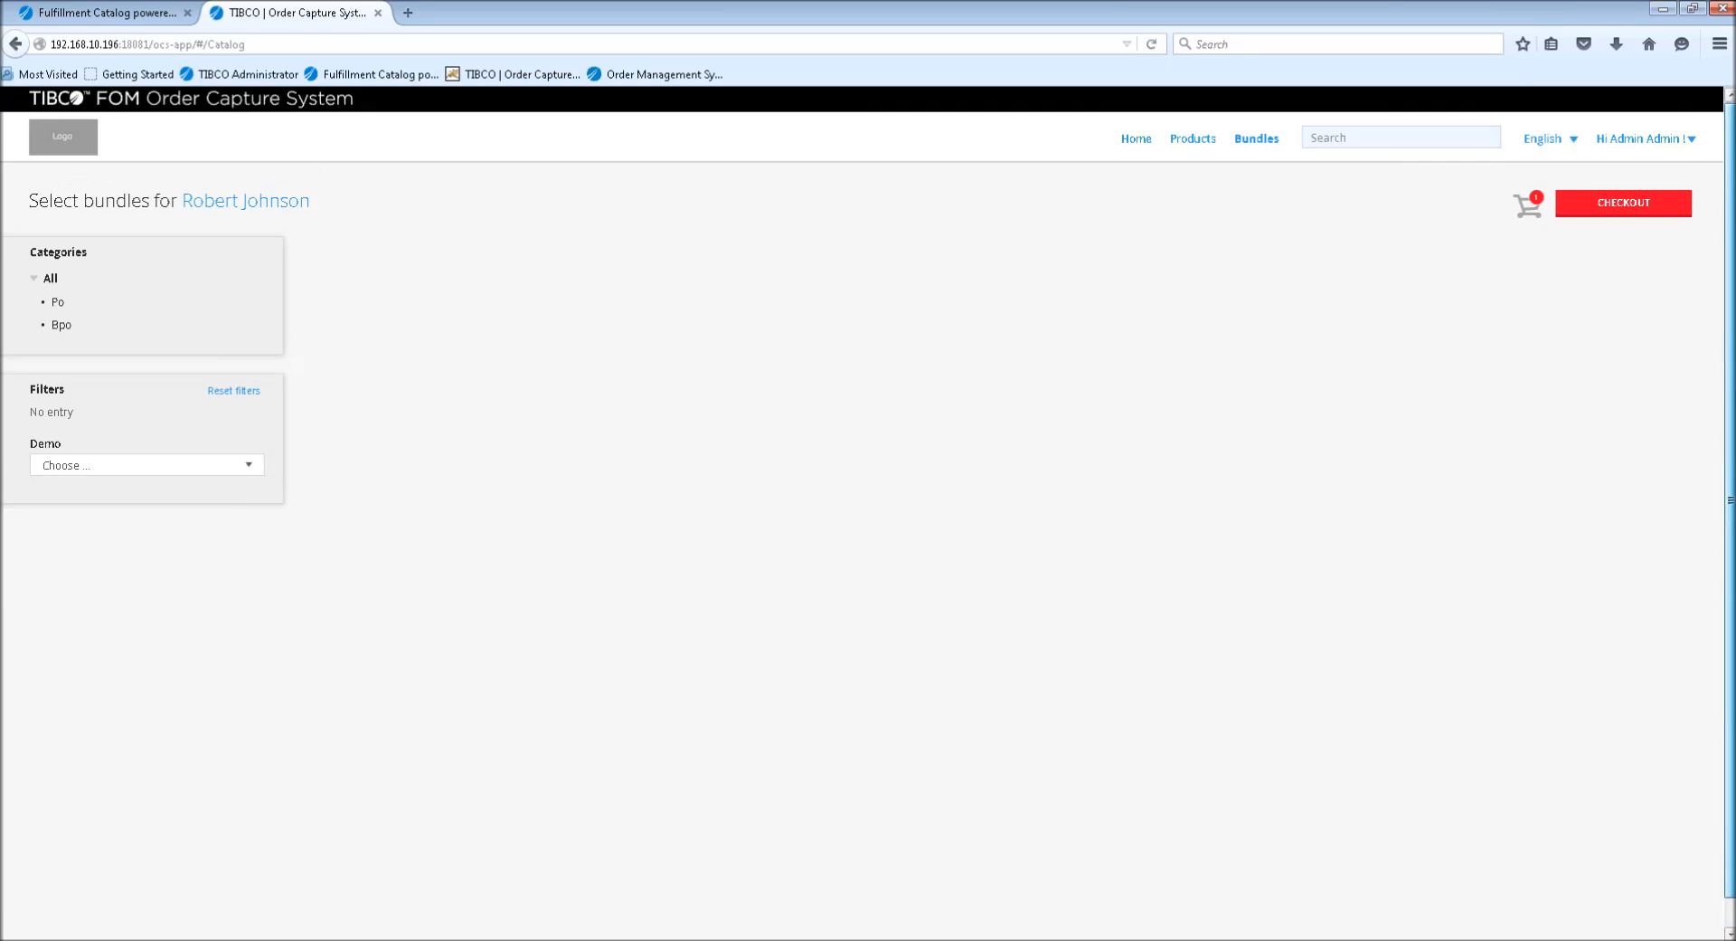
pyautogui.moveTo(1343, 304)
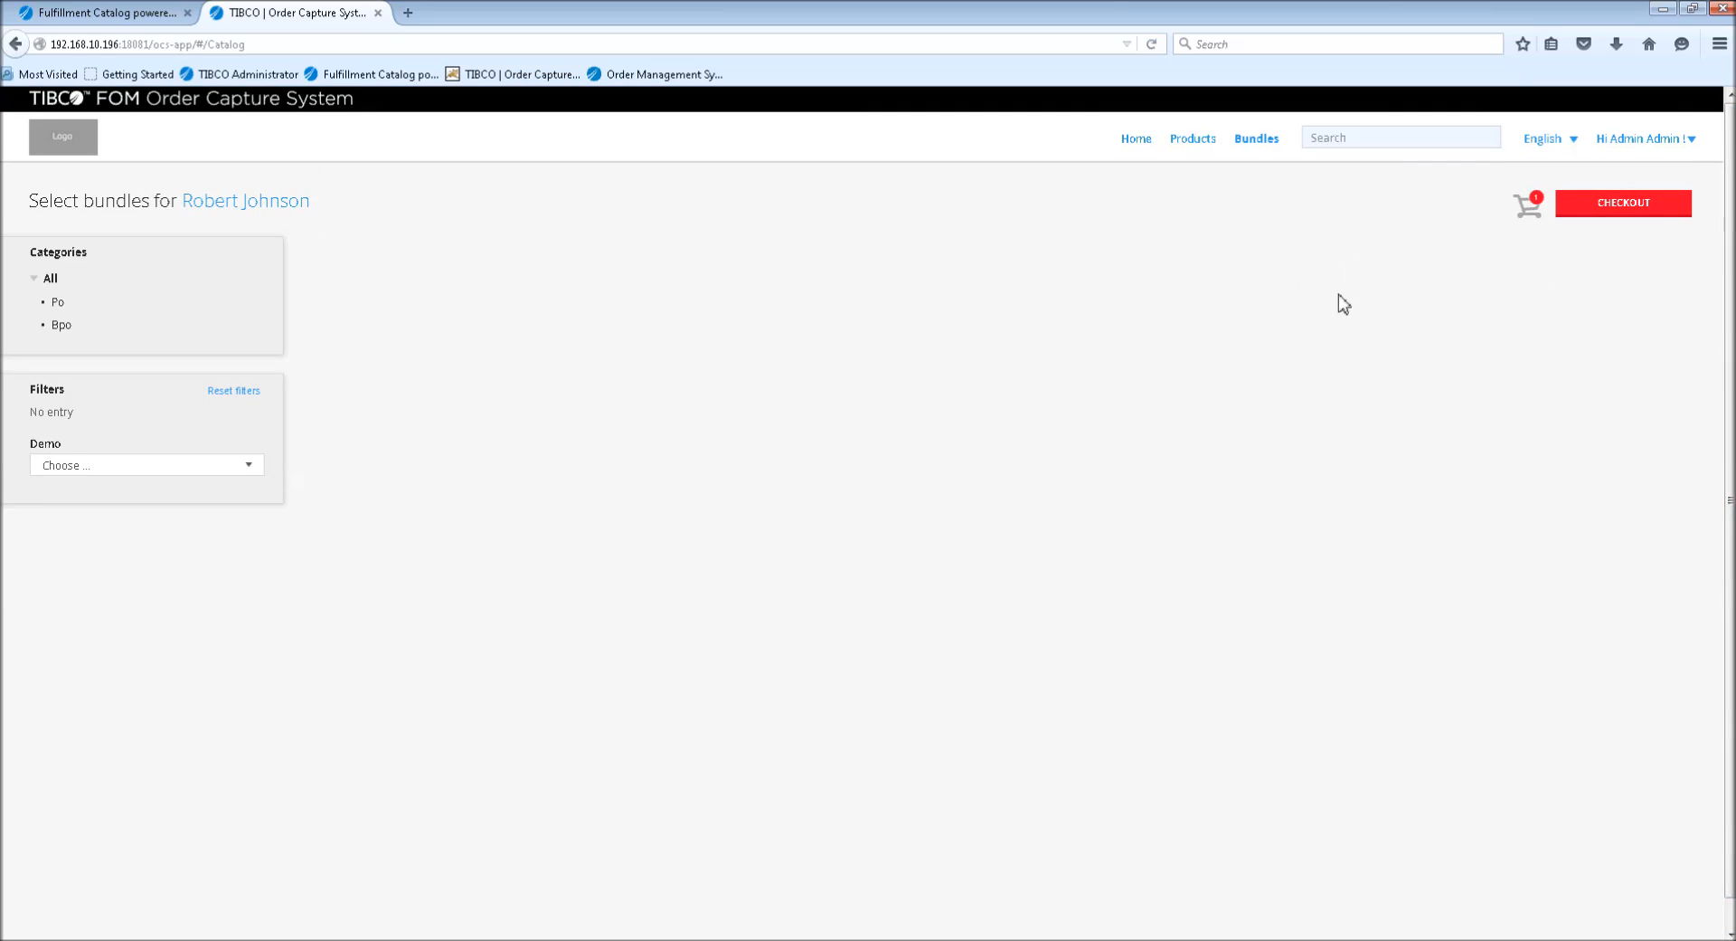
pyautogui.moveTo(1550, 248)
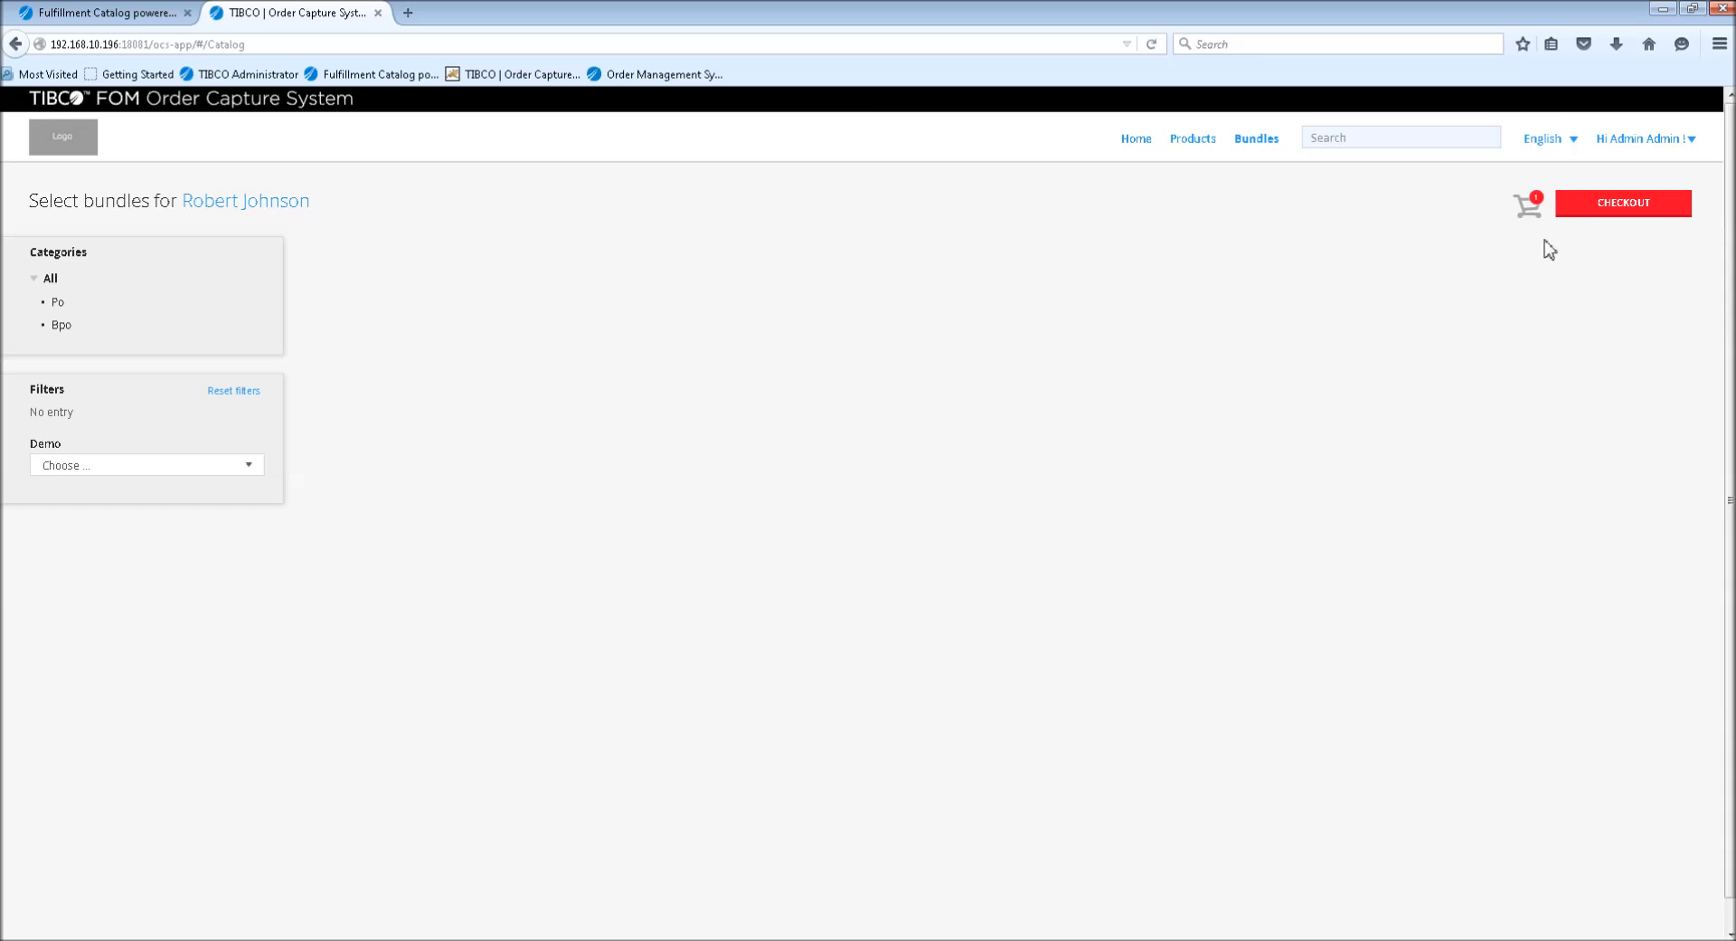
pyautogui.moveTo(1161, 396)
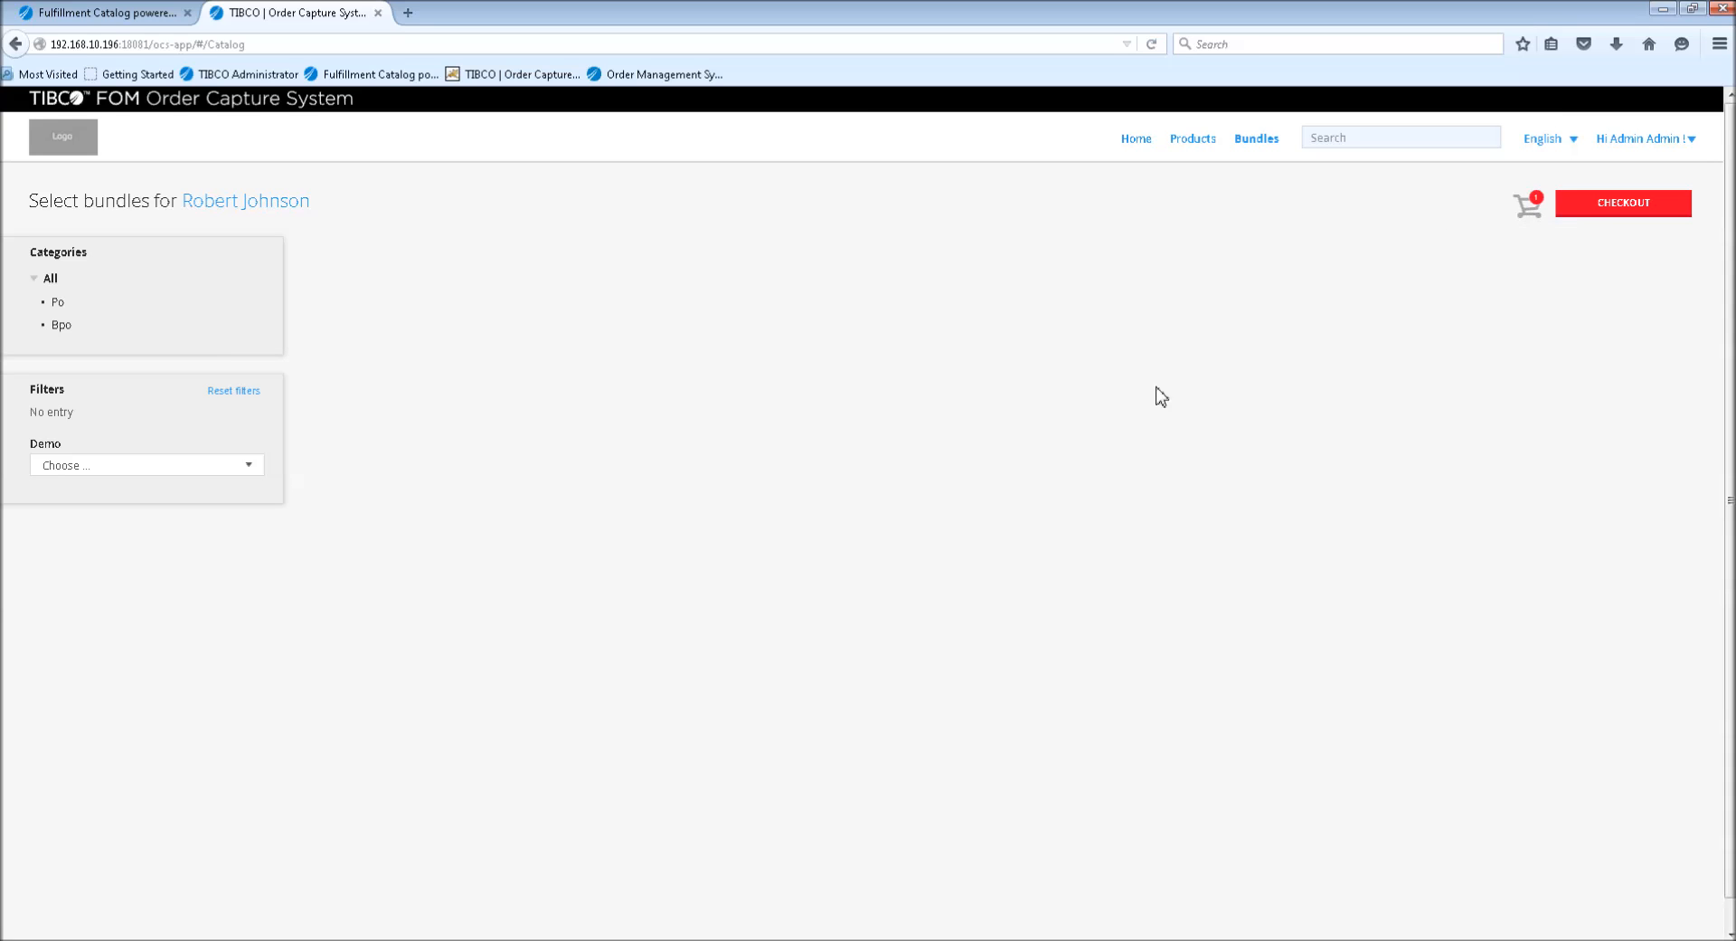
pyautogui.moveTo(1246, 331)
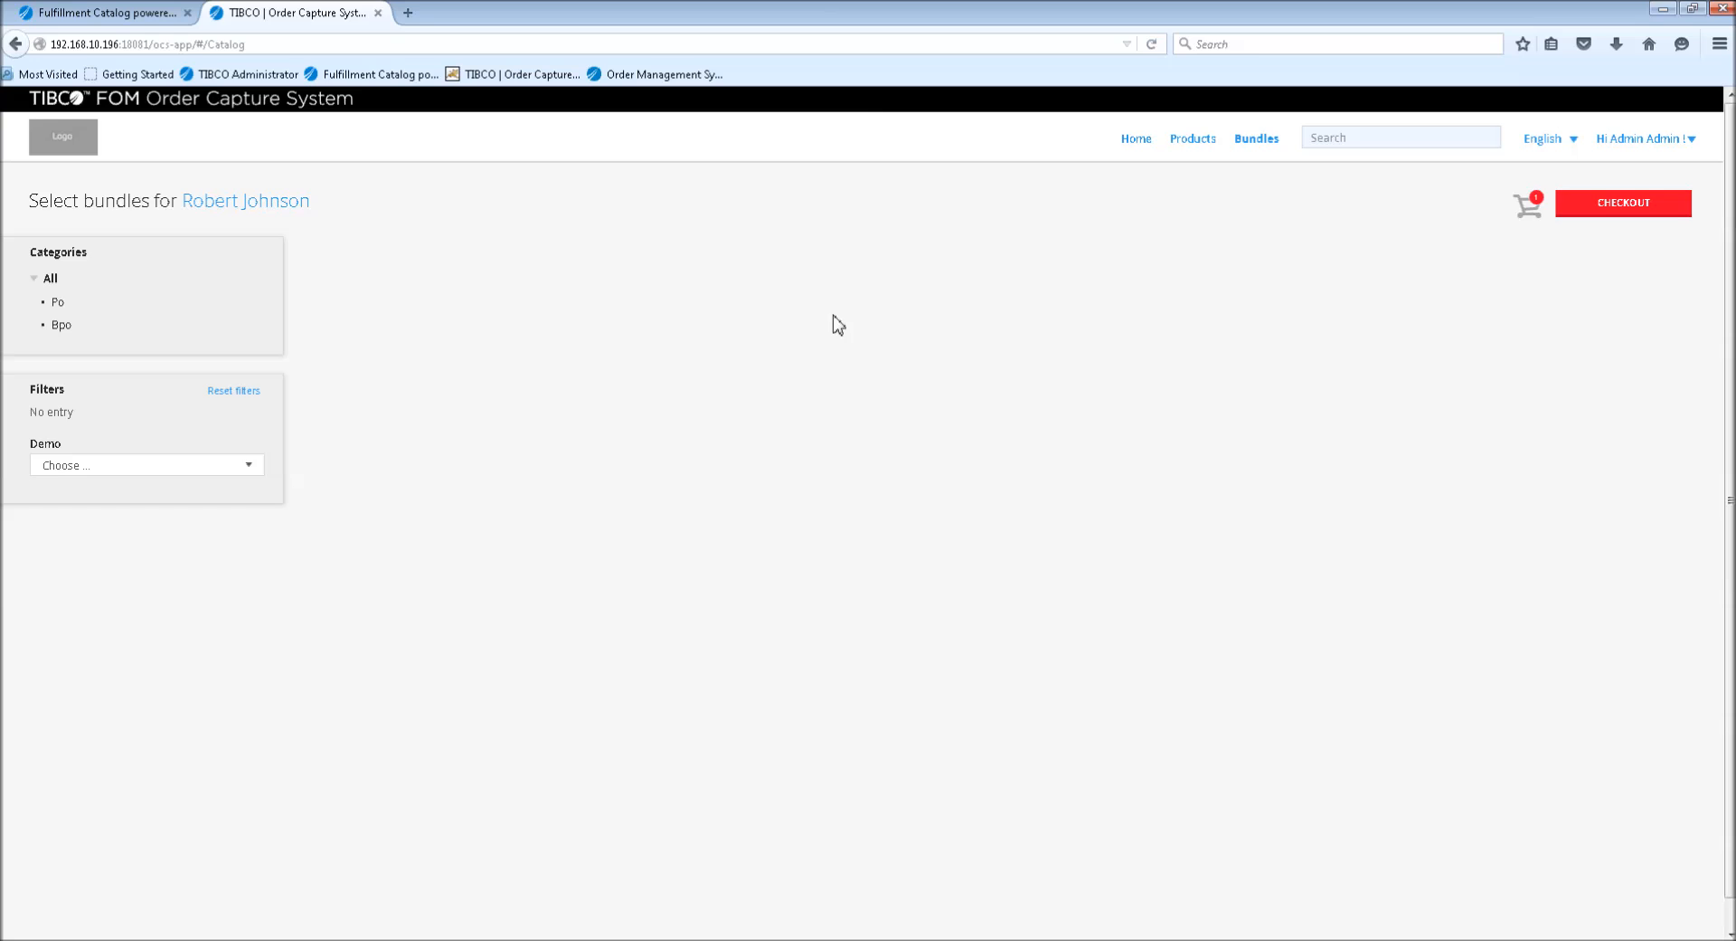
pyautogui.moveTo(1210, 313)
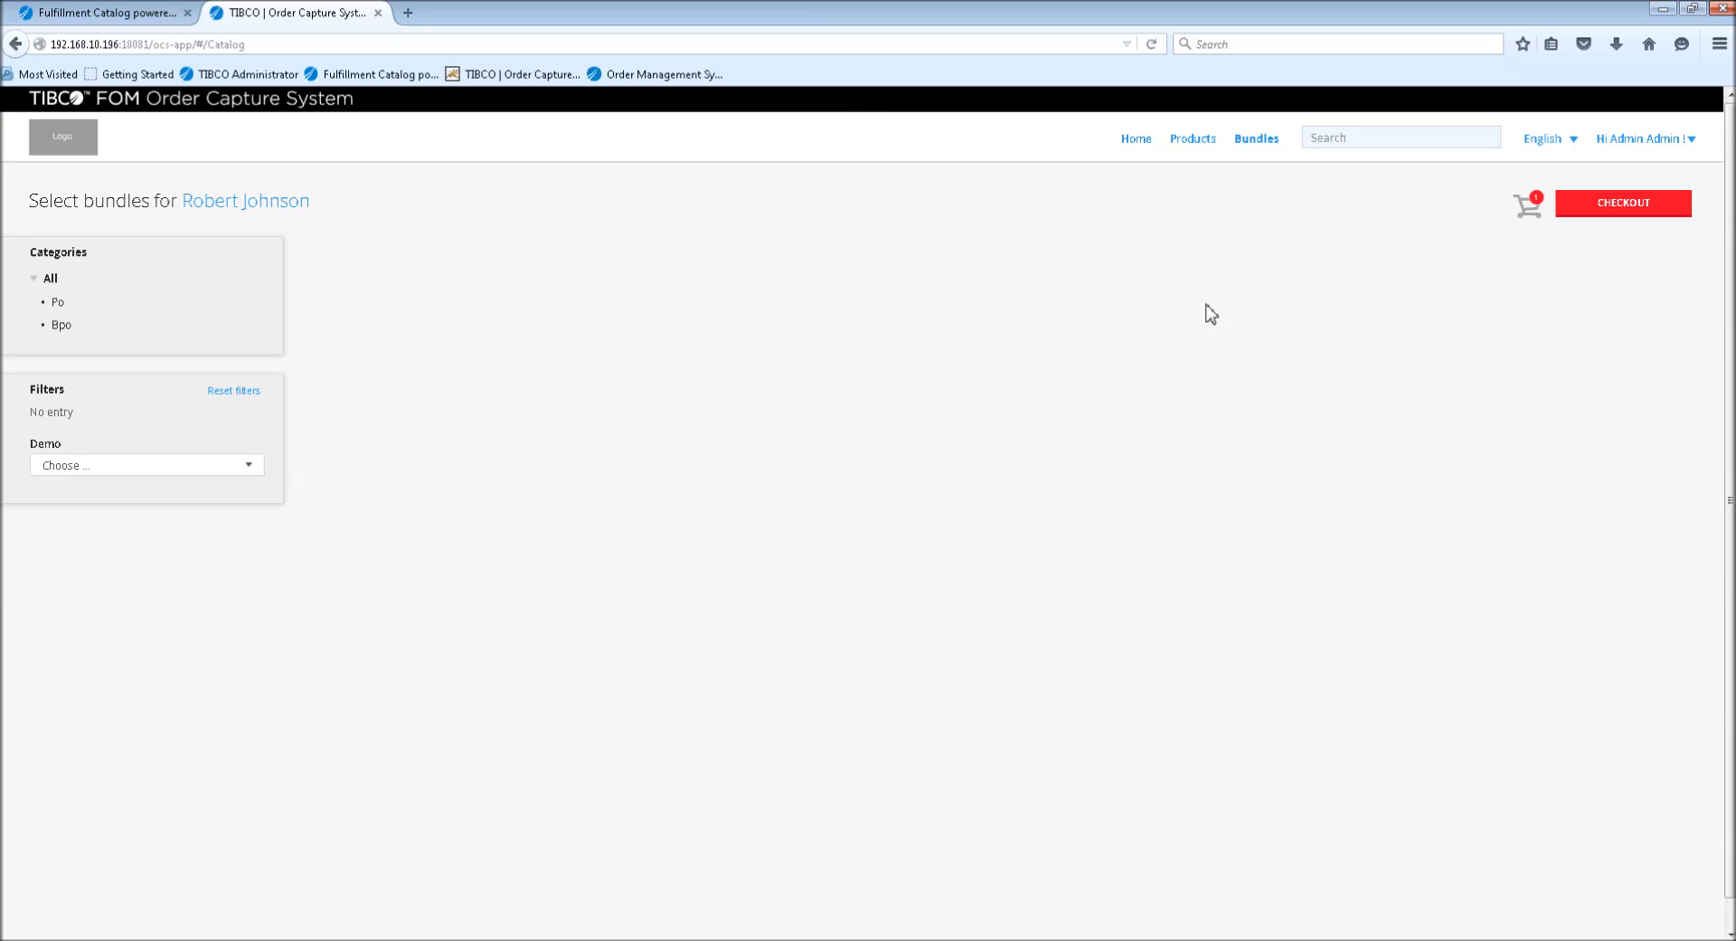
pyautogui.moveTo(1248, 311)
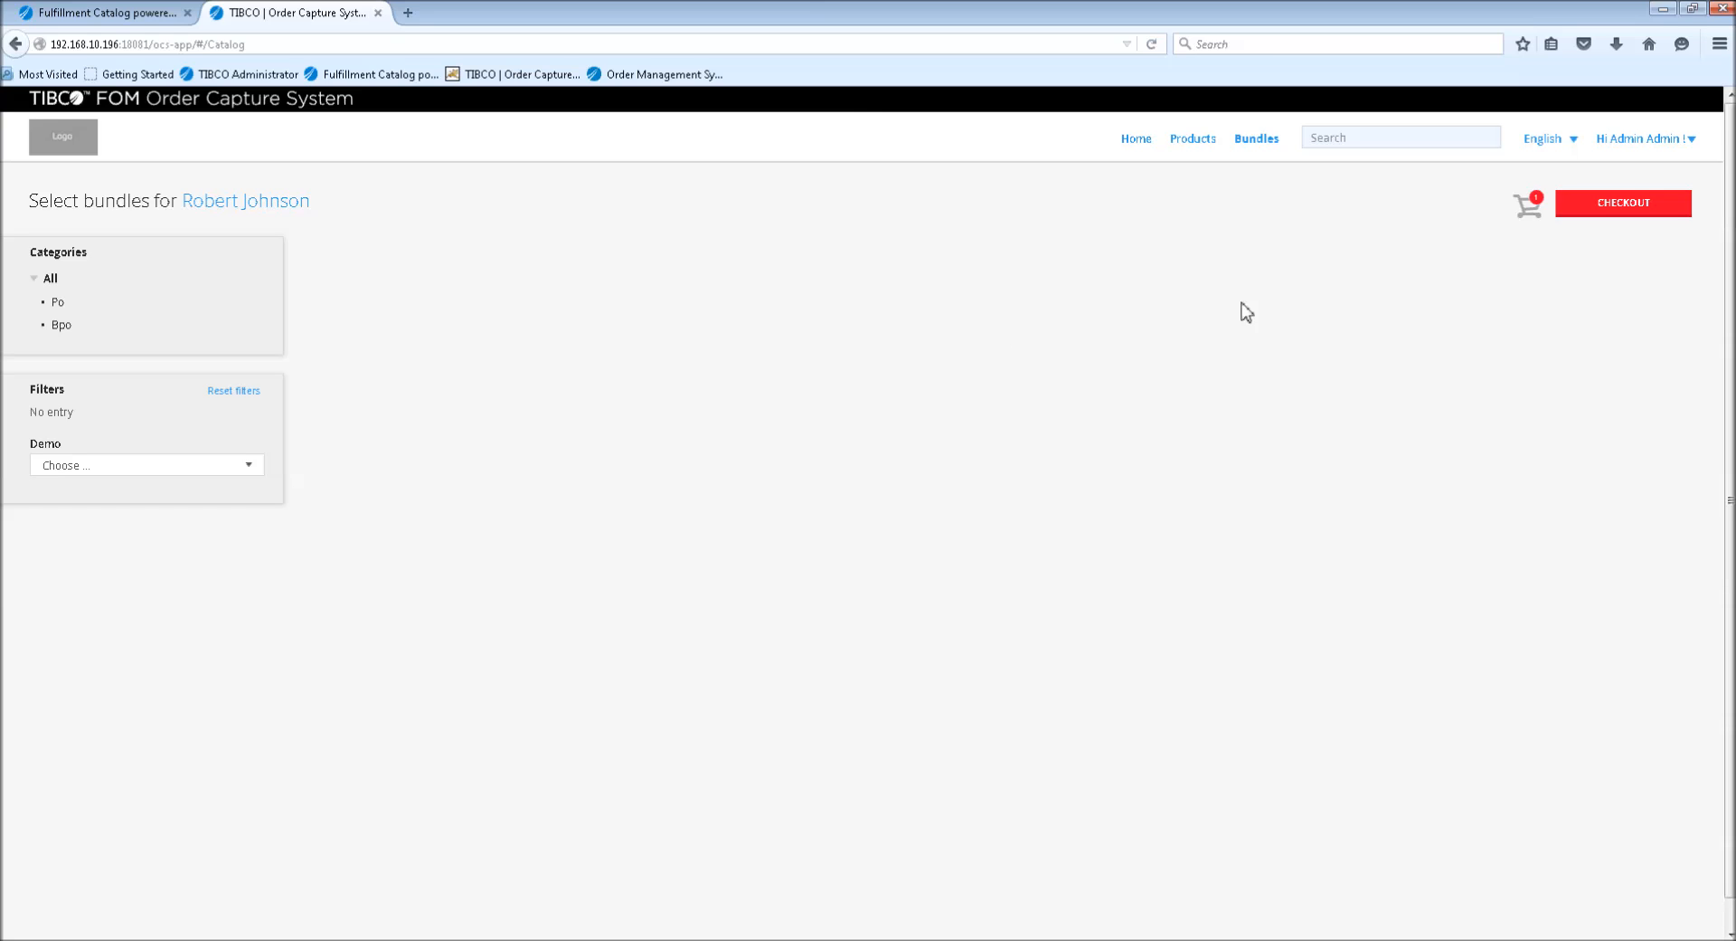
pyautogui.moveTo(1224, 366)
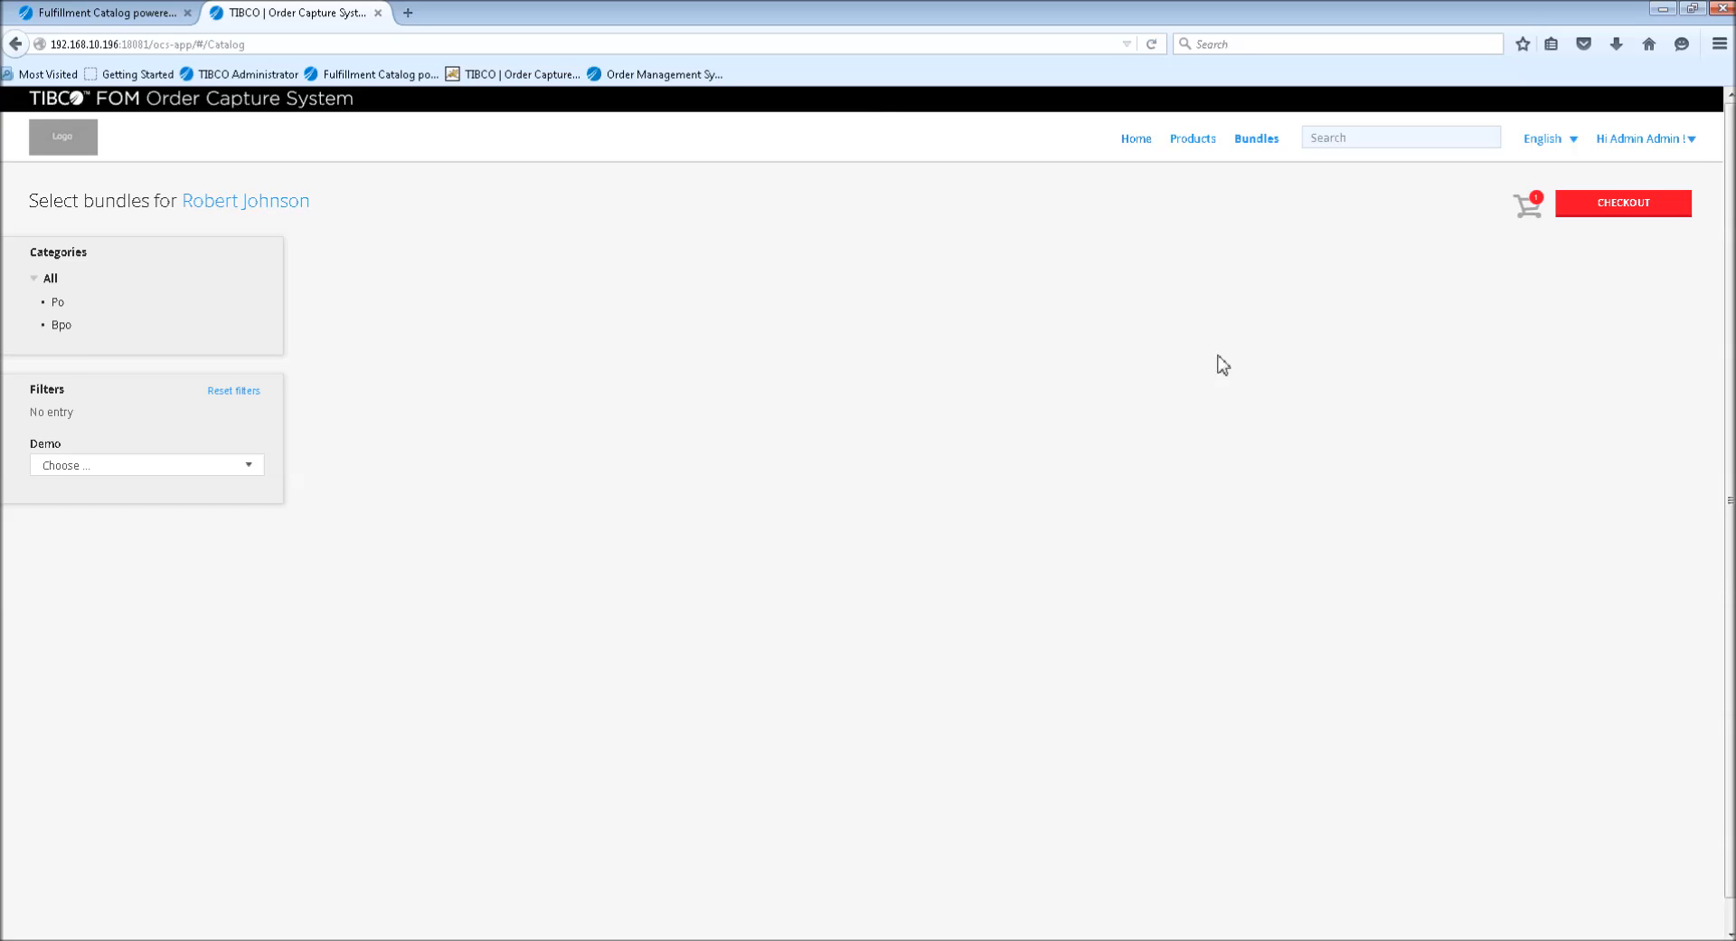
pyautogui.moveTo(1121, 387)
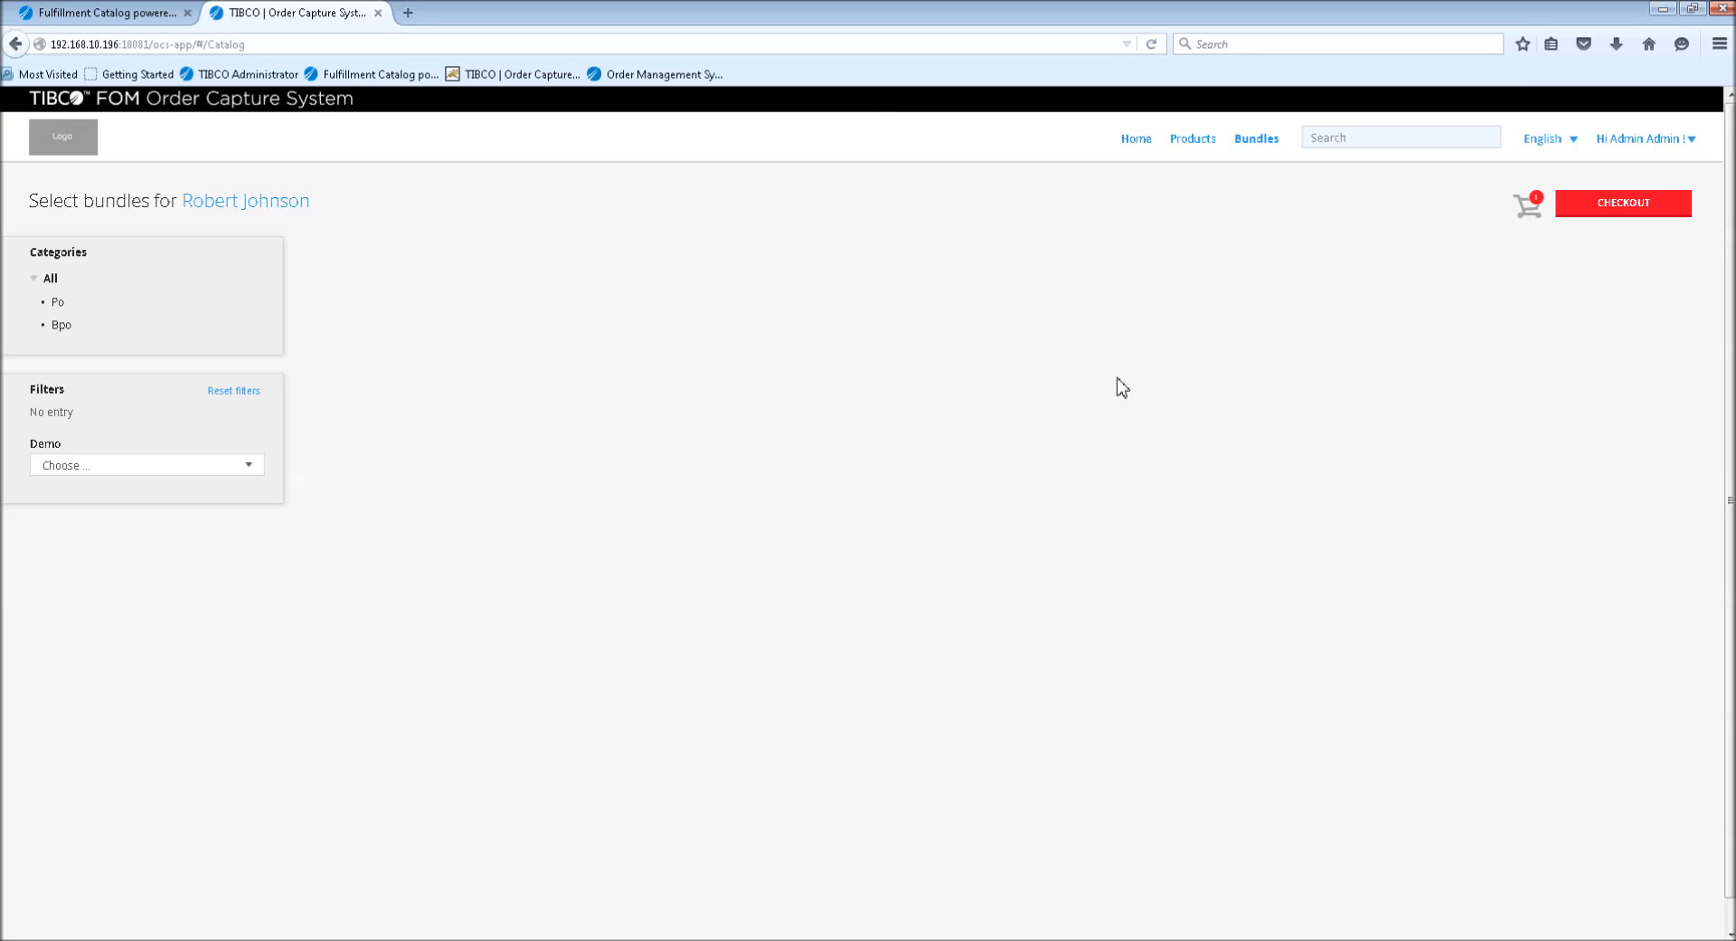
pyautogui.moveTo(915, 442)
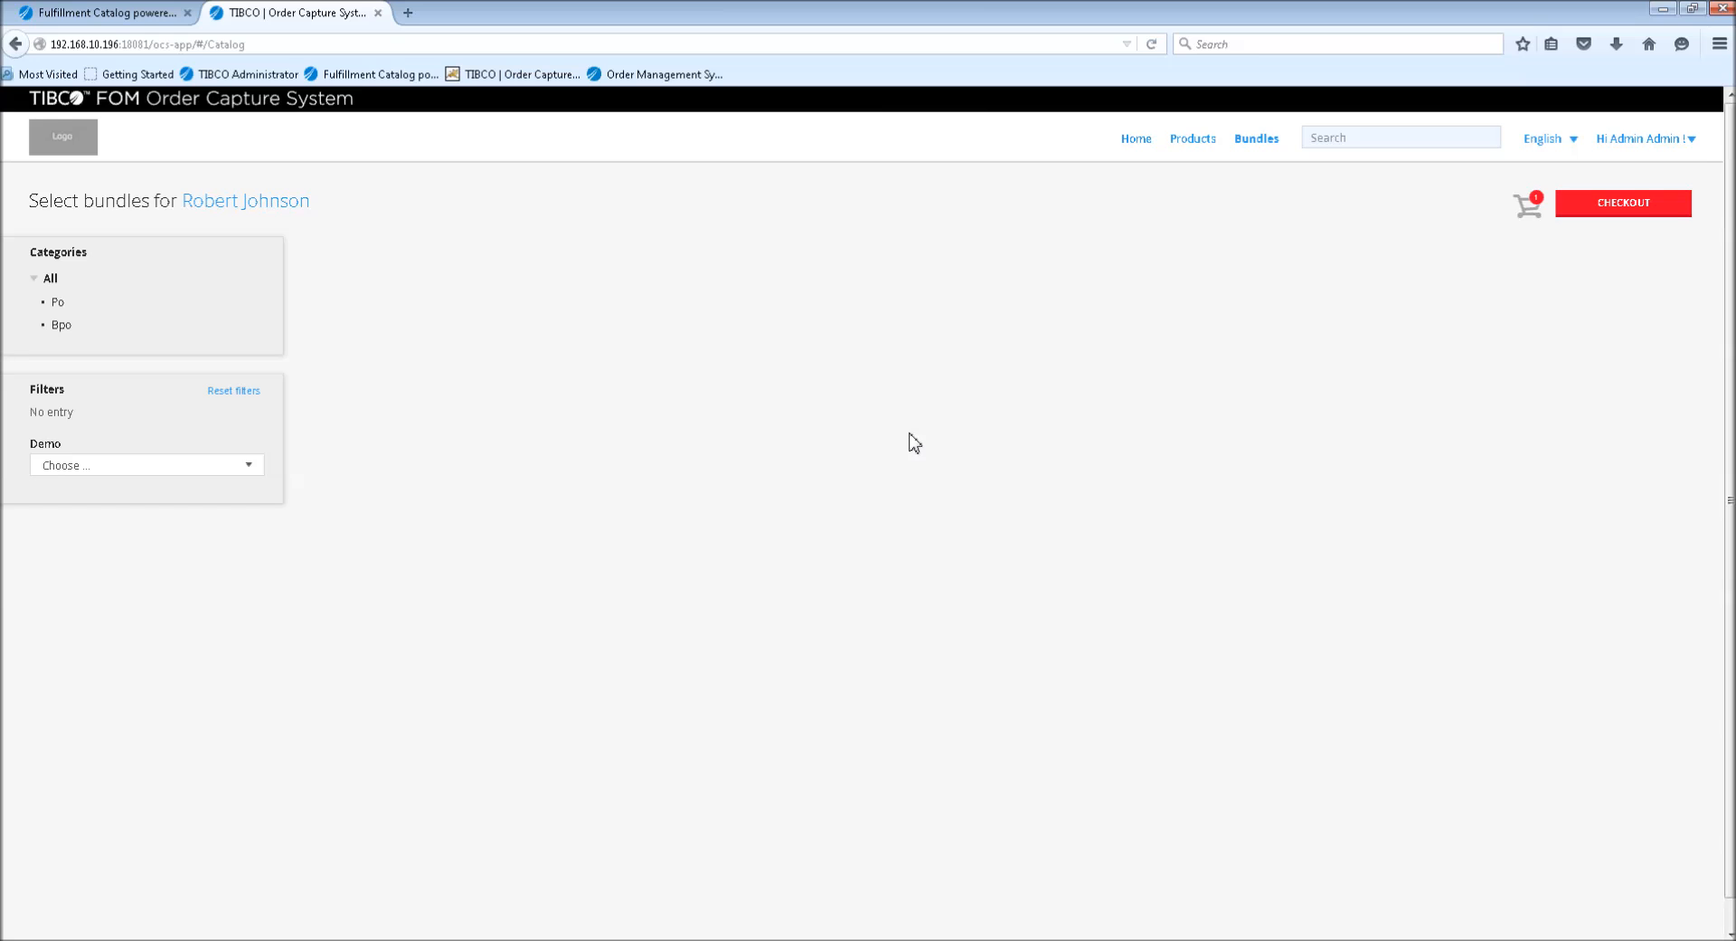
pyautogui.moveTo(1591, 293)
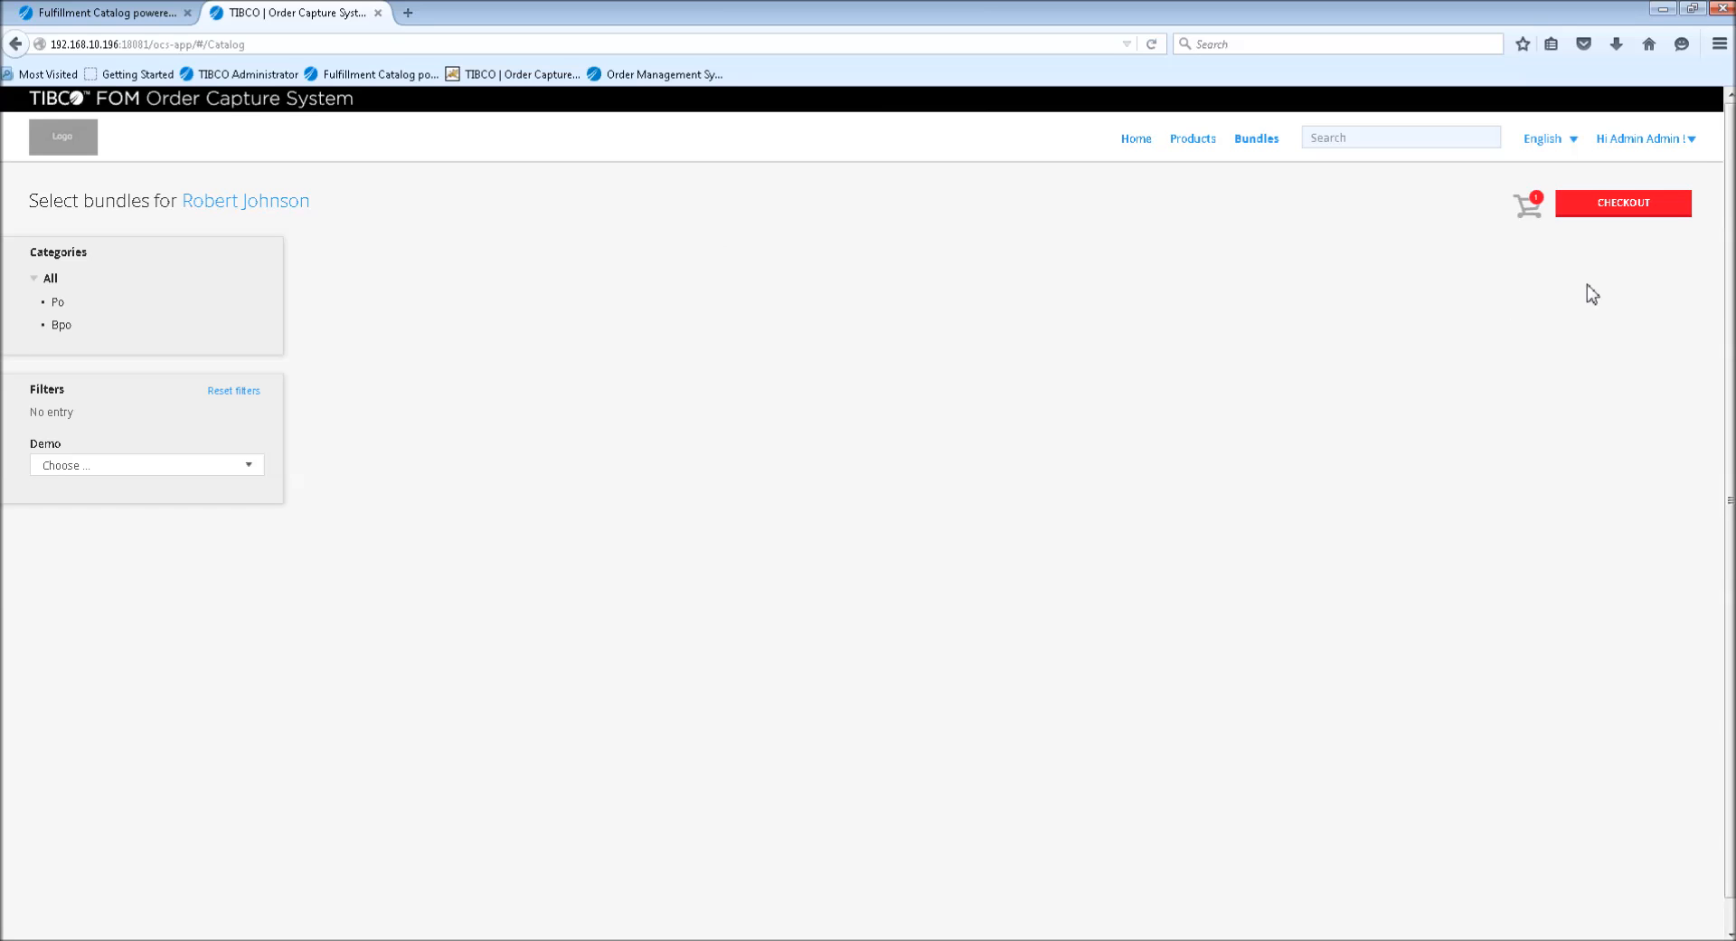
pyautogui.moveTo(1644, 199)
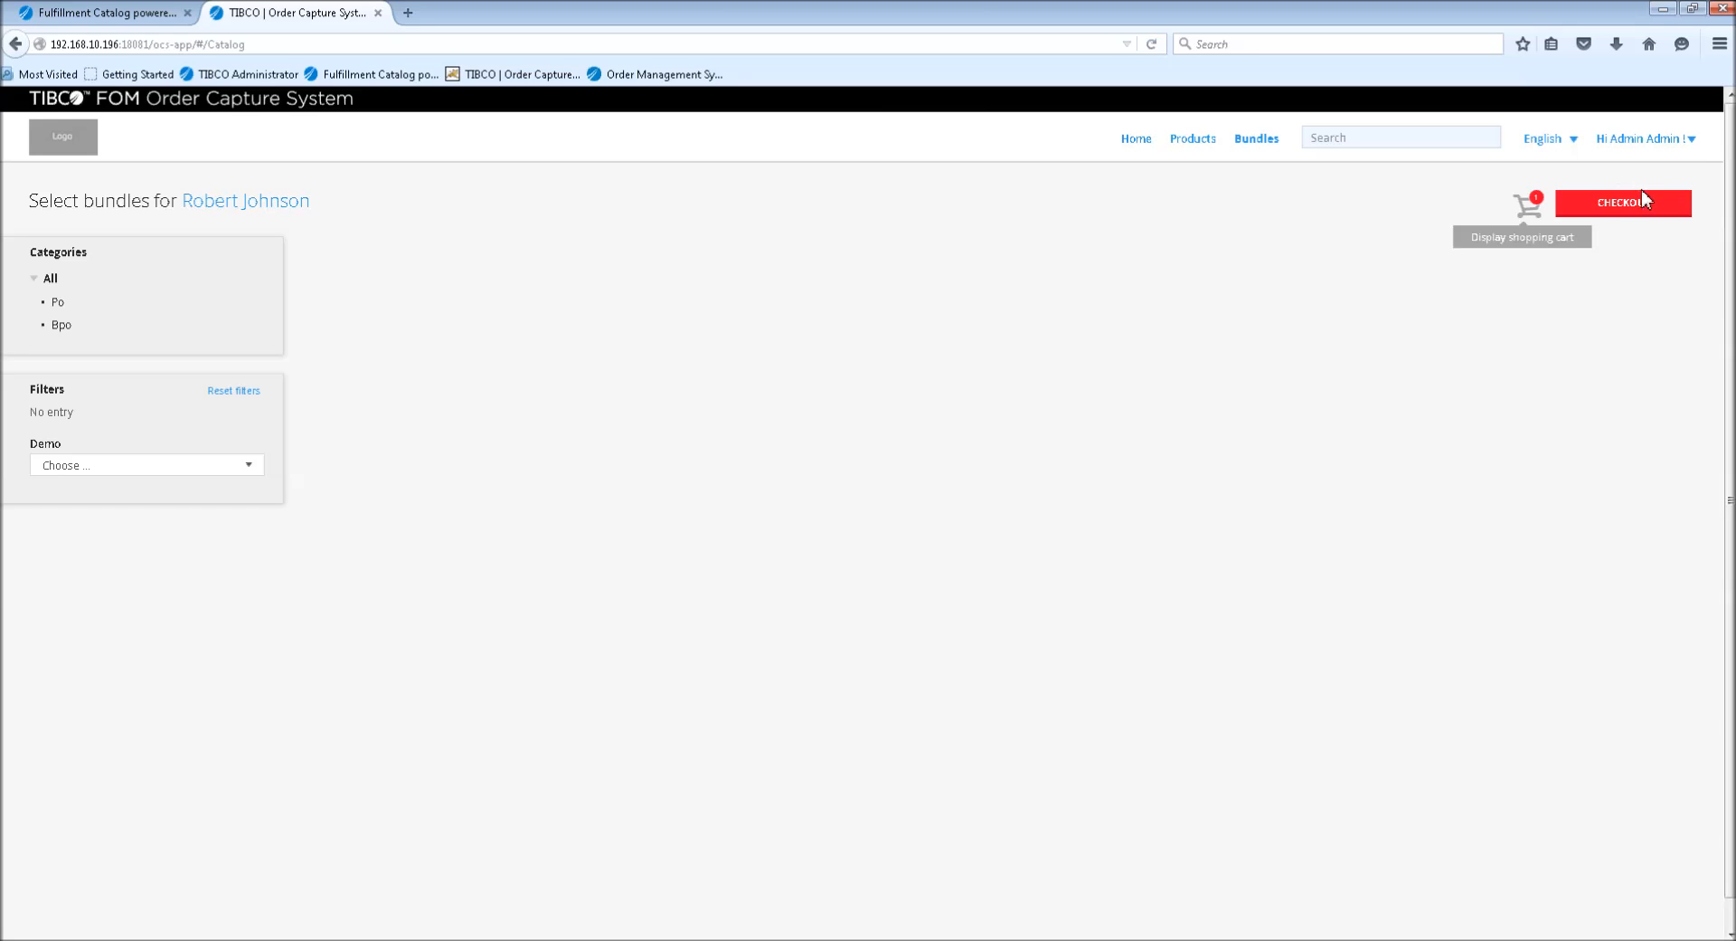
pyautogui.click(1624, 201)
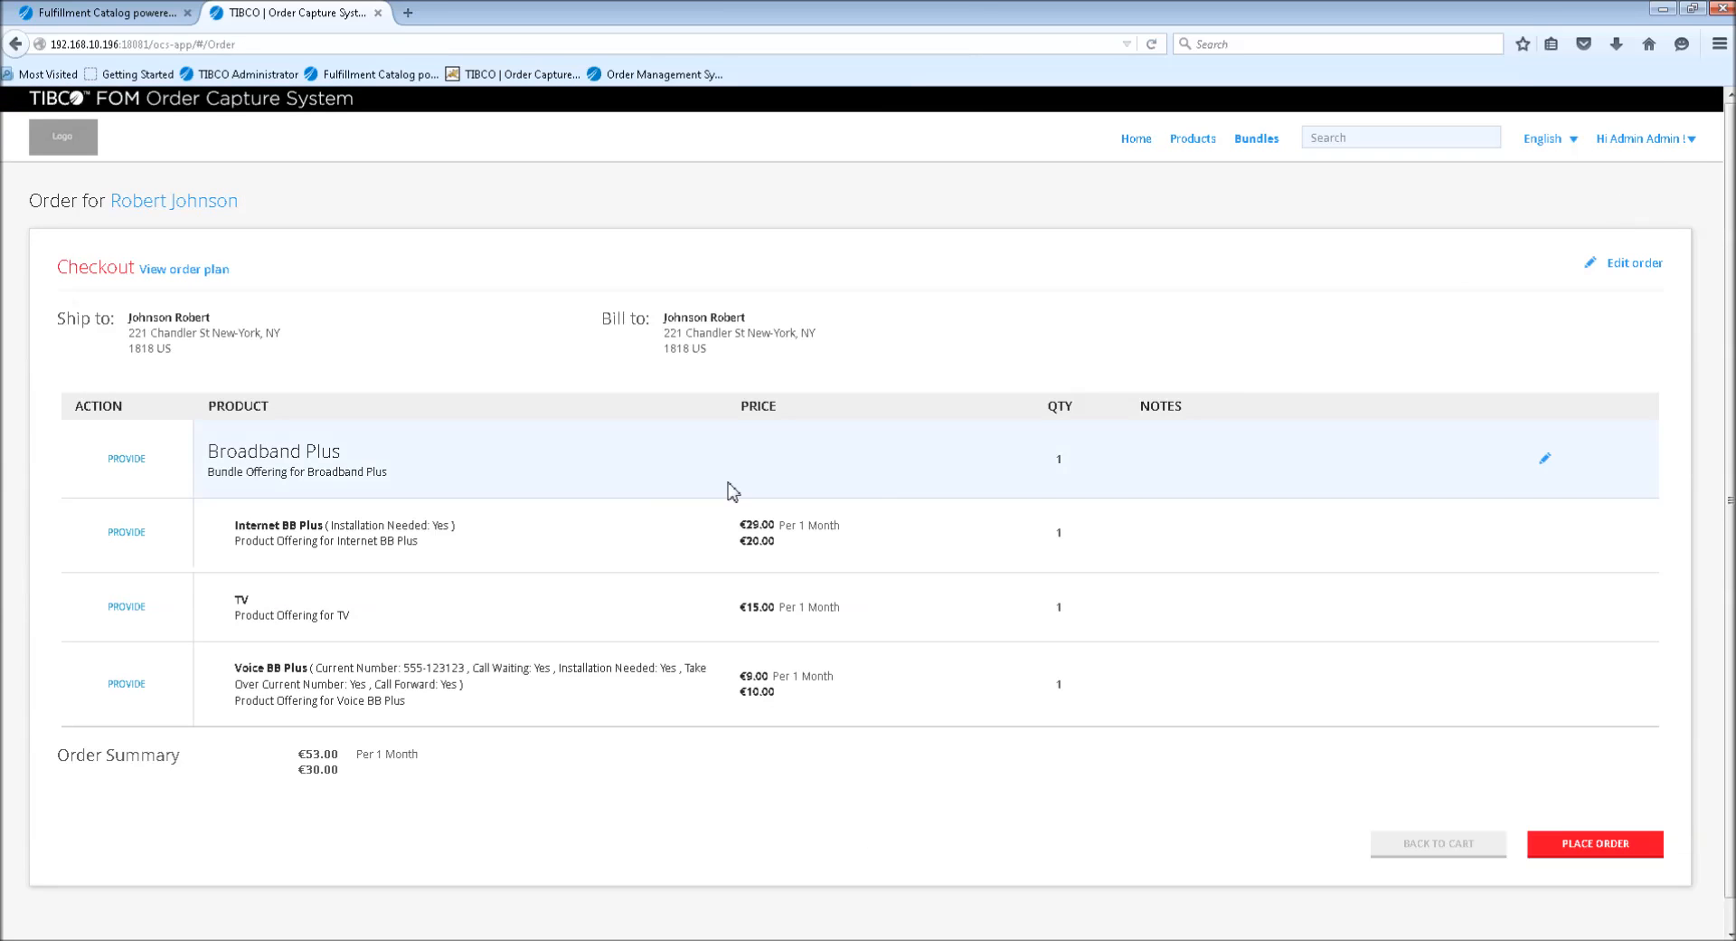
pyautogui.moveTo(616, 758)
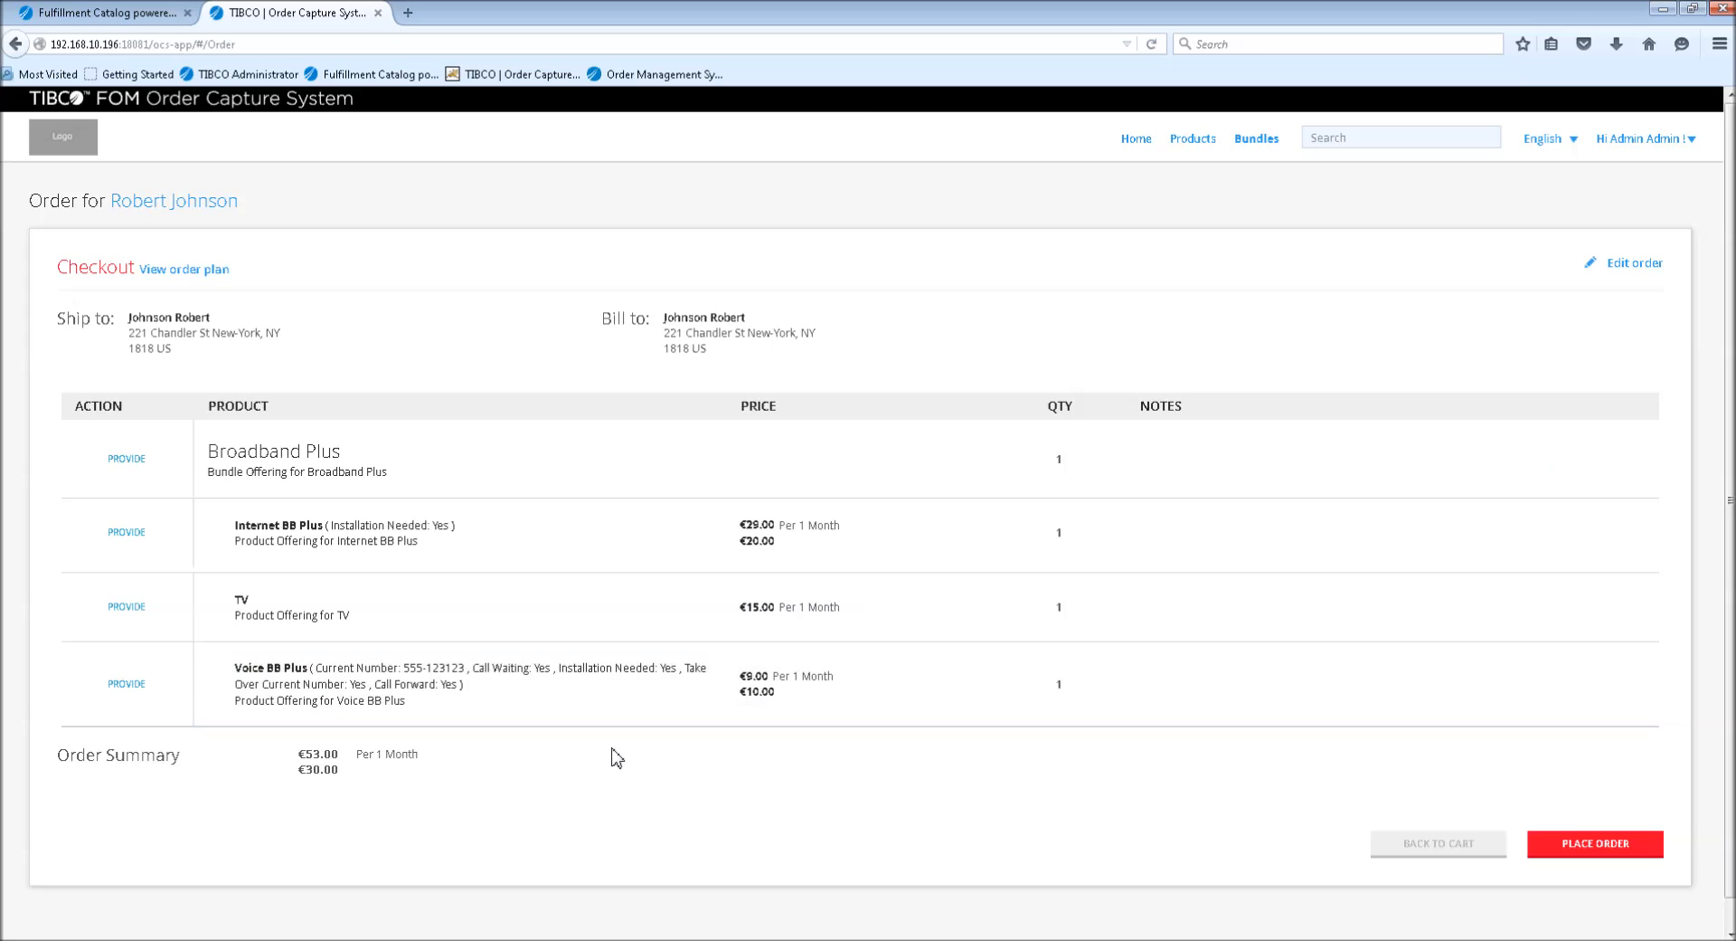
pyautogui.moveTo(50, 324)
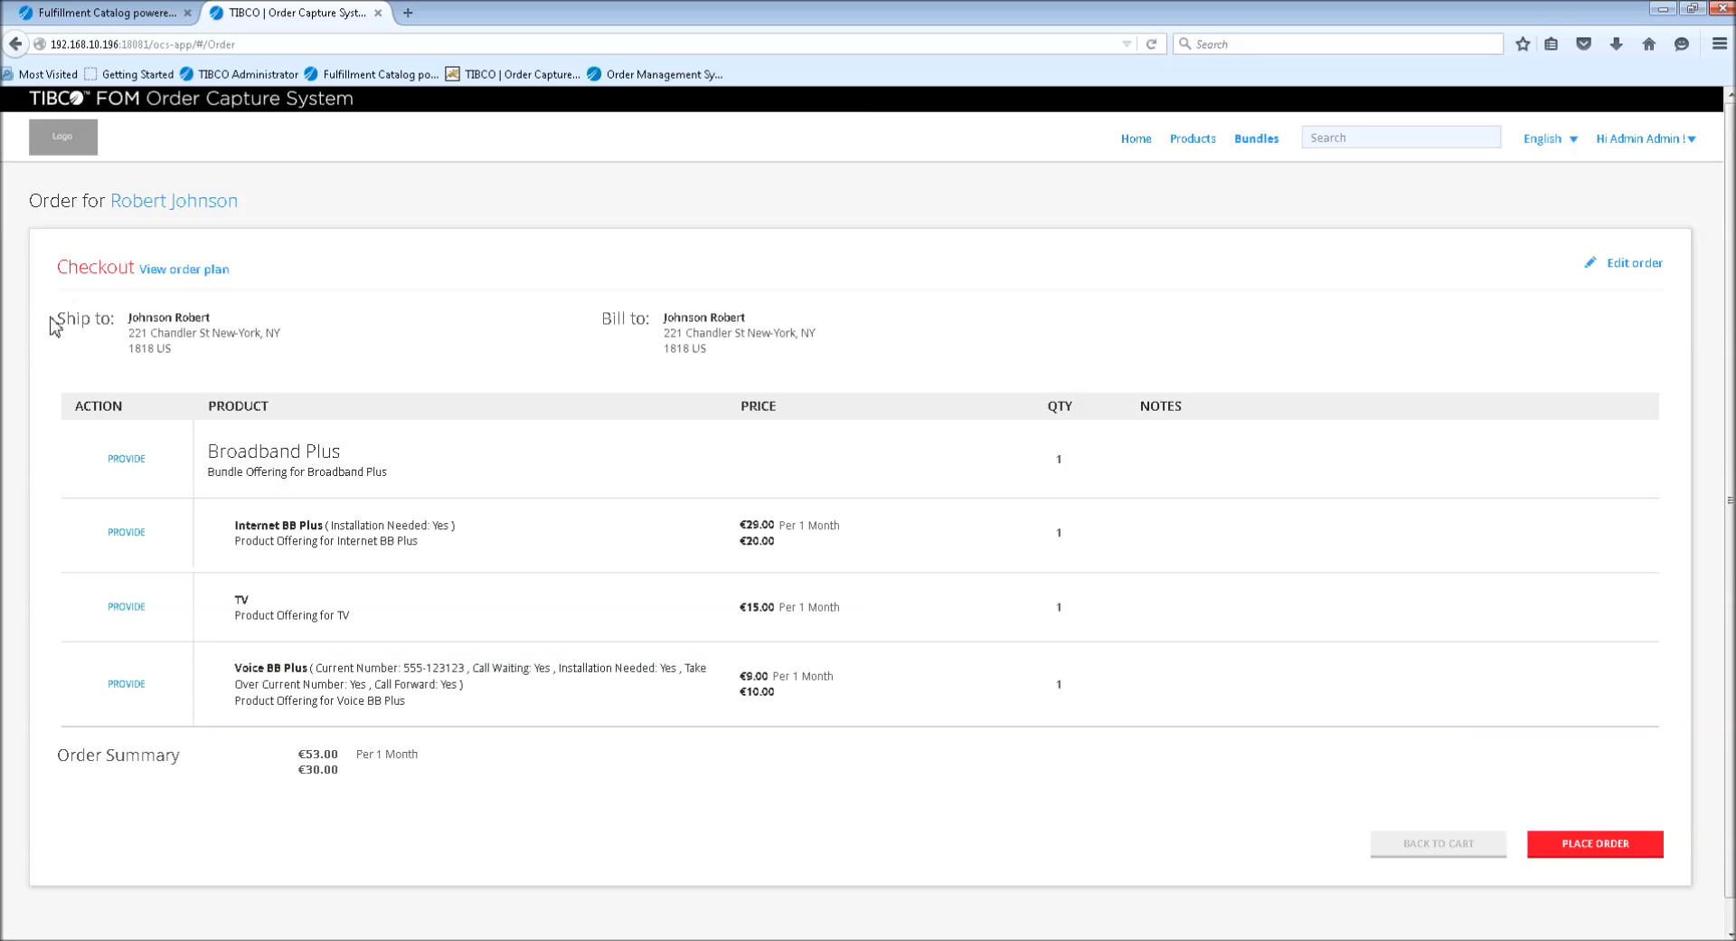
pyautogui.moveTo(411, 371)
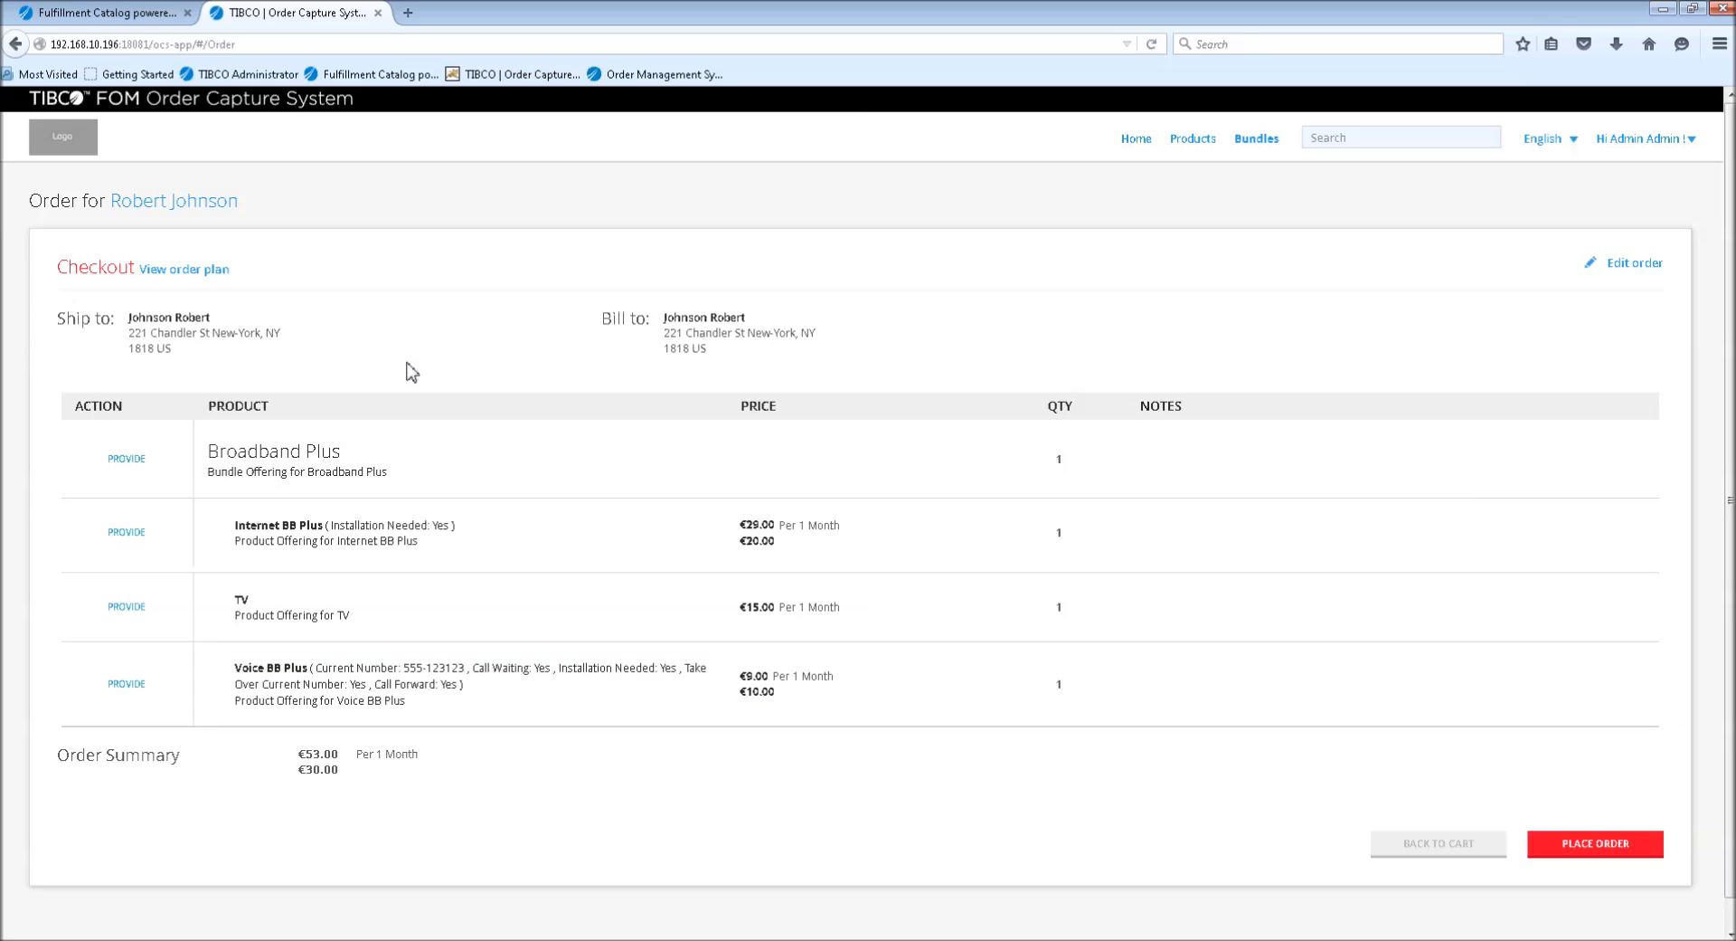
pyautogui.moveTo(1264, 311)
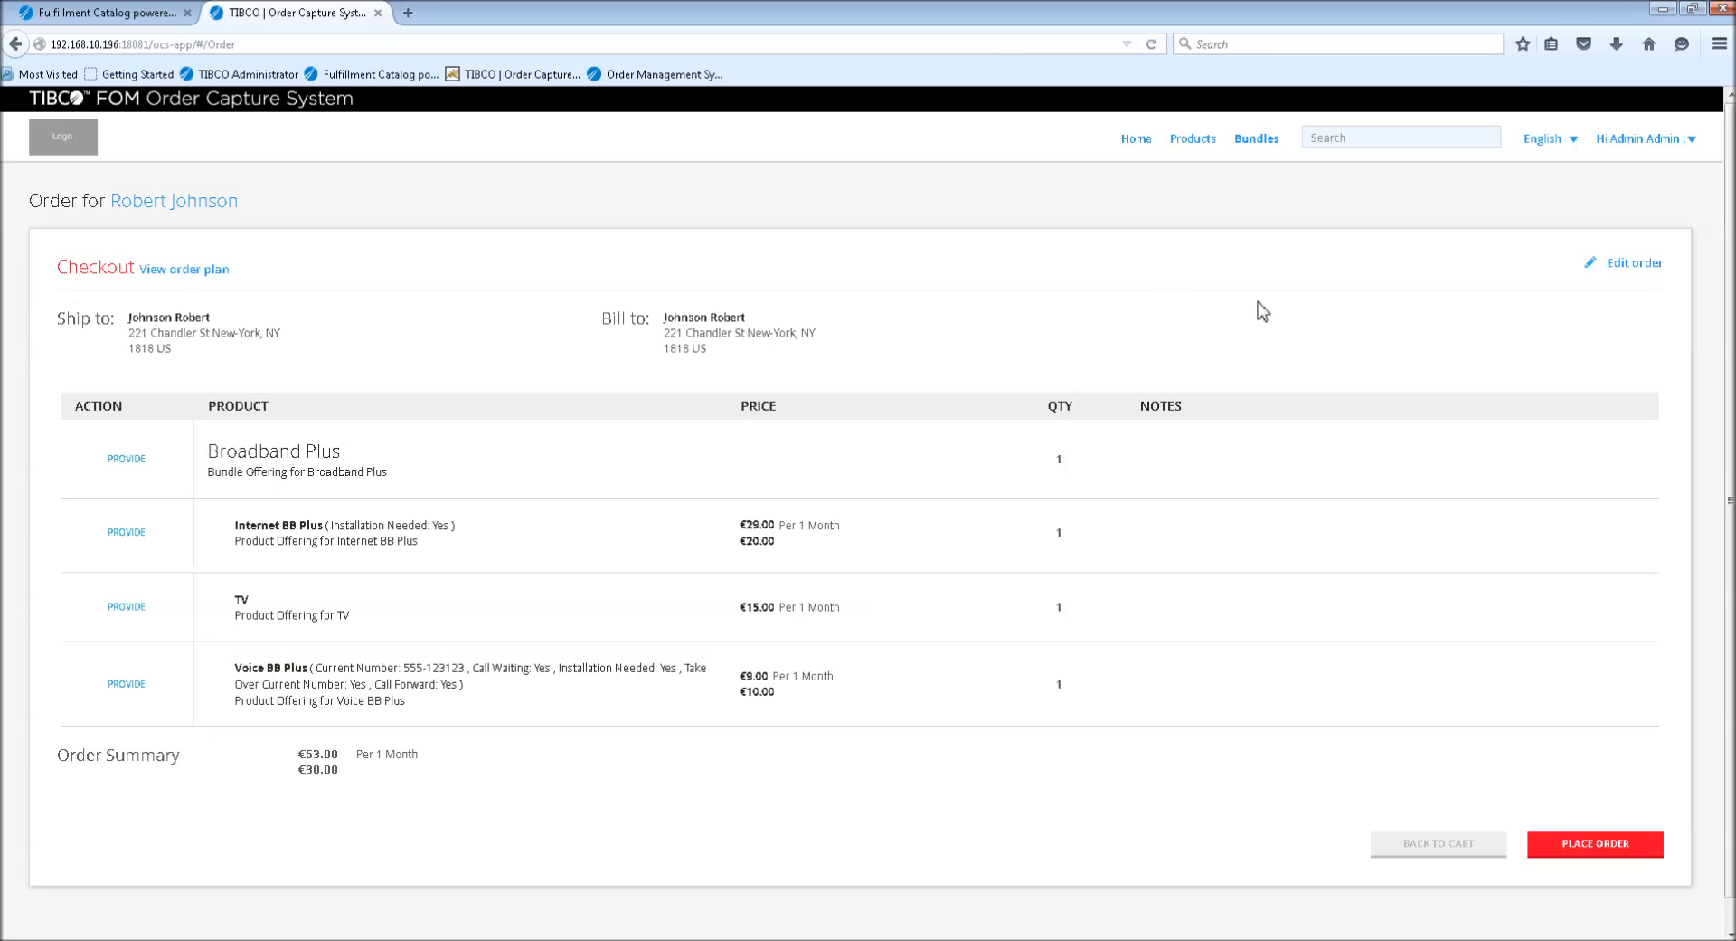
pyautogui.moveTo(1606, 311)
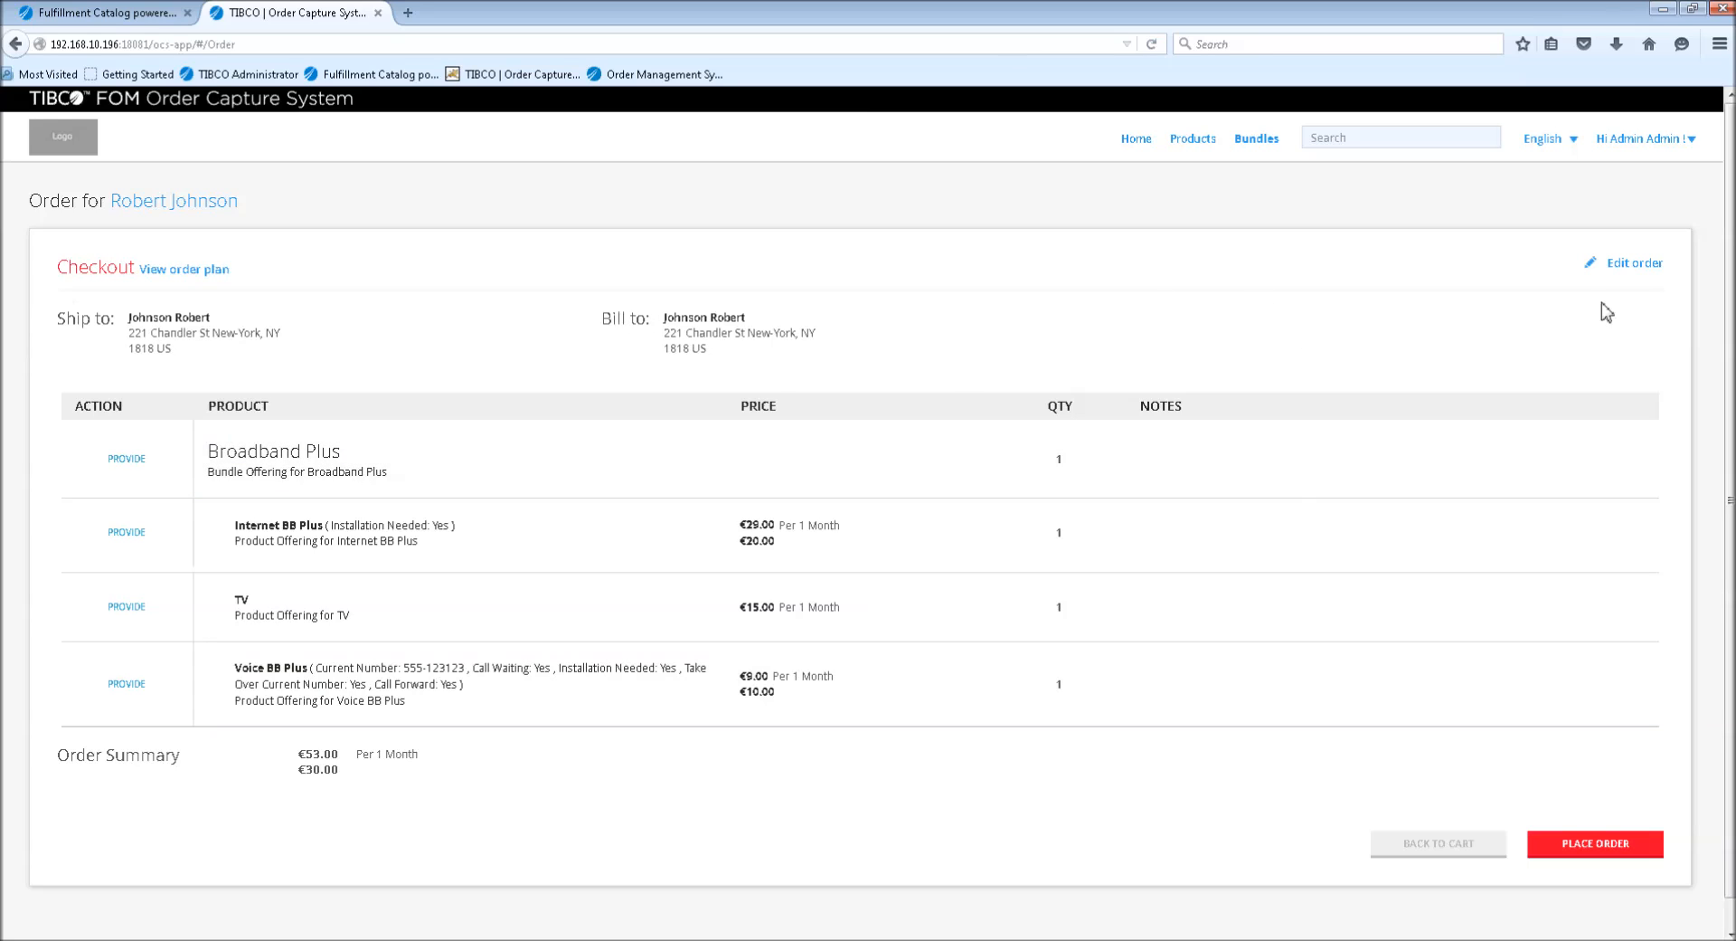
pyautogui.moveTo(1633, 262)
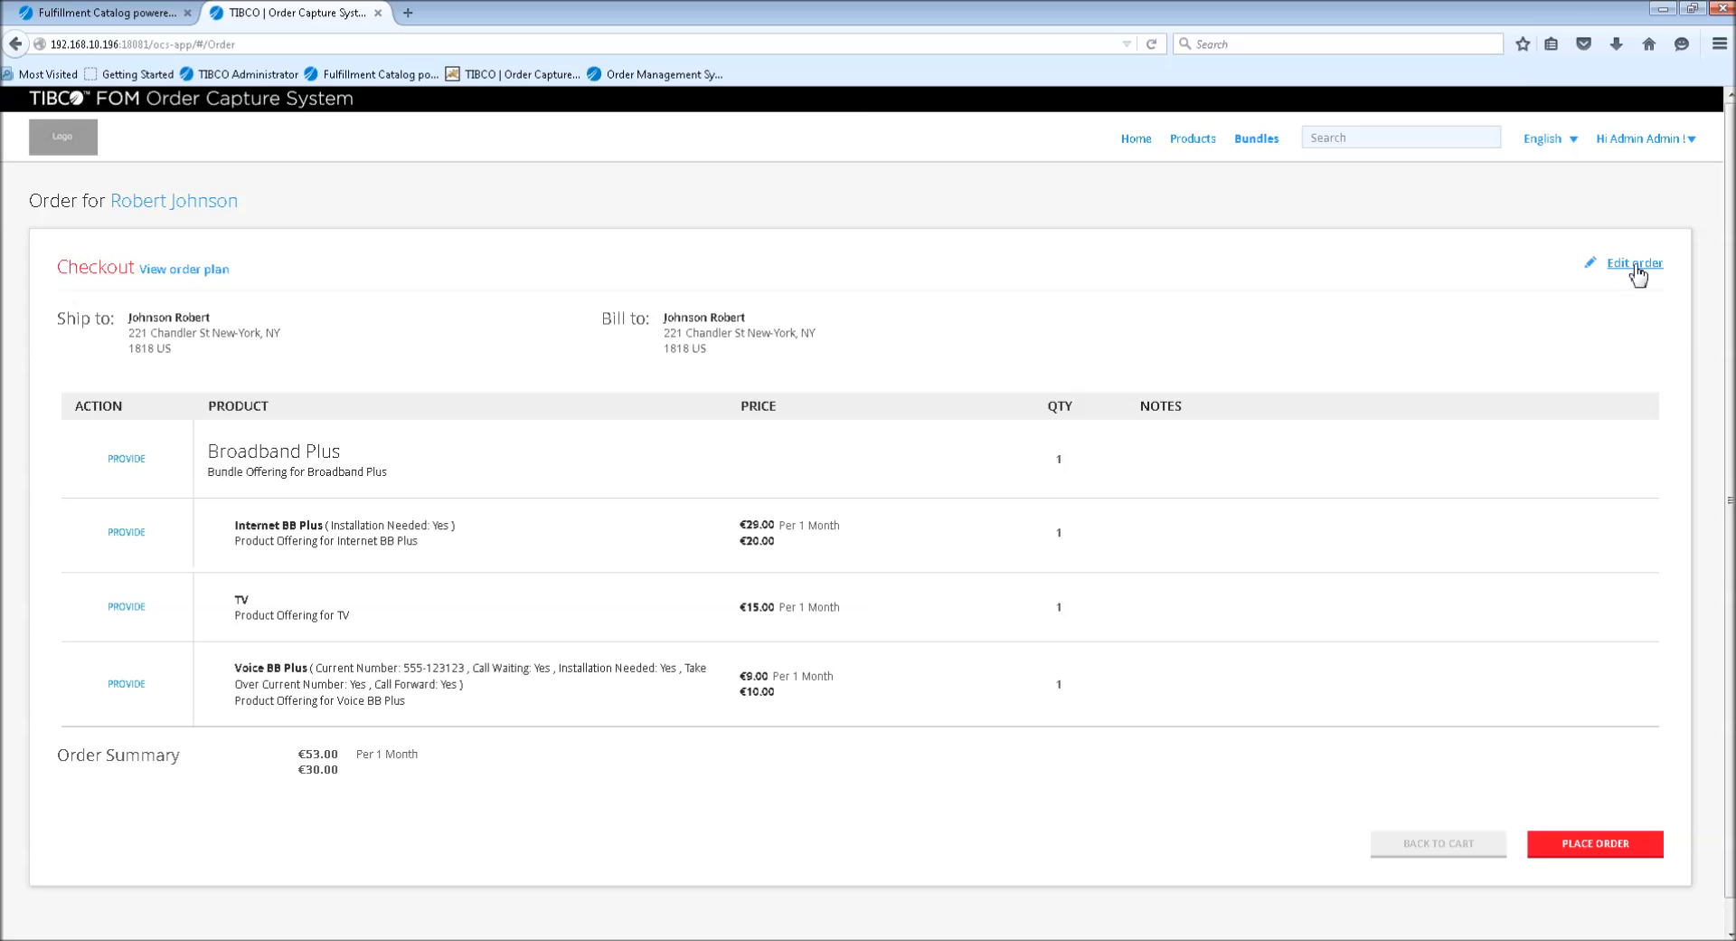
pyautogui.moveTo(1550, 278)
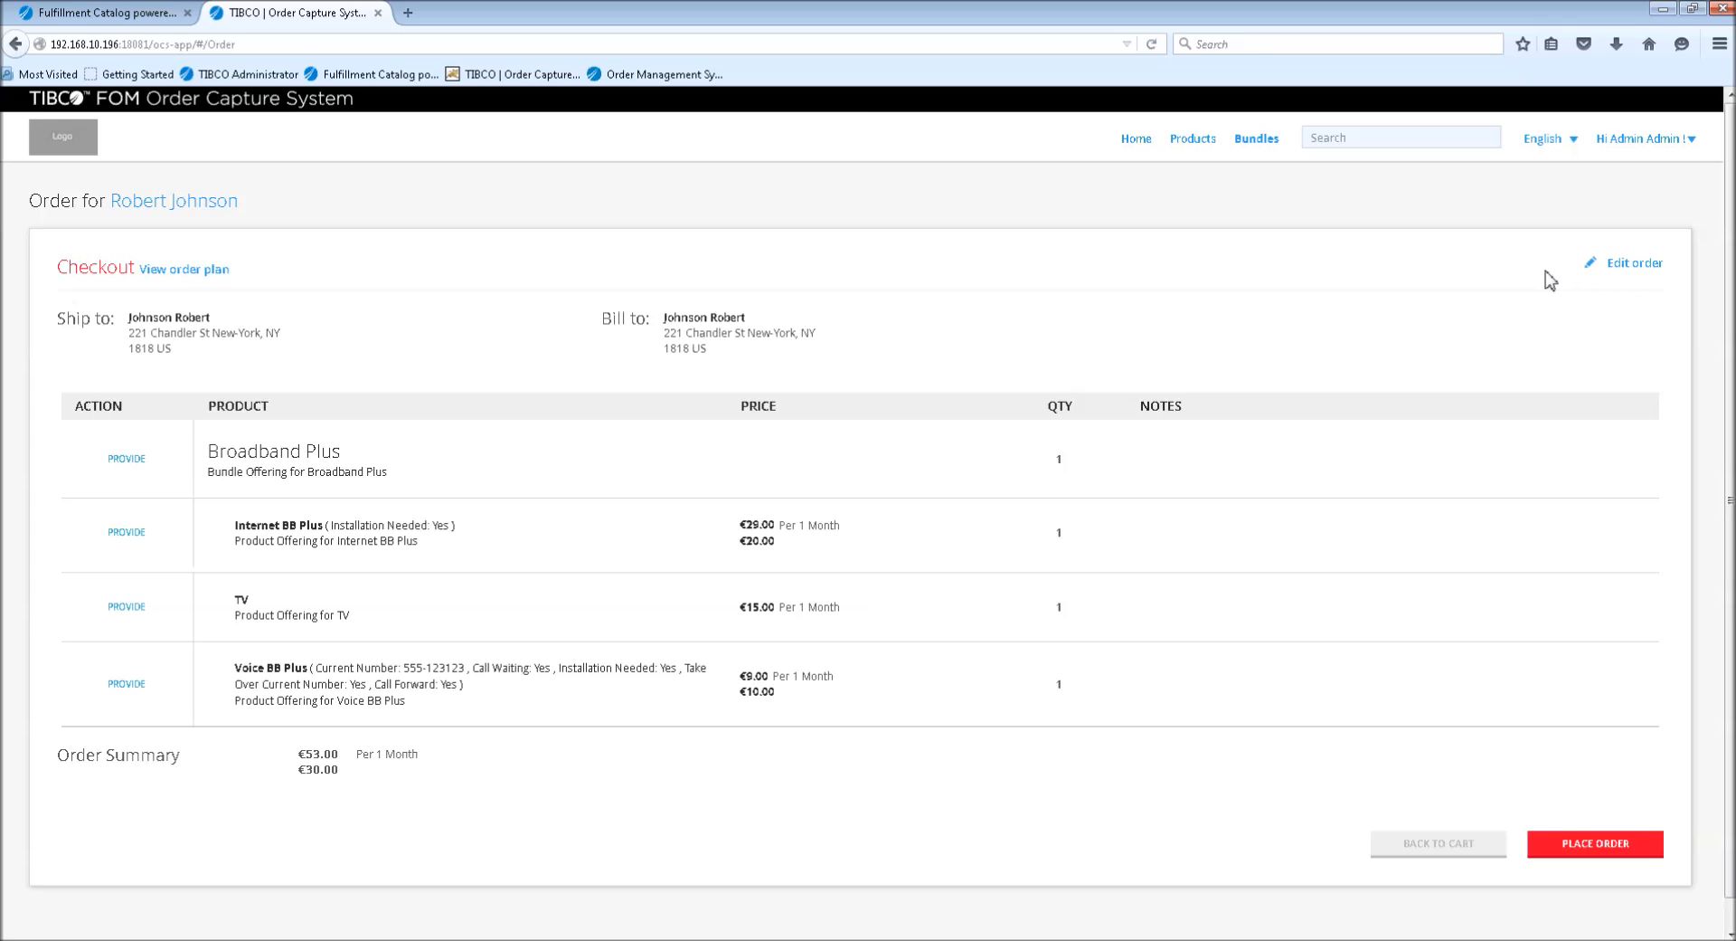
pyautogui.moveTo(1266, 485)
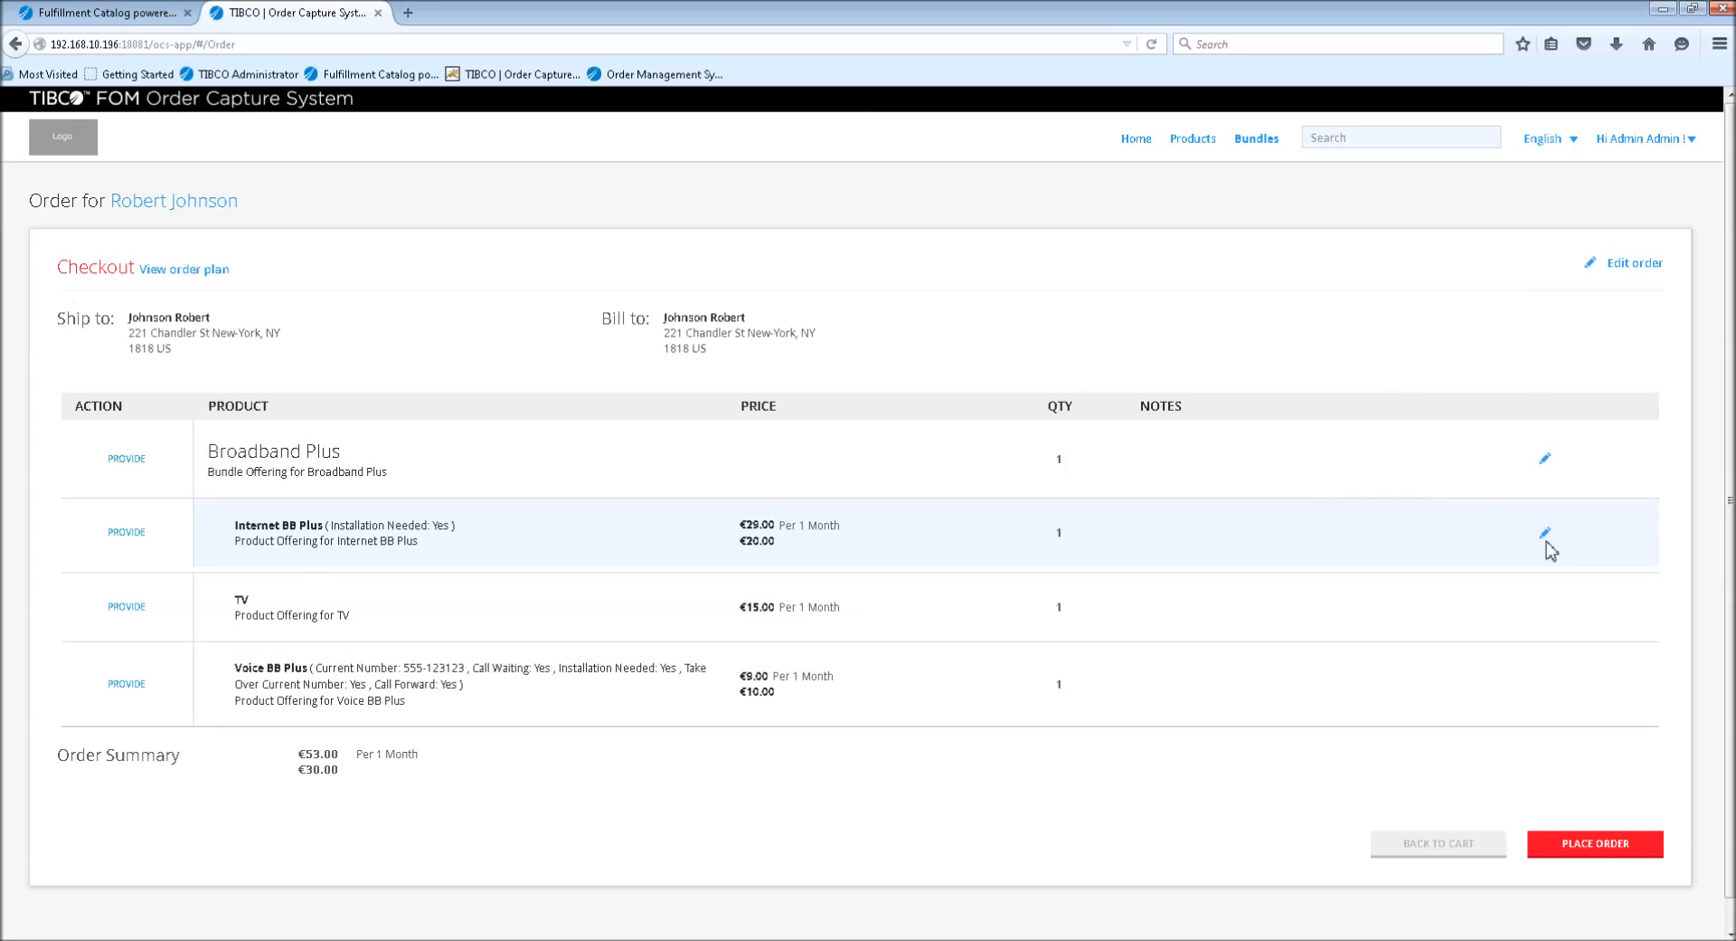
# Save the note "He is really exited!!" on the TV order line
pyautogui.click(1545, 606)
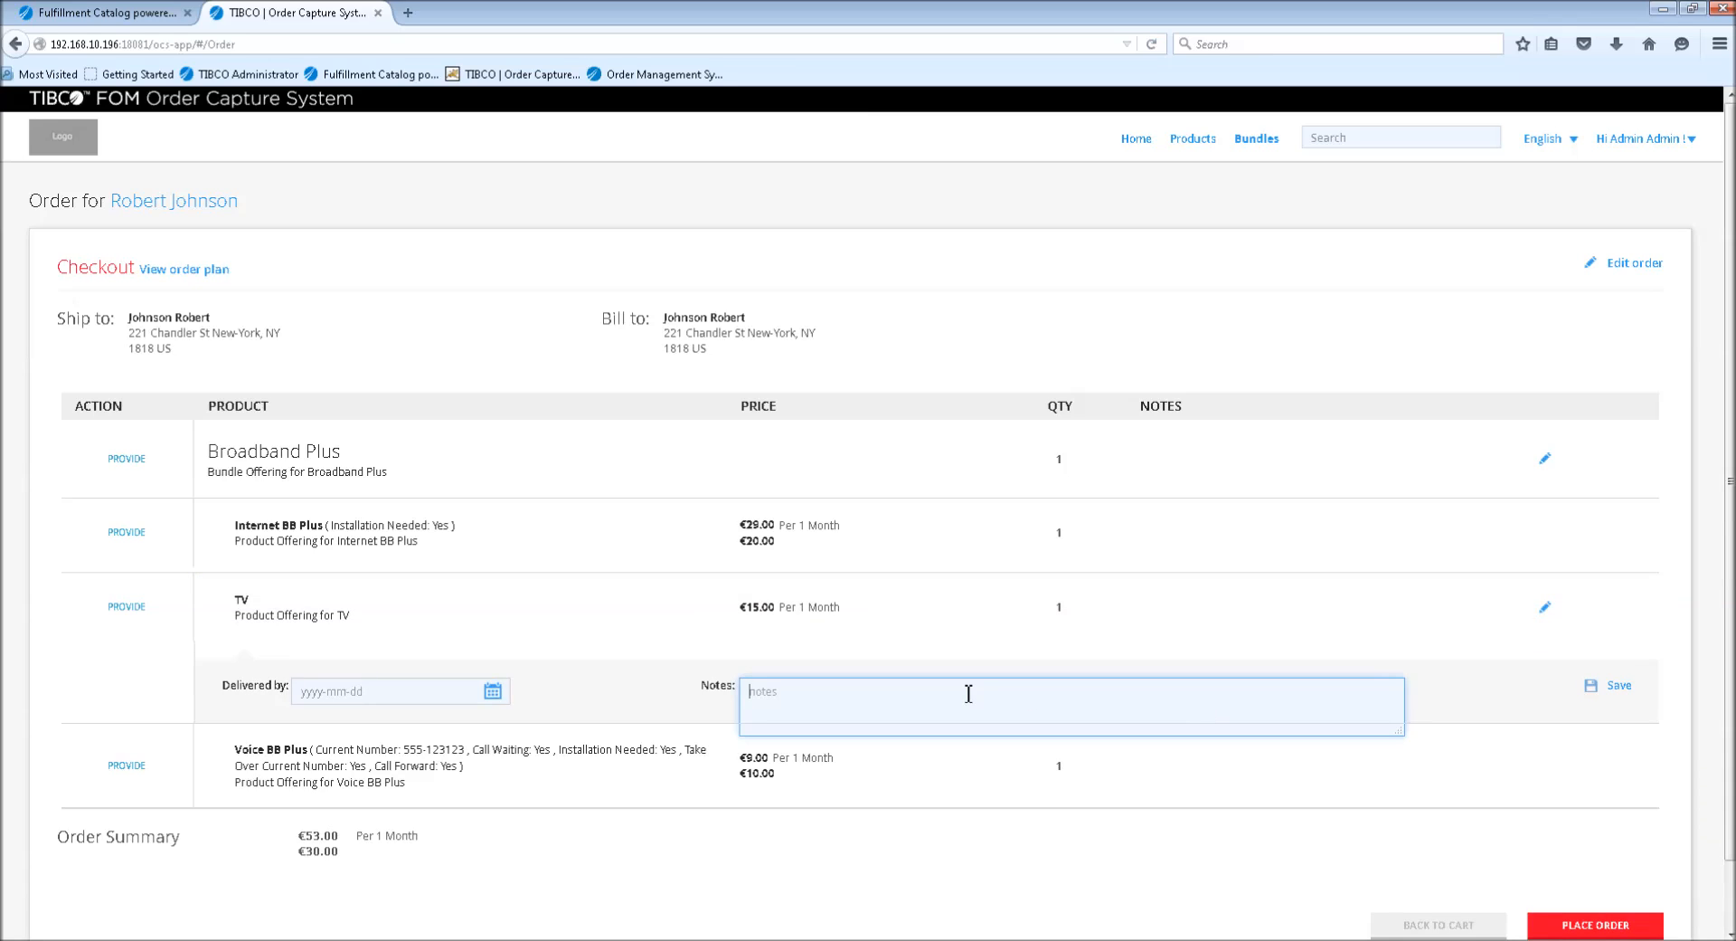
pyautogui.write('He is really')
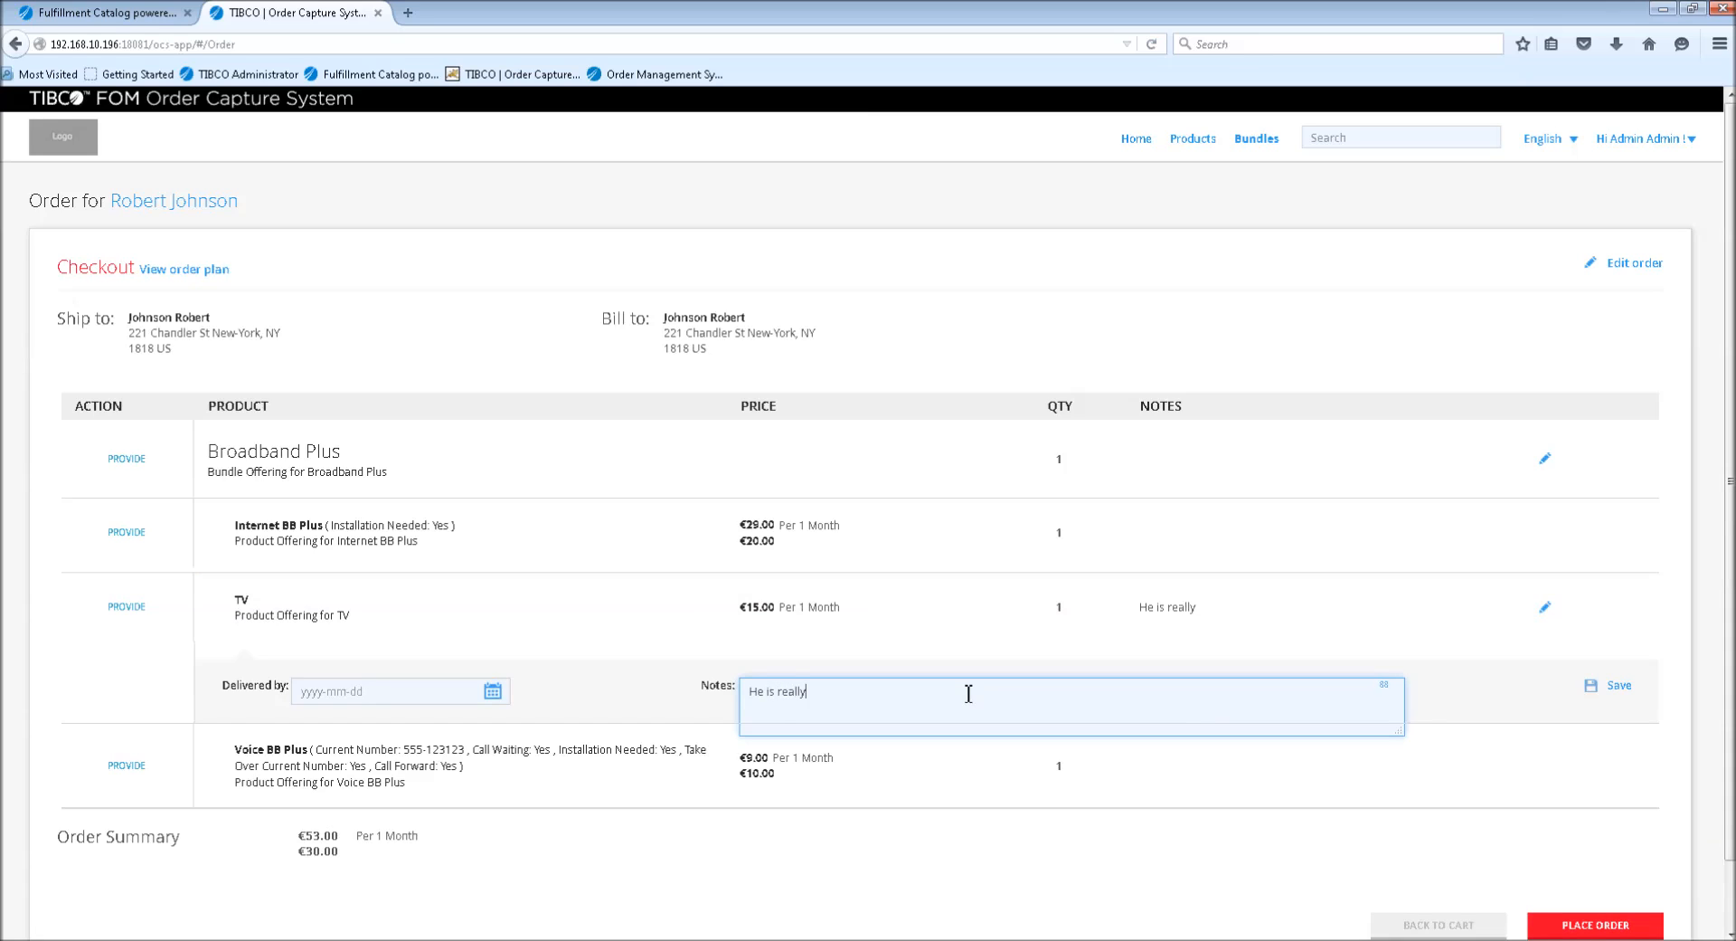
pyautogui.write('exit')
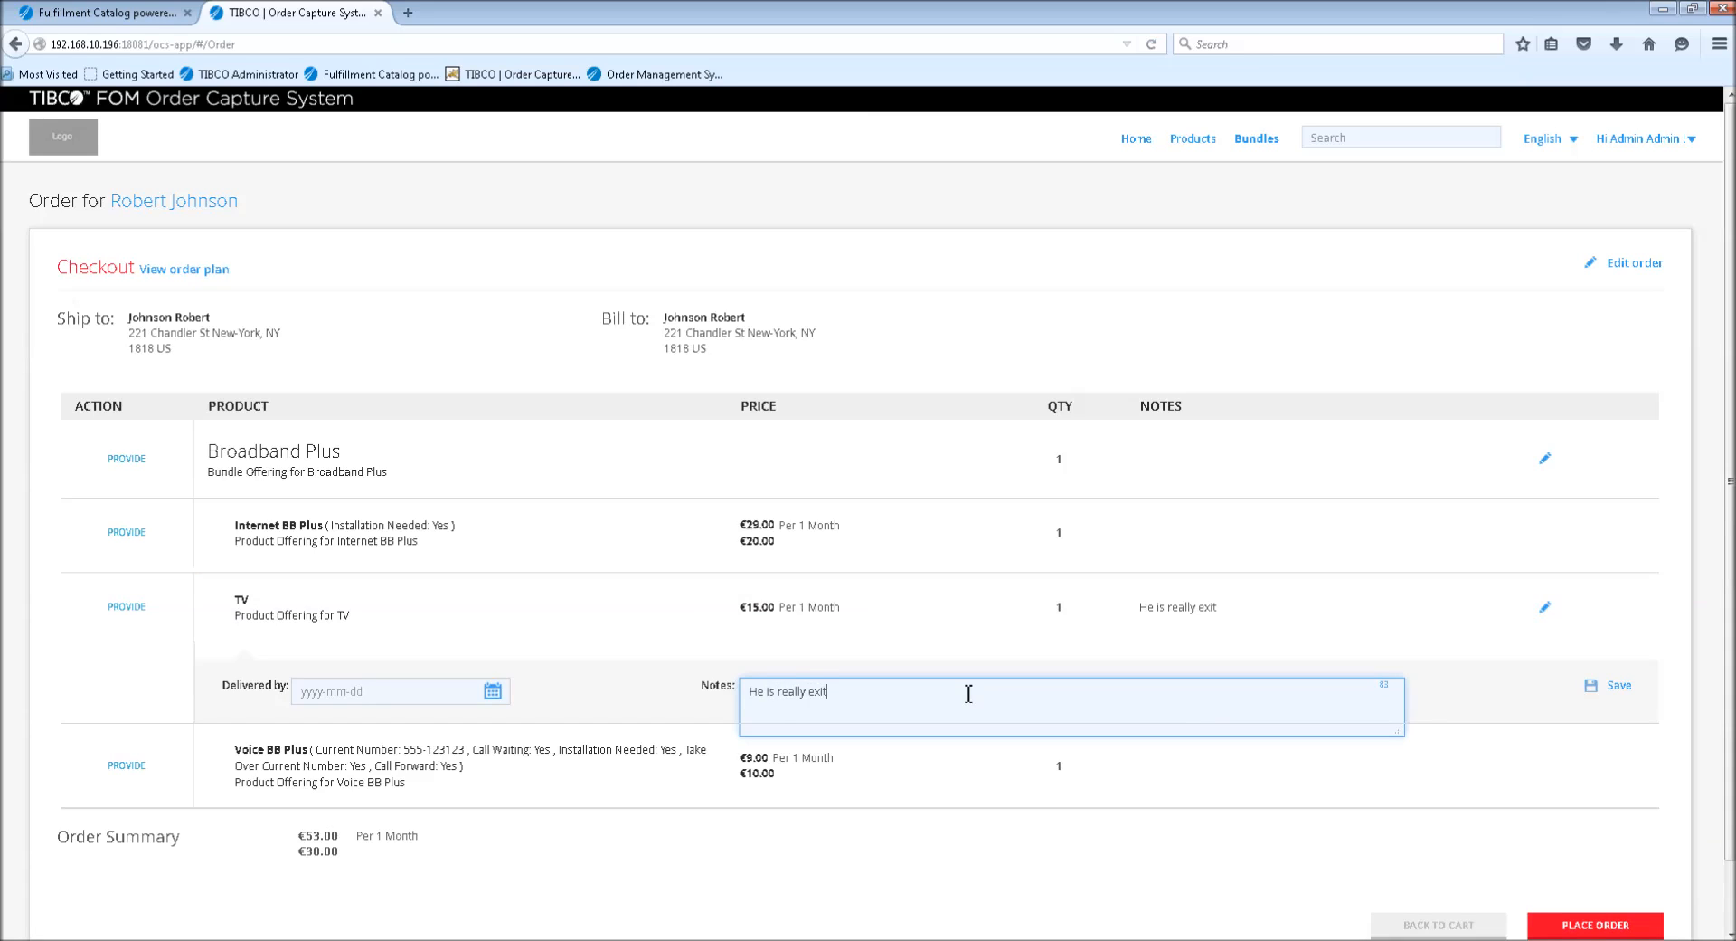
pyautogui.write('ed!!!')
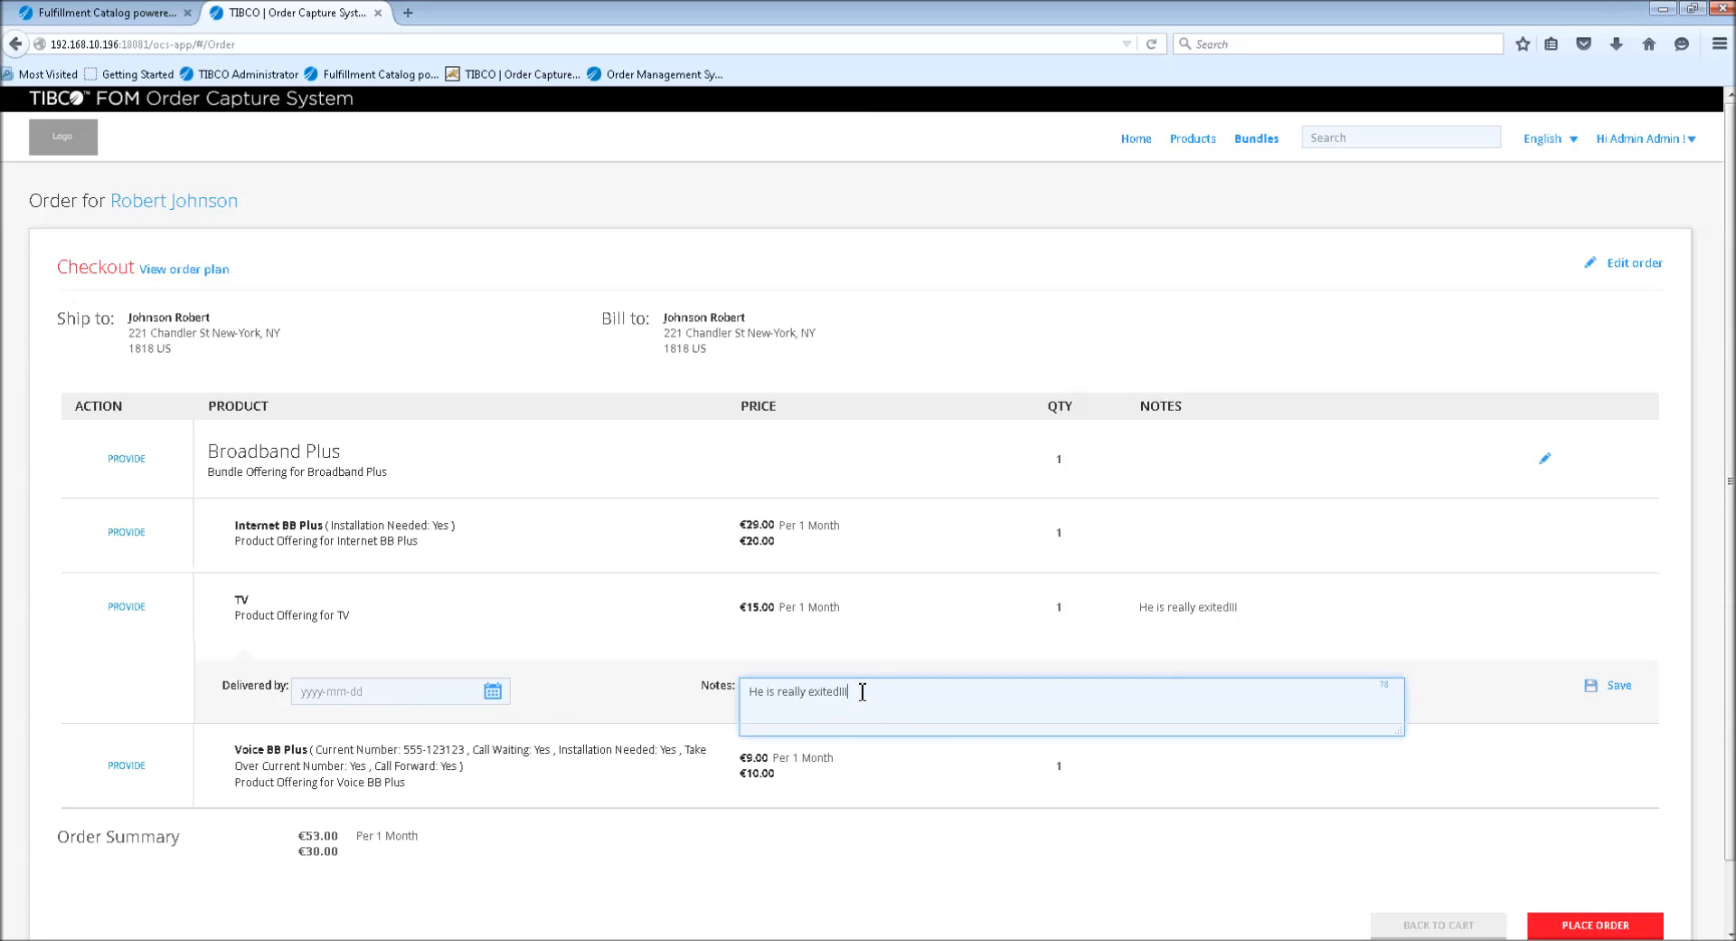
pyautogui.moveTo(1612, 691)
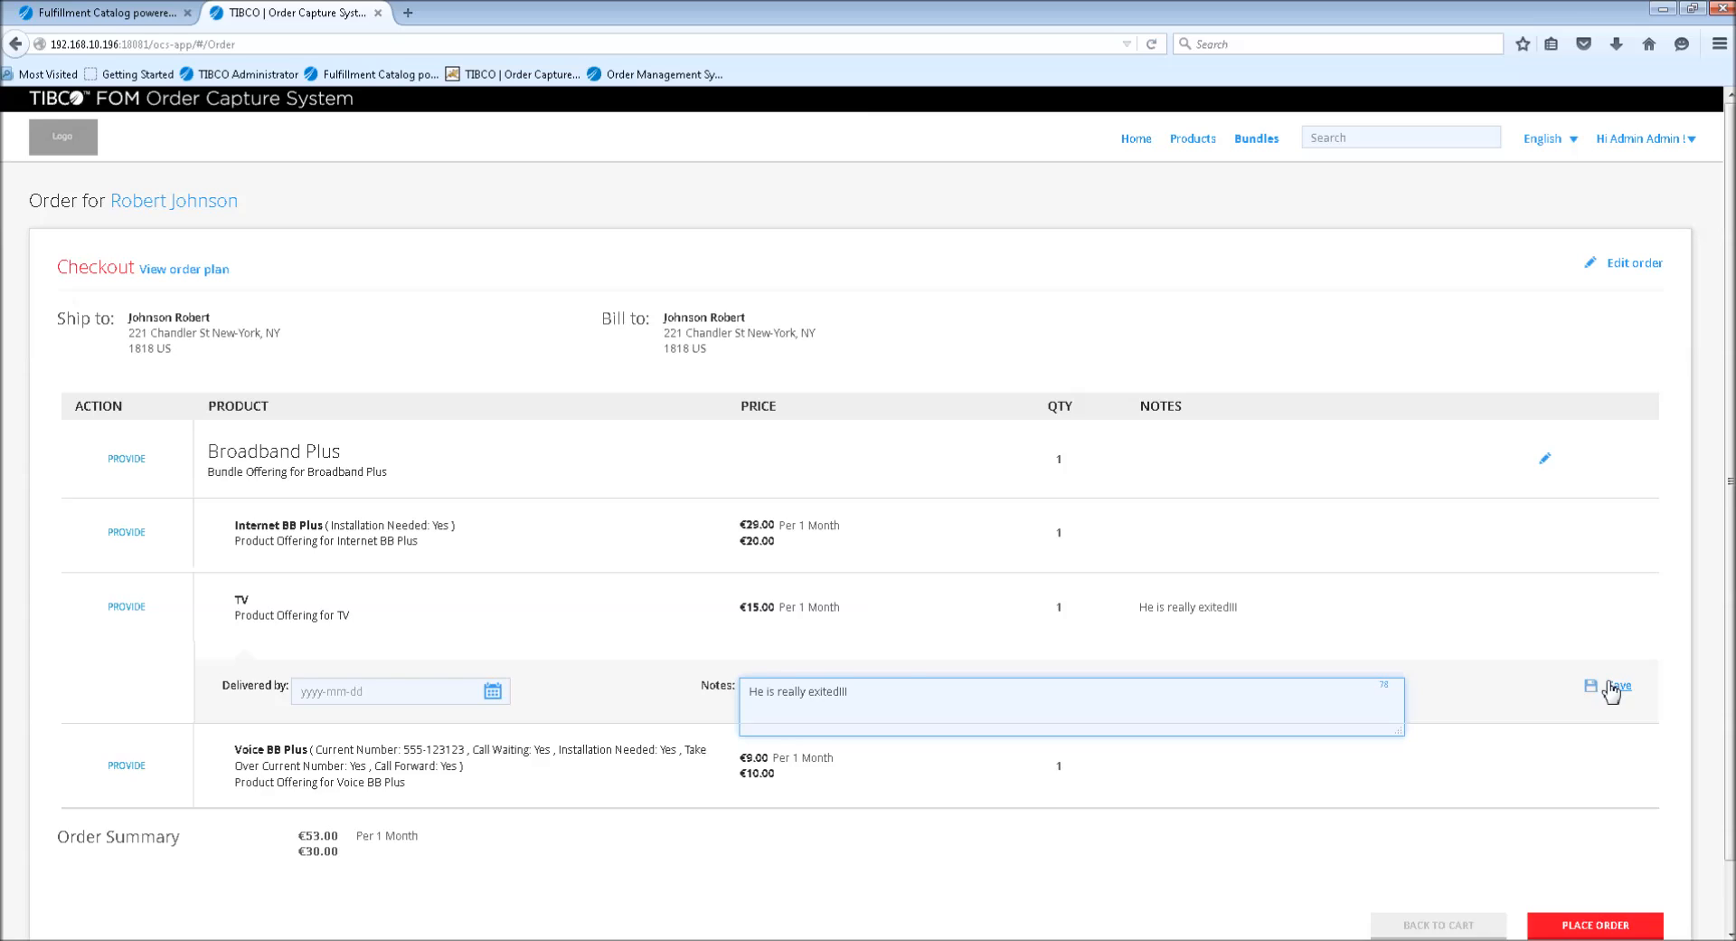
pyautogui.click(1591, 686)
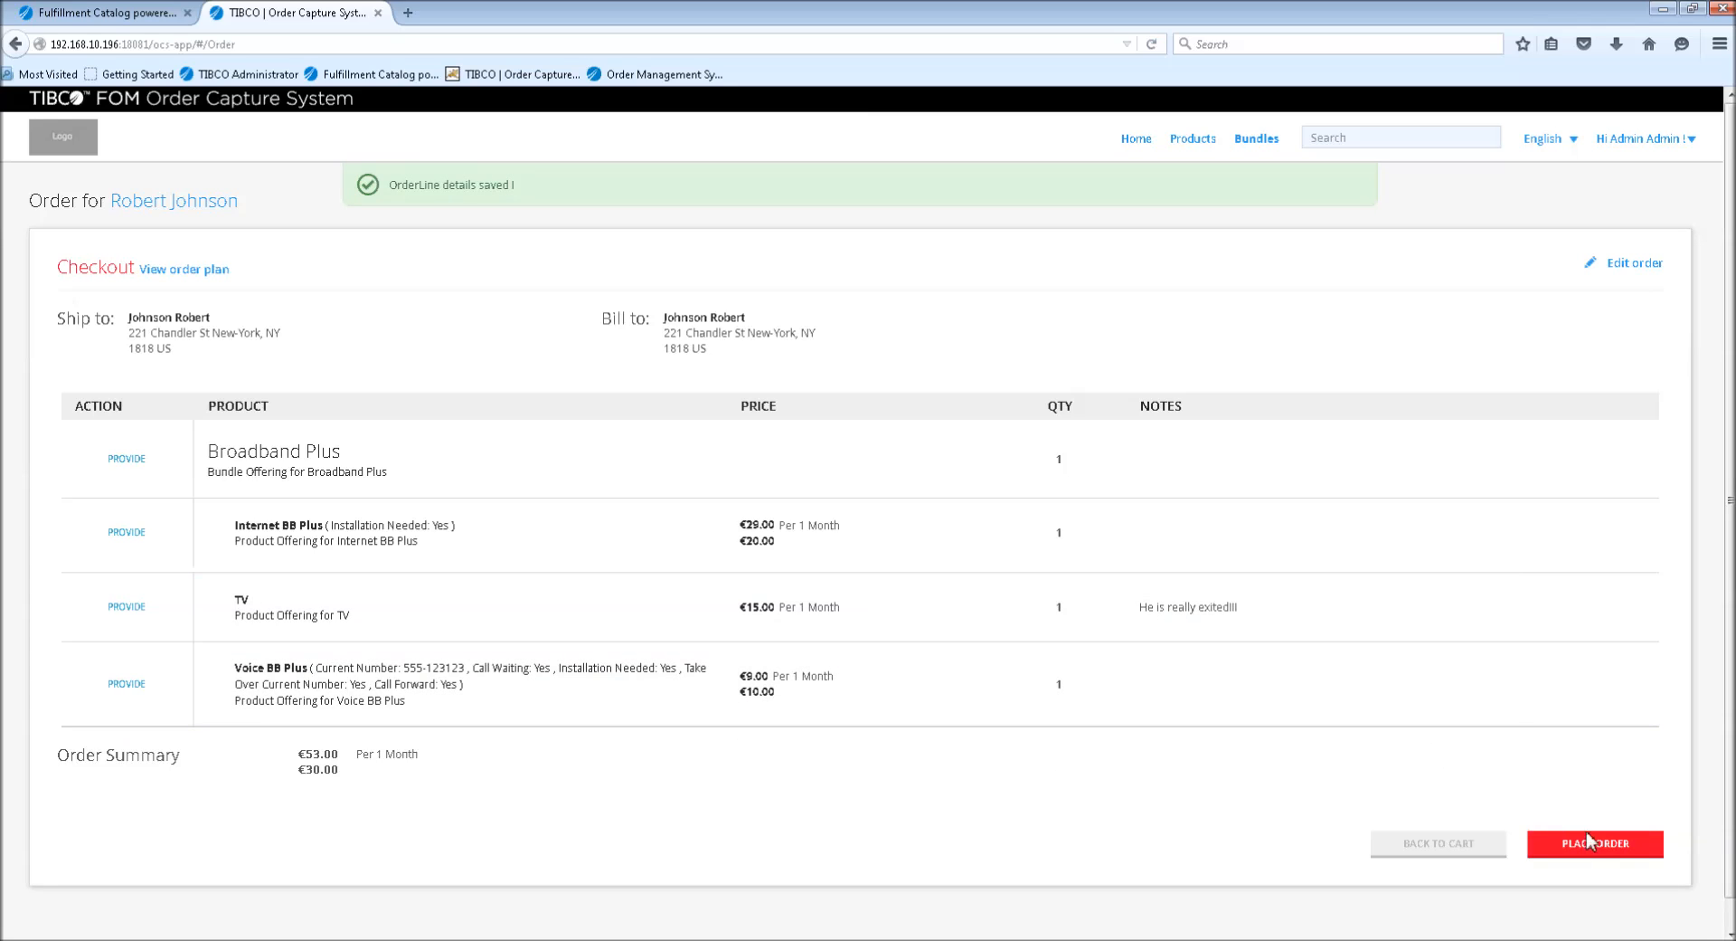
# Place the order and view the confirmation with its Order ID
pyautogui.click(1595, 843)
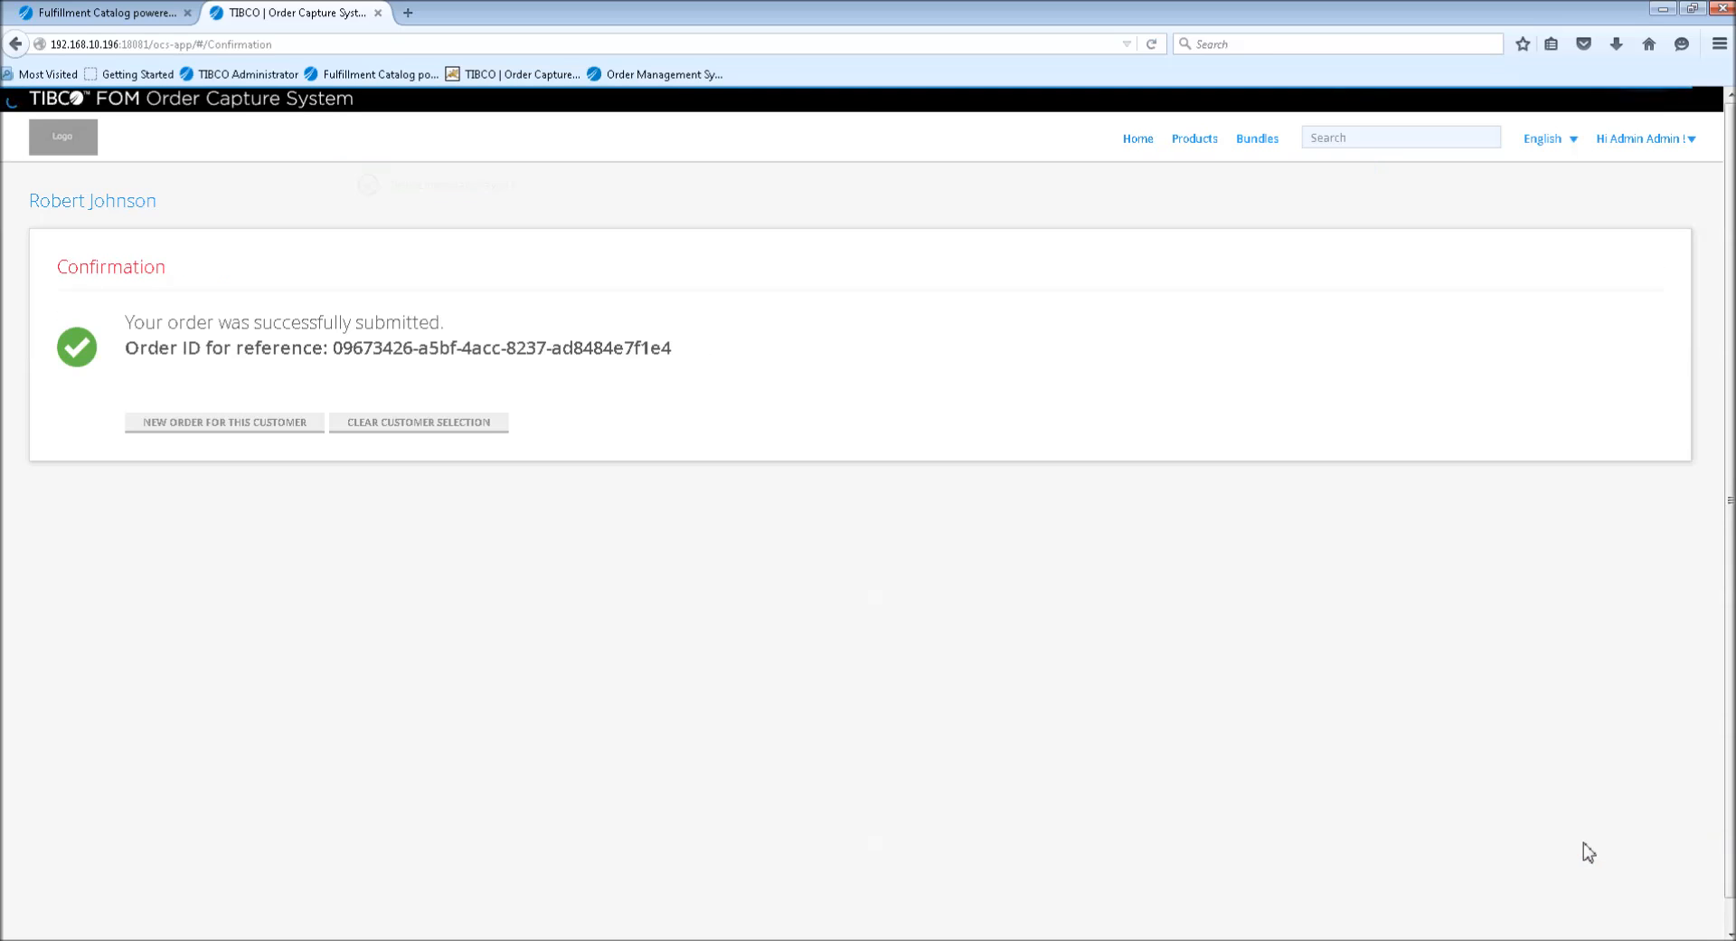
pyautogui.moveTo(215, 354)
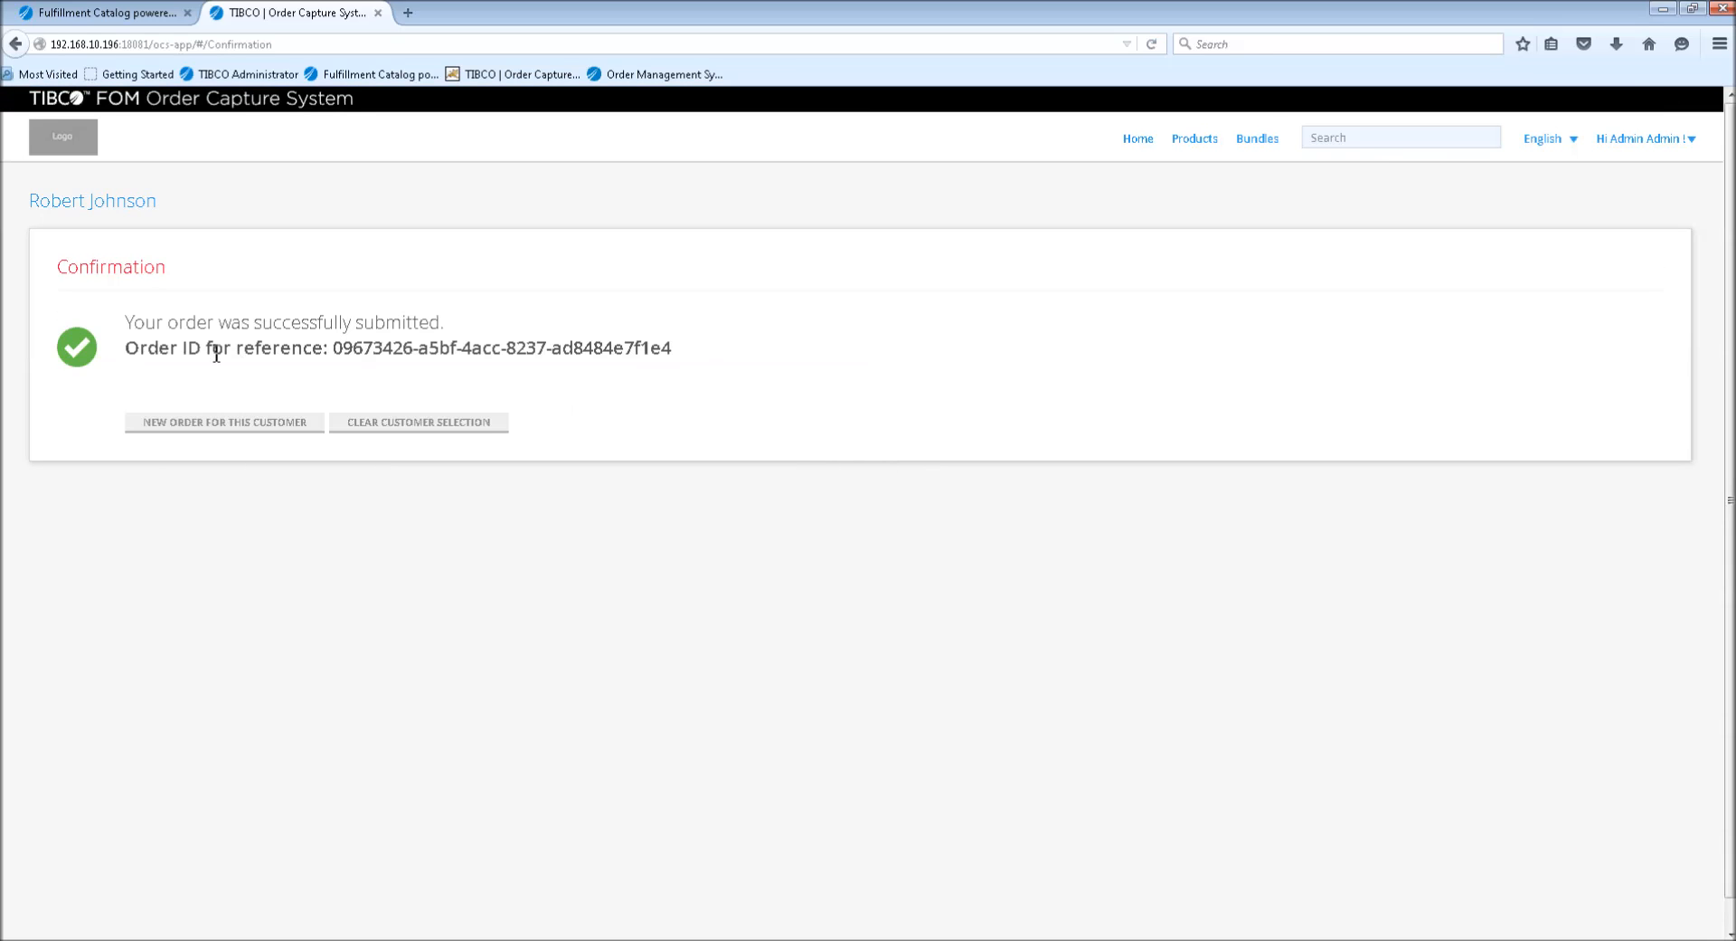
pyautogui.moveTo(598, 380)
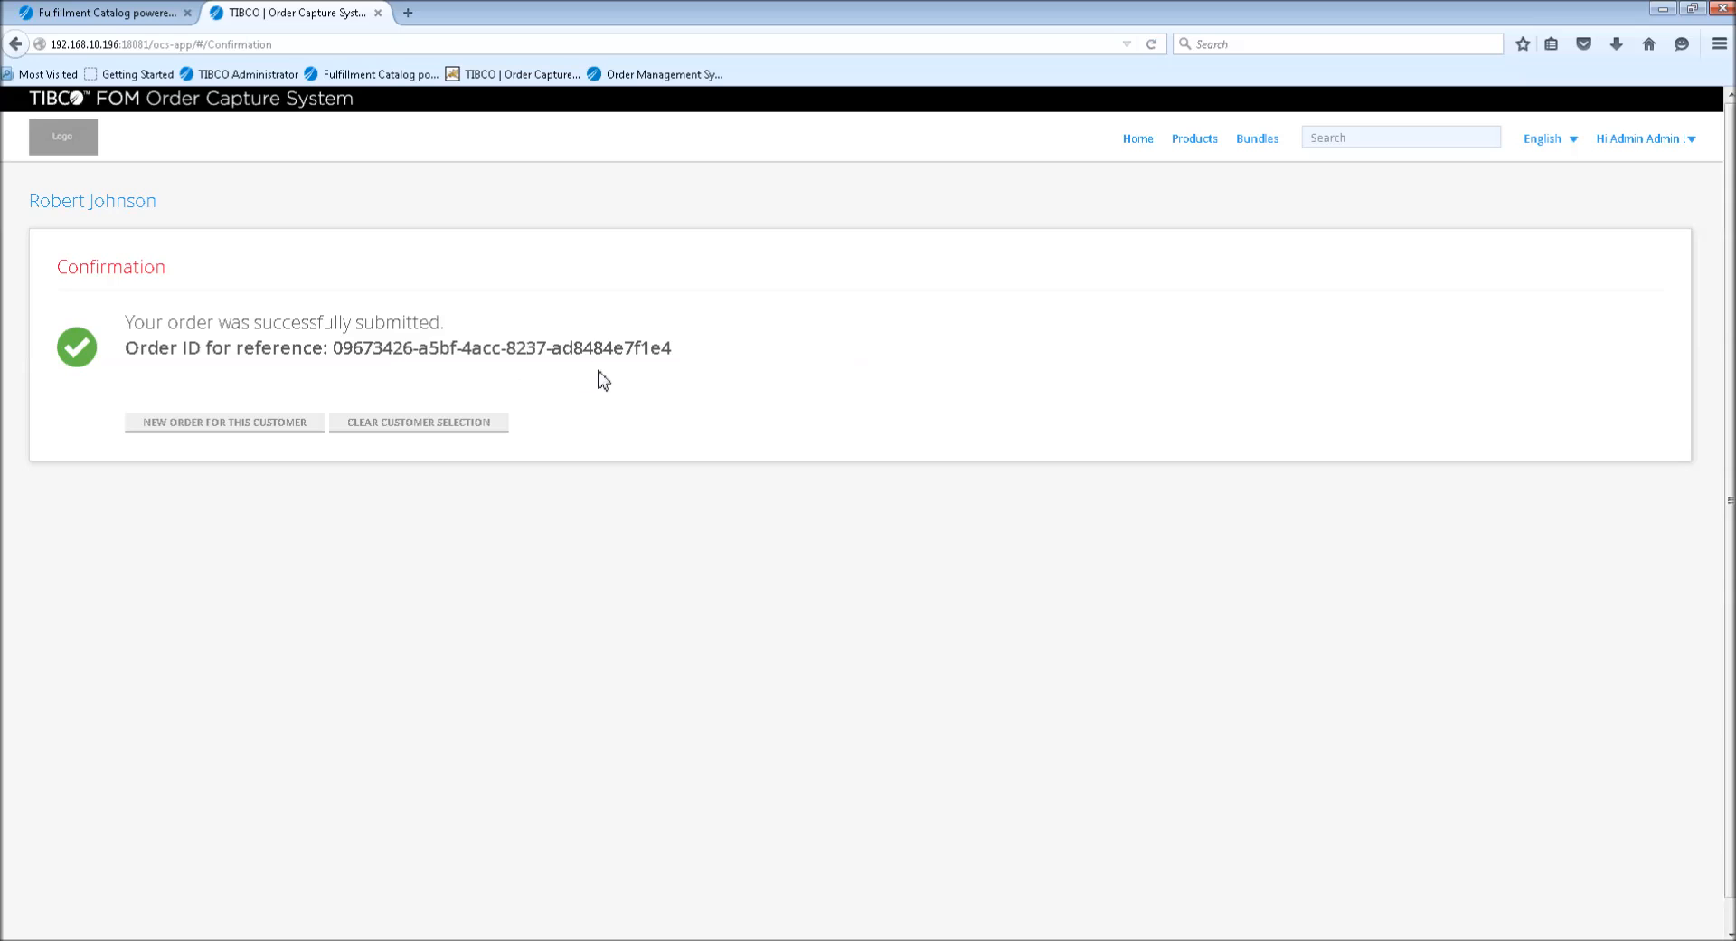
pyautogui.moveTo(641, 322)
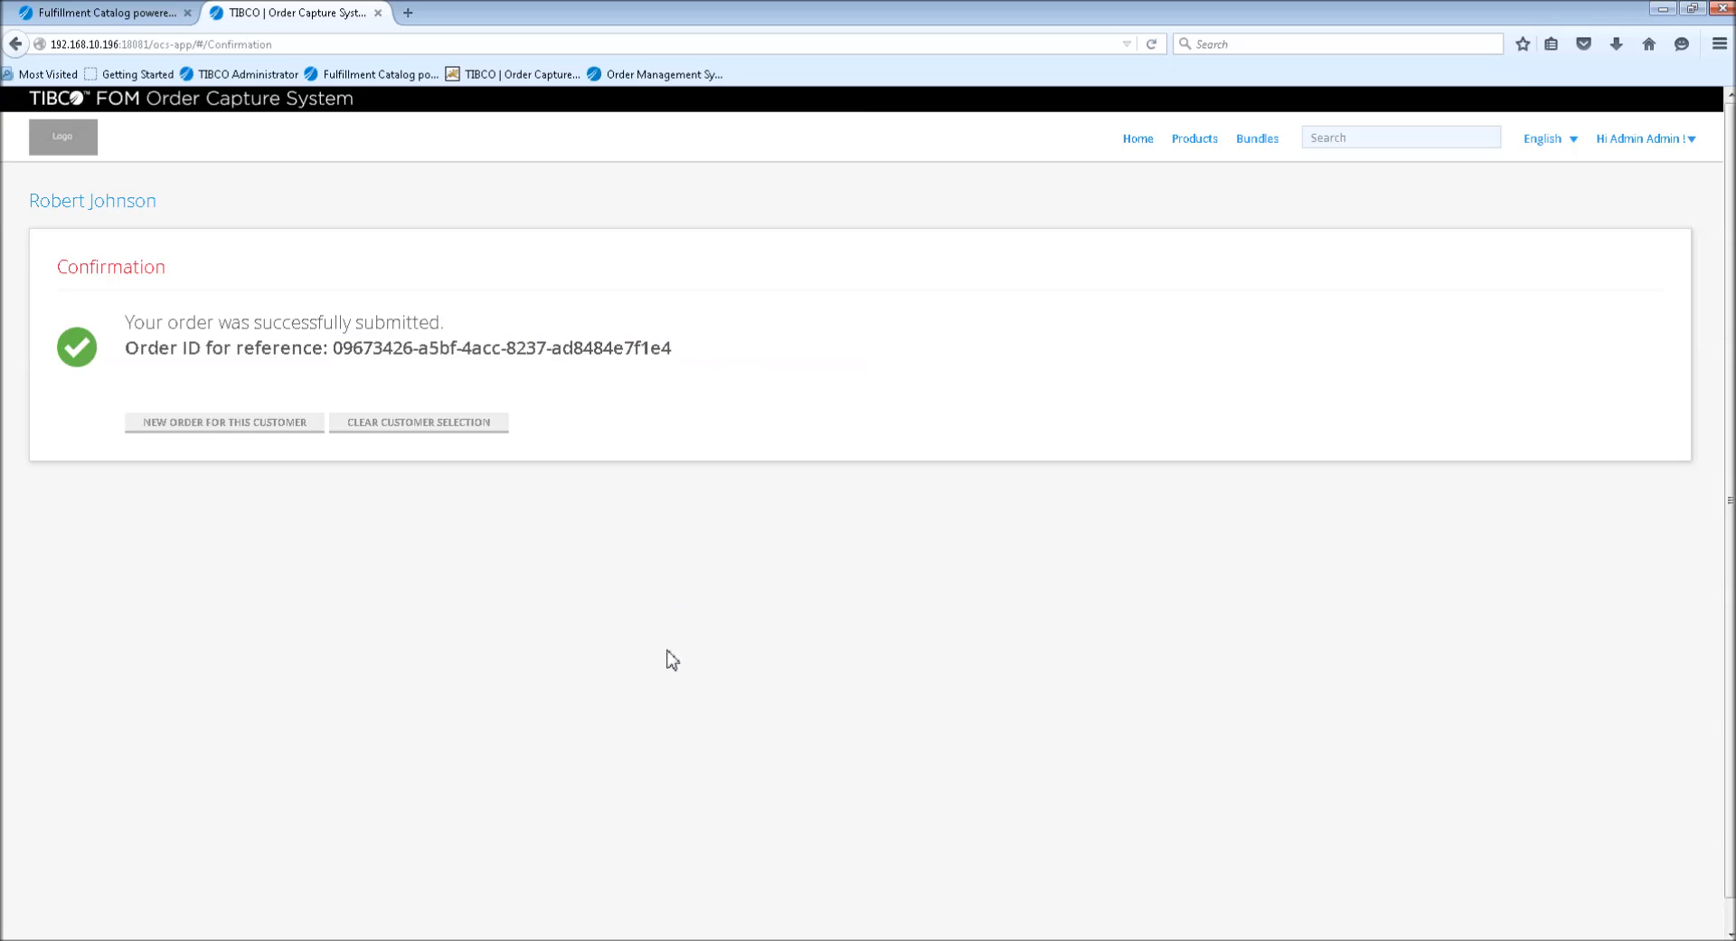
pyautogui.moveTo(707, 617)
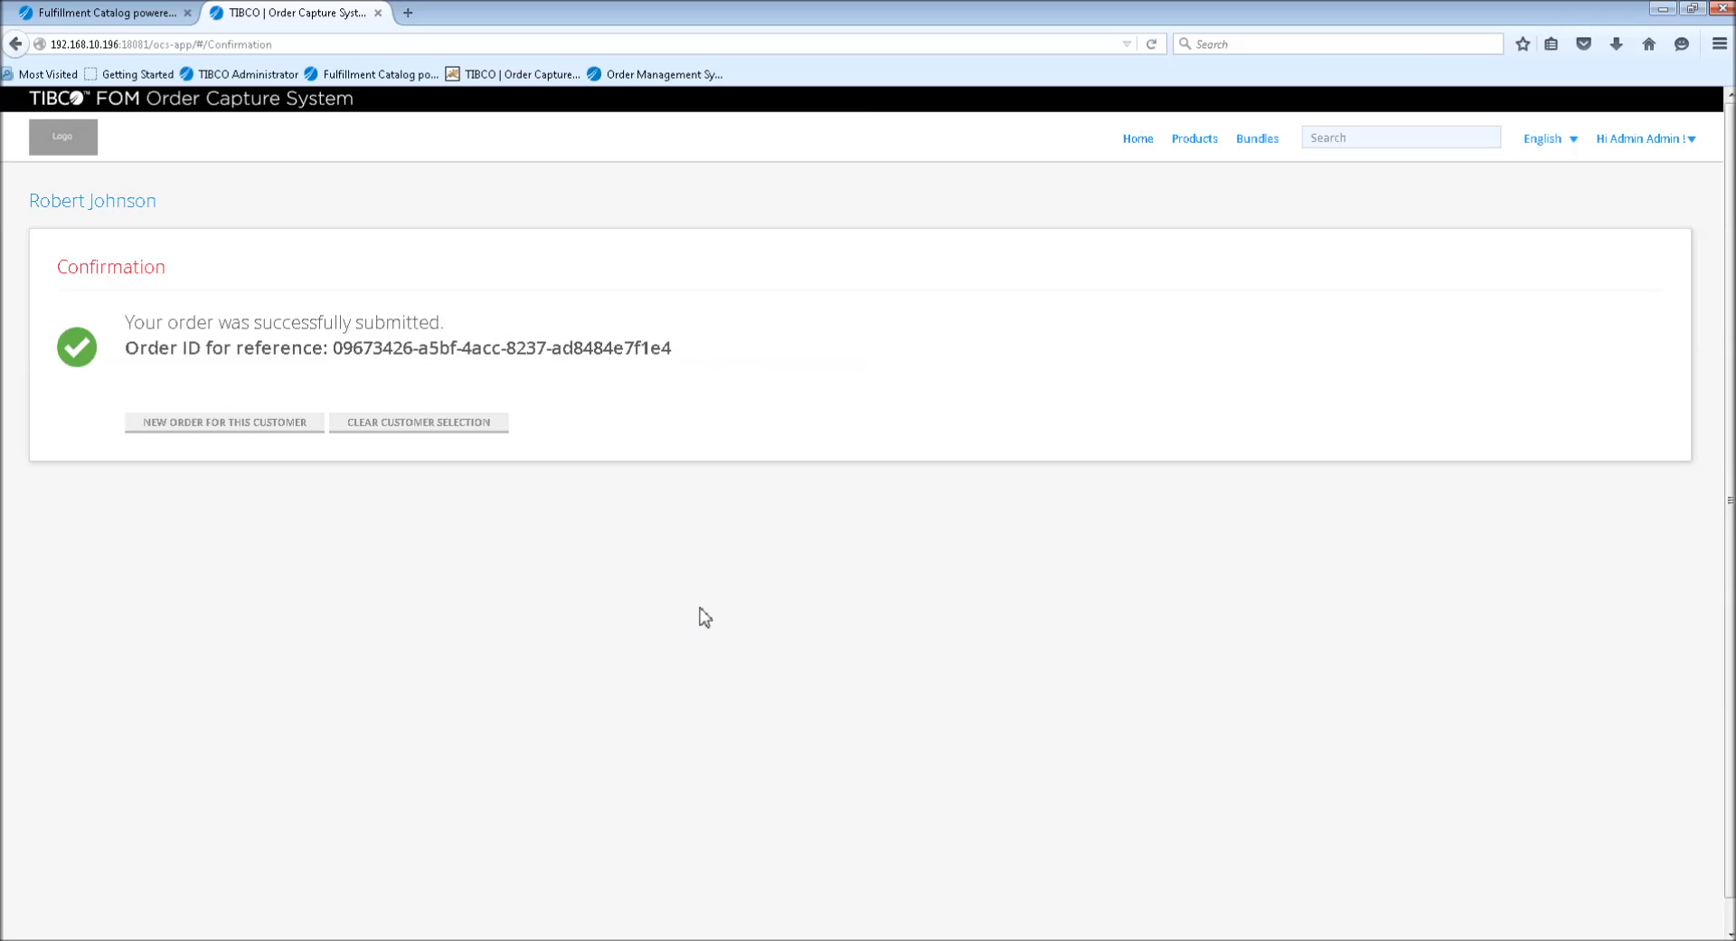